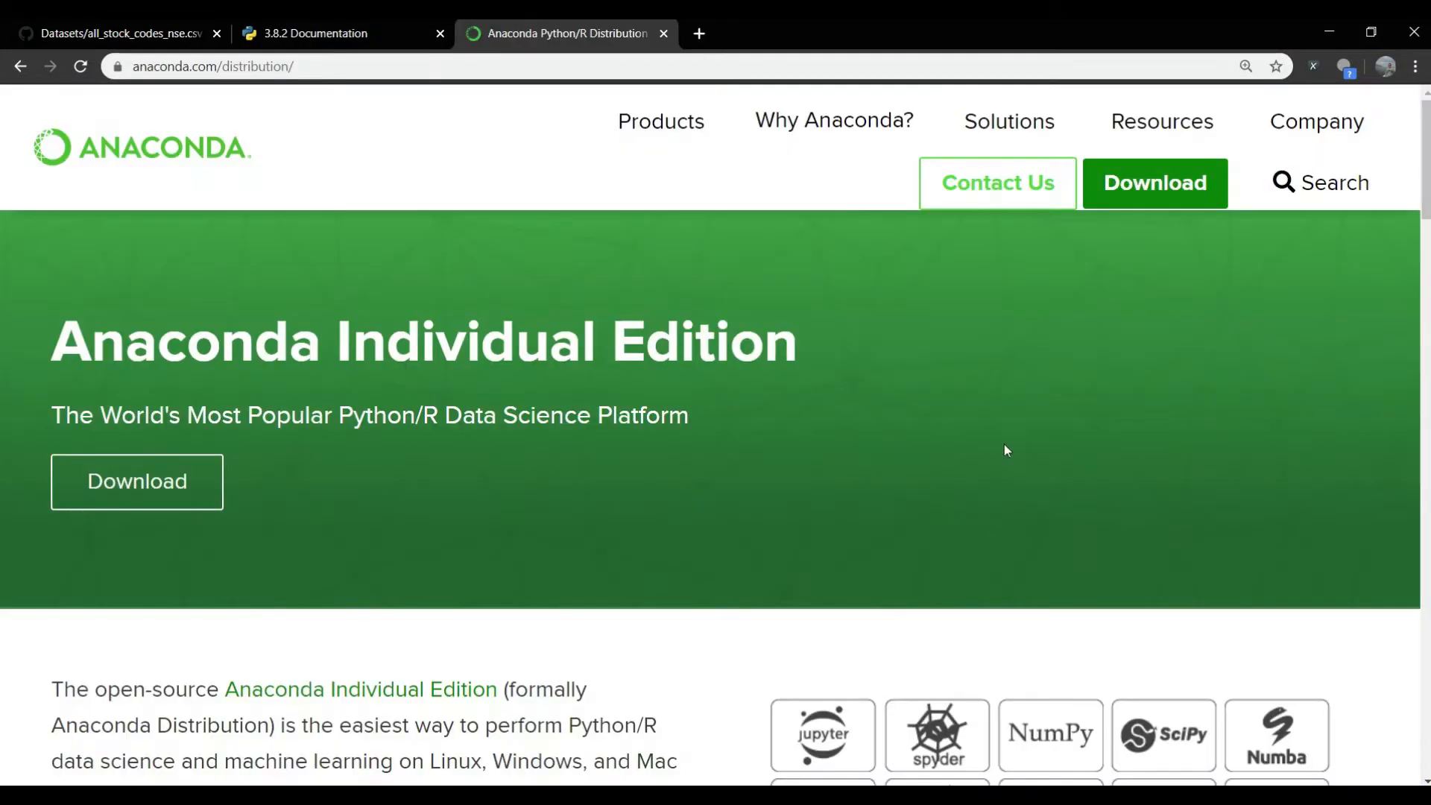
{"action": "mouse_move", "coordinate": [52, 404]}
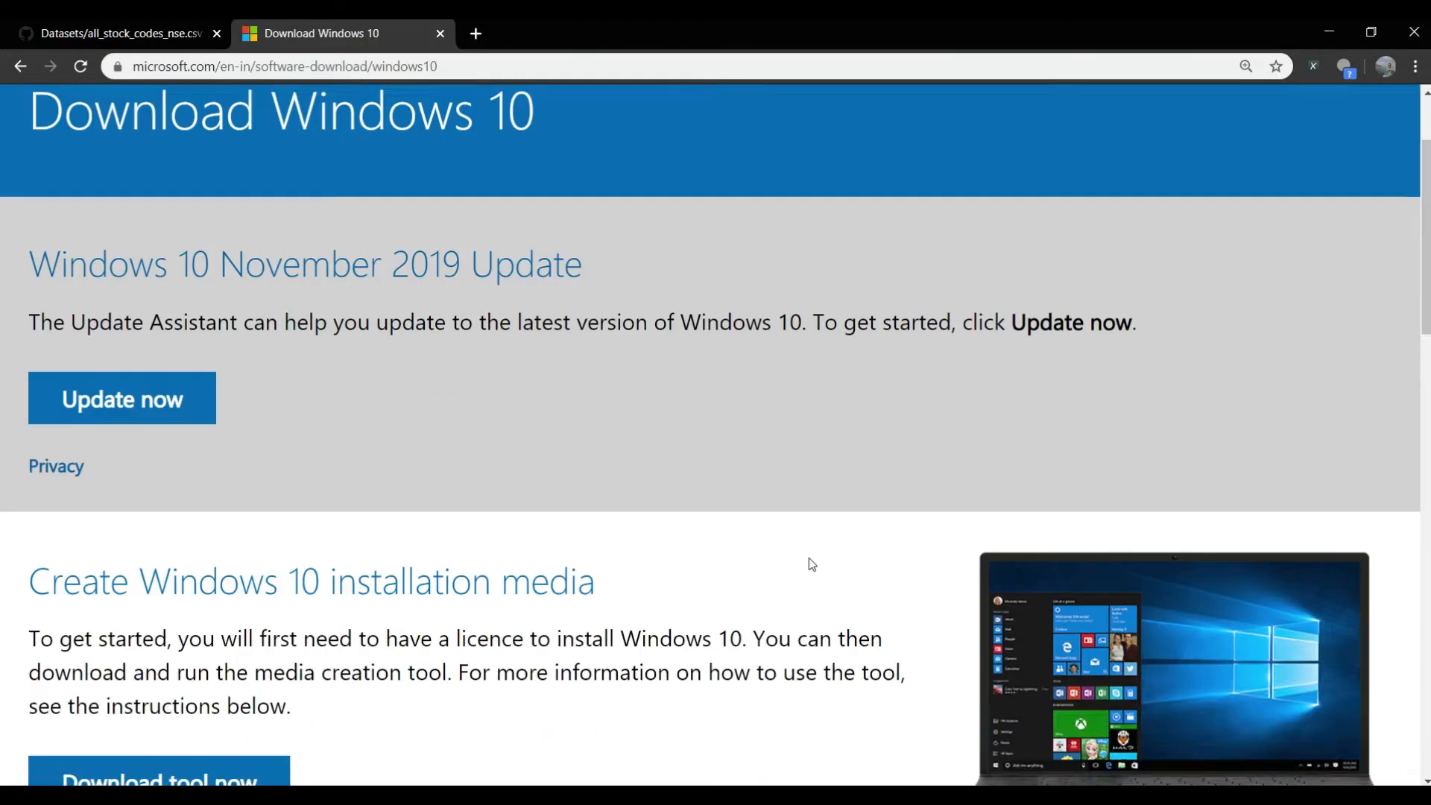
- Compare Linux and Windows Anaconda installers, then search for nseindia from the address bar
{"action": "scroll", "scroll_direction": "down", "scroll_amount": 3}
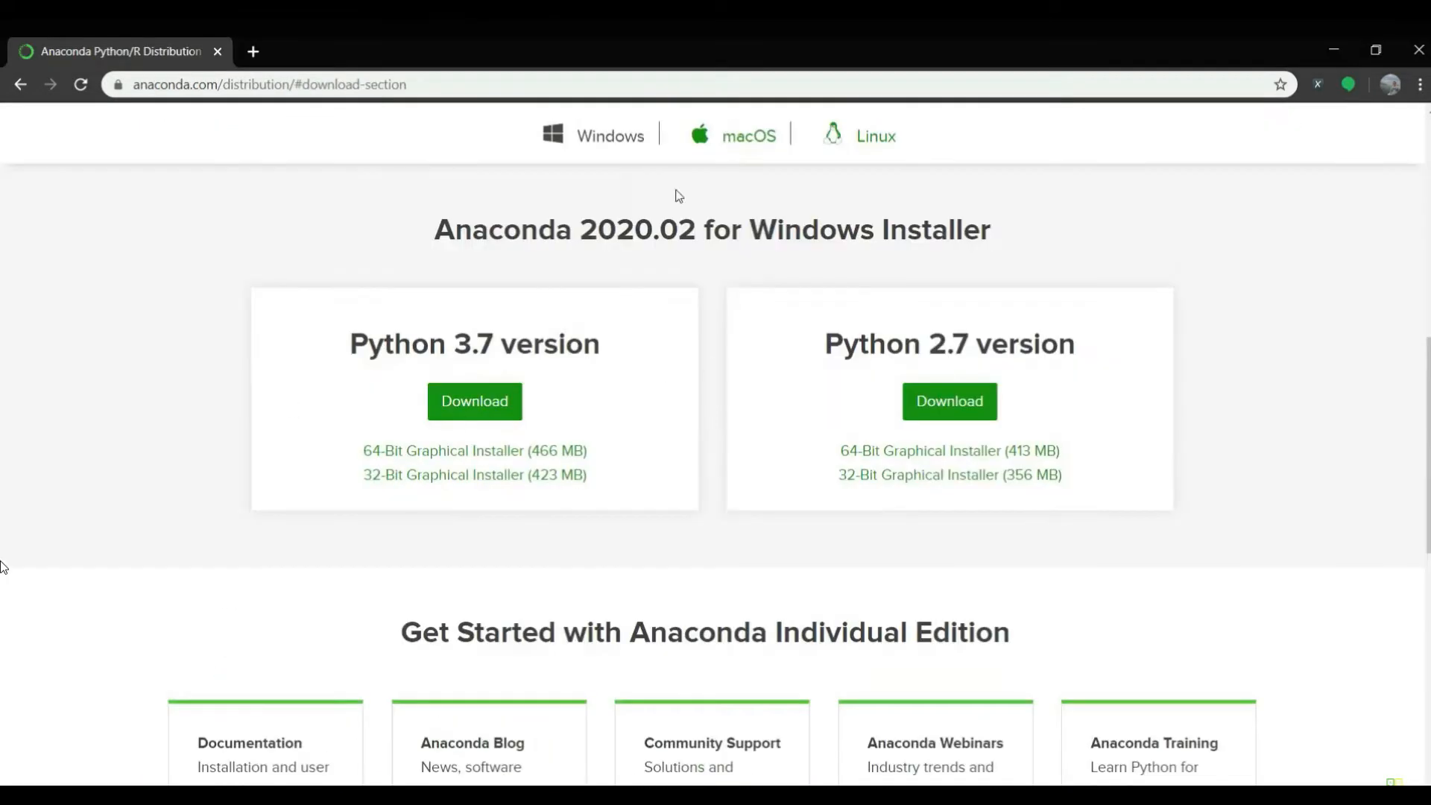
{"action": "left_click", "coordinate": [875, 136]}
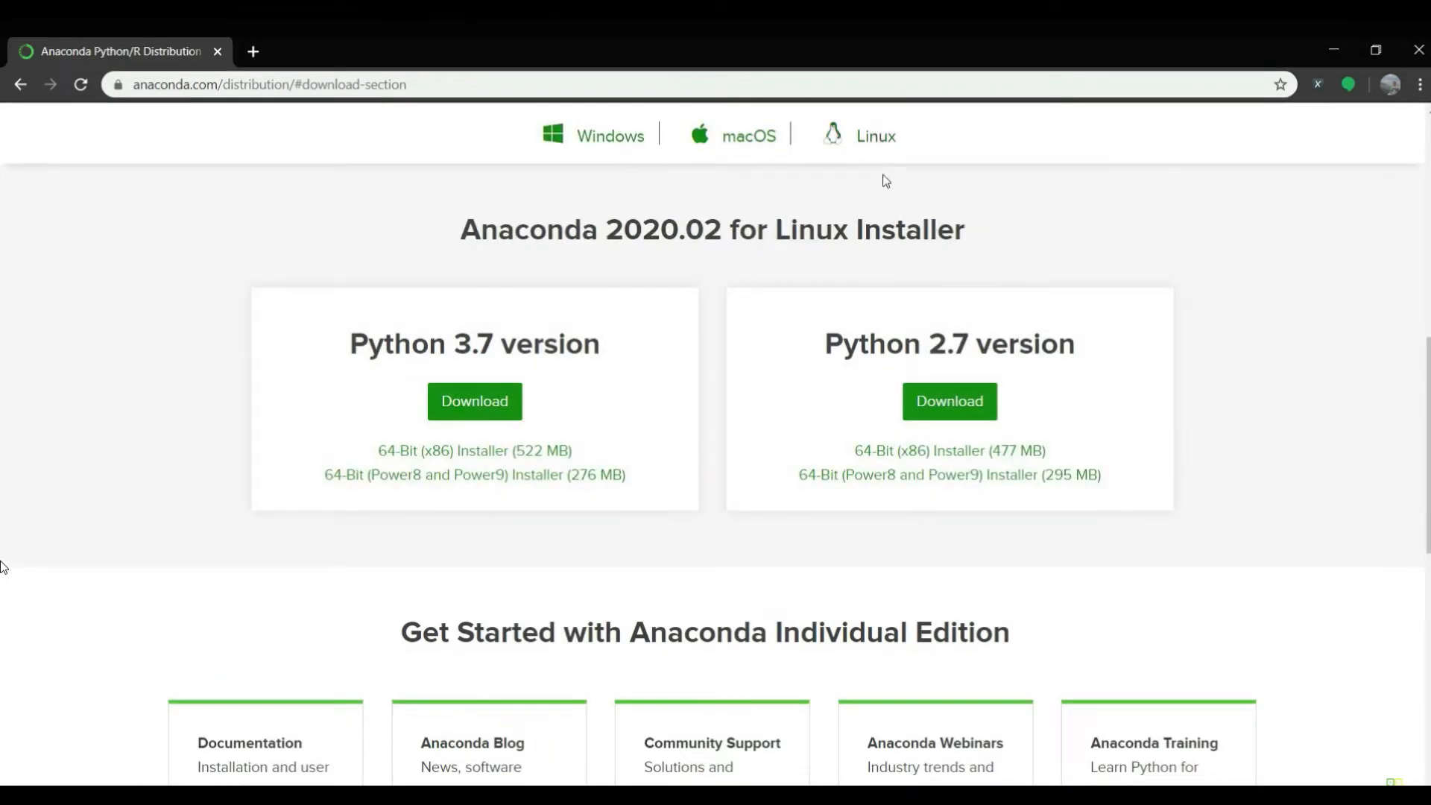
{"action": "left_click", "coordinate": [593, 135]}
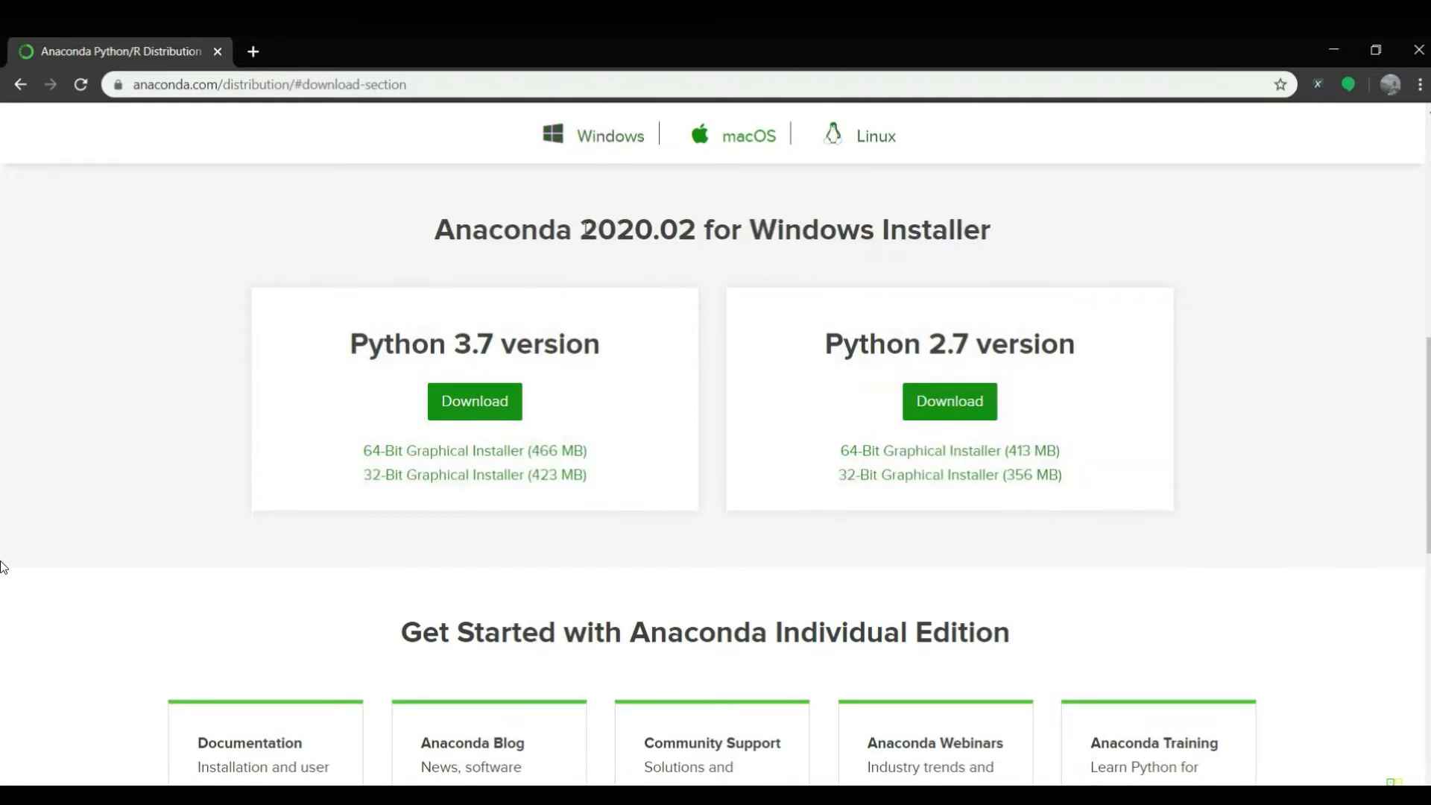
{"action": "mouse_move", "coordinate": [290, 316]}
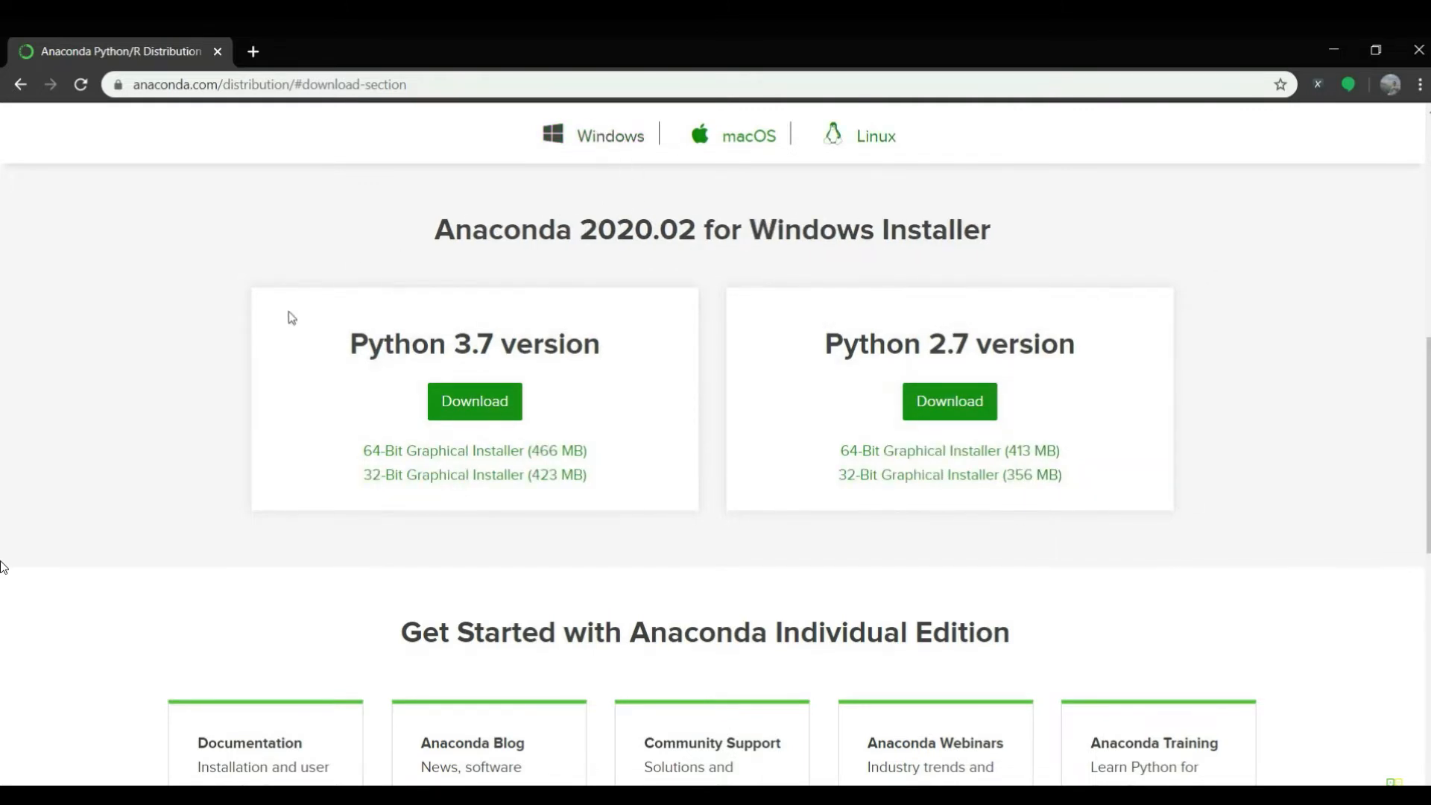
{"action": "mouse_move", "coordinate": [611, 364]}
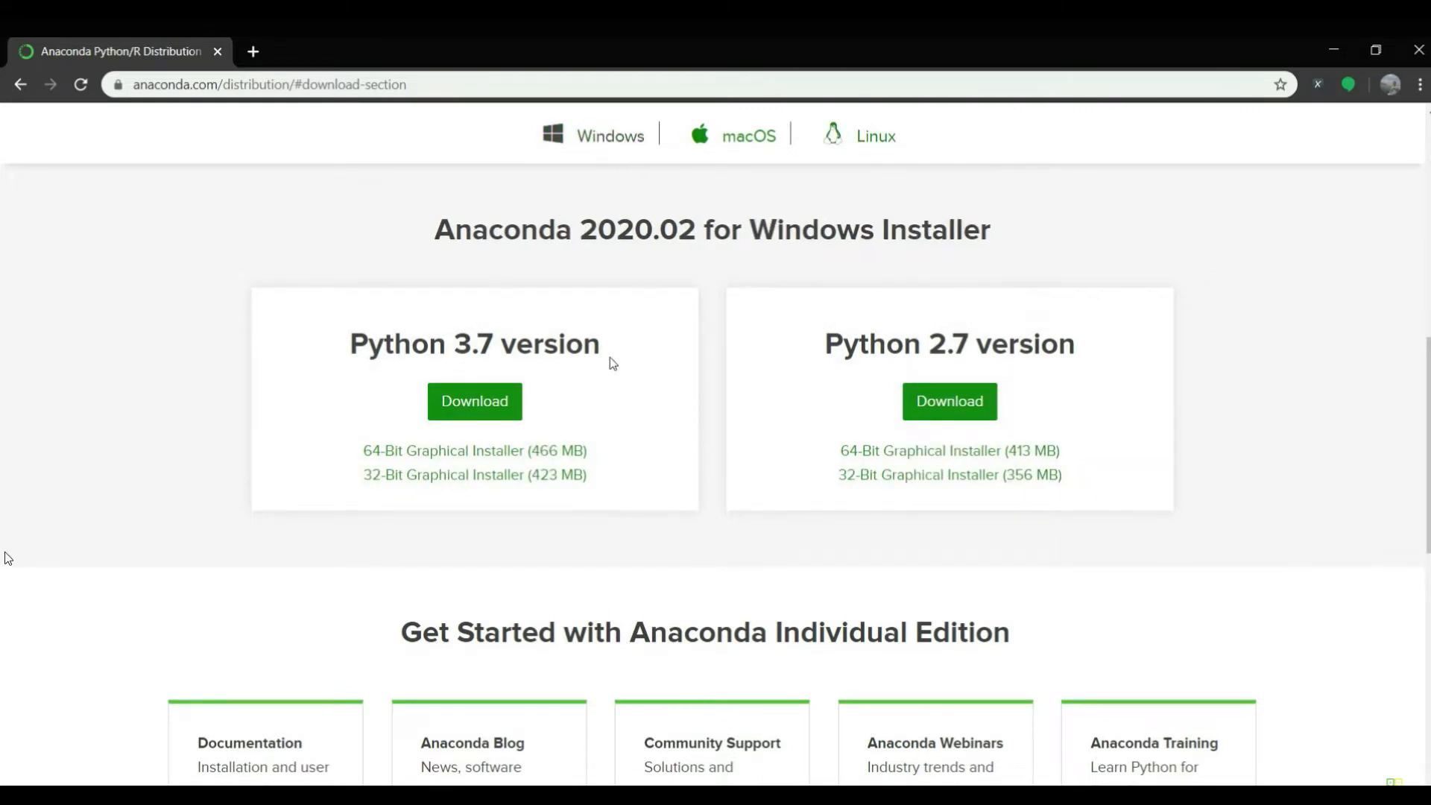
{"action": "type", "text": "nseindia"}
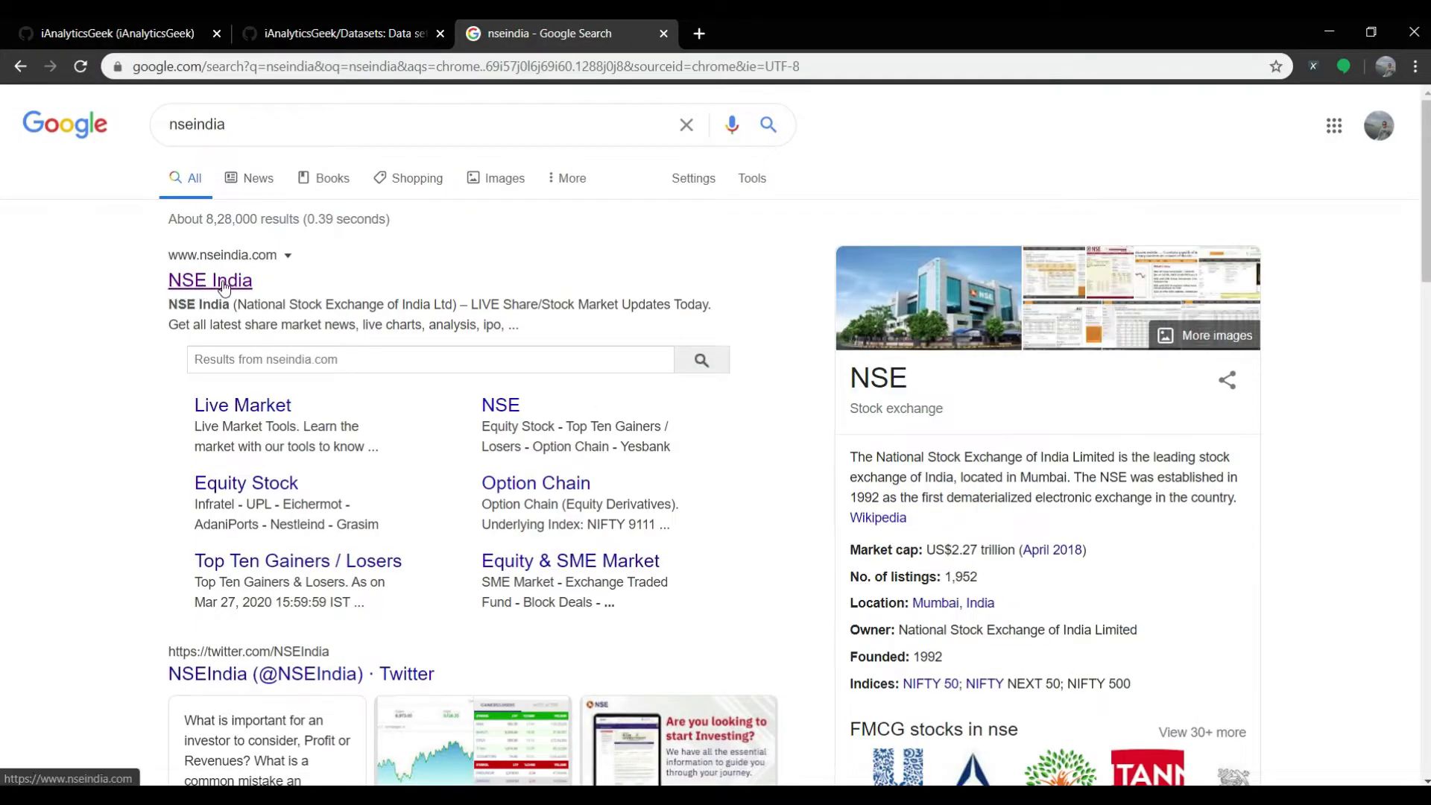
- Reach the NSE India homepage from the search result and browse down the page
{"action": "left_click", "coordinate": [211, 280]}
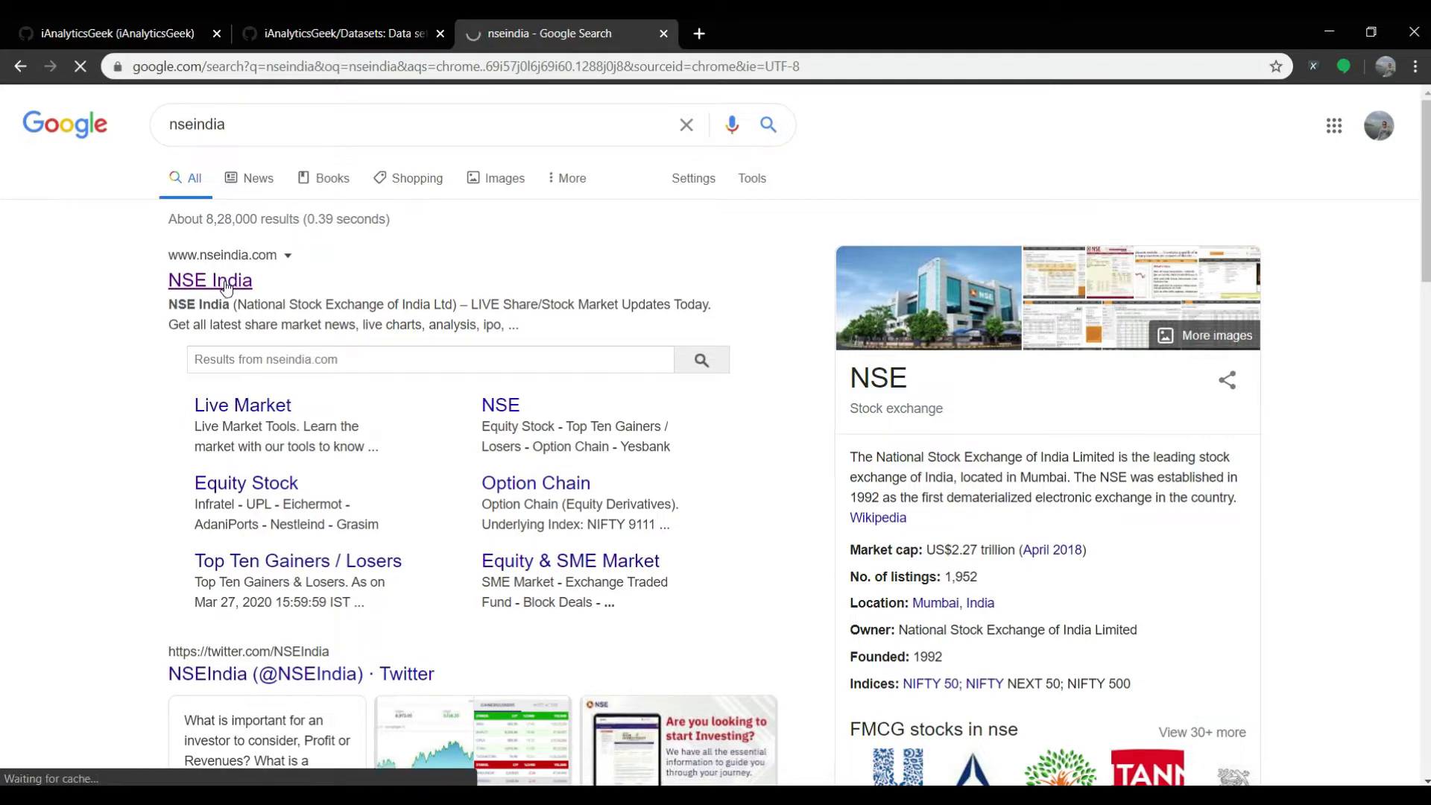
{"action": "left_click", "coordinate": [211, 280]}
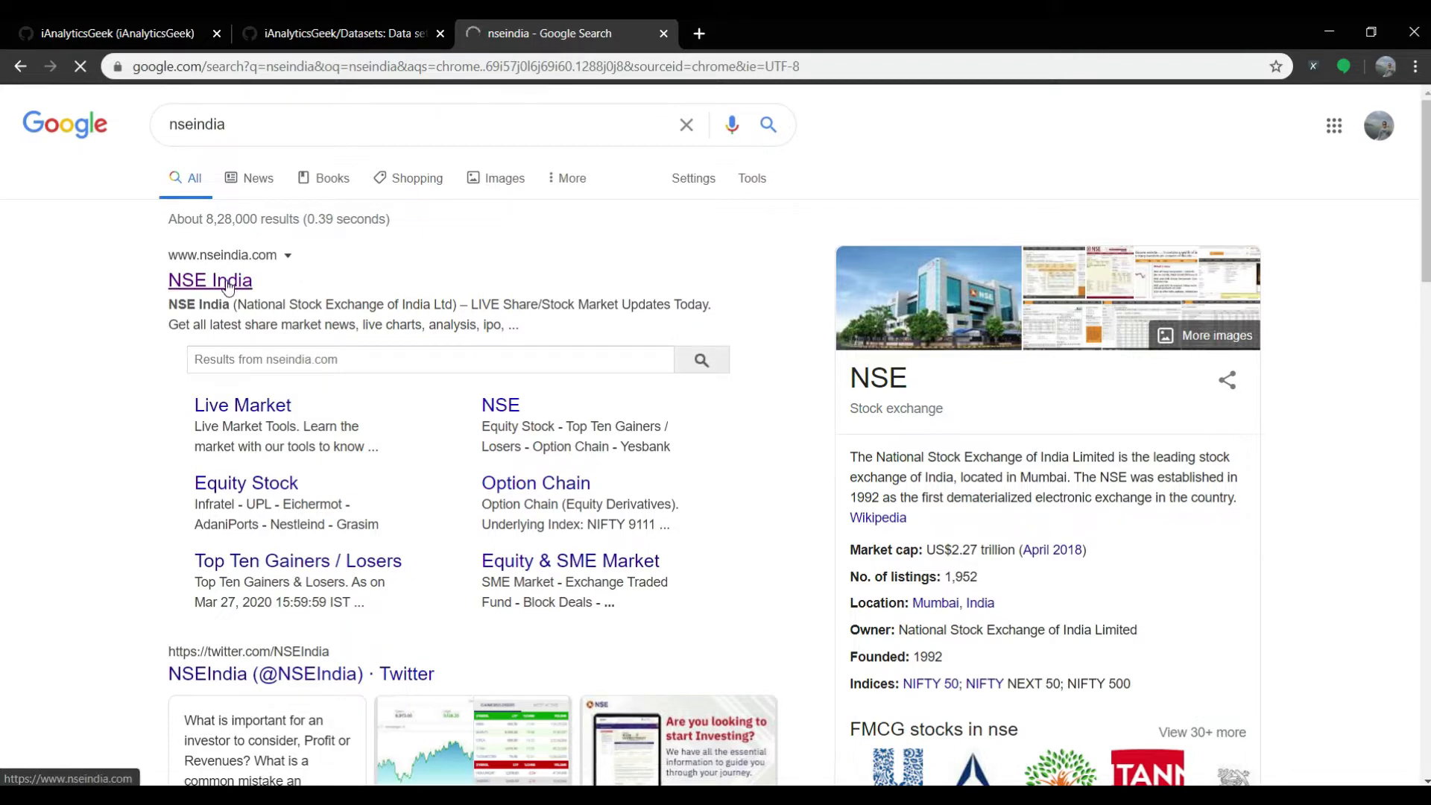
{"action": "left_click", "coordinate": [211, 280]}
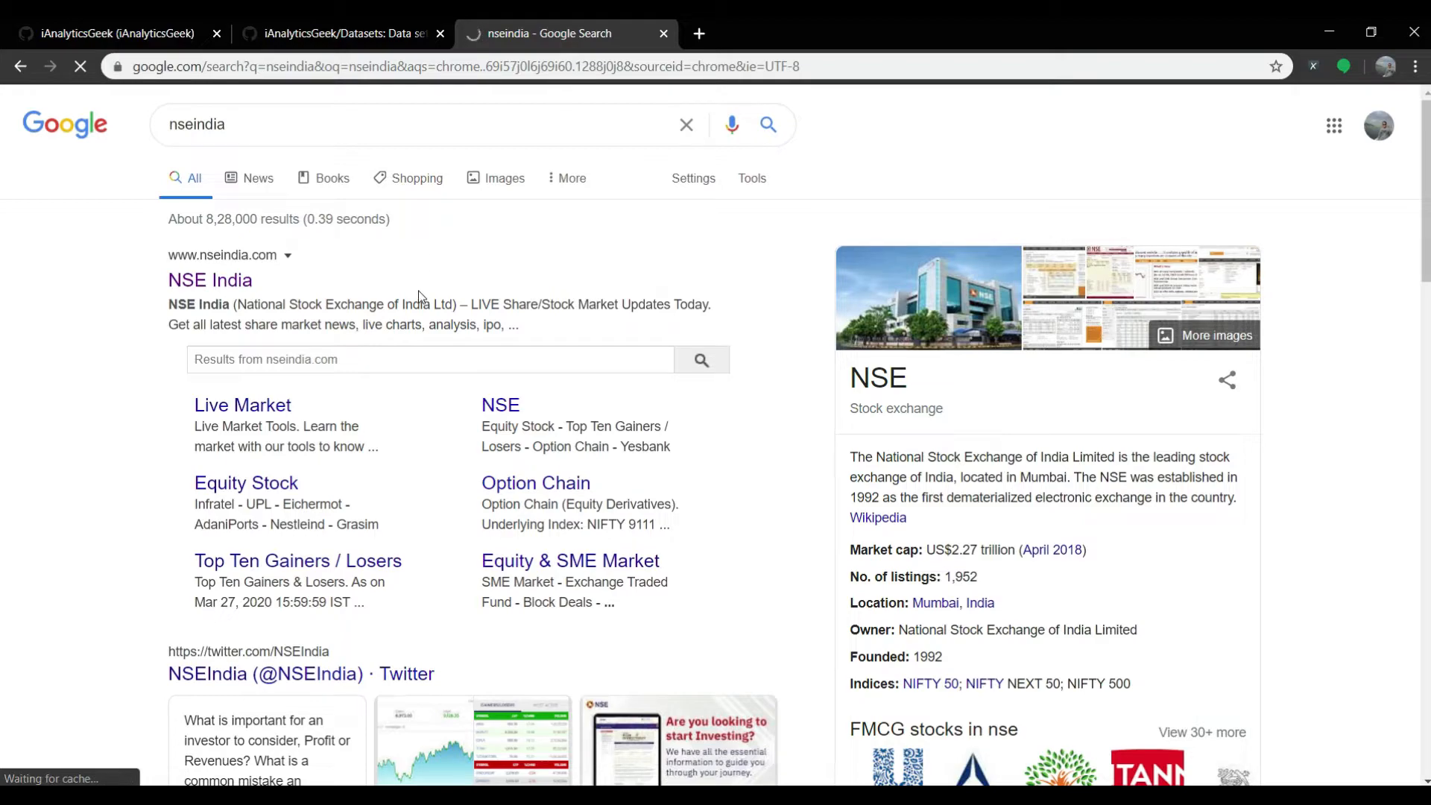
{"action": "left_click", "coordinate": [210, 280]}
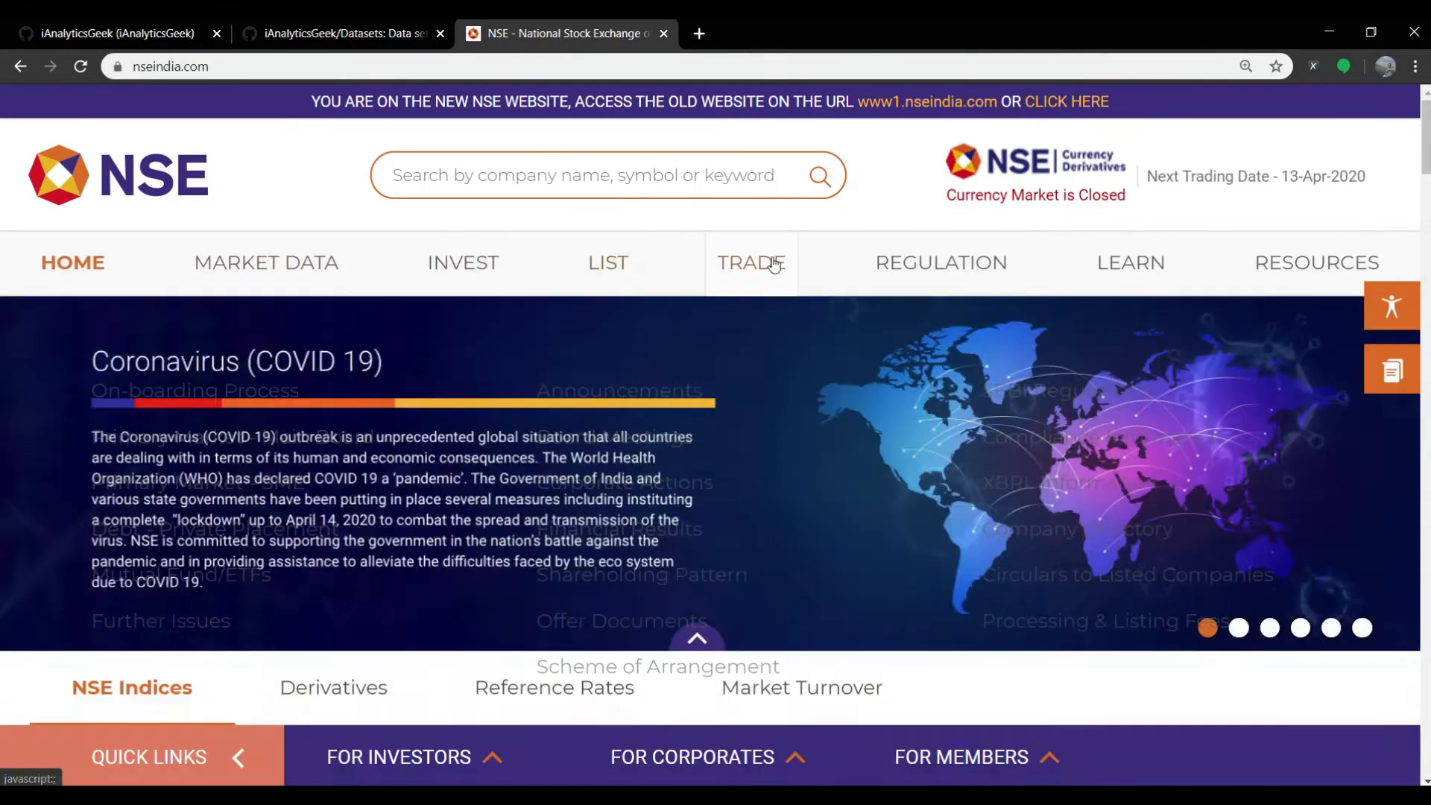
{"action": "scroll", "scroll_direction": "down", "scroll_amount": 3}
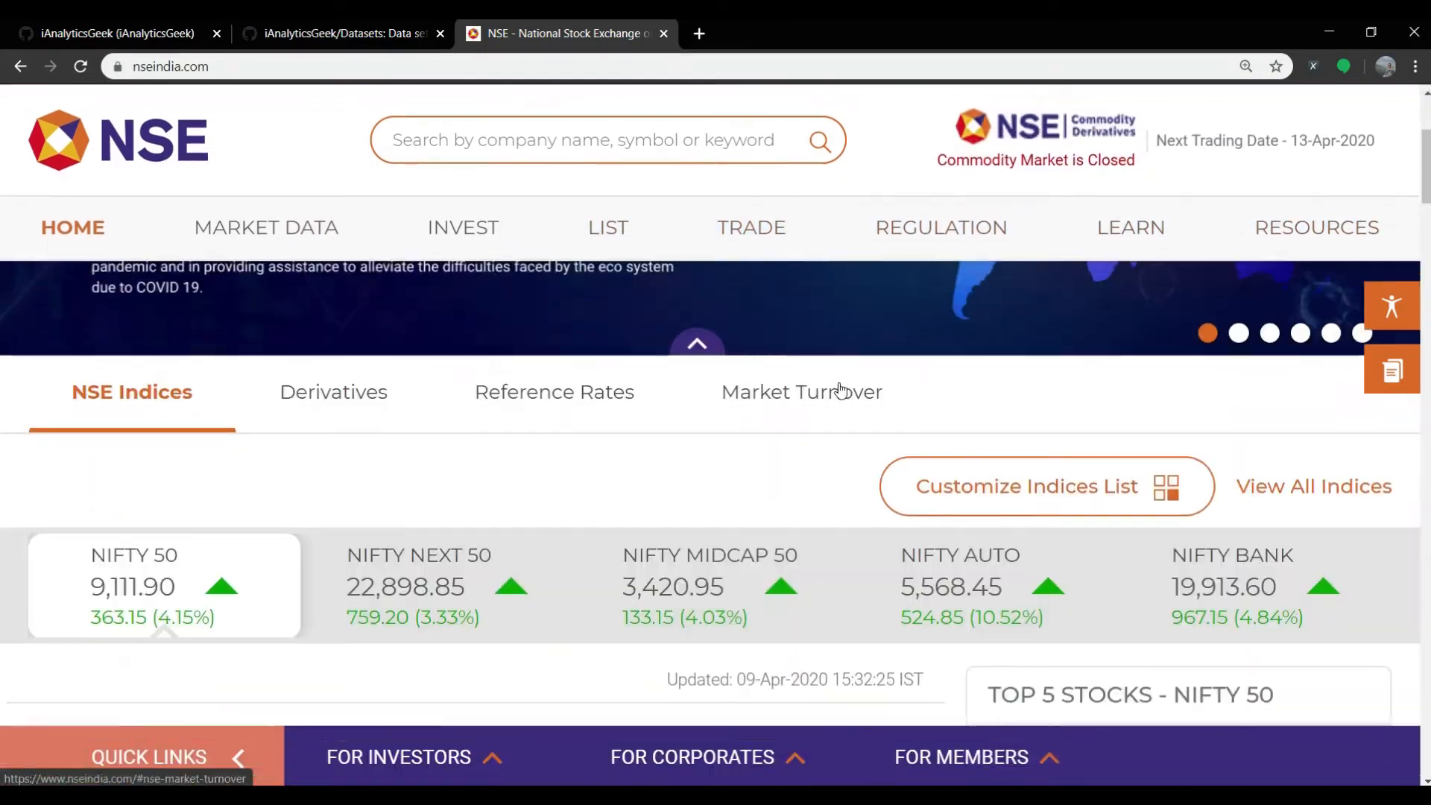
{"action": "scroll", "scroll_direction": "down", "scroll_amount": 3}
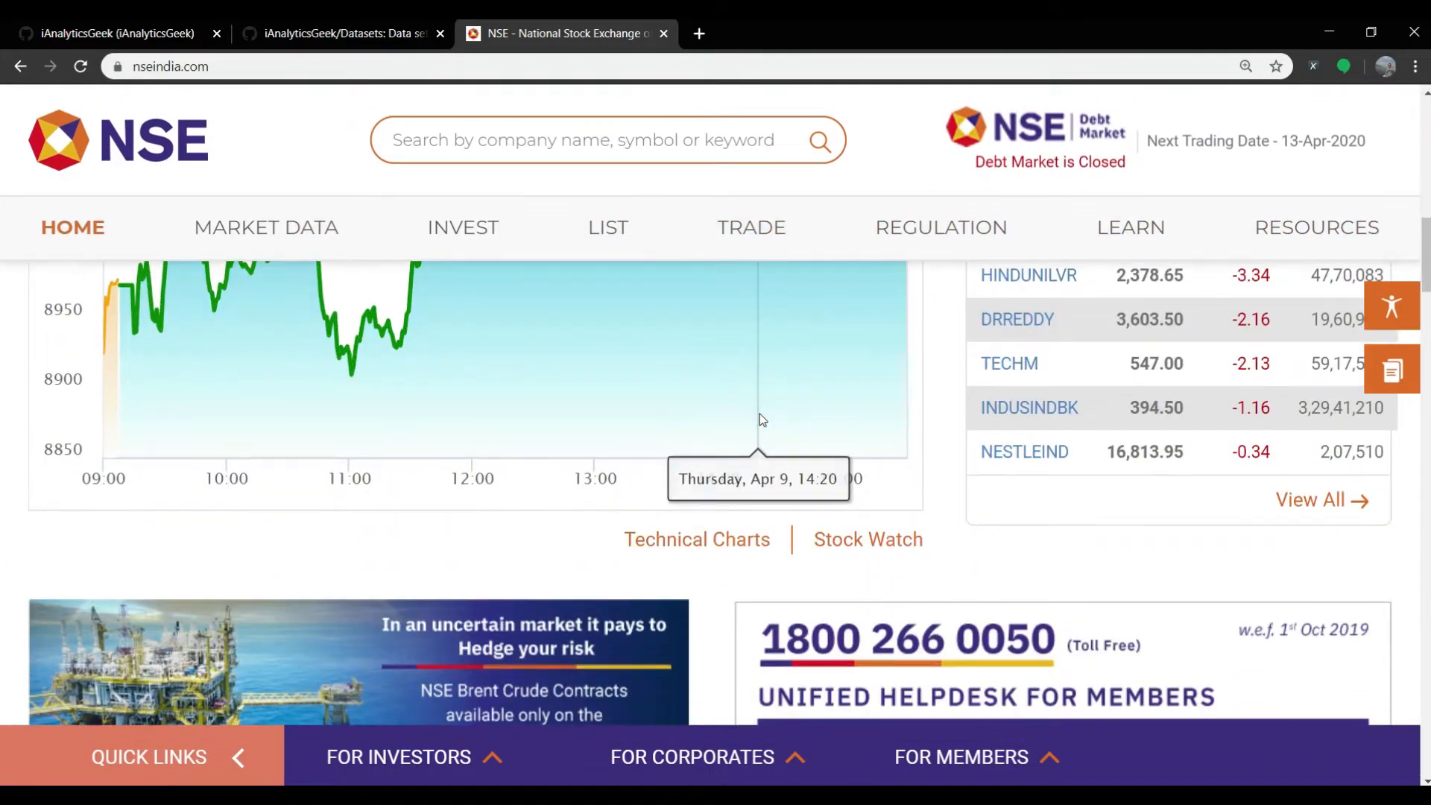
{"action": "scroll", "scroll_direction": "down", "scroll_amount": 3}
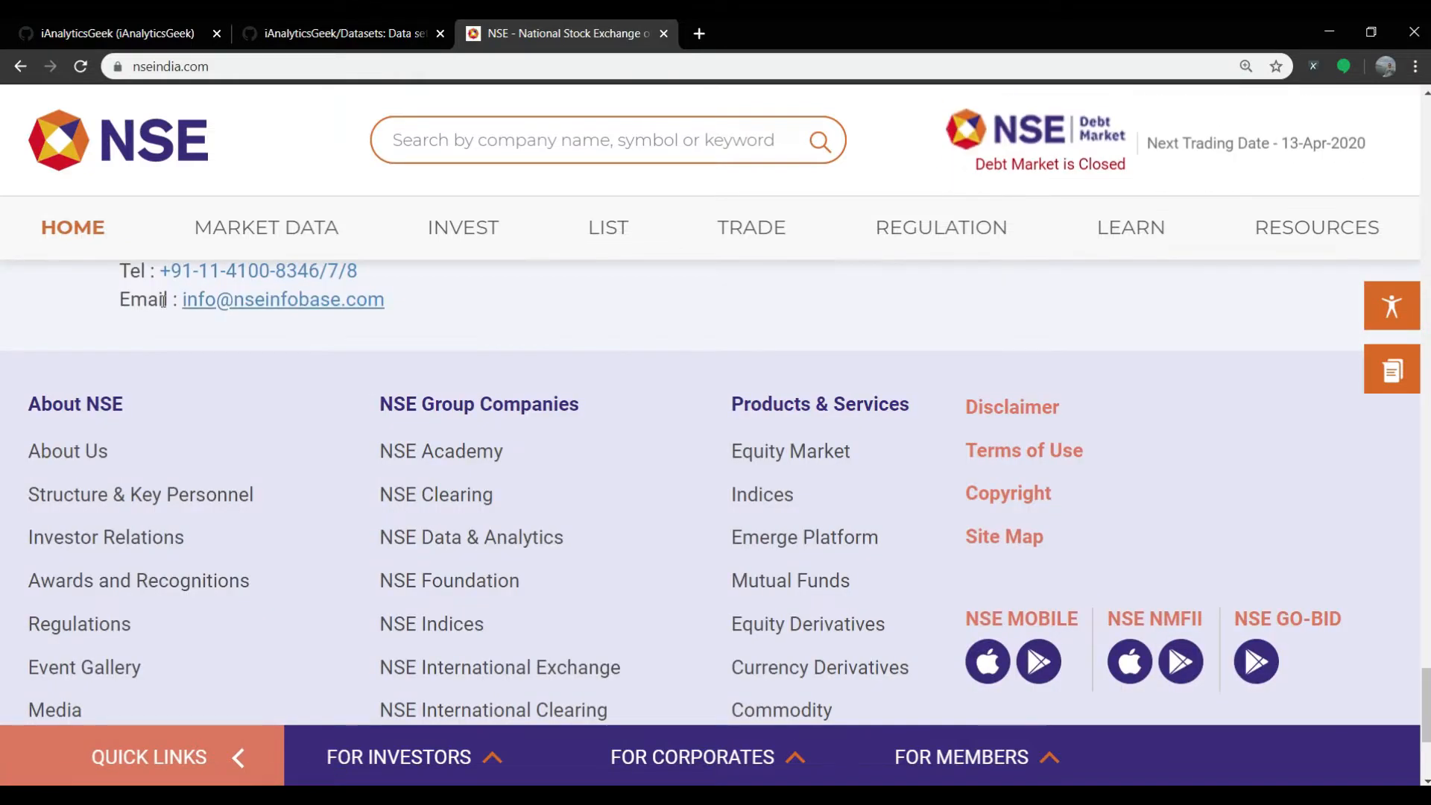
- From Market Data's Securities available for Trading page, download the equity segment CSV
{"action": "left_click", "coordinate": [266, 227]}
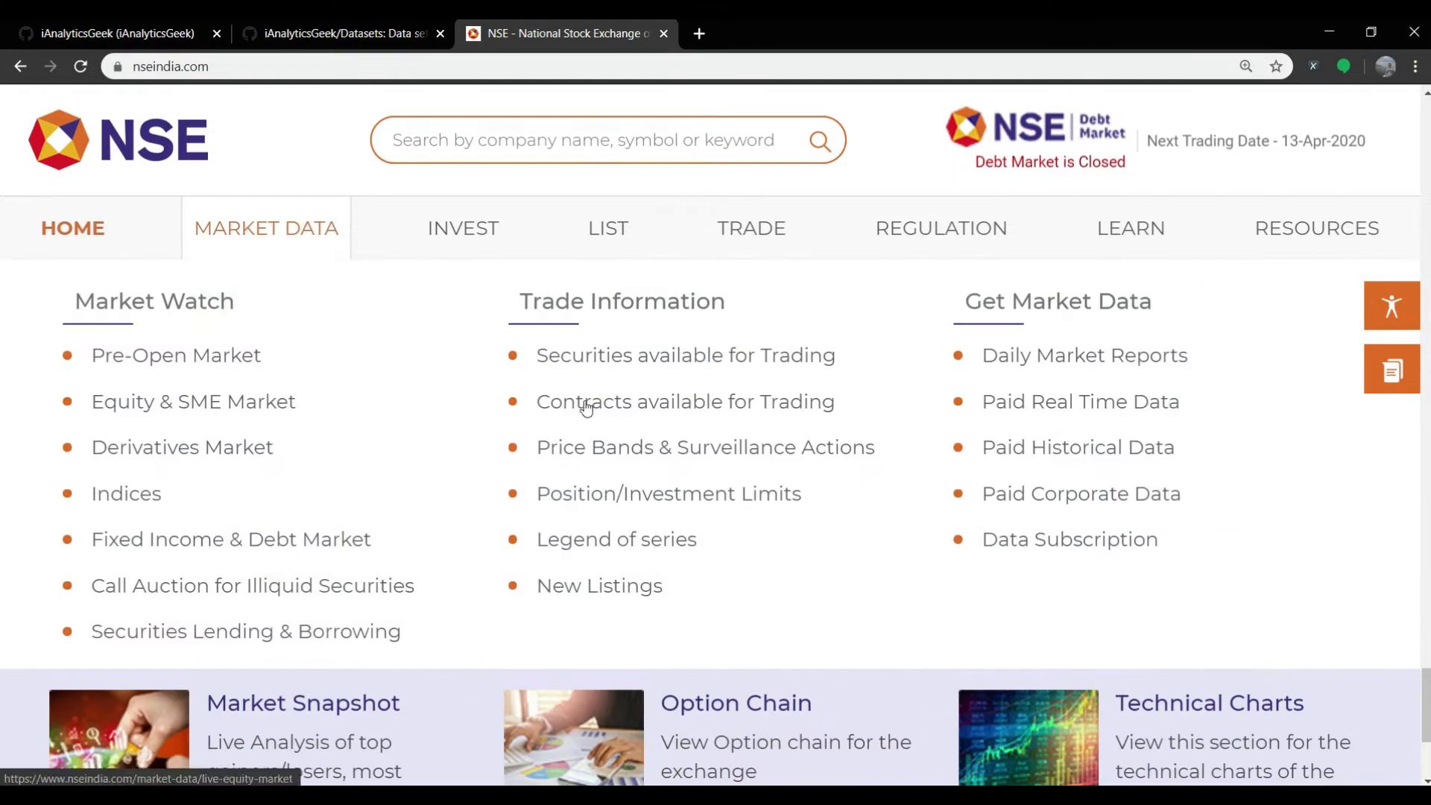
{"action": "mouse_move", "coordinate": [684, 355]}
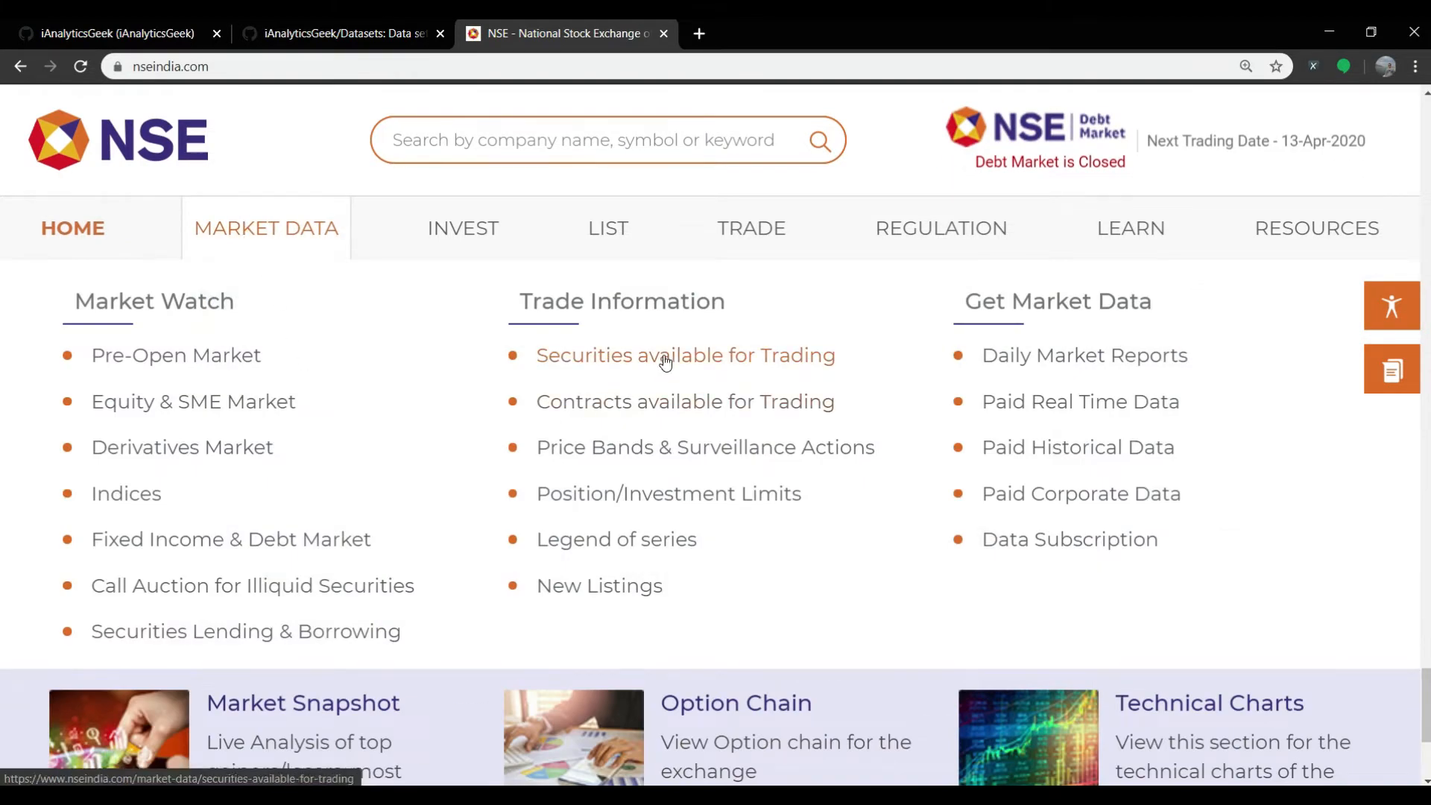
{"action": "left_click", "coordinate": [684, 354]}
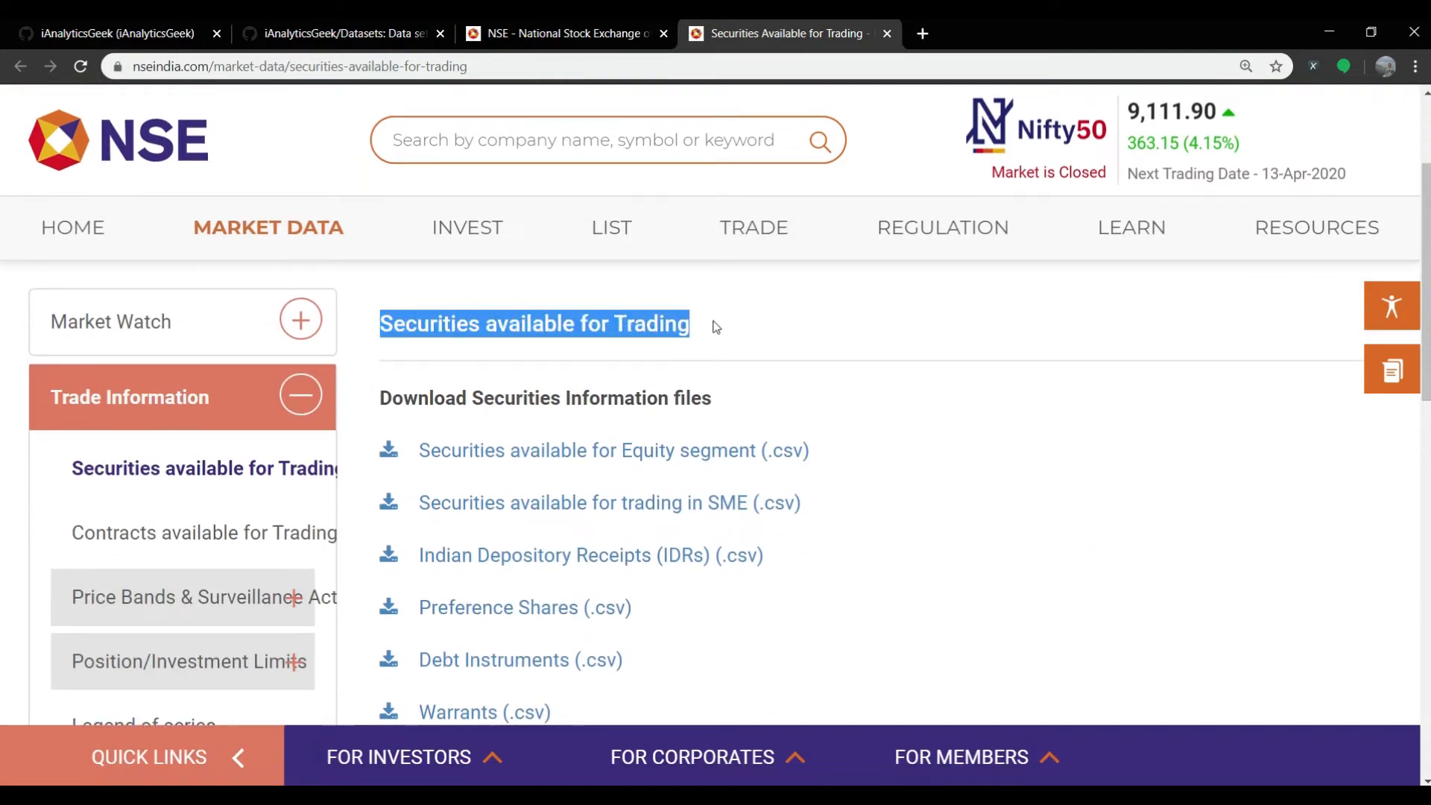
{"action": "mouse_move", "coordinate": [612, 450]}
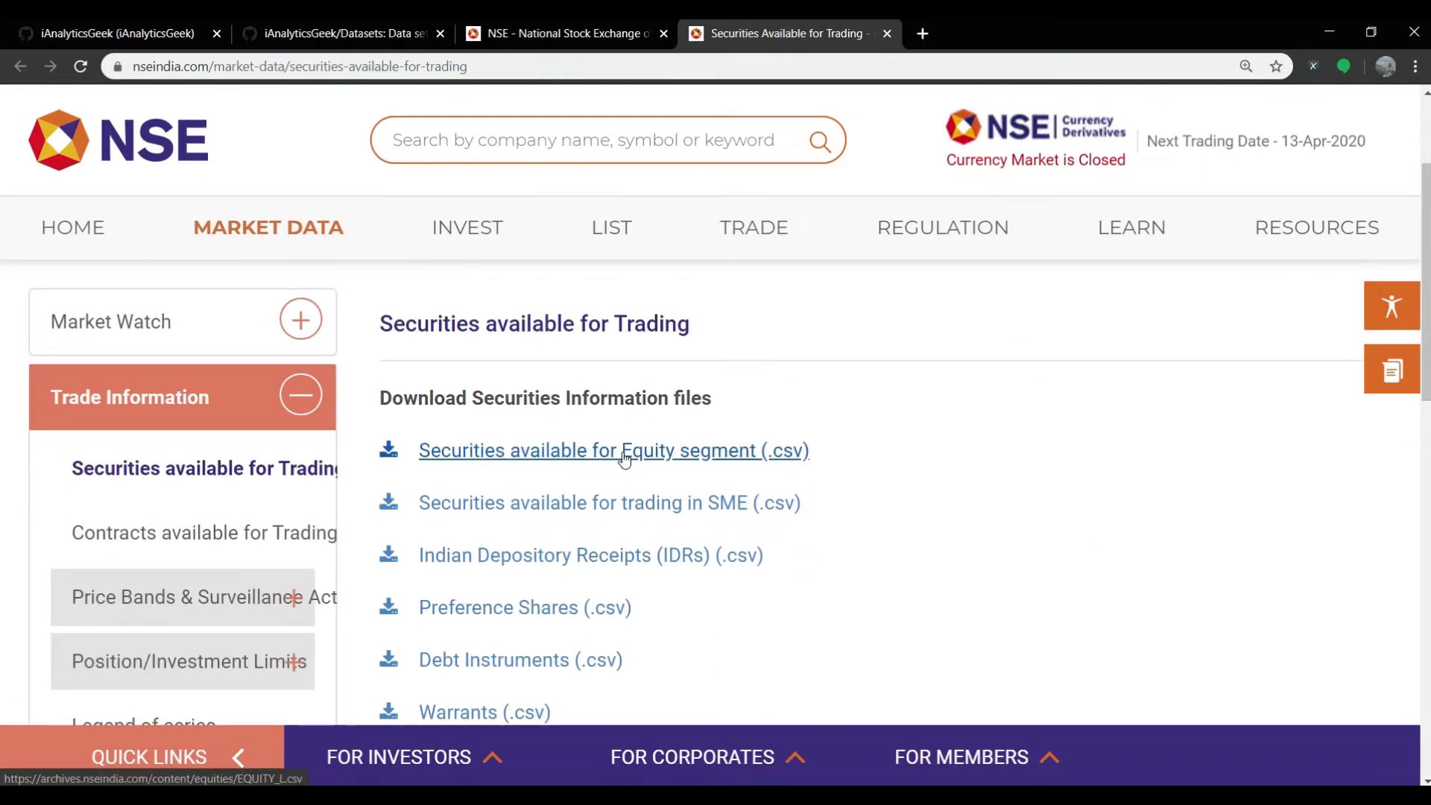
{"action": "left_click", "coordinate": [613, 450]}
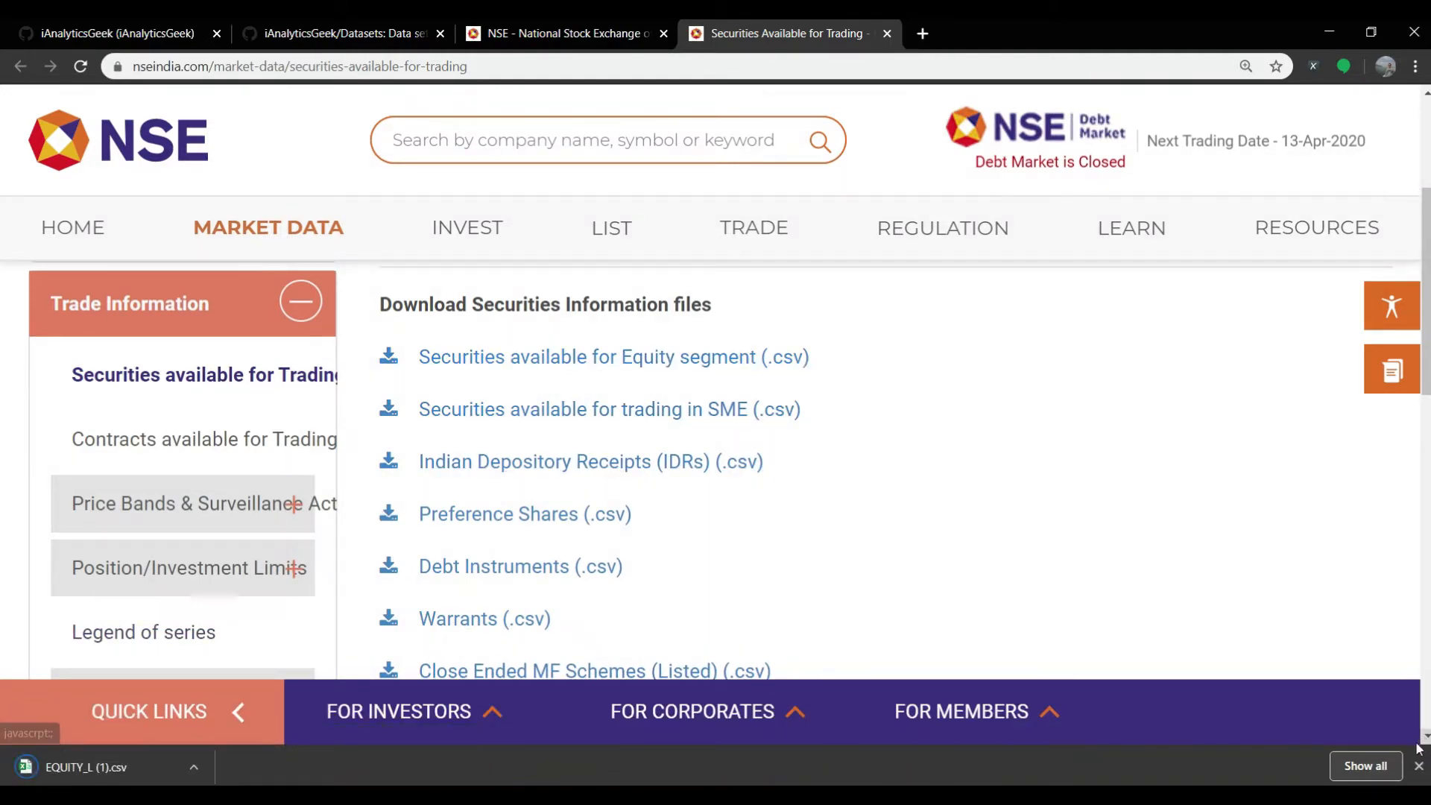
{"action": "left_click", "coordinate": [87, 767]}
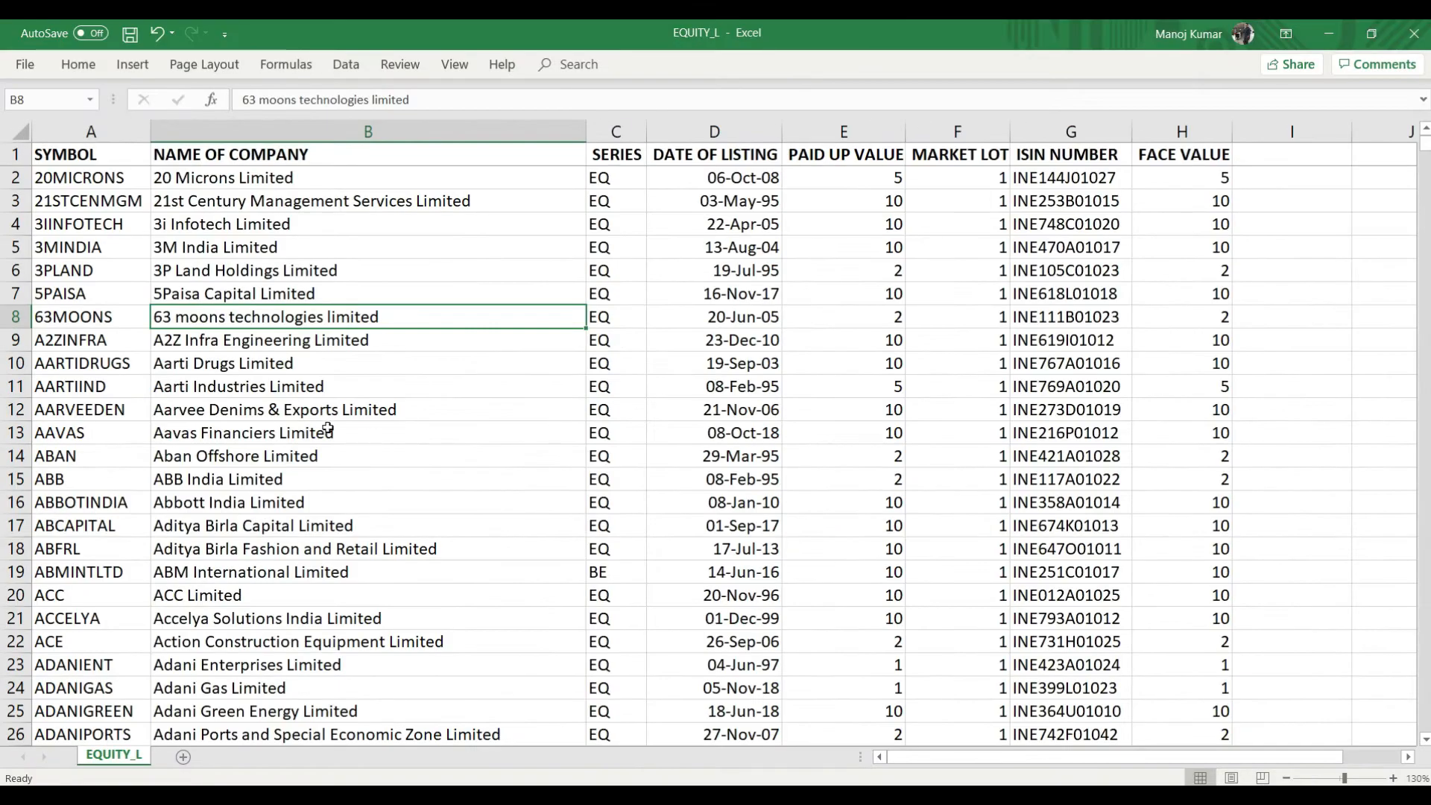
{"action": "left_click", "coordinate": [368, 525]}
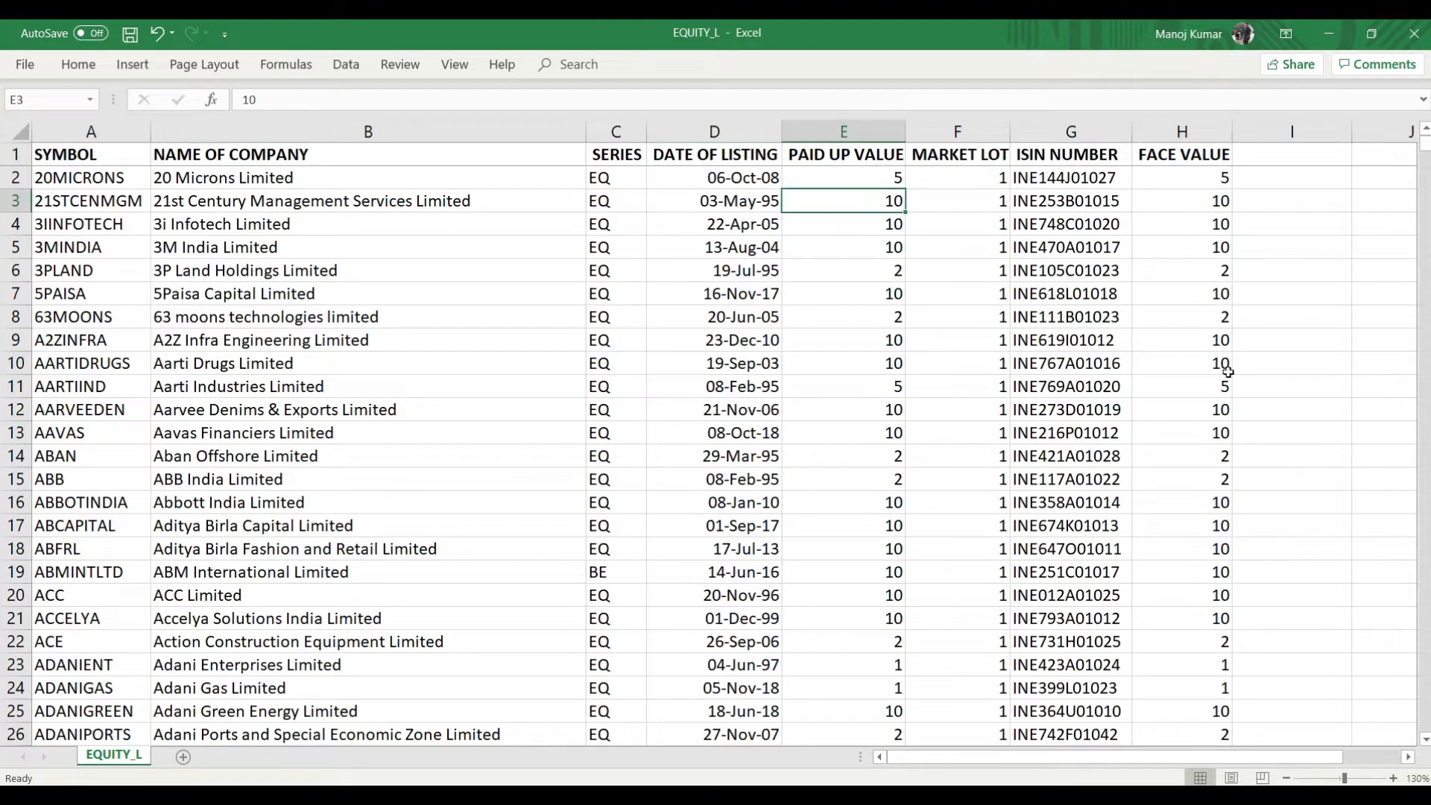
{"action": "mouse_move", "coordinate": [755, 493]}
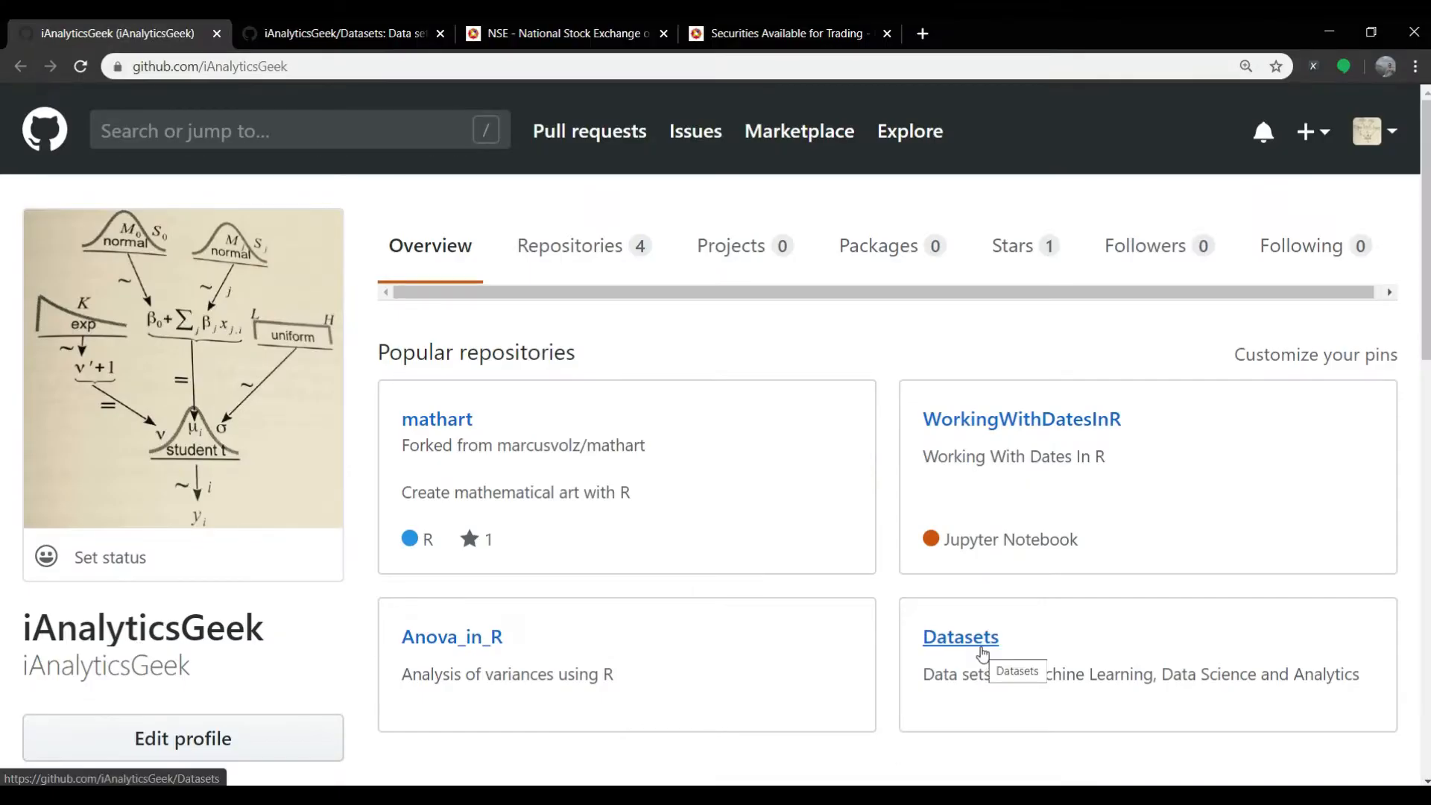
- View all_stock_codes_nse.csv in the Datasets repository and highlight the Yahoo_Symbol heading
{"action": "left_click", "coordinate": [960, 636]}
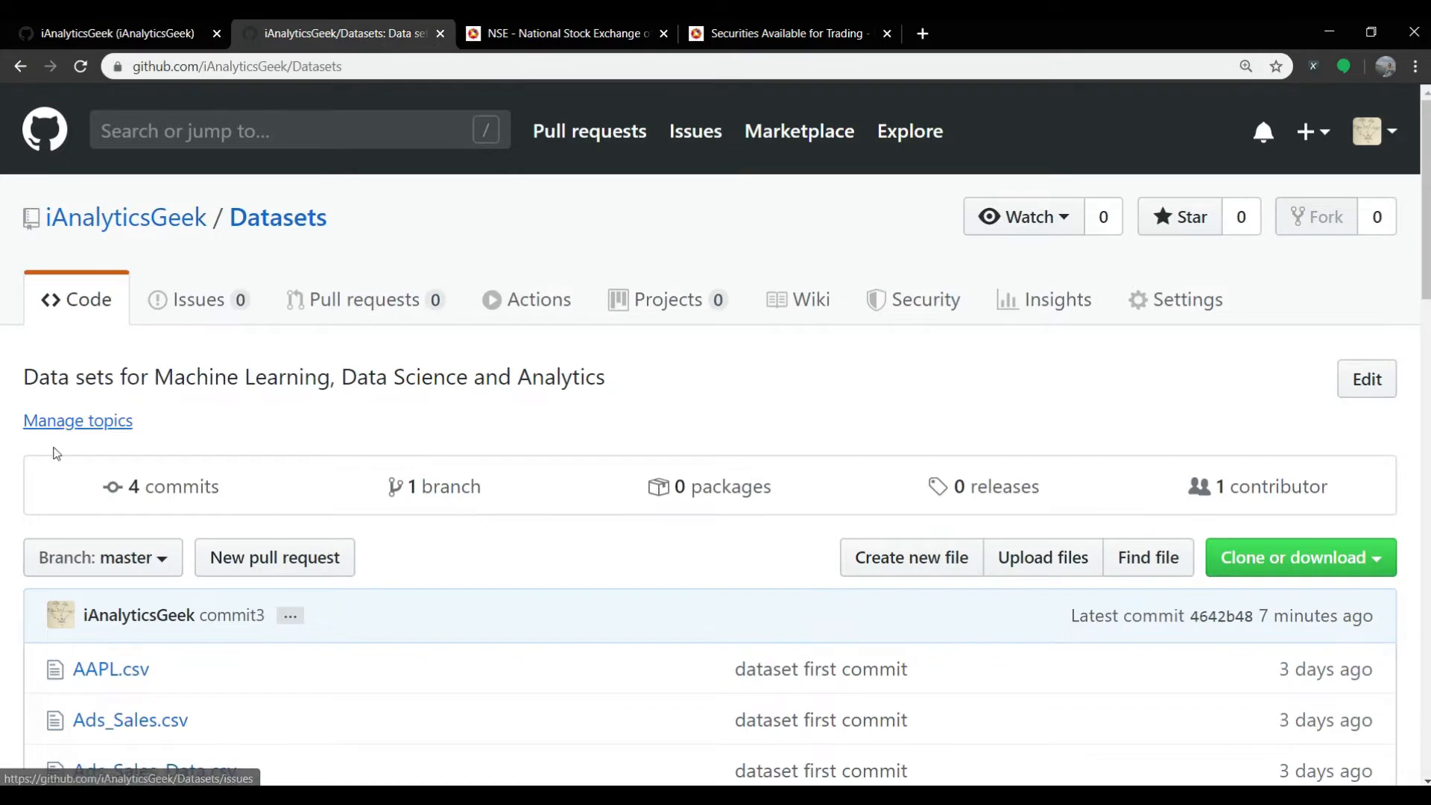
{"action": "scroll", "scroll_direction": "down", "scroll_amount": 3}
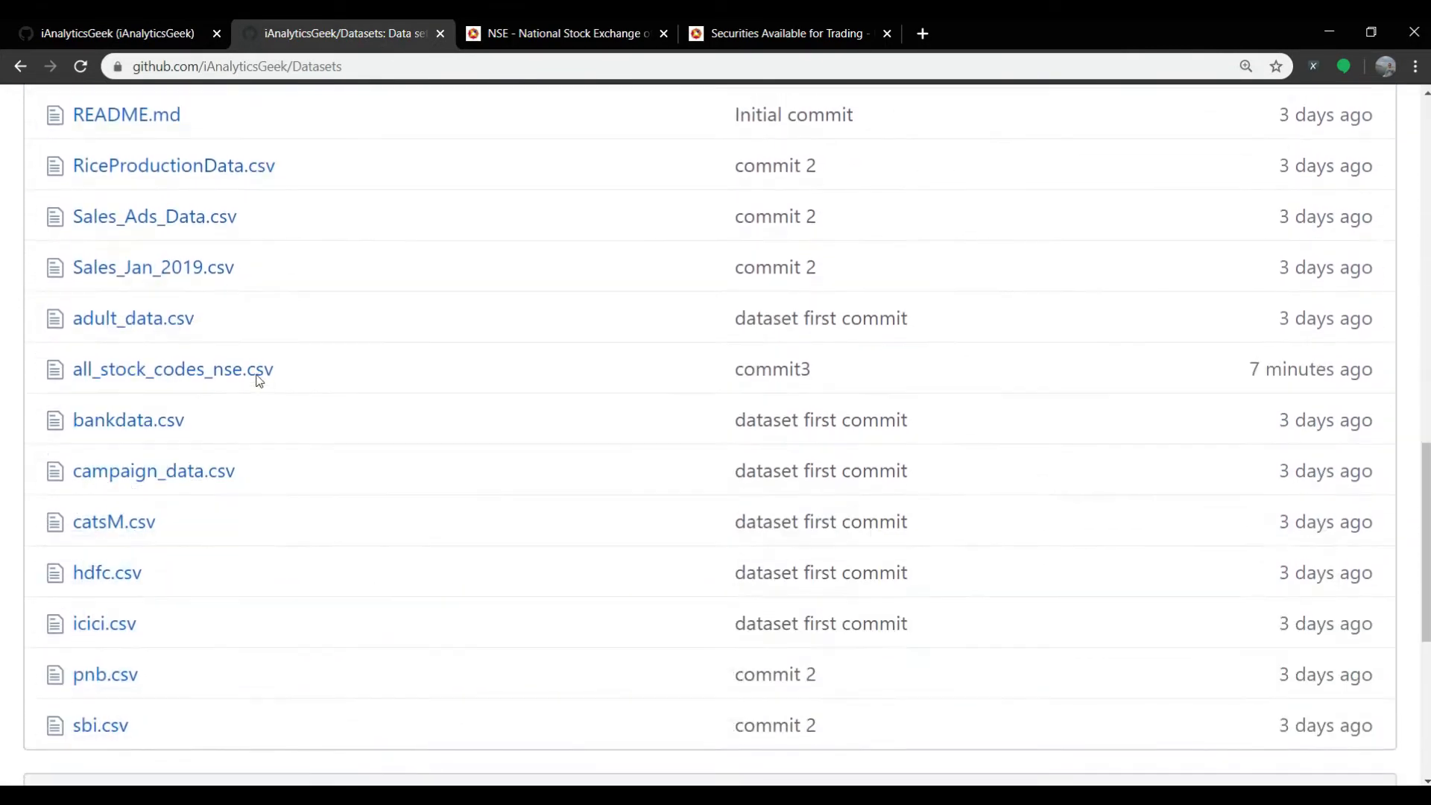
{"action": "scroll", "scroll_direction": "down", "scroll_amount": 3}
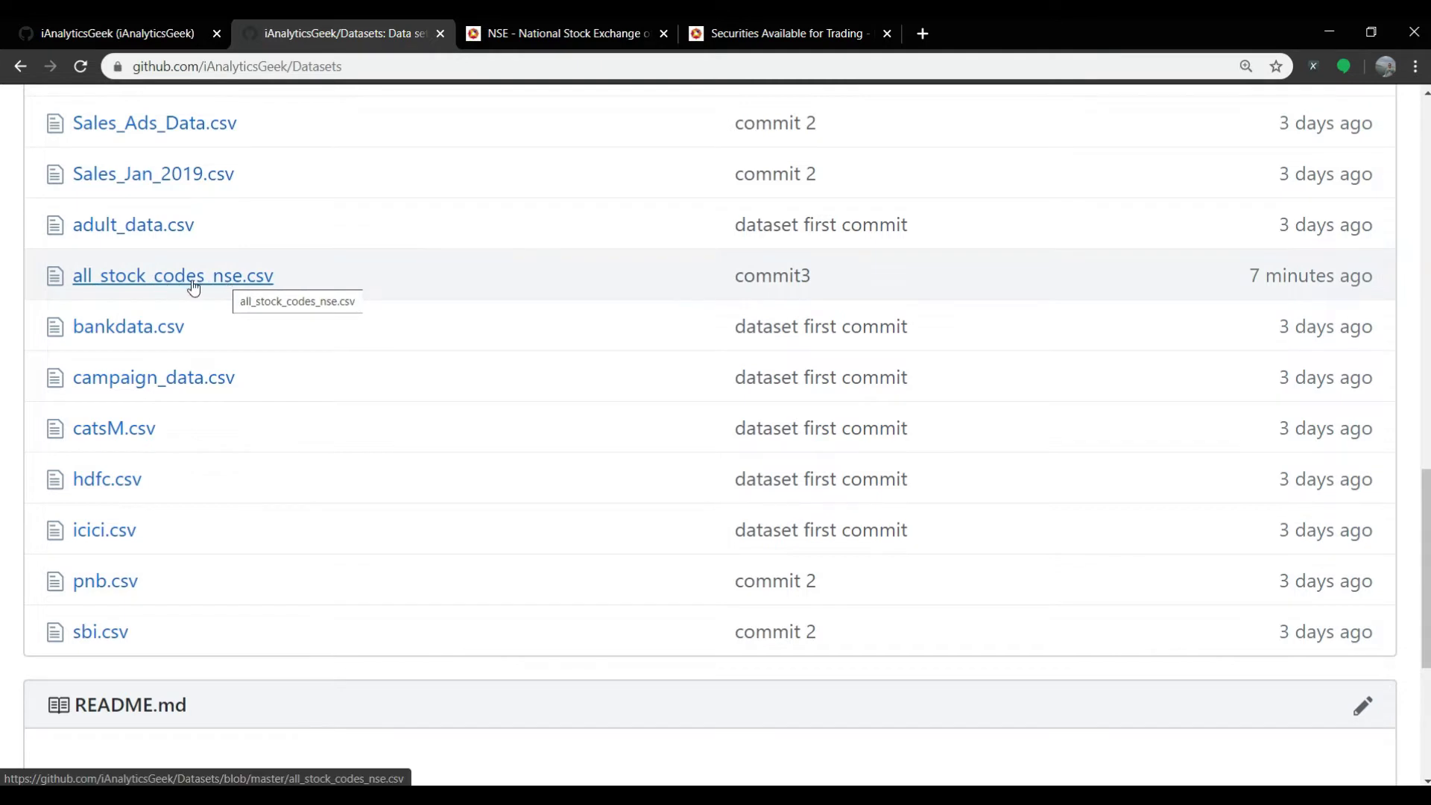
{"action": "left_click", "coordinate": [173, 275]}
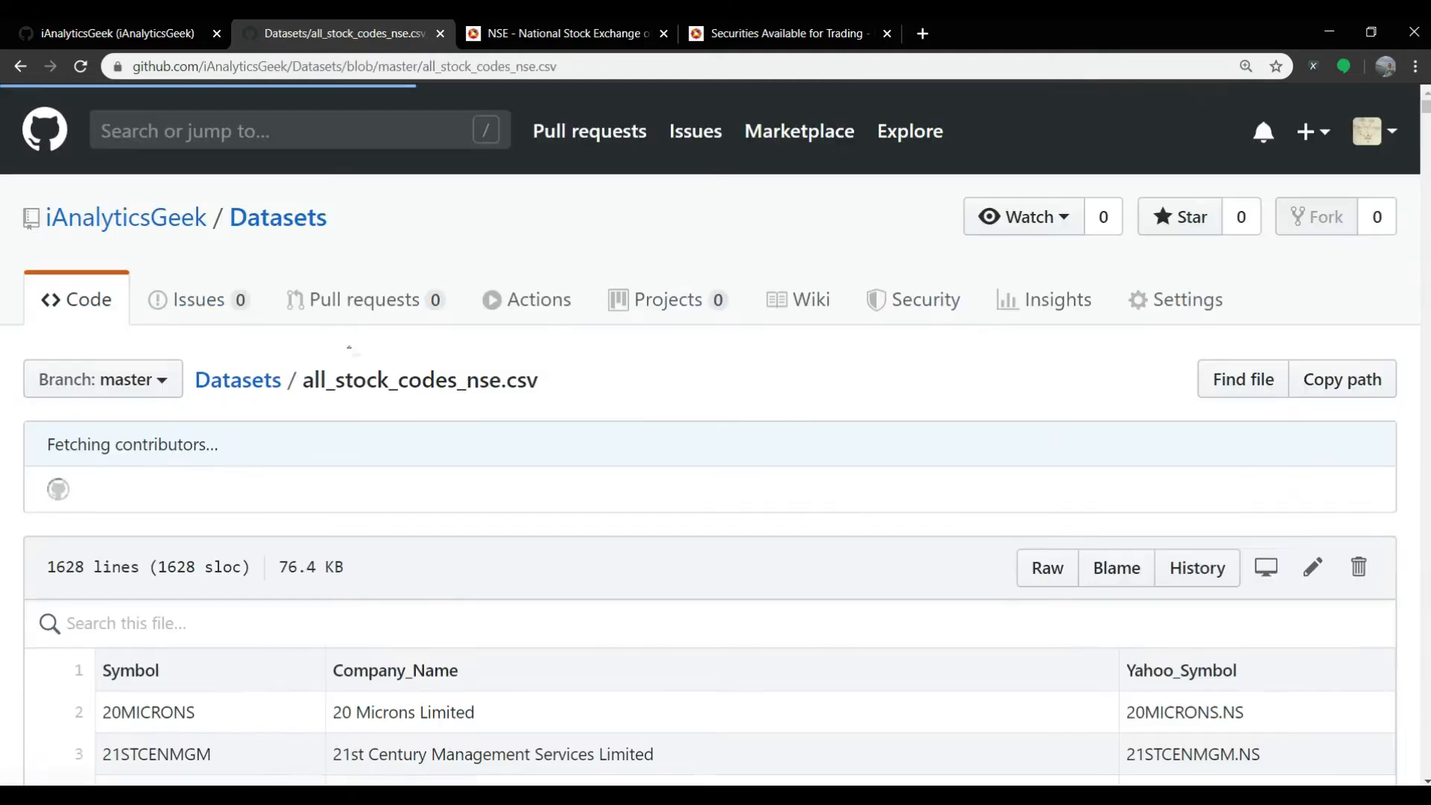
{"action": "scroll", "scroll_direction": "down", "scroll_amount": 3}
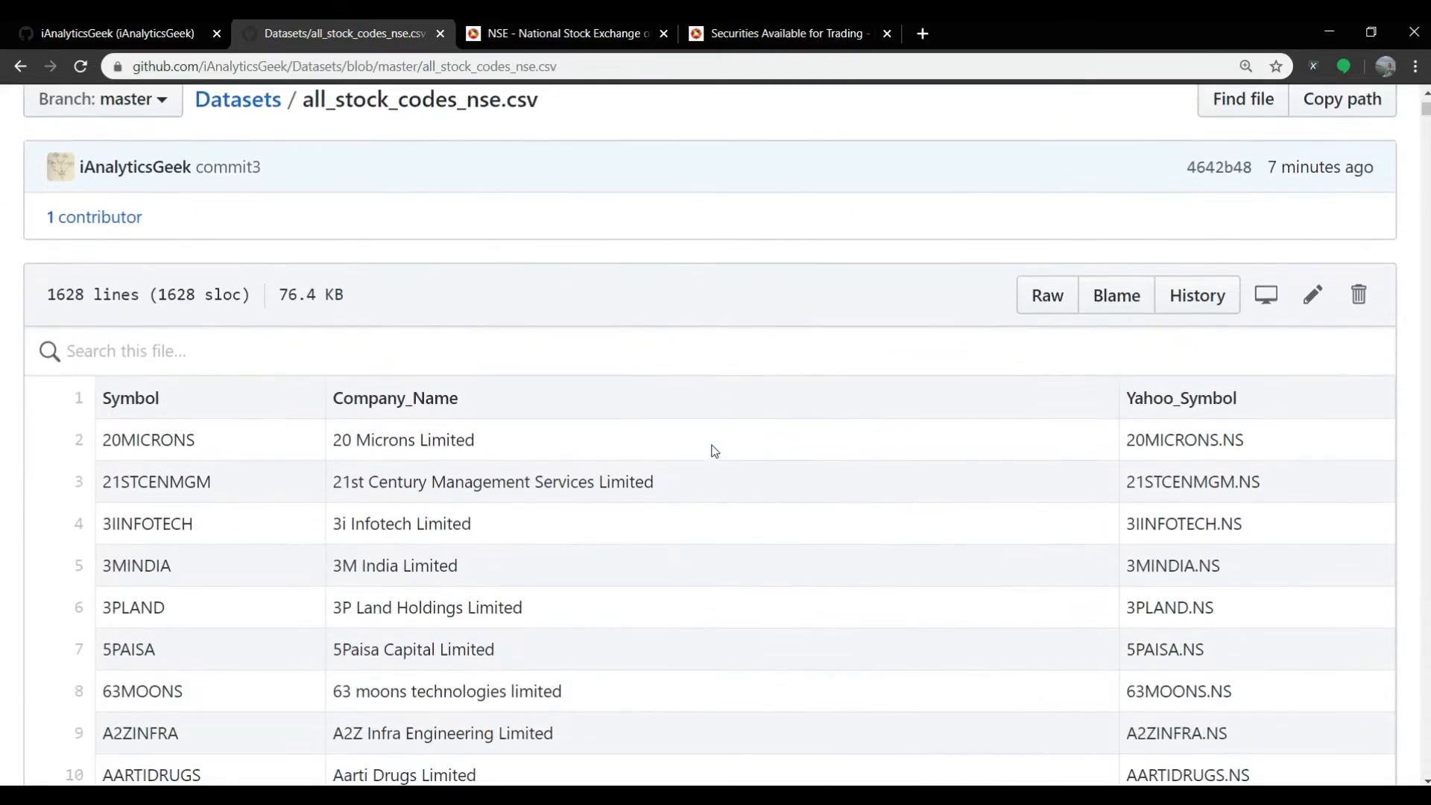
{"action": "mouse_move", "coordinate": [1201, 417]}
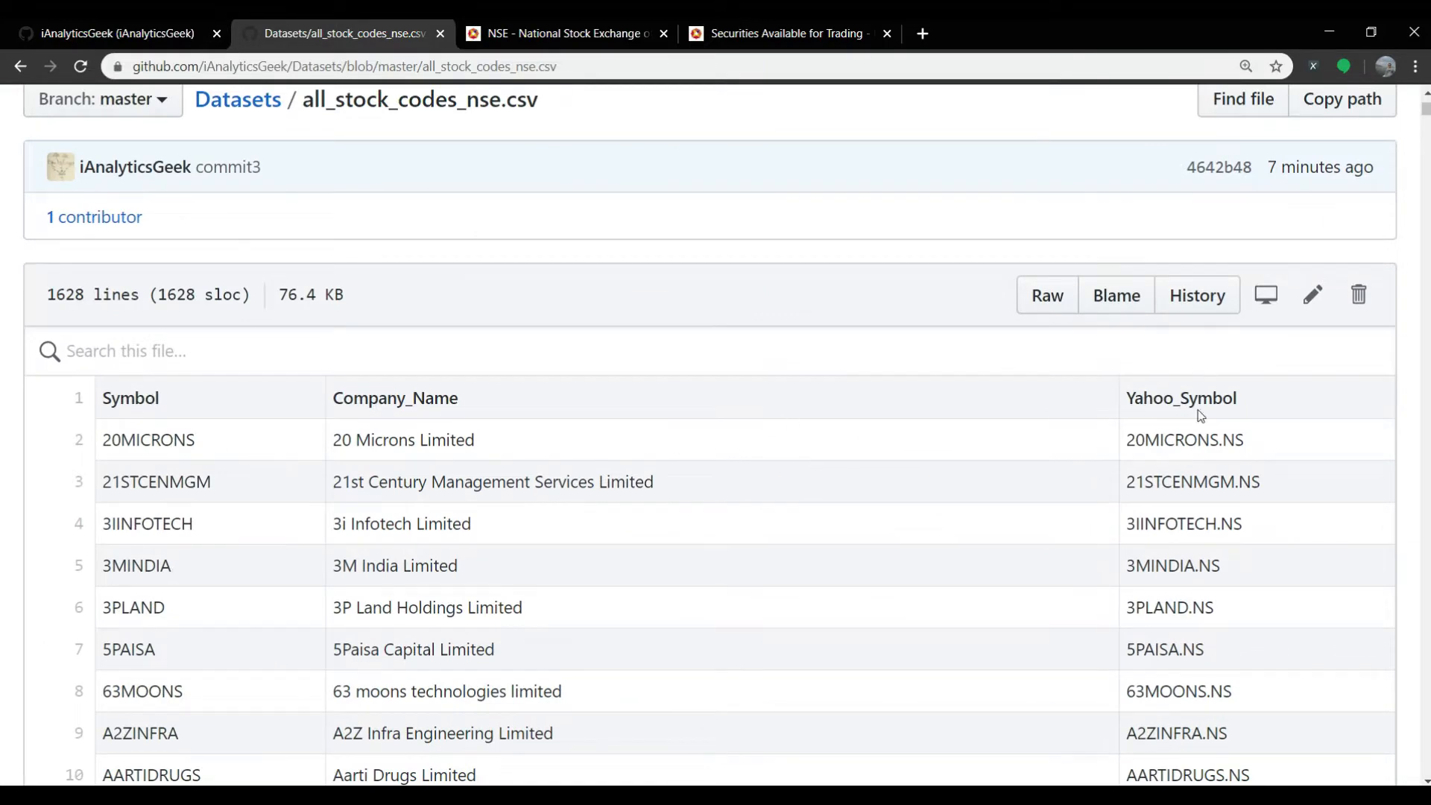
{"action": "mouse_move", "coordinate": [1258, 403]}
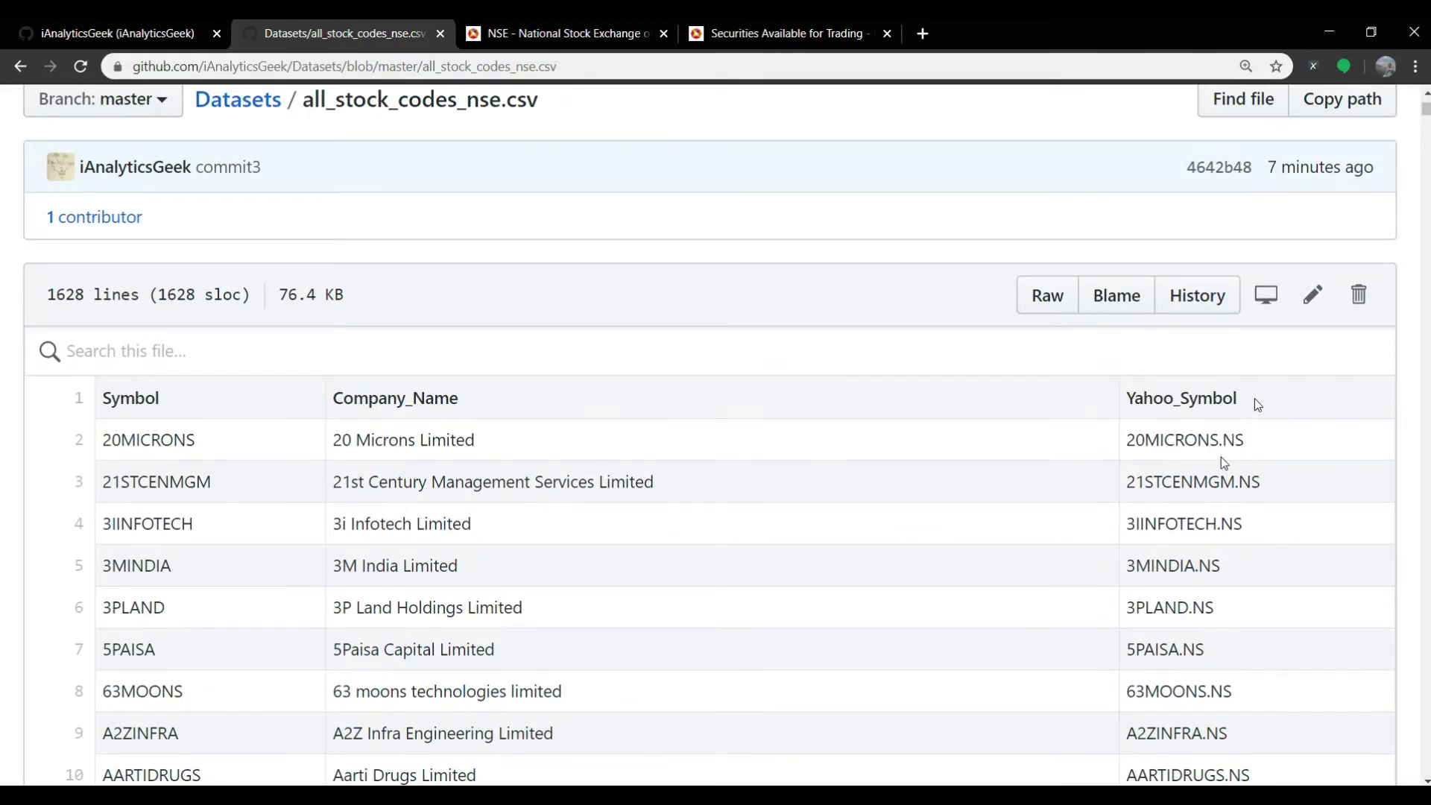
{"action": "double_click", "coordinate": [1180, 398]}
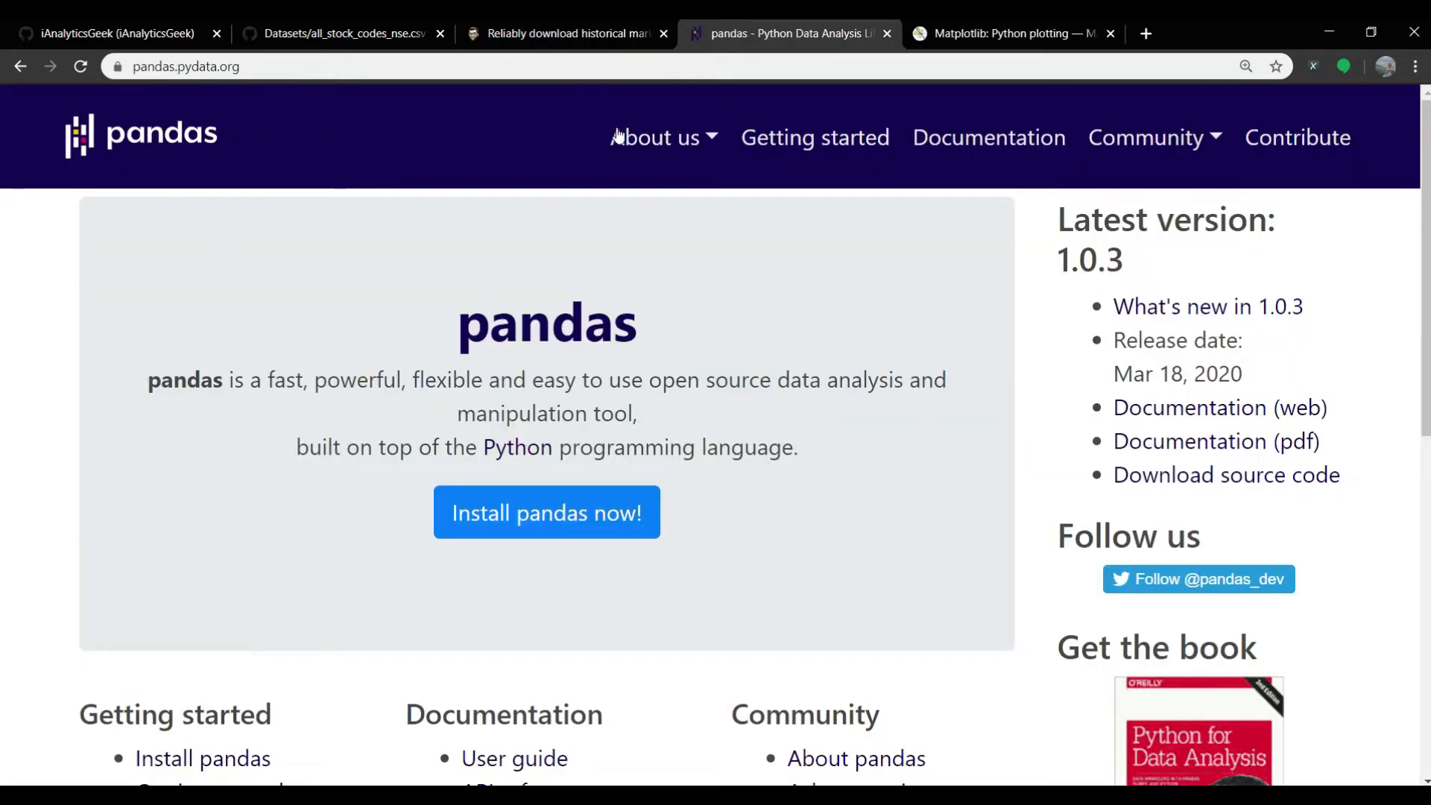
- Read through the aroussi yfinance download guide on its tab
{"action": "left_click", "coordinate": [1009, 34]}
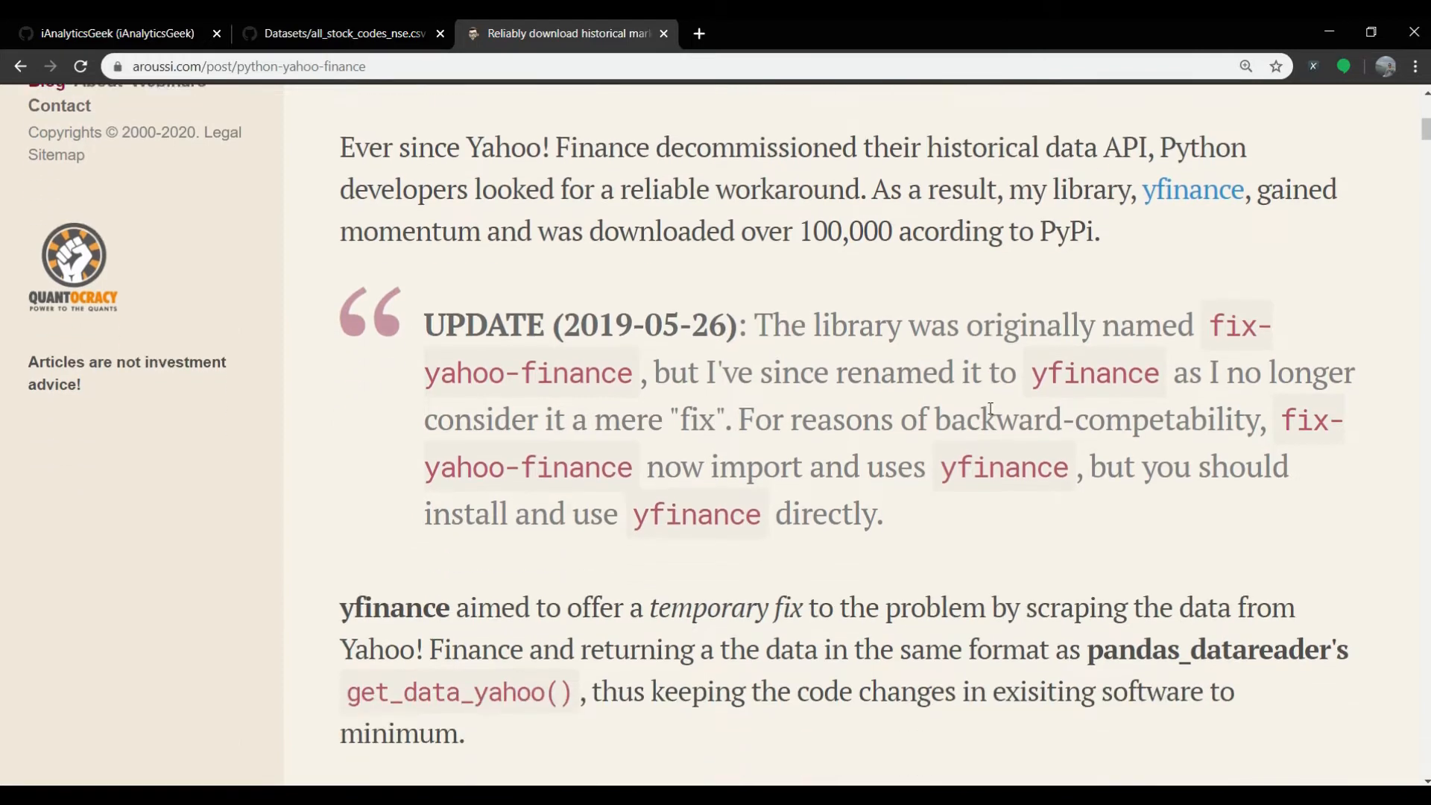
{"action": "scroll", "scroll_direction": "down", "scroll_amount": 3}
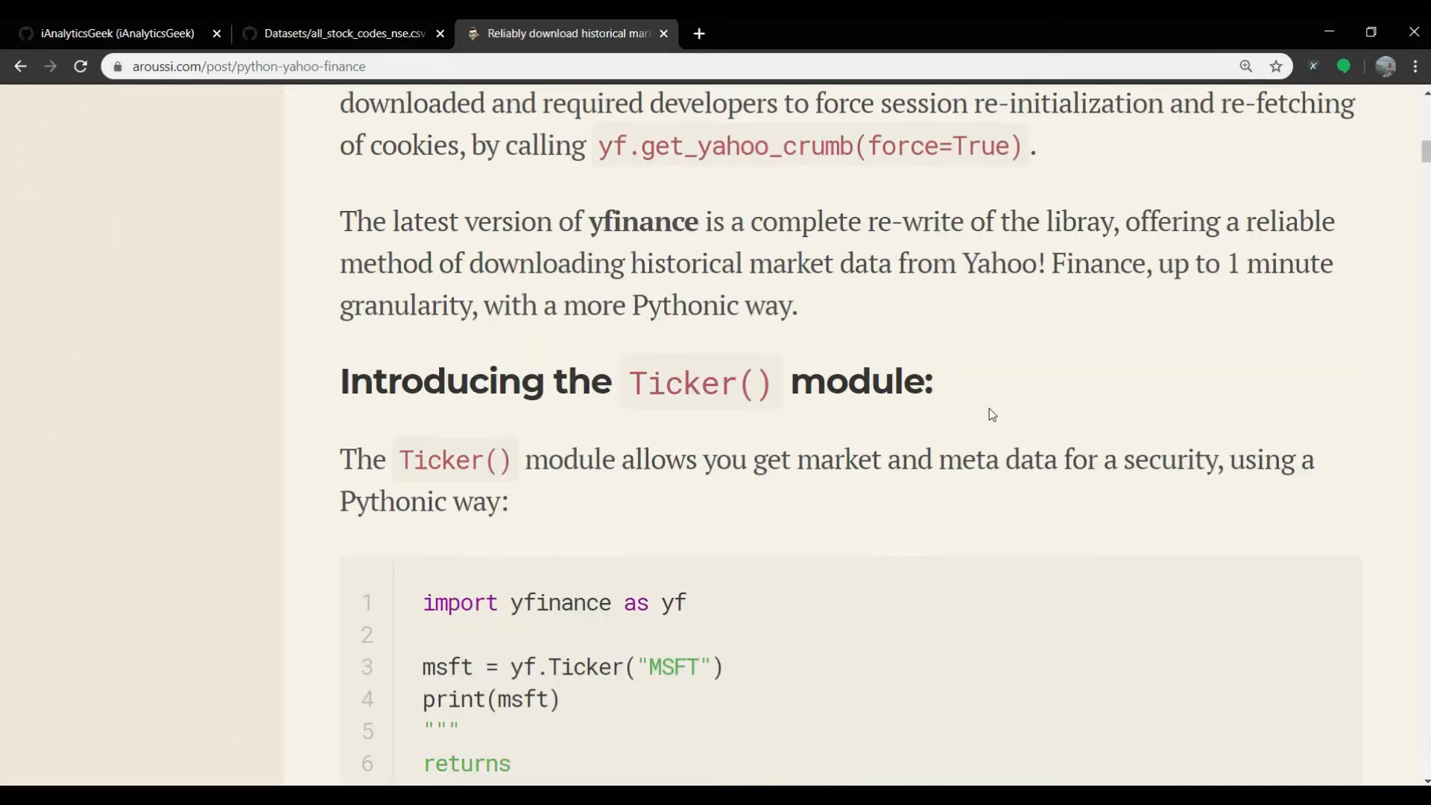
{"action": "scroll", "scroll_direction": "down", "scroll_amount": 3}
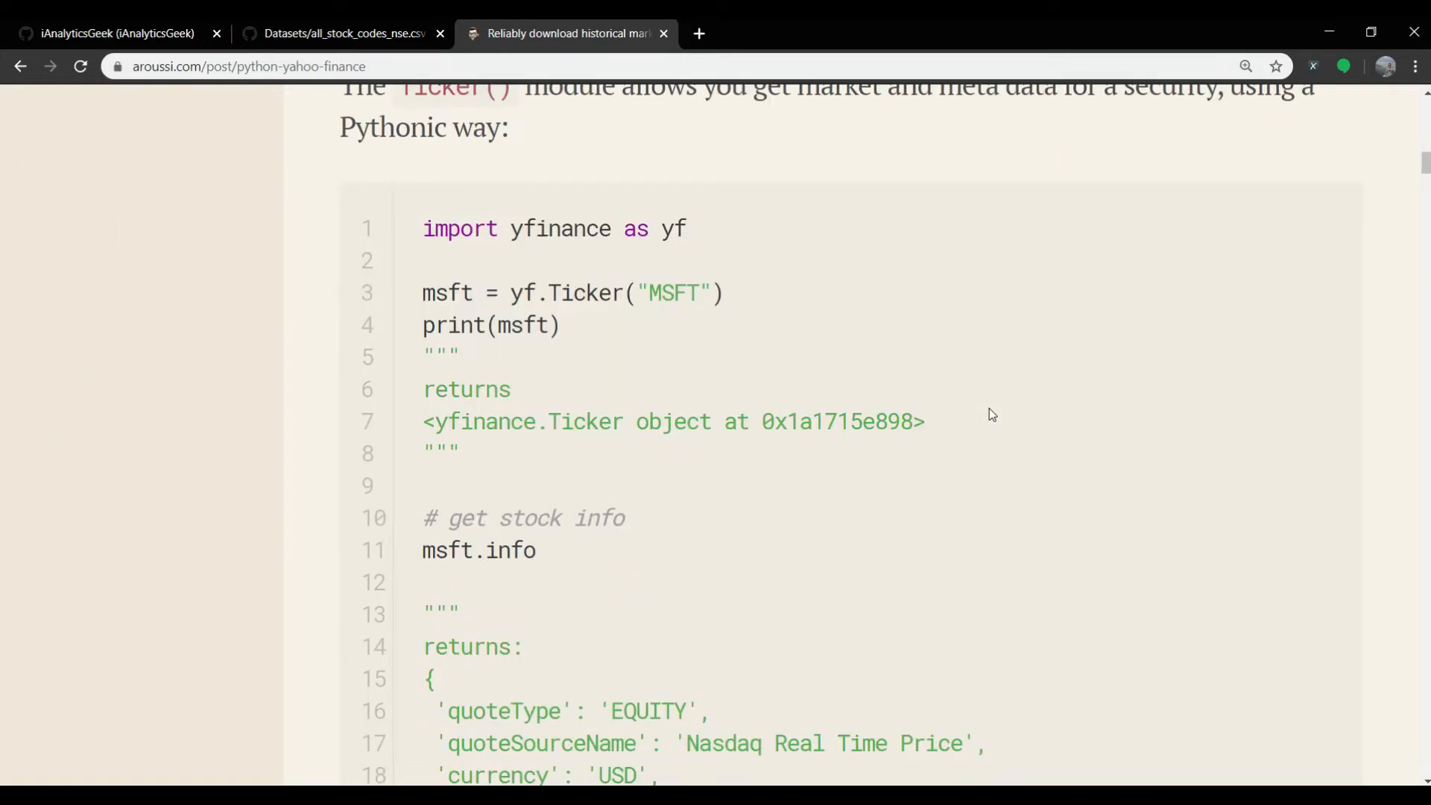
{"action": "scroll", "scroll_direction": "down", "scroll_amount": 3}
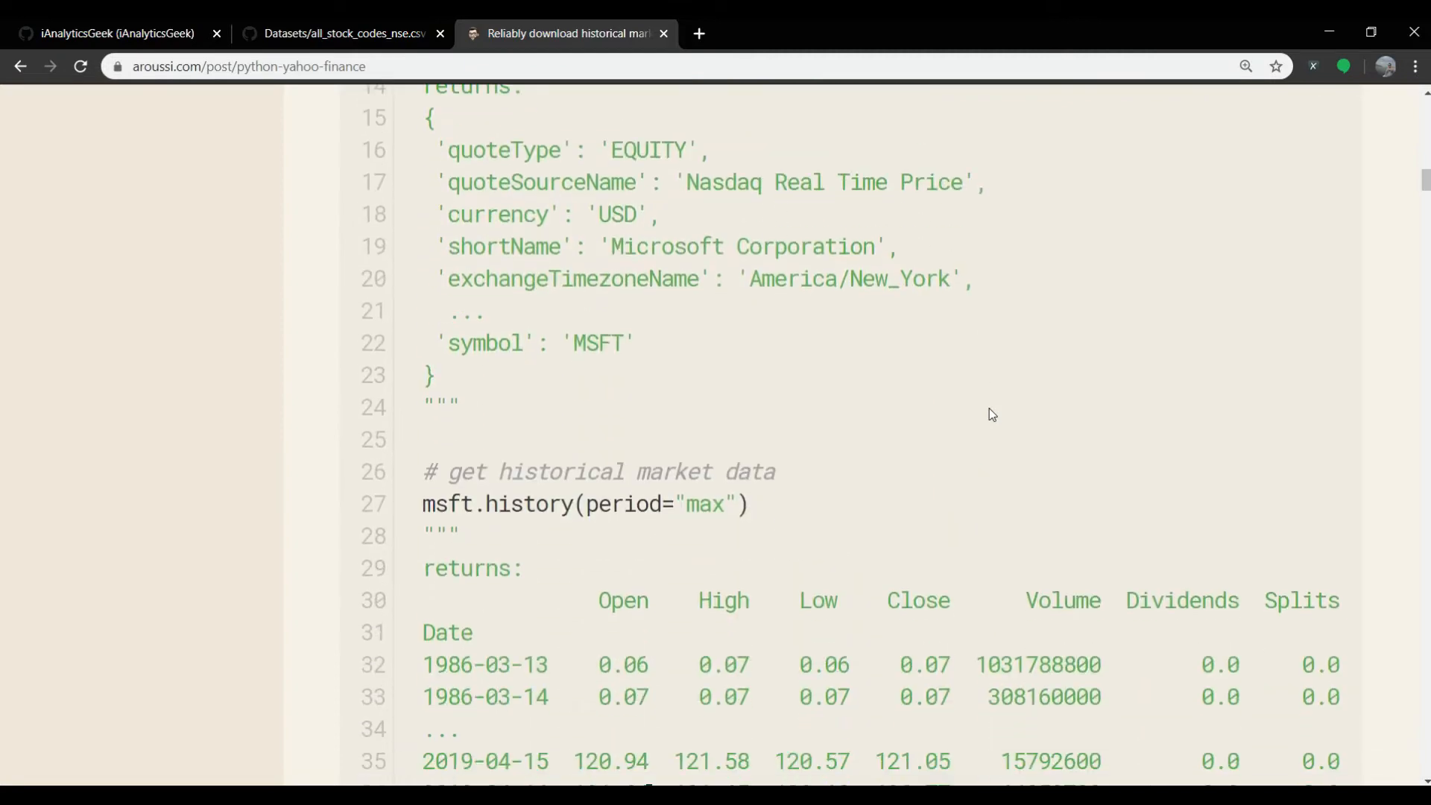
{"action": "scroll", "scroll_direction": "down", "scroll_amount": 3}
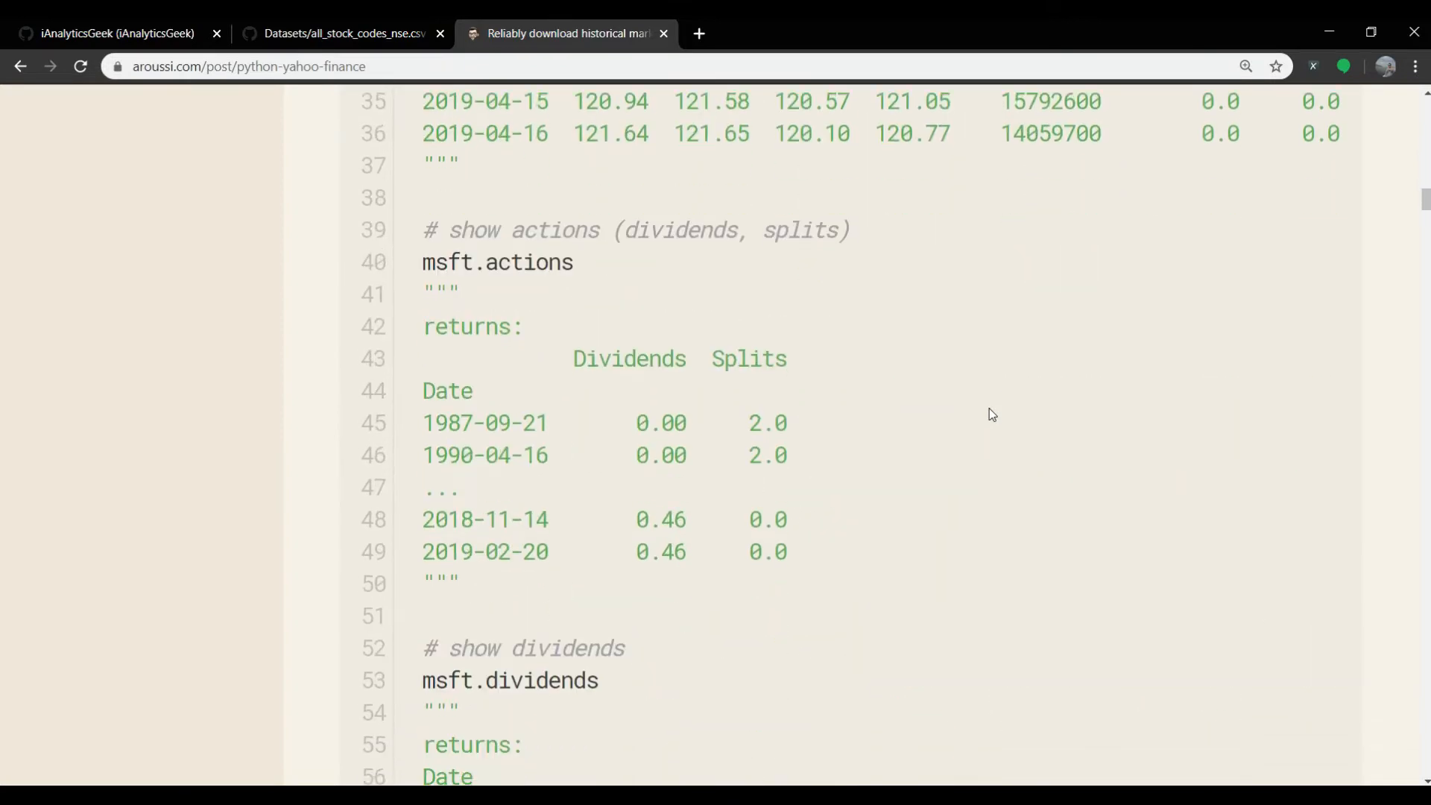
{"action": "scroll", "scroll_direction": "down", "scroll_amount": 3}
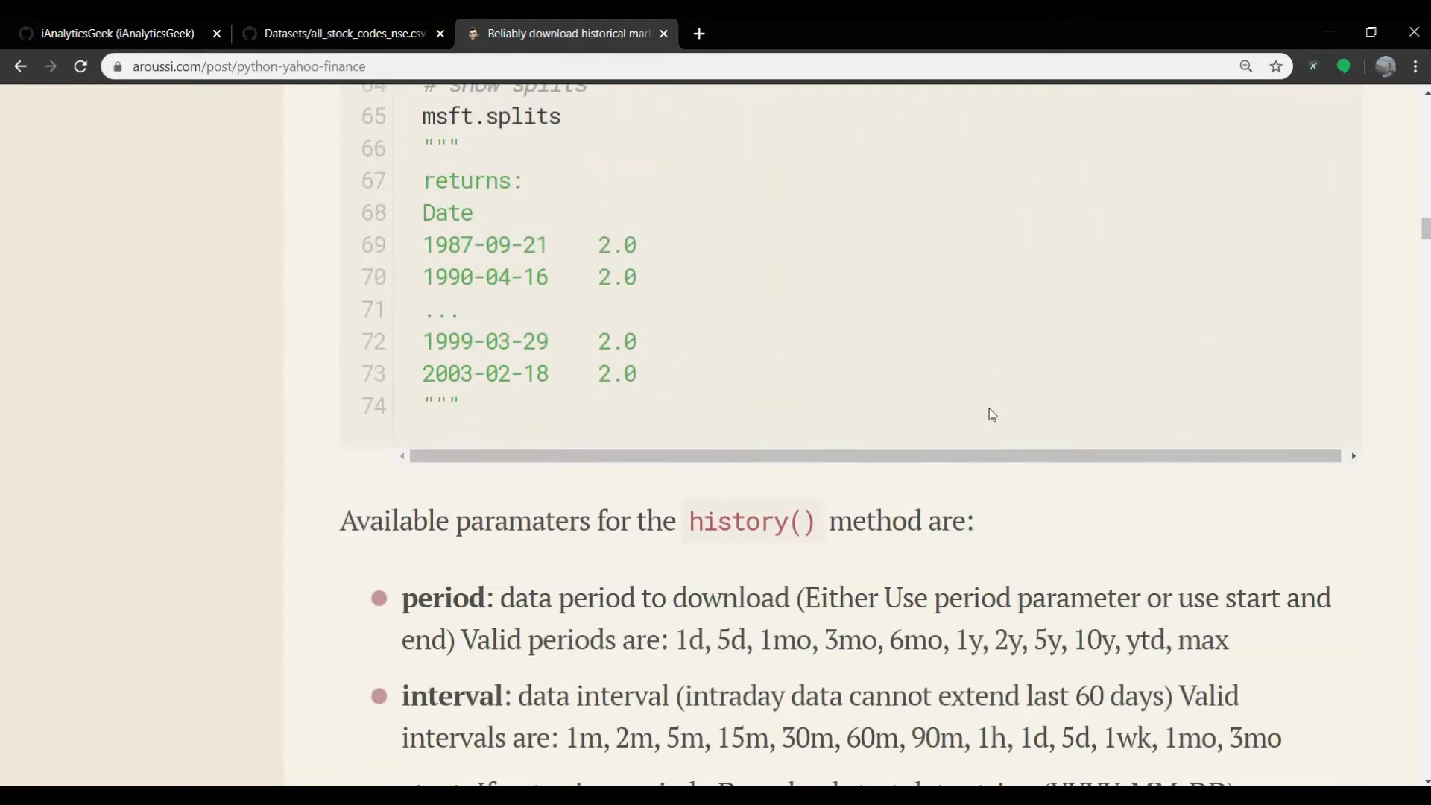
{"action": "scroll", "scroll_direction": "down", "scroll_amount": 3}
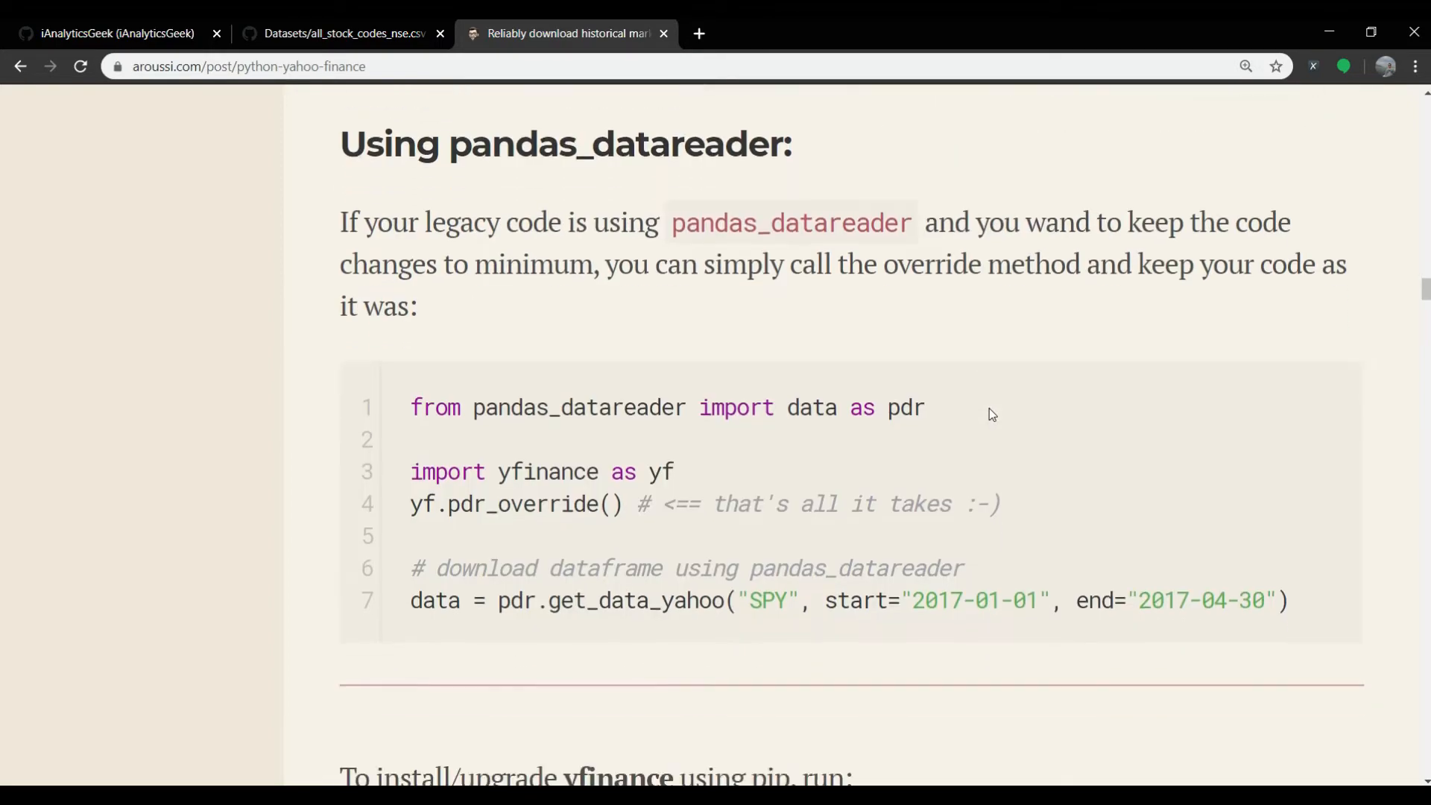
{"action": "scroll", "scroll_direction": "down", "scroll_amount": 3}
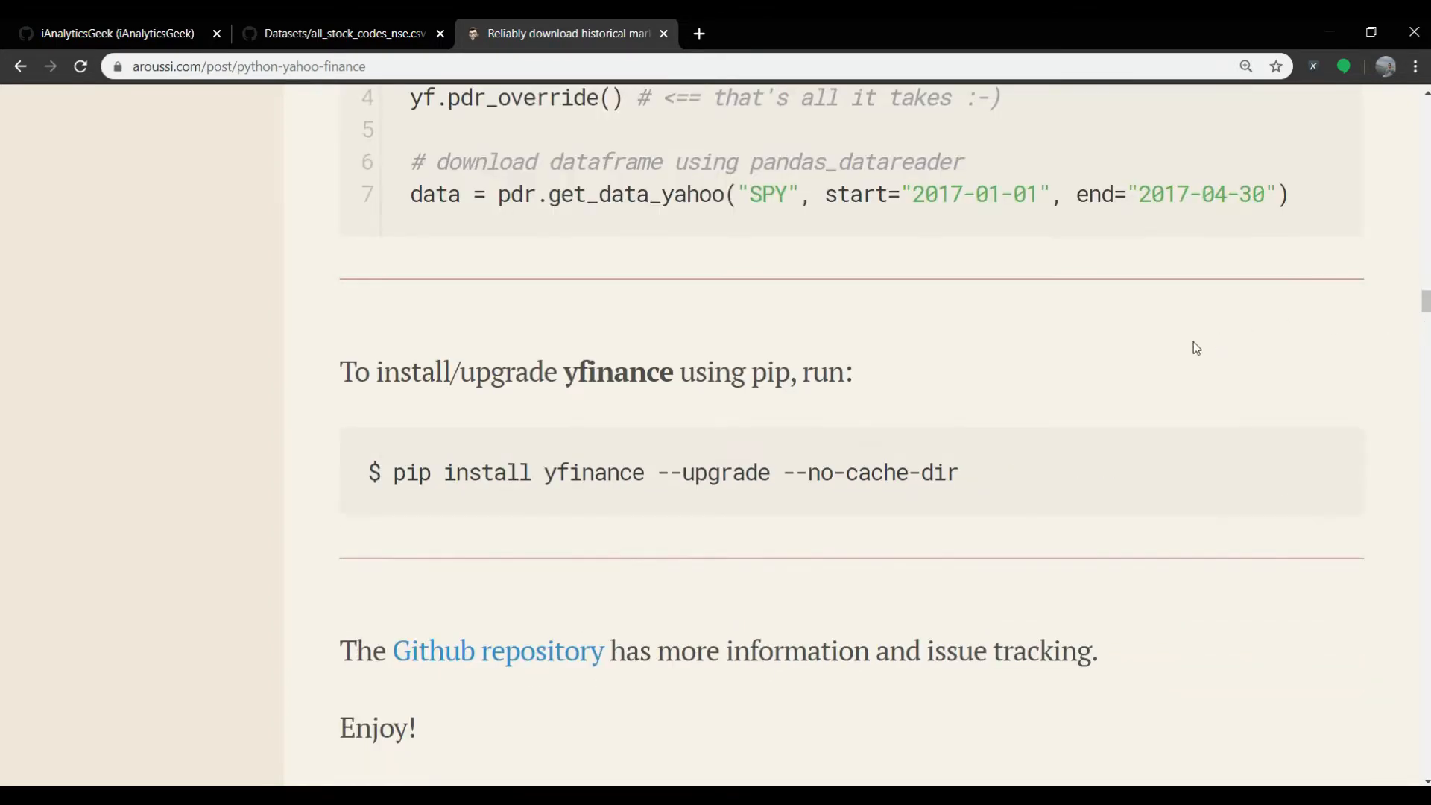
{"action": "scroll", "scroll_direction": "down", "scroll_amount": 3}
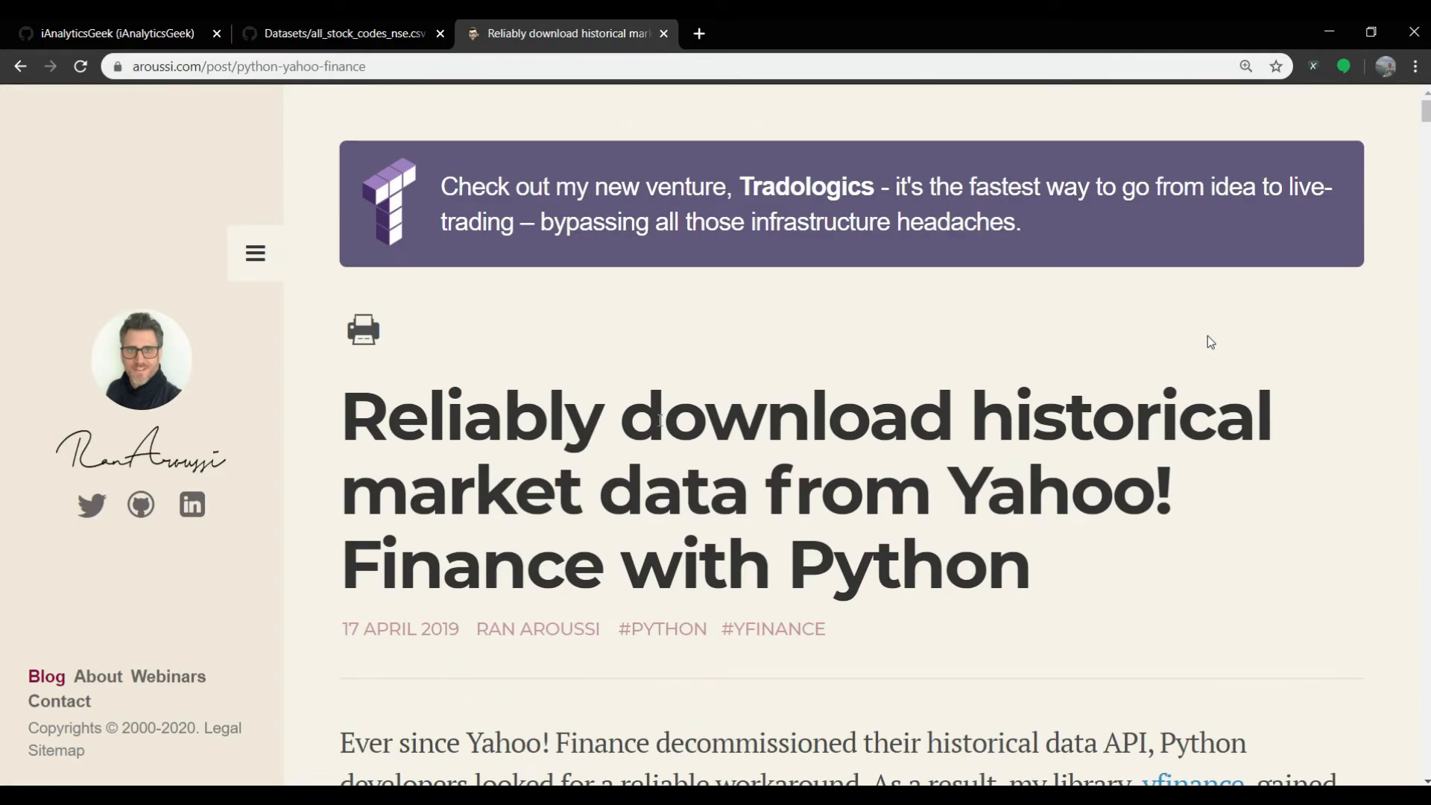
{"action": "scroll", "scroll_direction": "down", "scroll_amount": 3}
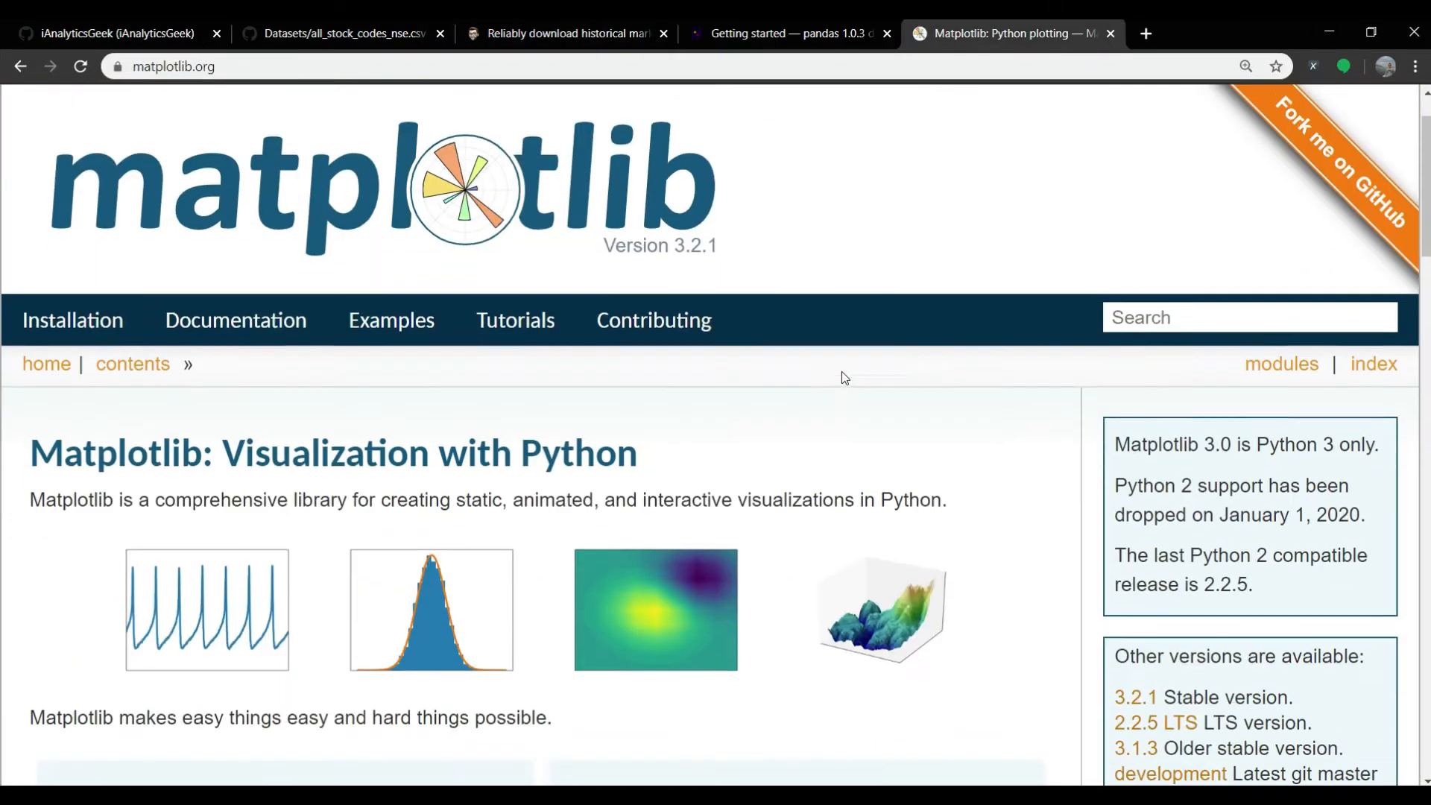
- Glance at the pandas and matplotlib tabs alongside the yfinance article
{"action": "left_click", "coordinate": [1109, 34]}
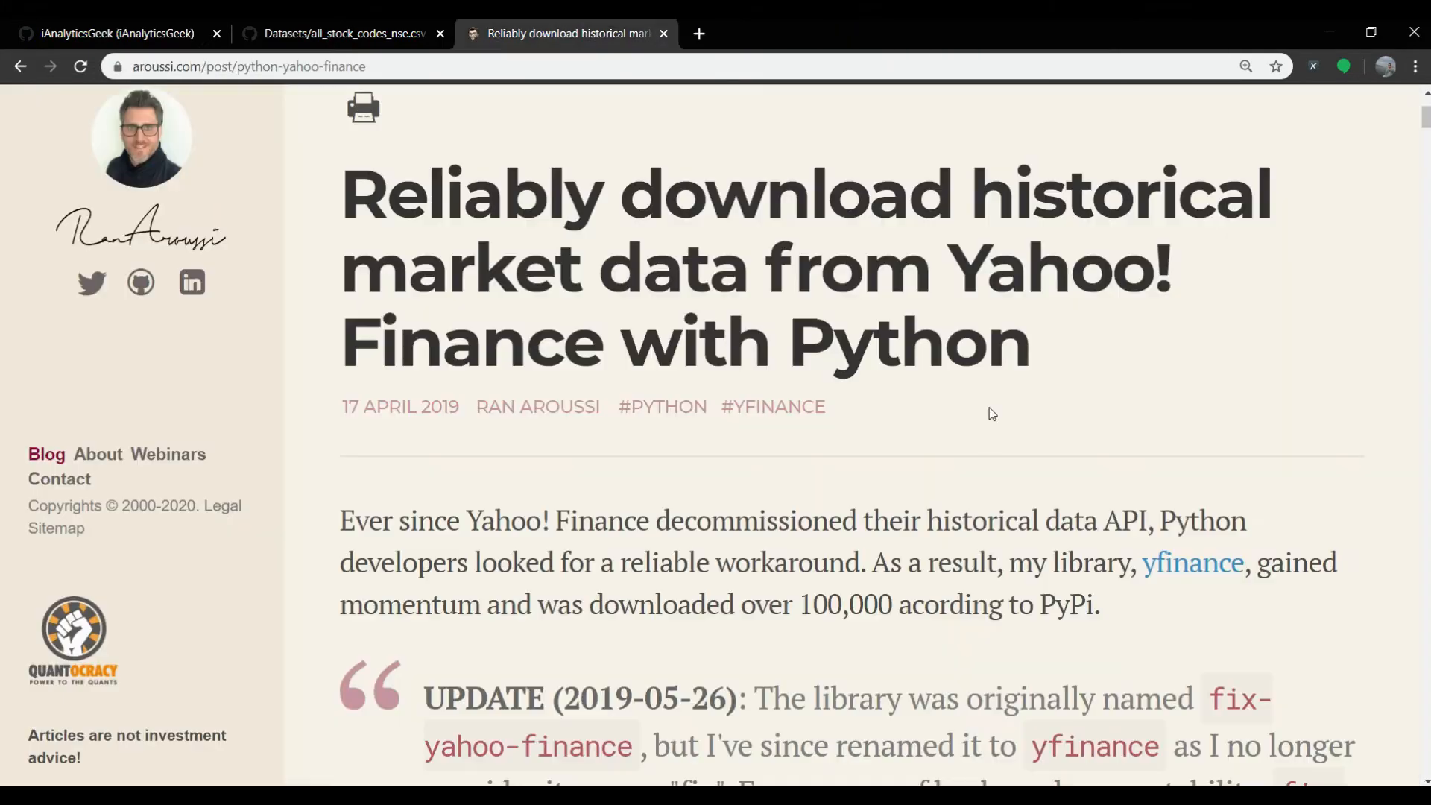
{"action": "scroll", "scroll_direction": "down", "scroll_amount": 3}
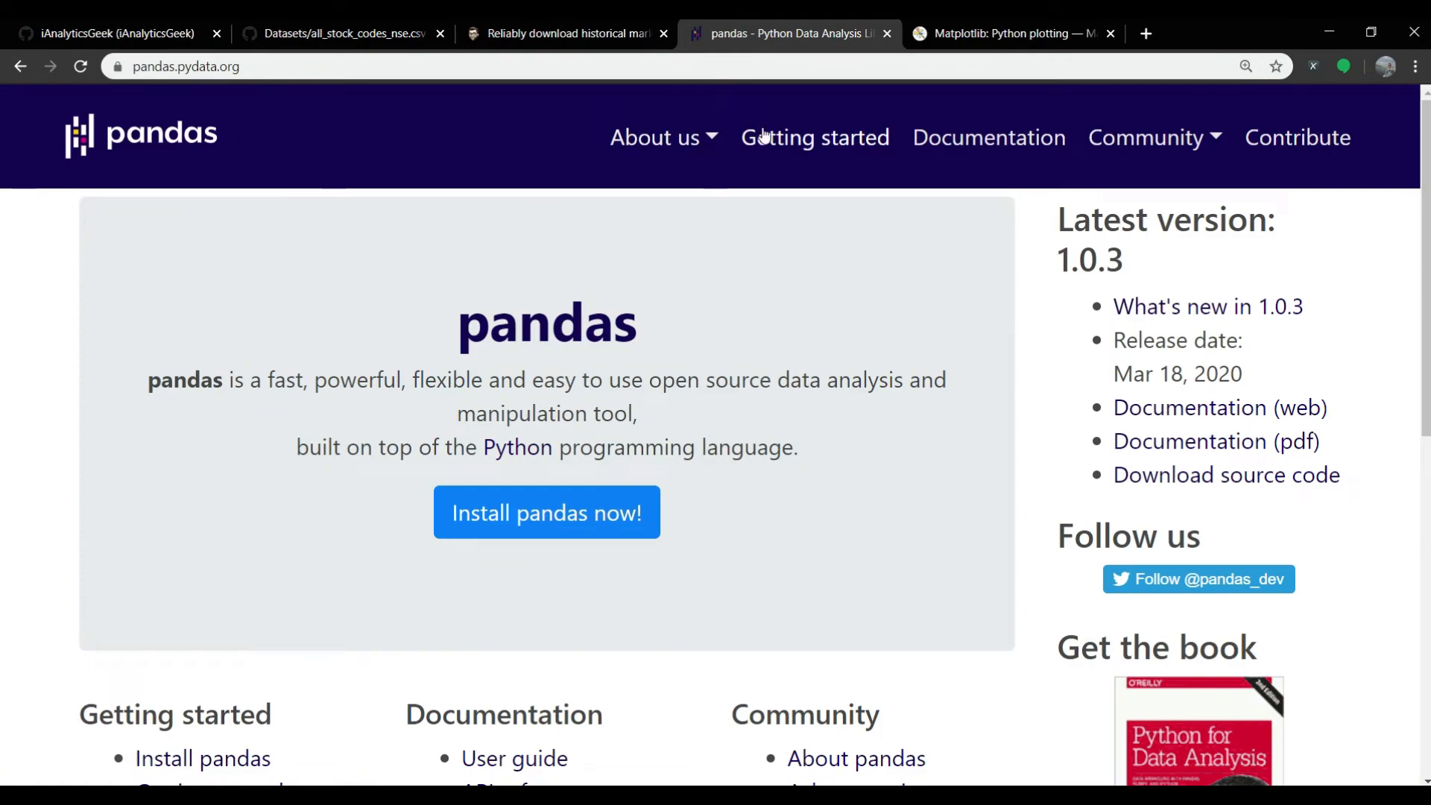
{"action": "left_click", "coordinate": [1013, 35]}
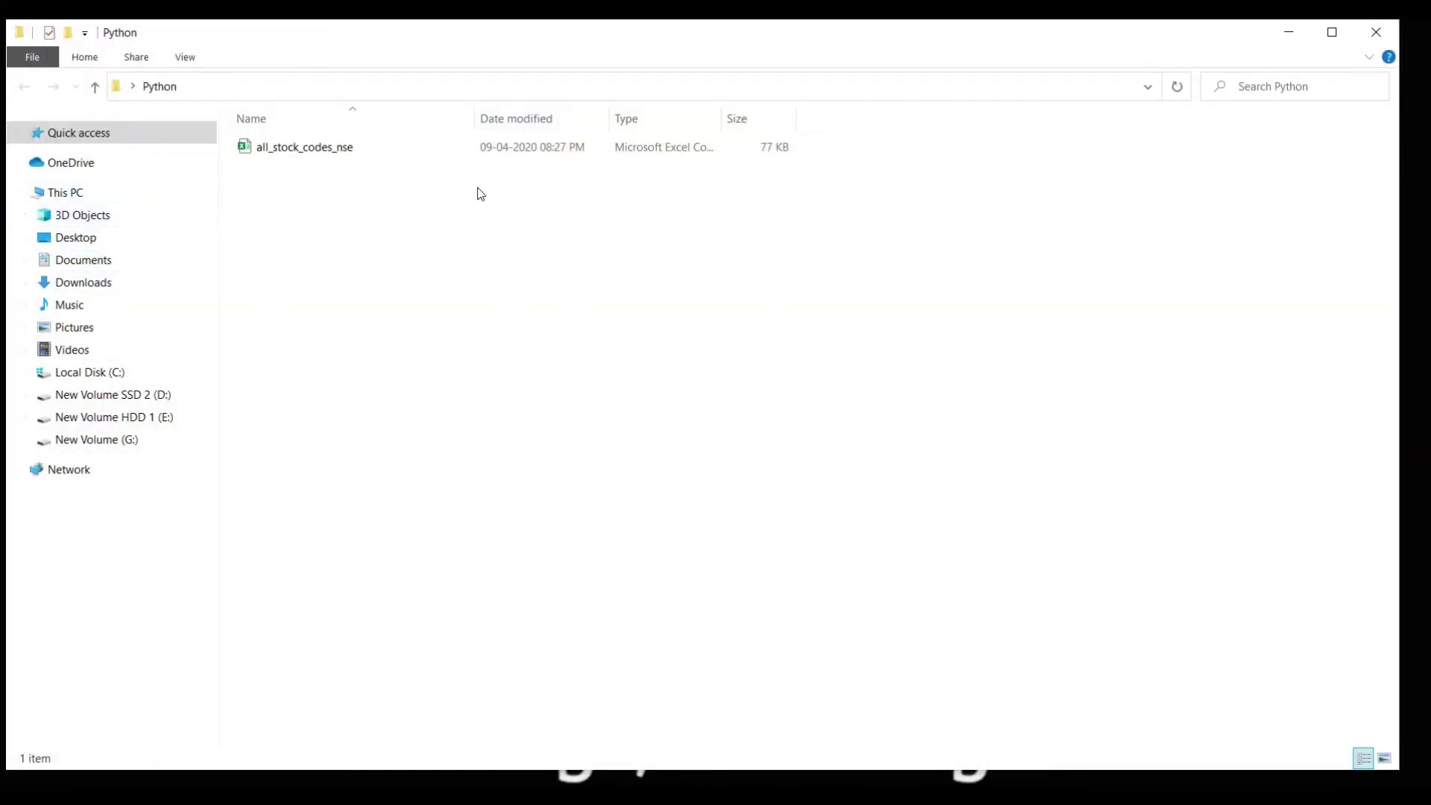
{"action": "left_click", "coordinate": [304, 148]}
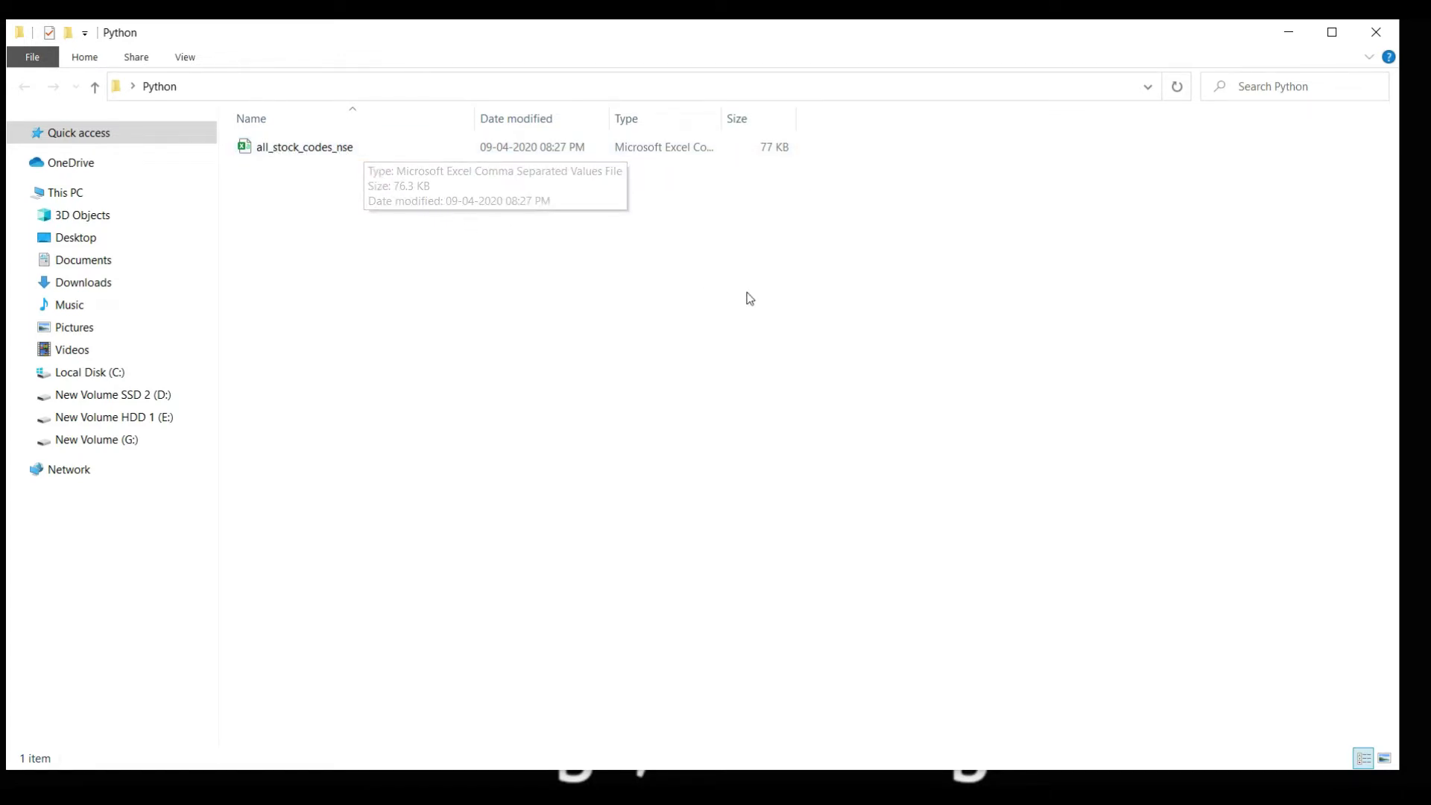
{"action": "left_click", "coordinate": [304, 146]}
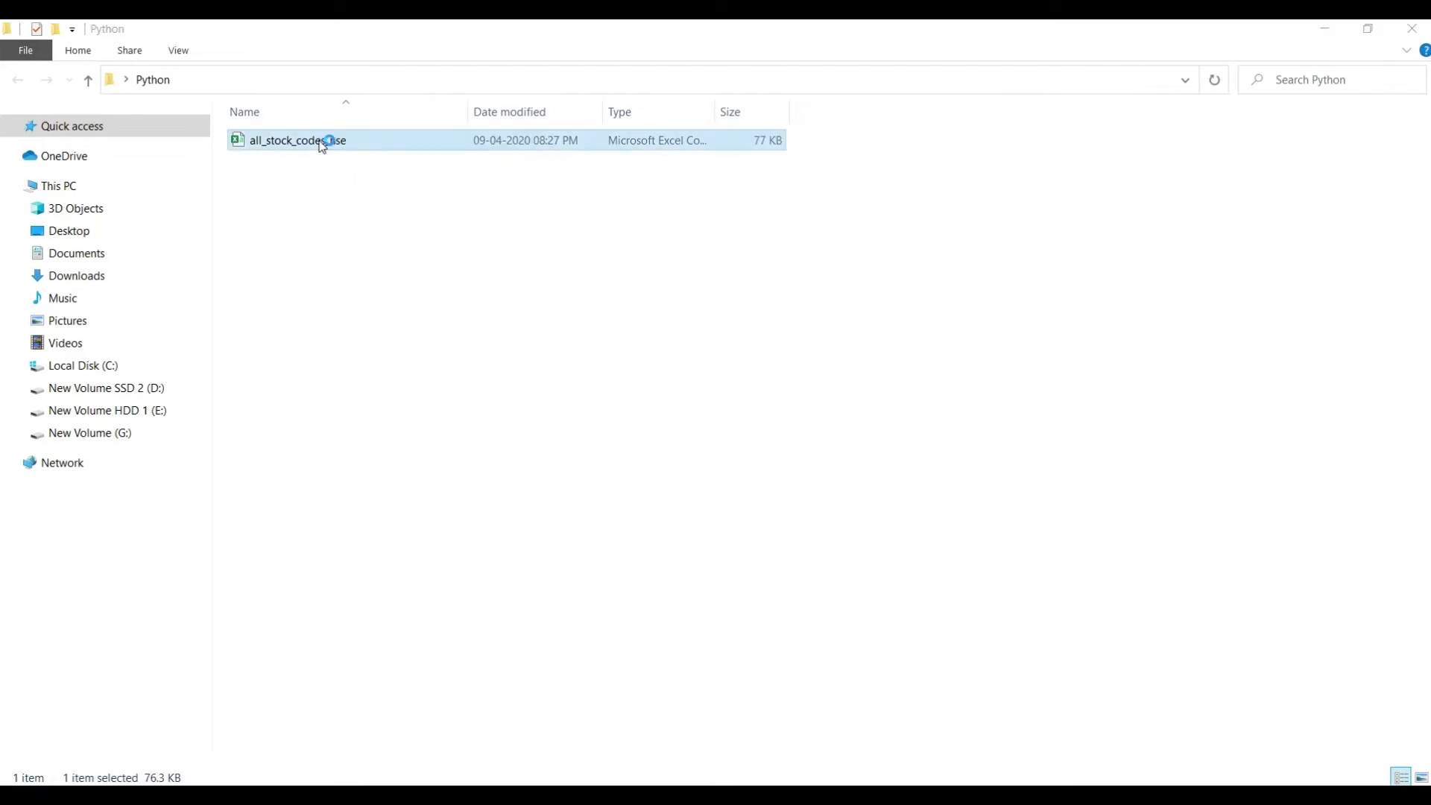
{"action": "double_click", "coordinate": [296, 140]}
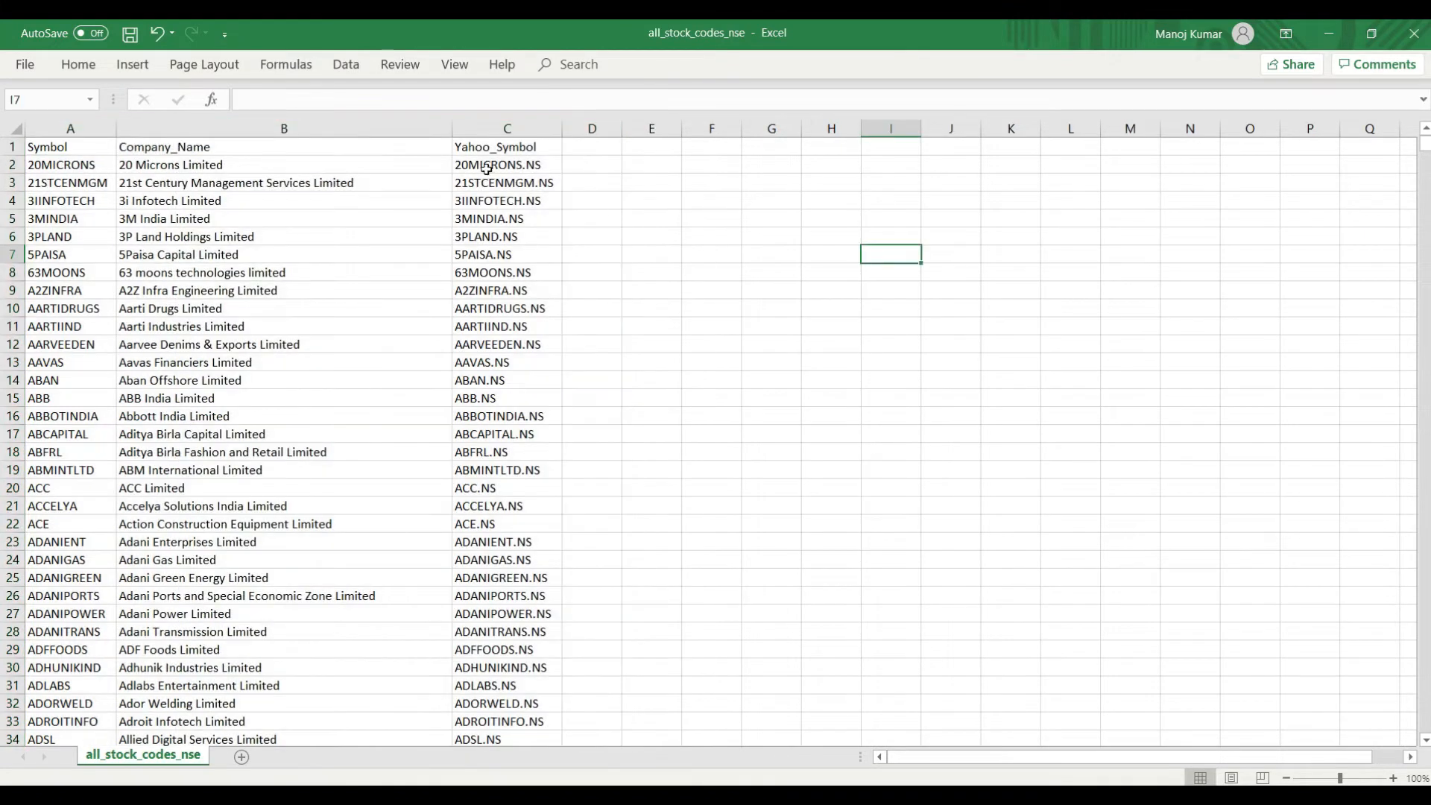
{"action": "left_click_drag", "start_coordinate": [507, 164], "coordinate": [507, 200]}
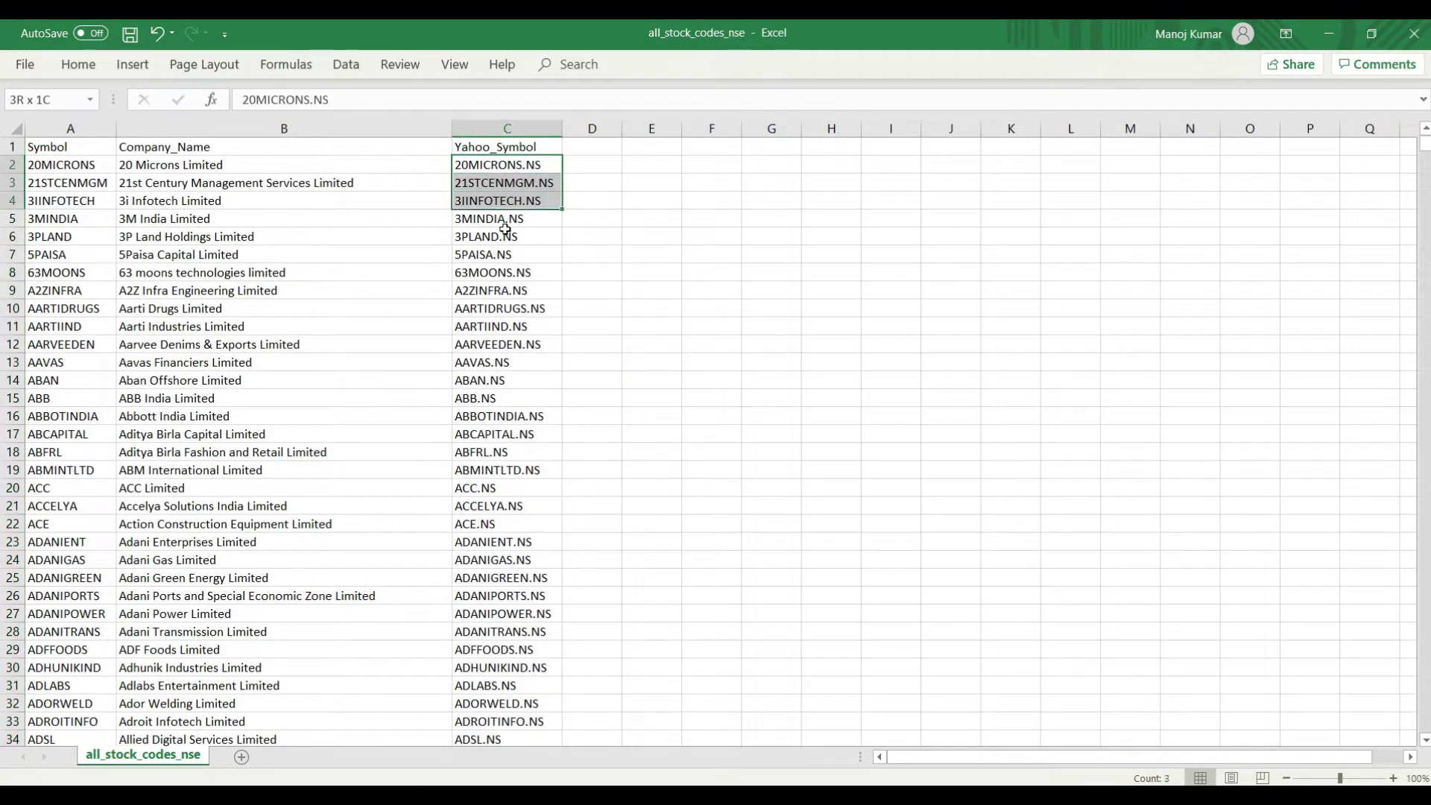
{"action": "left_click", "coordinate": [507, 596]}
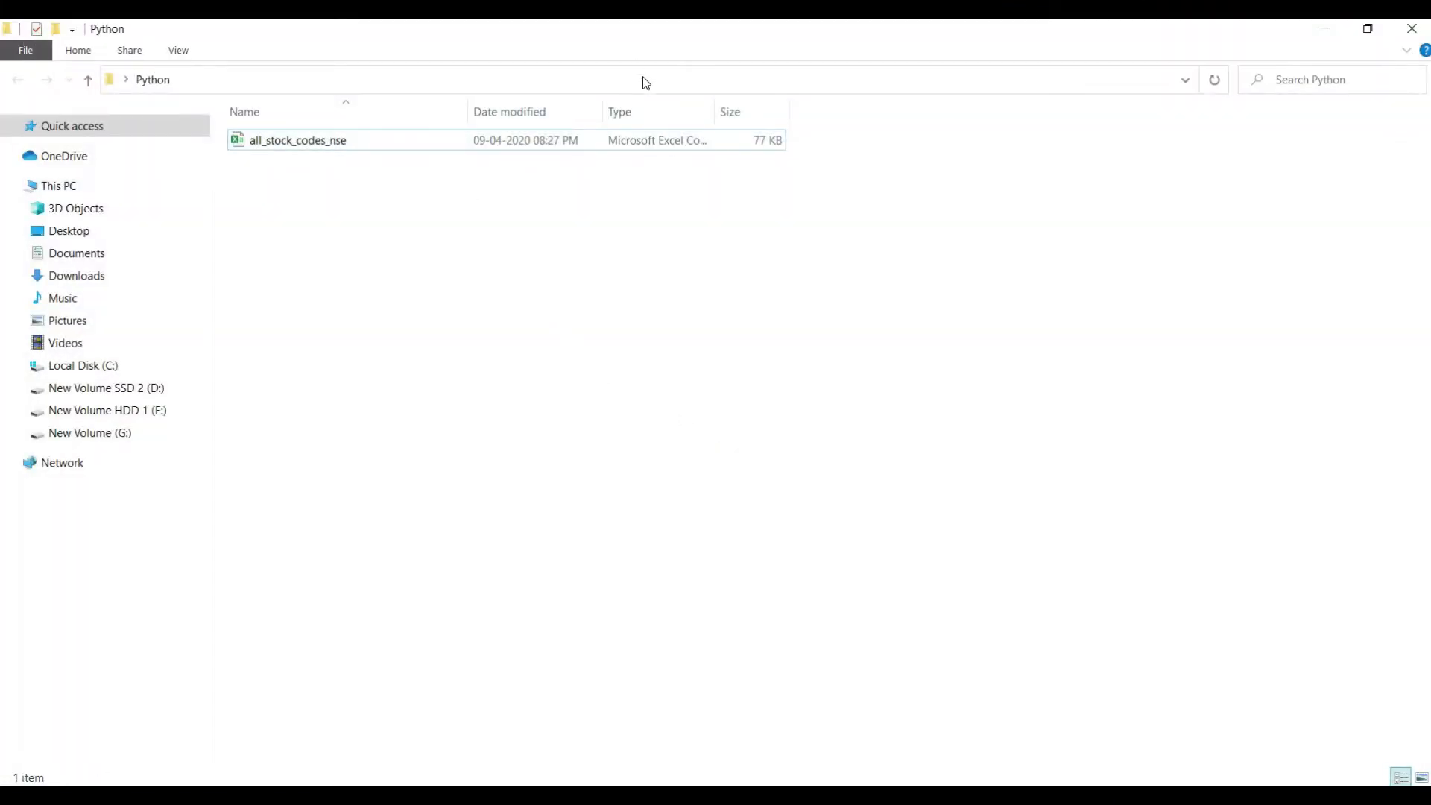
- Start cmd from the Explorer address bar, maximize it, and run jupyter notebook
{"action": "type", "text": "cm"}
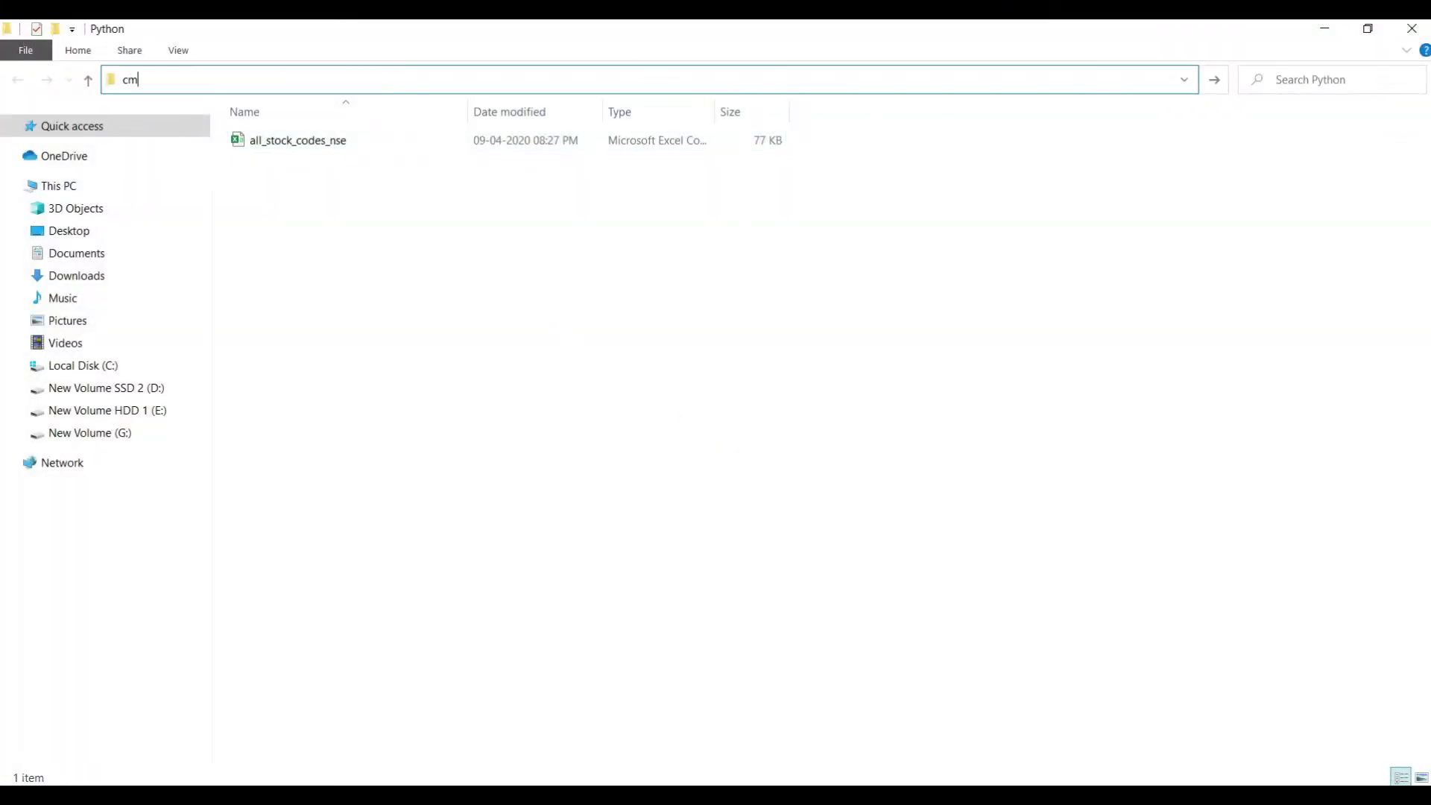
{"action": "type", "text": "C:\\Windows\\System32\\cmd.exe"}
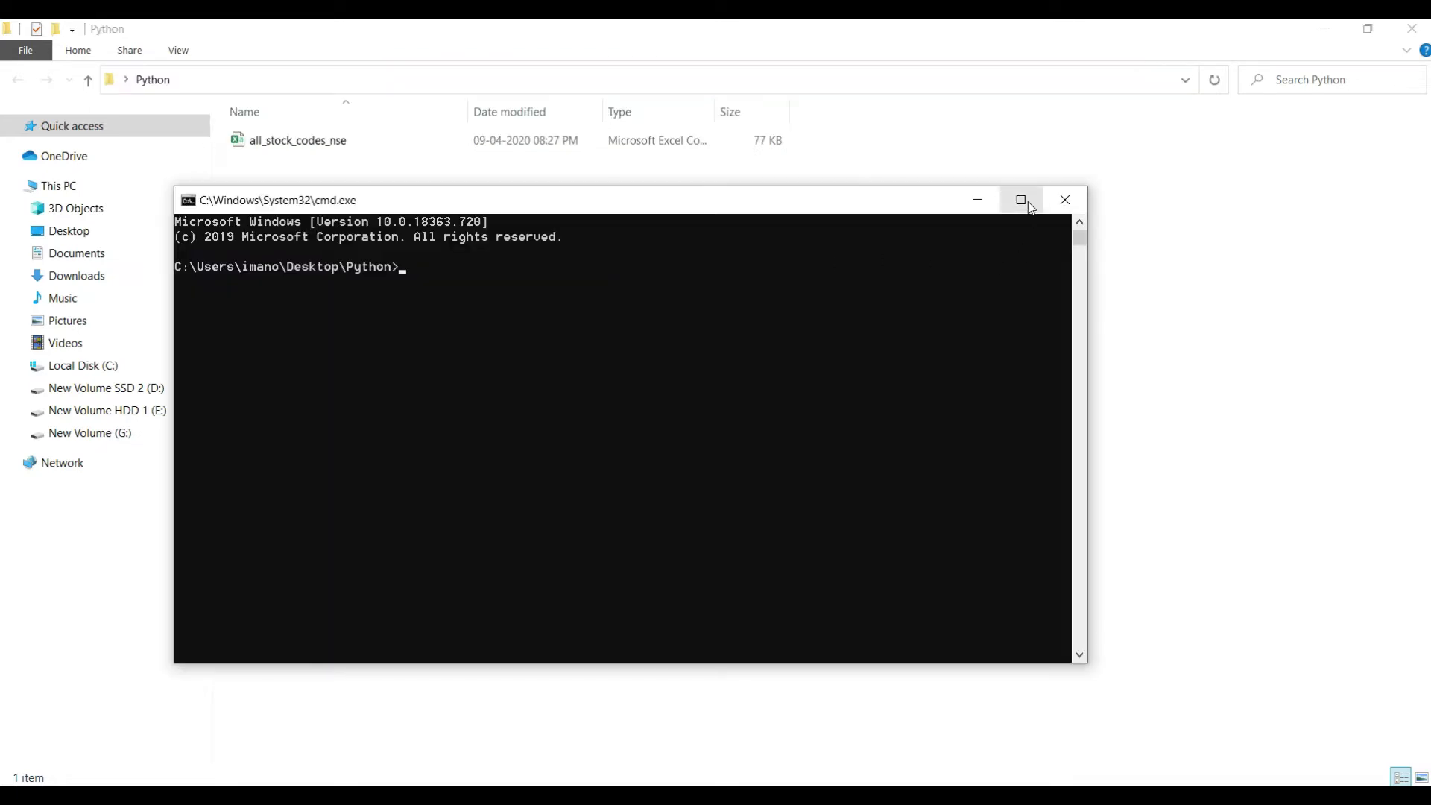
{"action": "left_click", "coordinate": [1021, 200]}
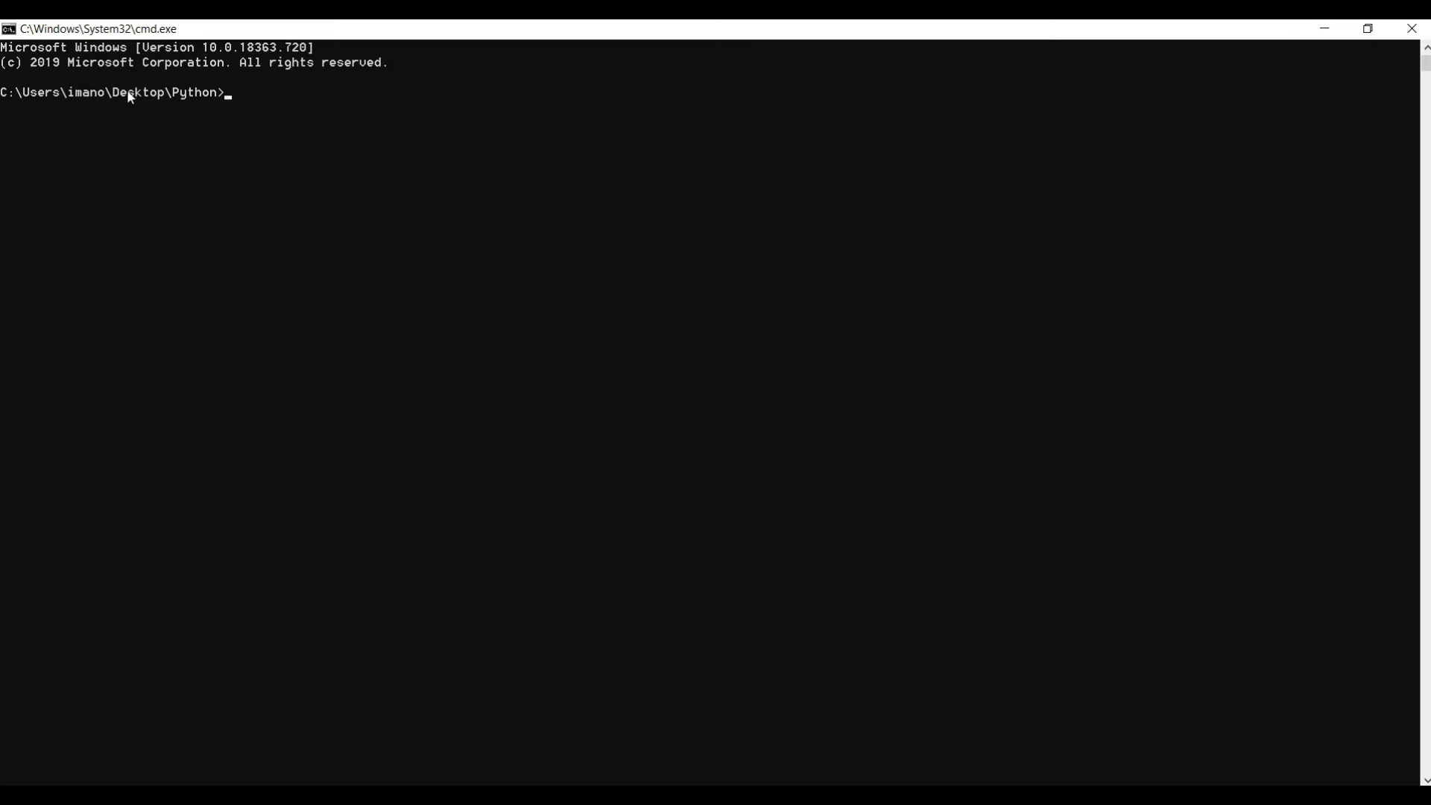
{"action": "mouse_move", "coordinate": [686, 125]}
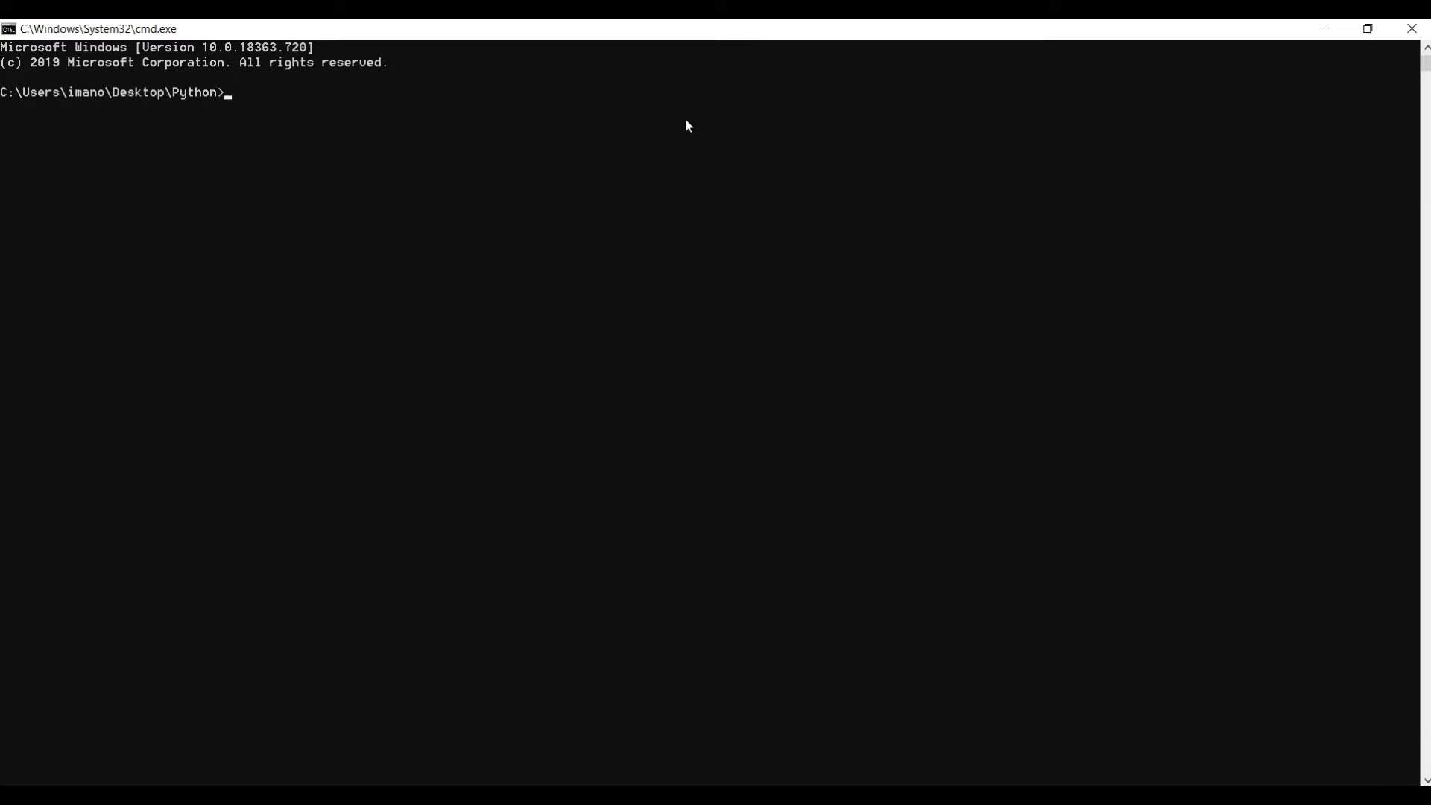
{"action": "type", "text": "jupyter n"}
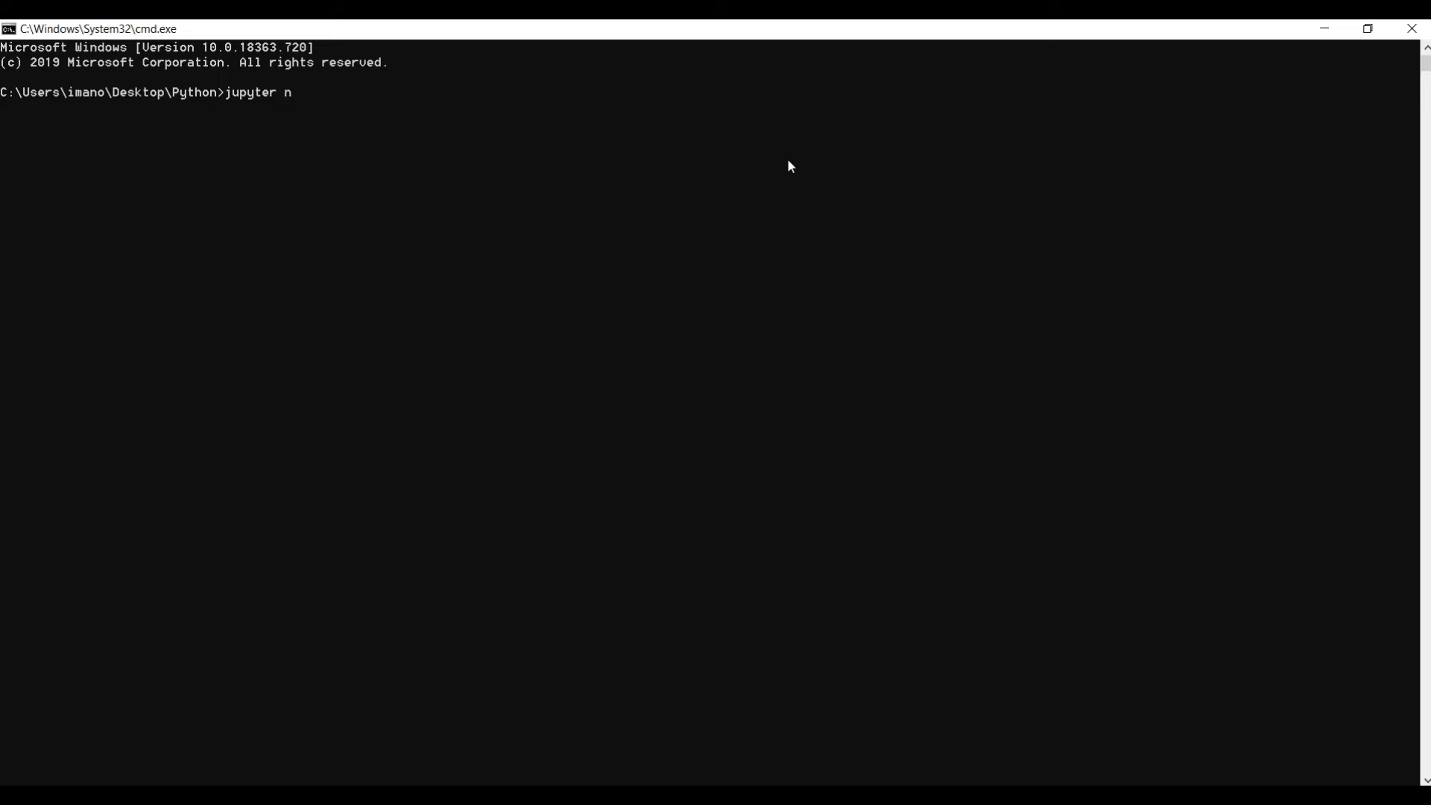
{"action": "type", "text": "otebook"}
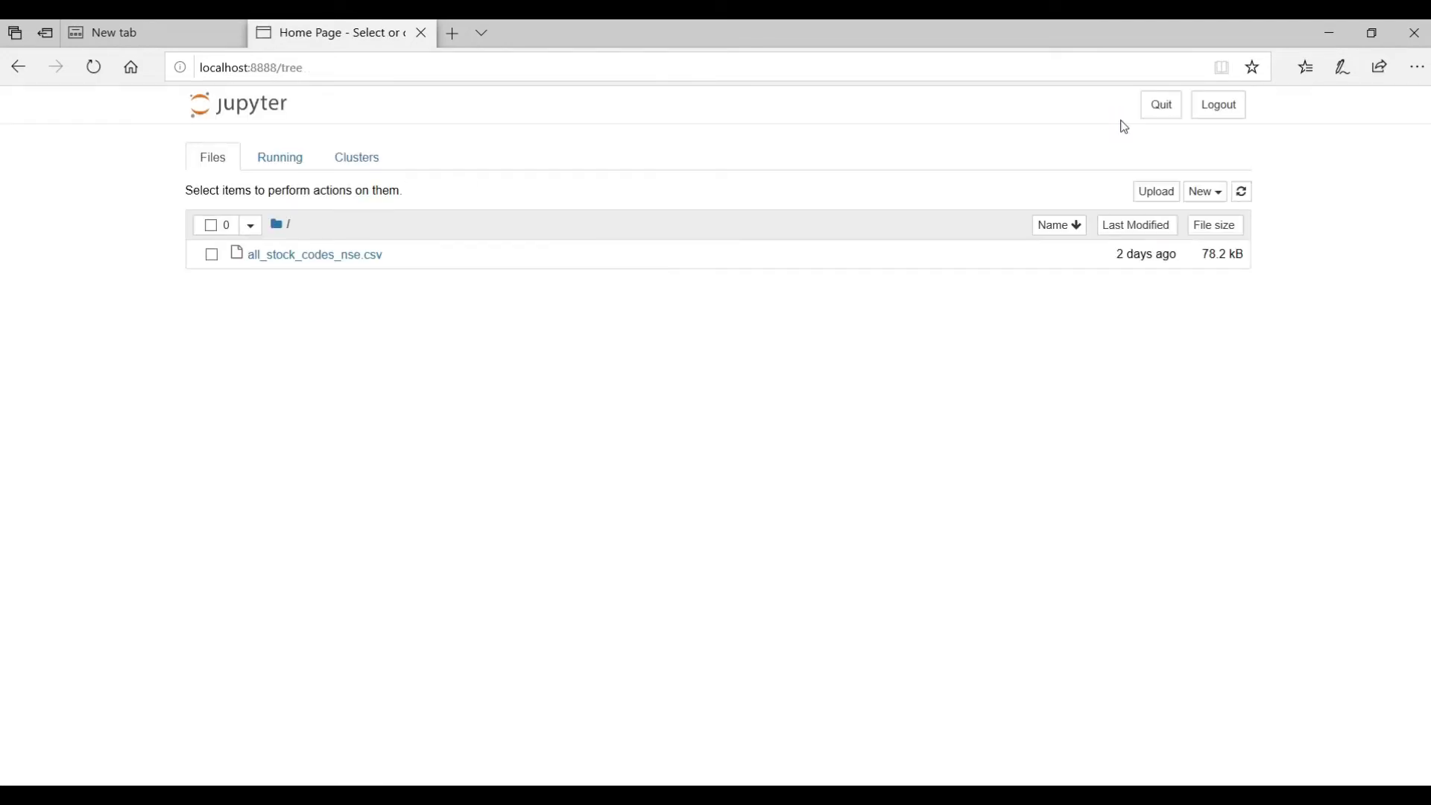
{"action": "mouse_move", "coordinate": [152, 224]}
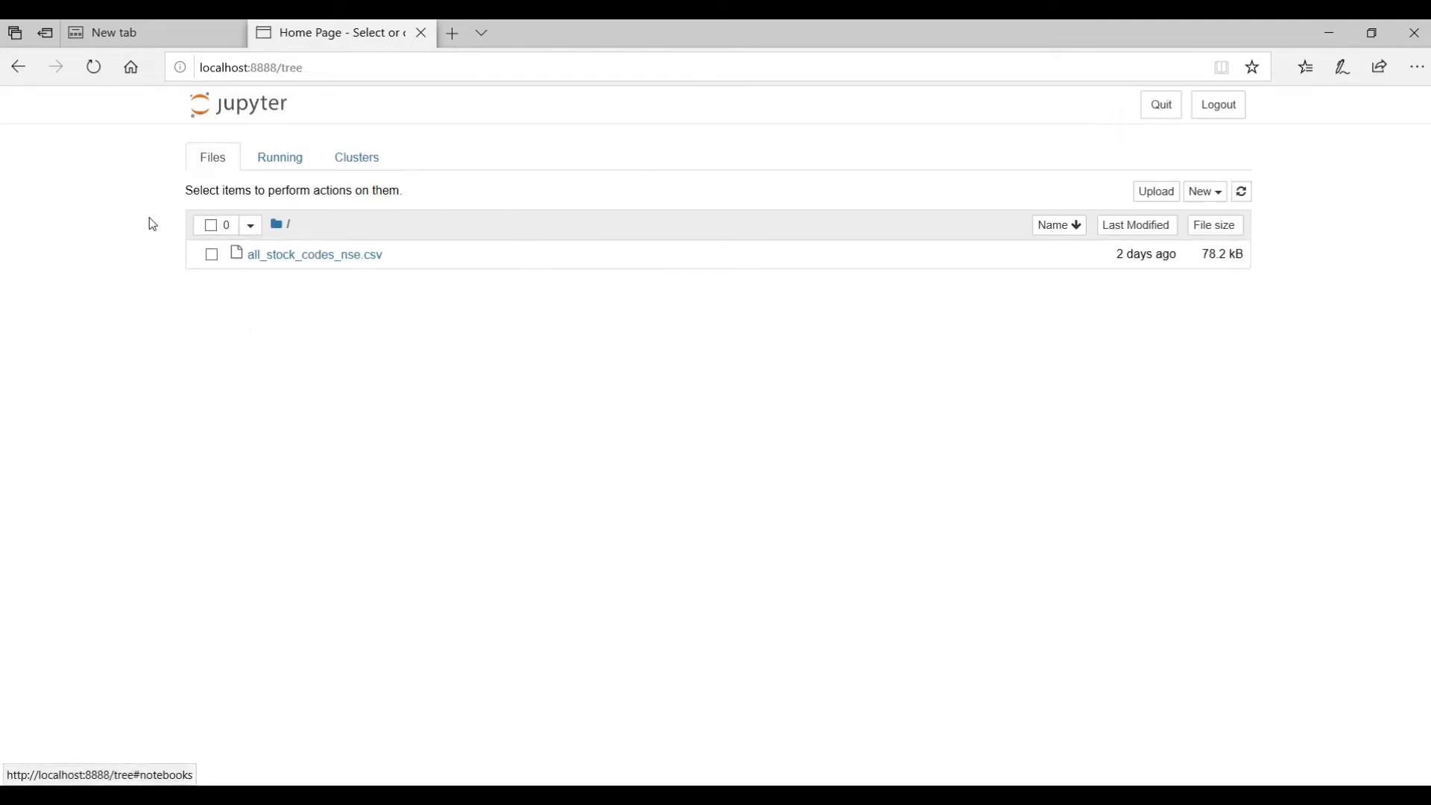
- Create a new Python 3 notebook from the Jupyter file list
{"action": "left_click", "coordinate": [421, 31]}
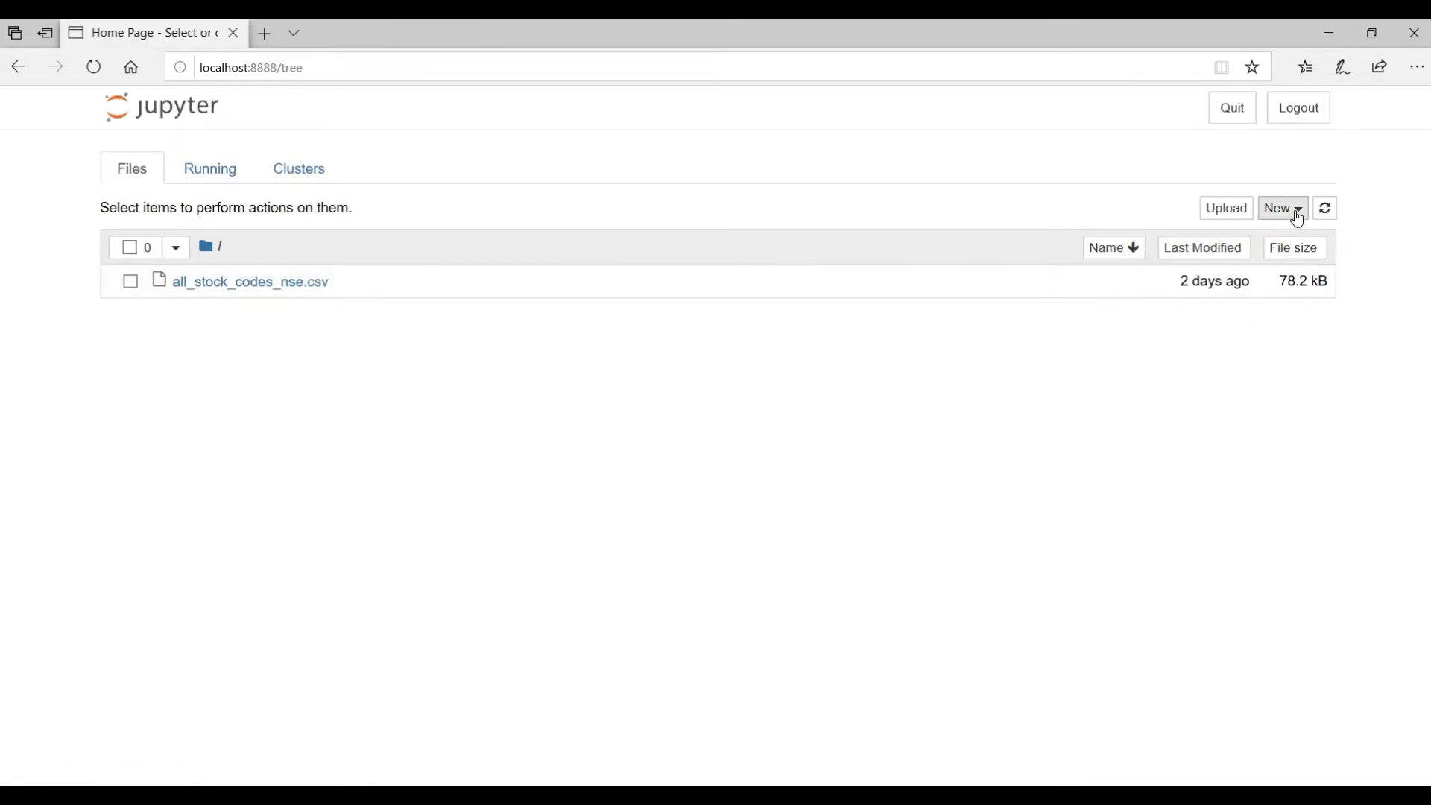
{"action": "left_click", "coordinate": [1282, 207]}
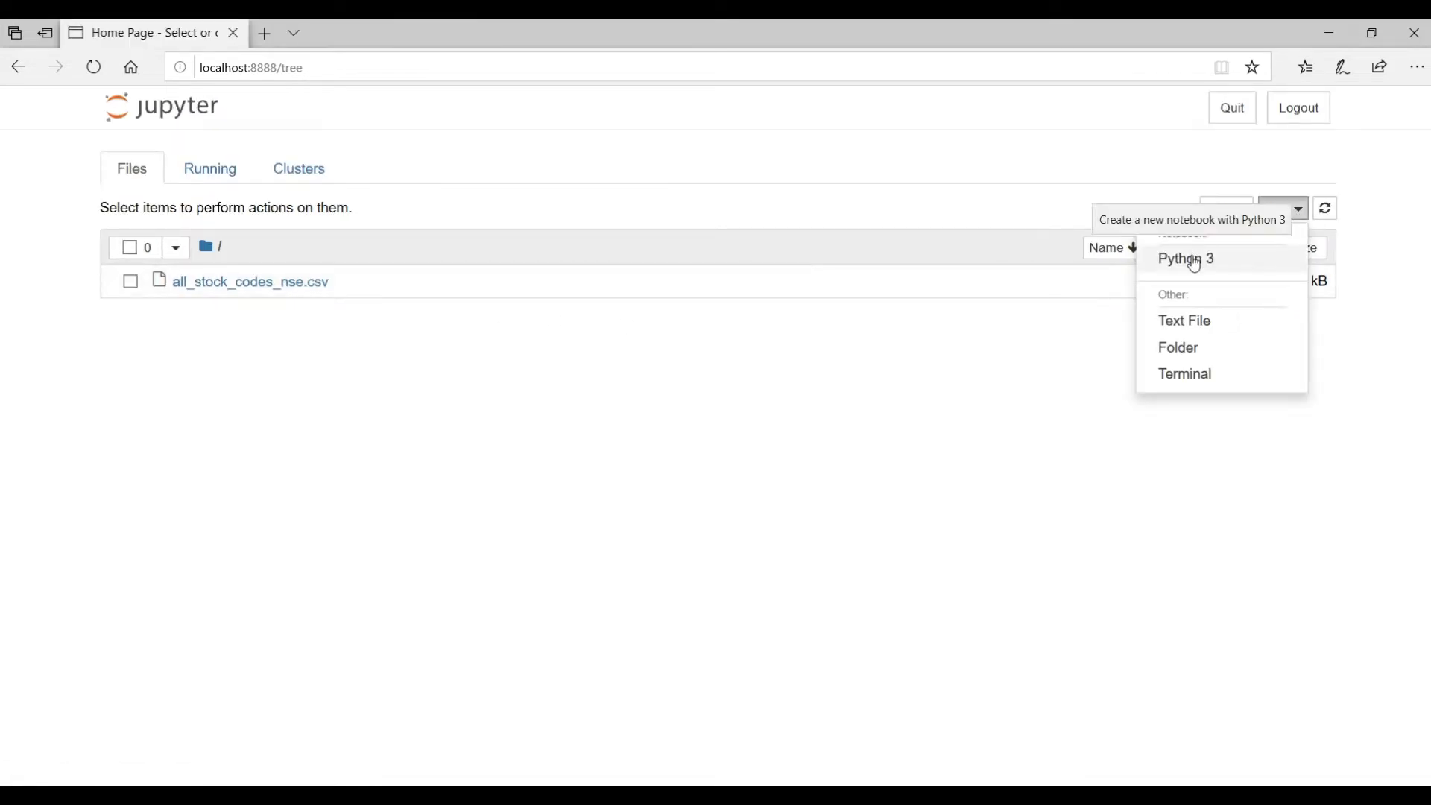
{"action": "left_click", "coordinate": [1185, 258]}
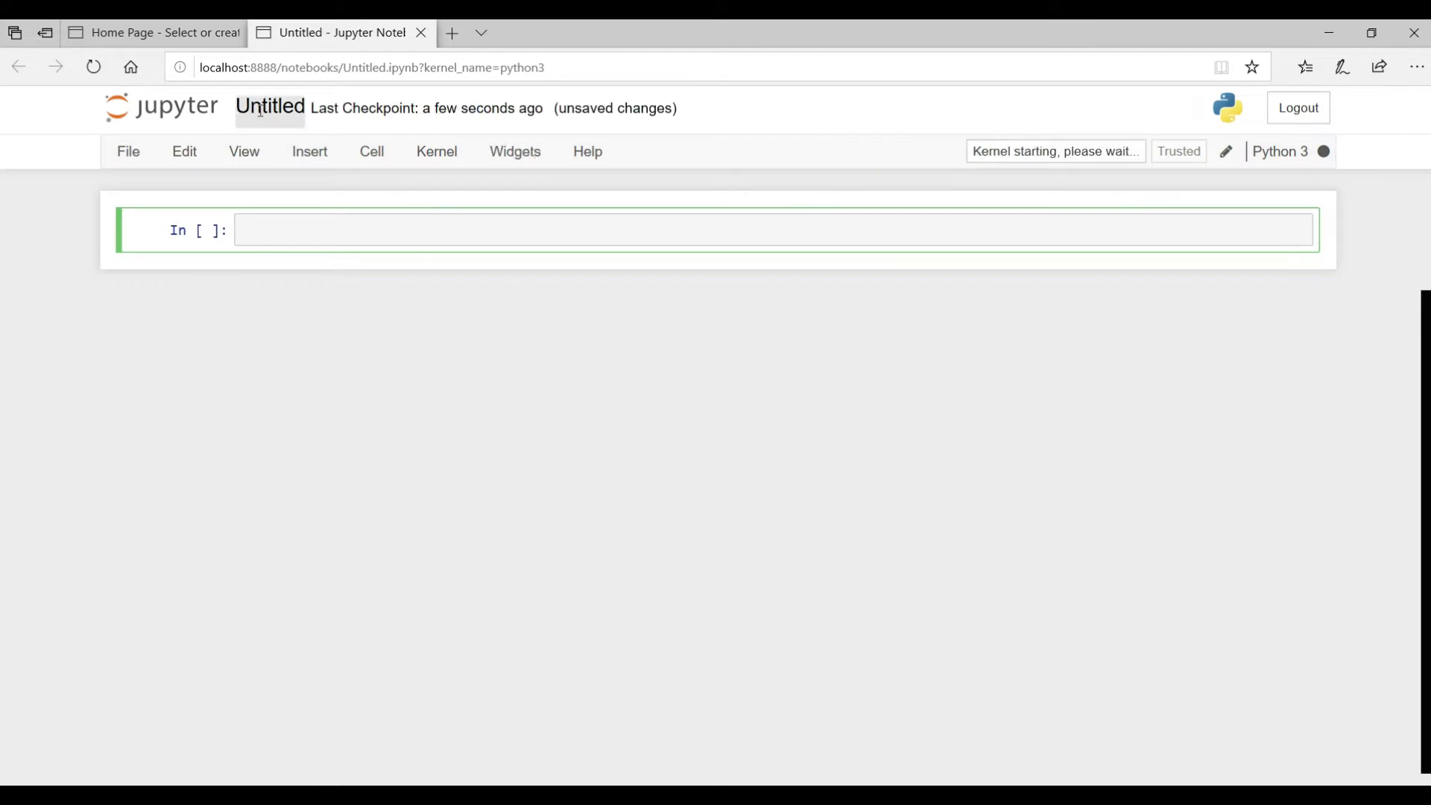
- Rename the notebook to NSE_Stocks_Data_Analysis and hide the header
{"action": "left_click", "coordinate": [270, 107]}
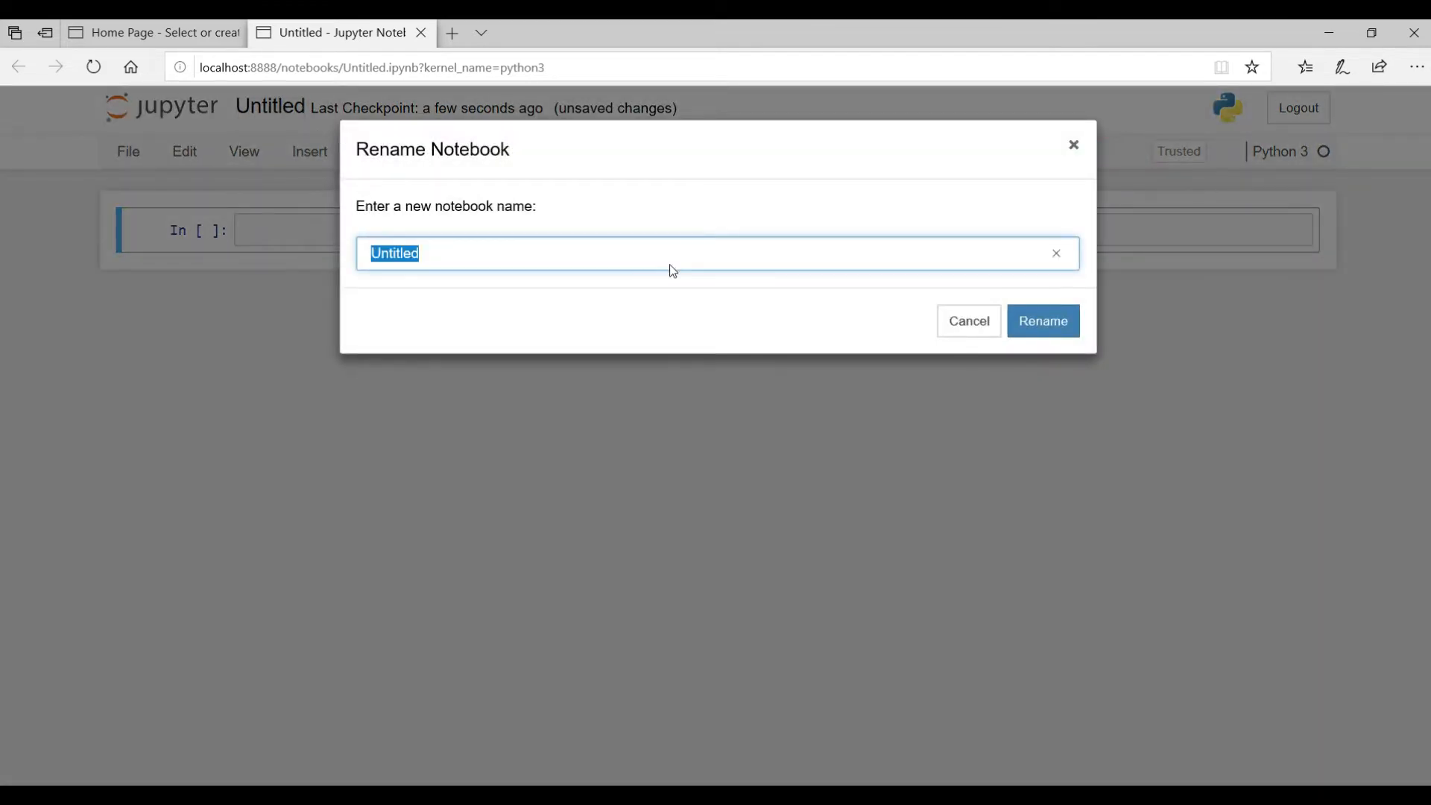
{"action": "type", "text": "NSE_Stocks_D"}
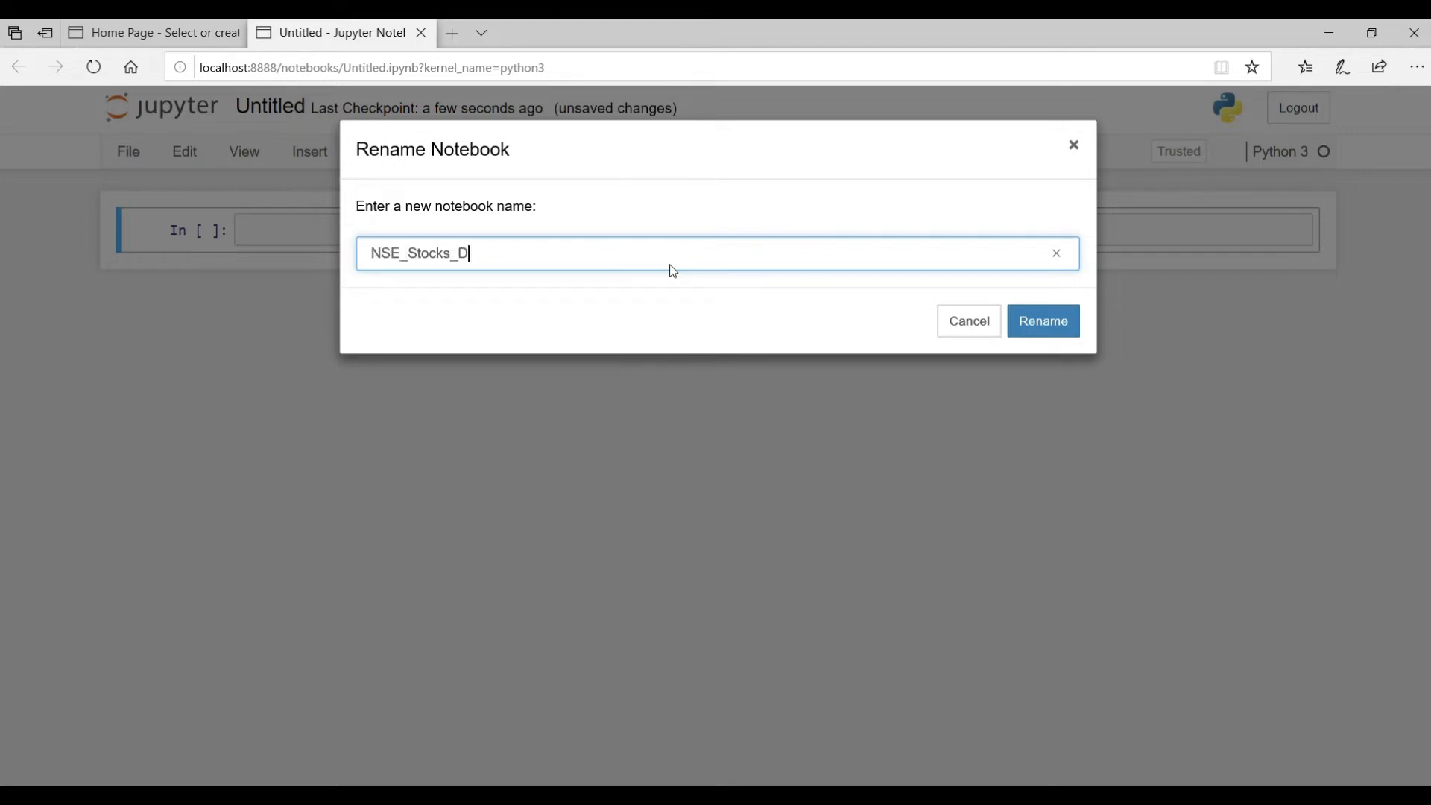
{"action": "type", "text": "ata_Analysis"}
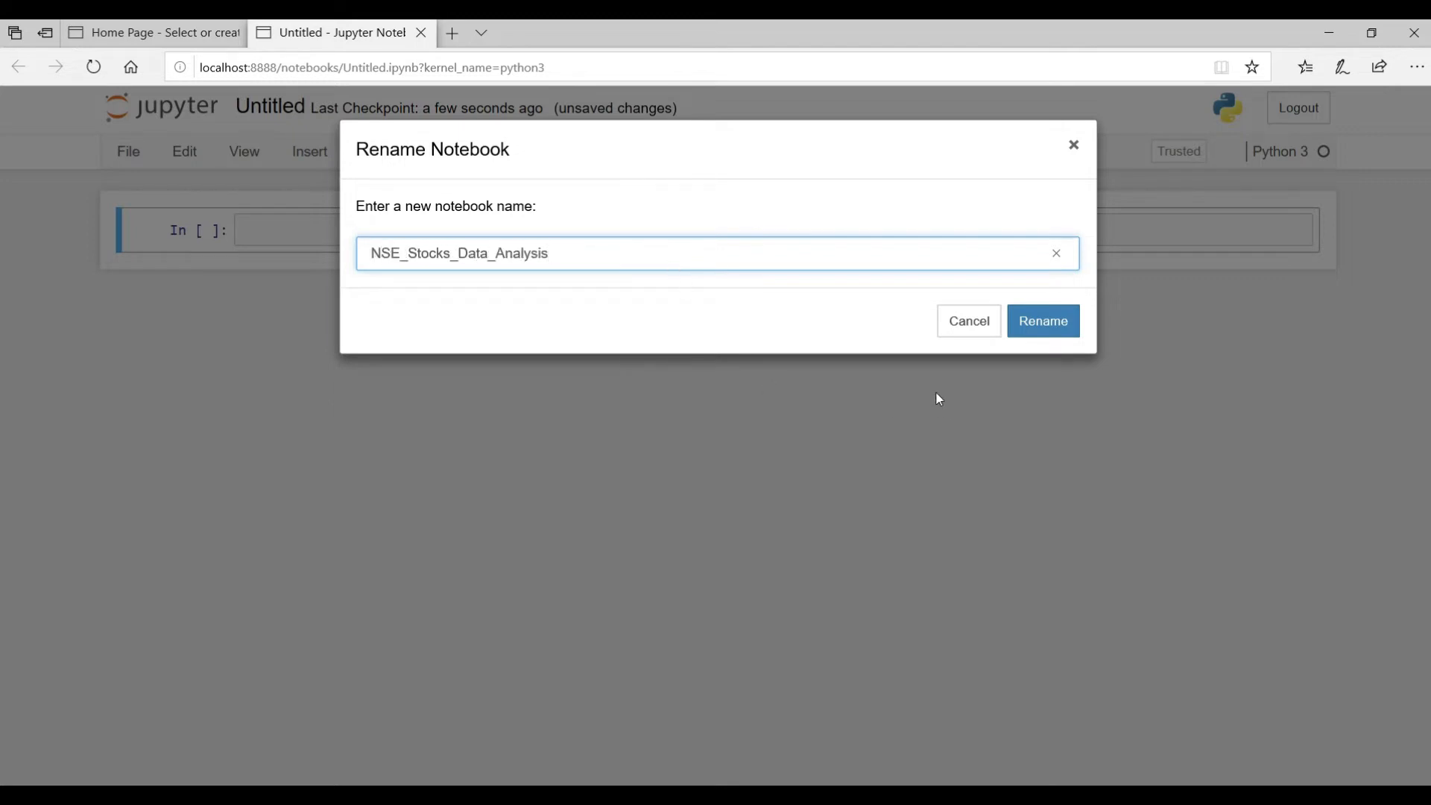
{"action": "left_click", "coordinate": [1042, 321]}
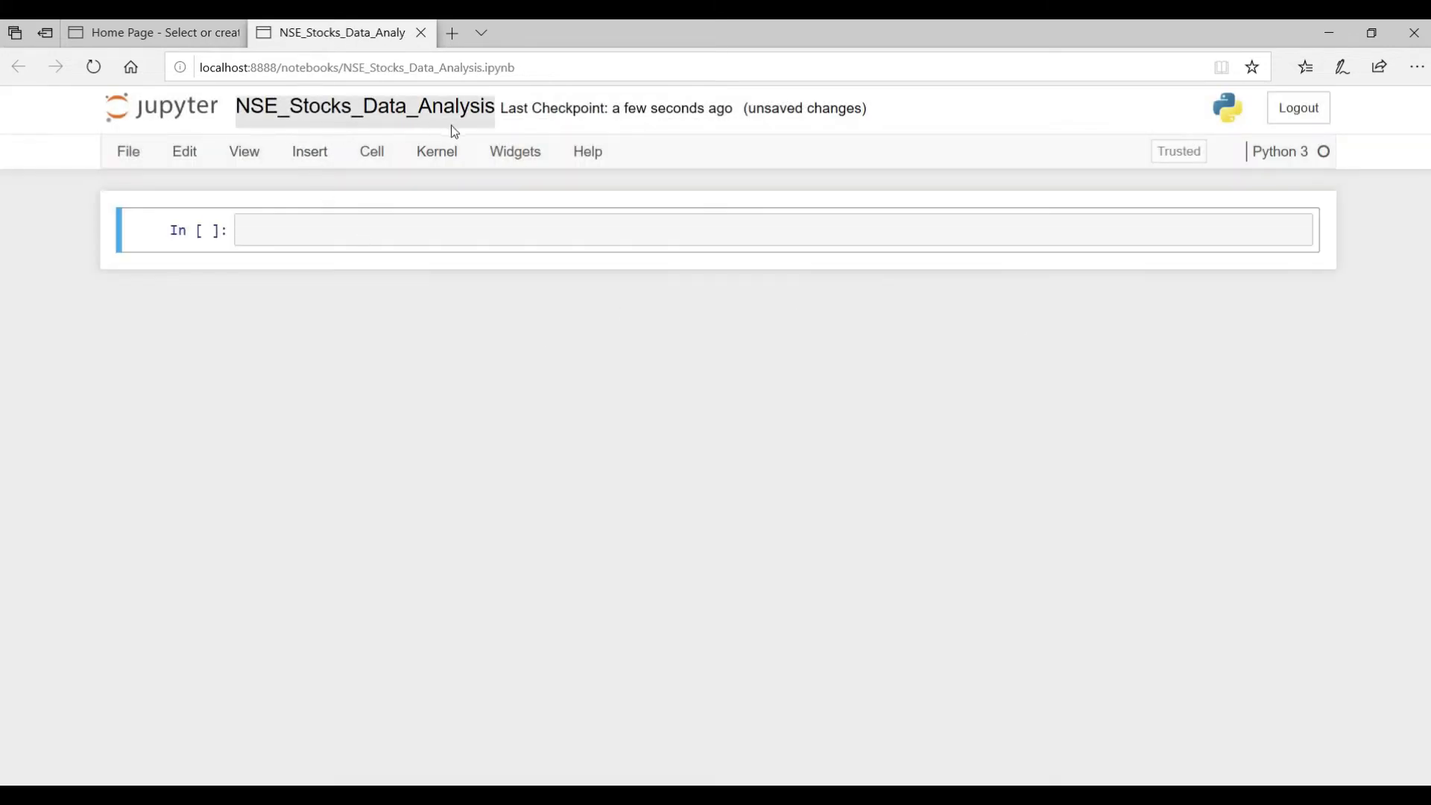
{"action": "left_click", "coordinate": [243, 152]}
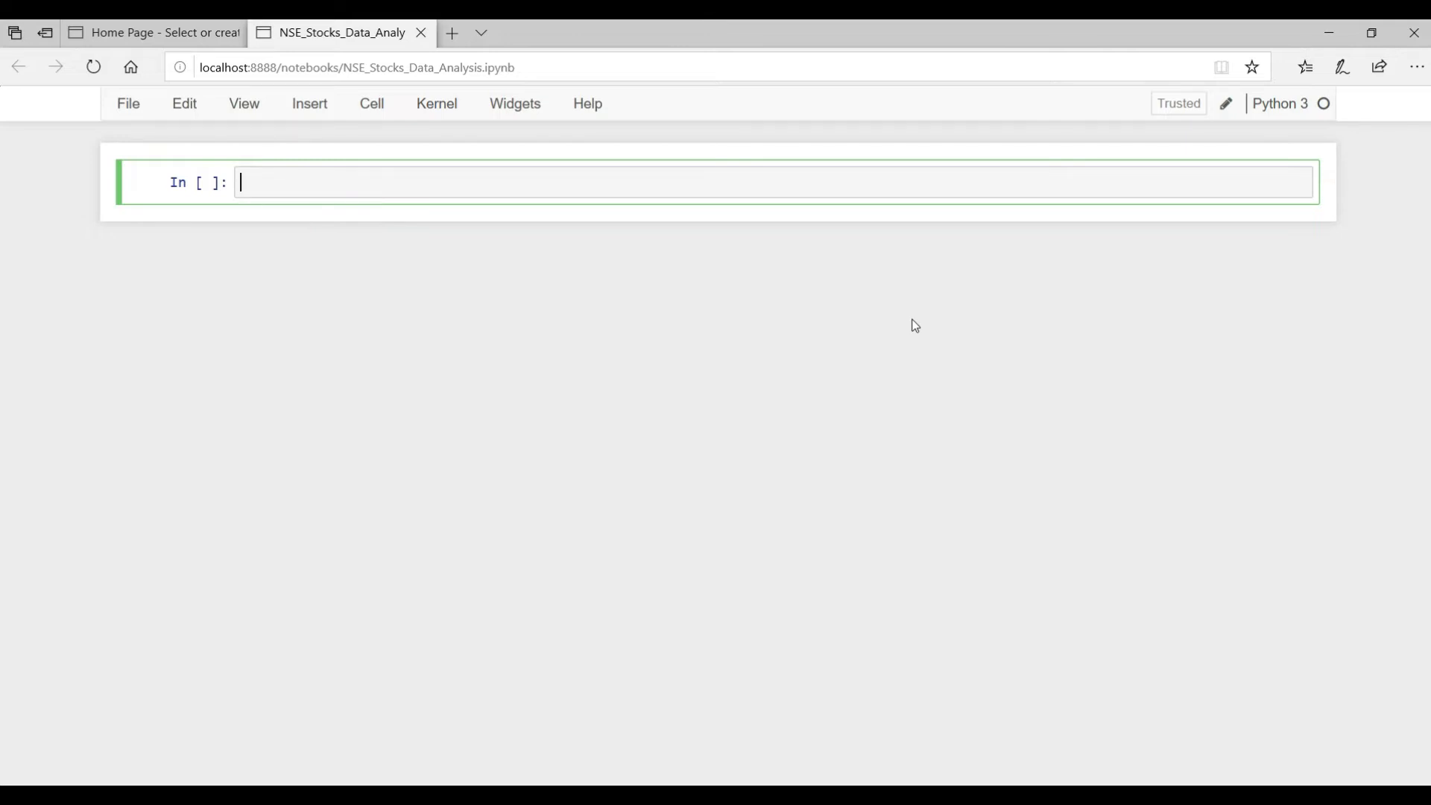
- Run !pip install yfinance in the first cell, showing requirements already satisfied
{"action": "type", "text": "!pipi"}
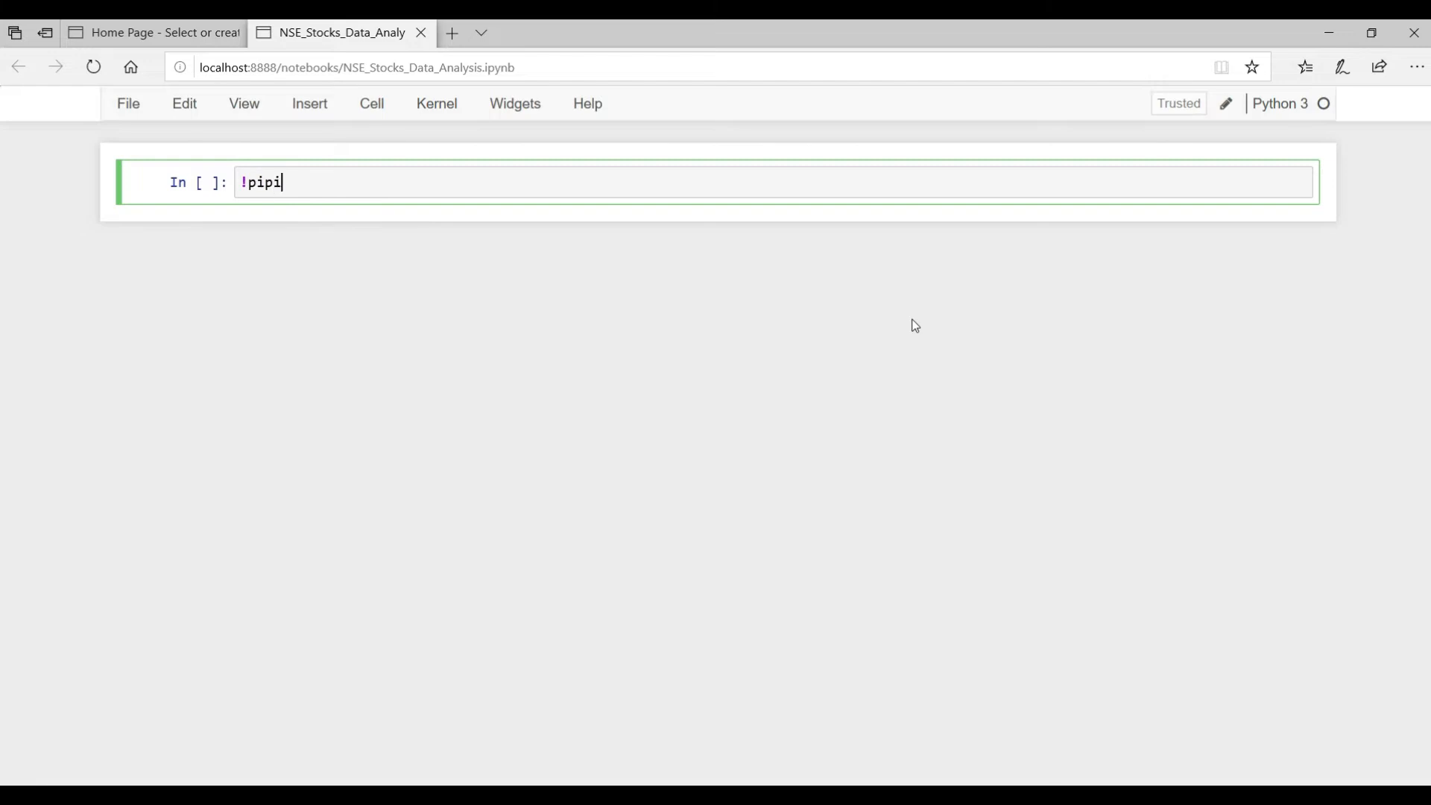
{"action": "type", "text": "install"}
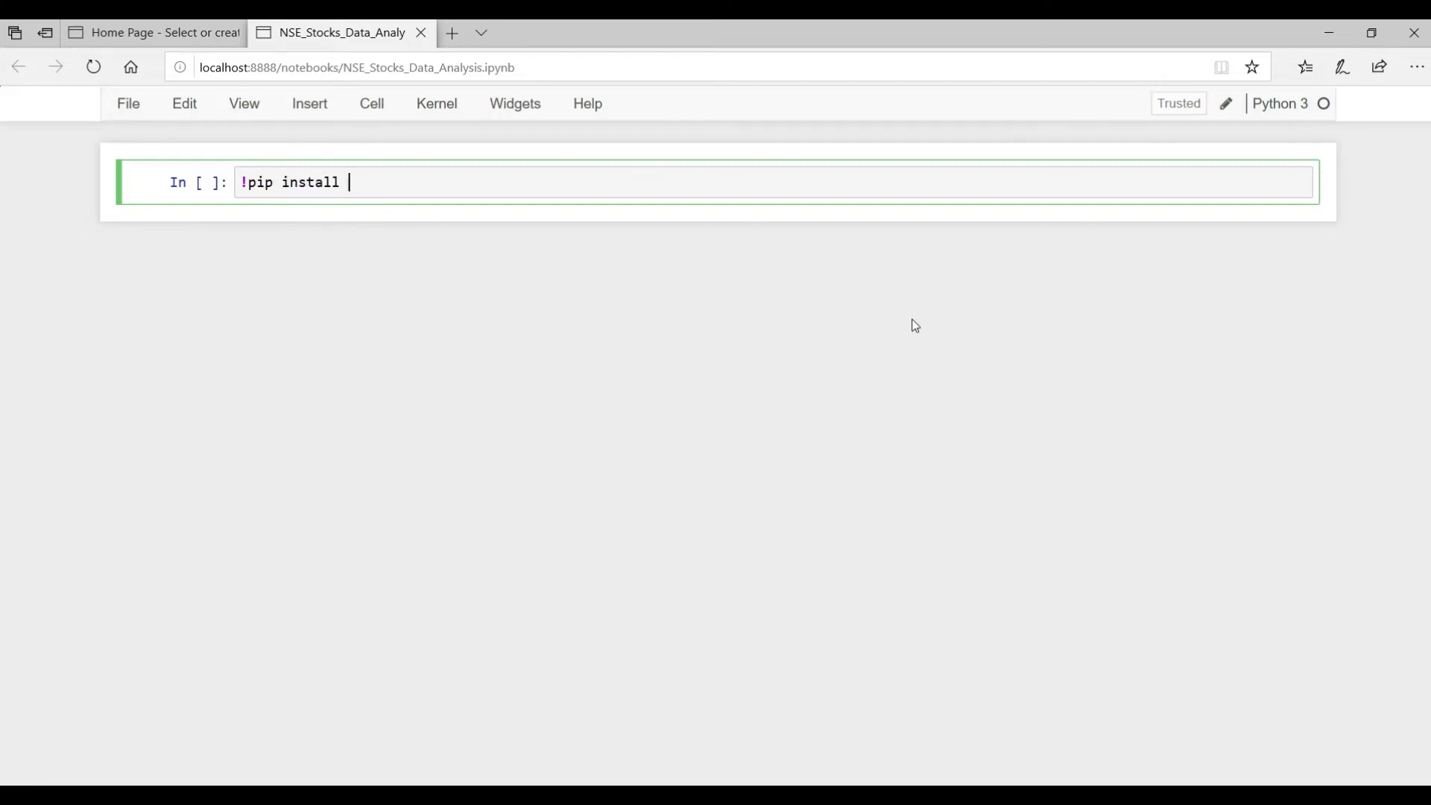
{"action": "type", "text": "yfinance"}
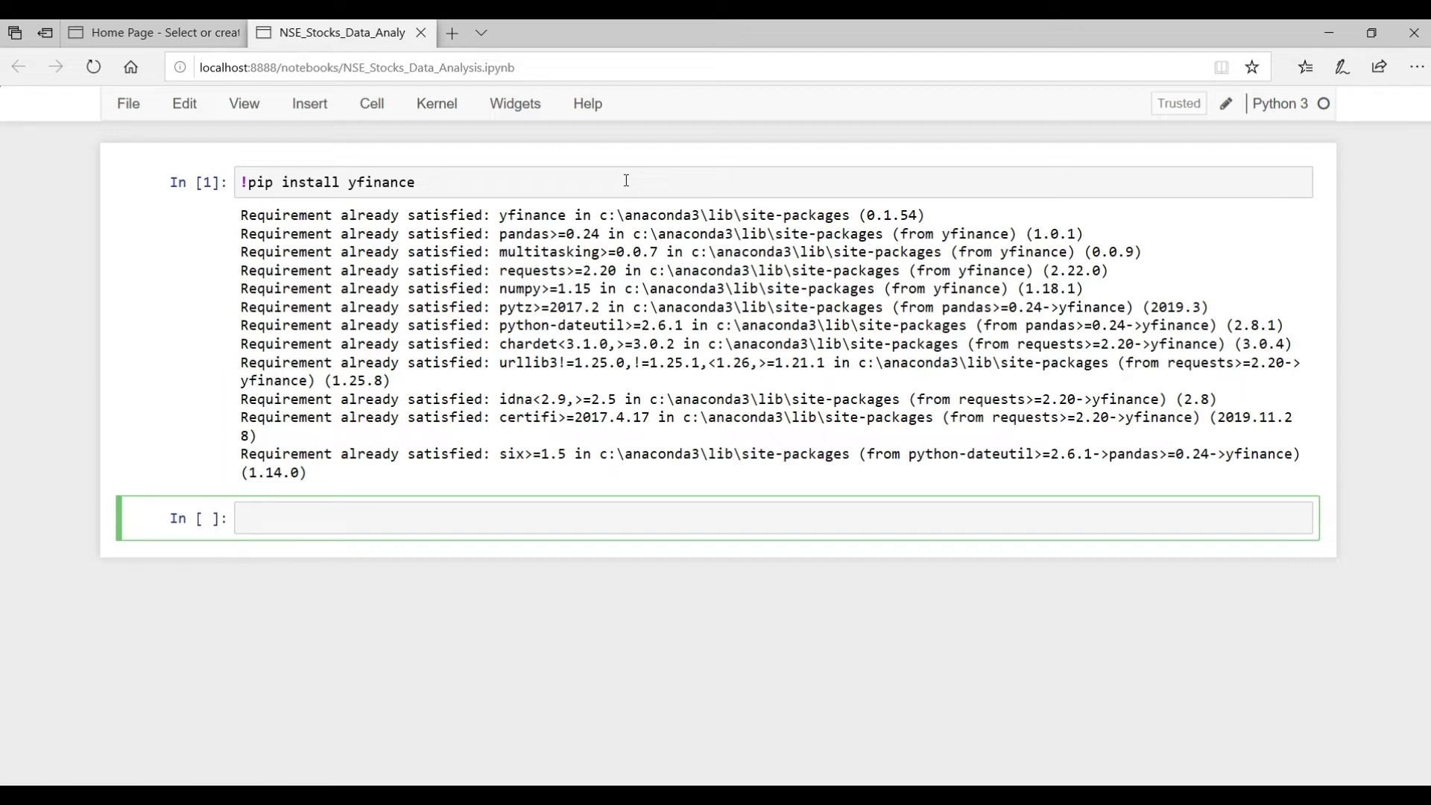
- Import yfinance as yf, pandas as pd and matplotlib.pyplot with %matplotlib inline
{"action": "type", "text": "# Load the packages"}
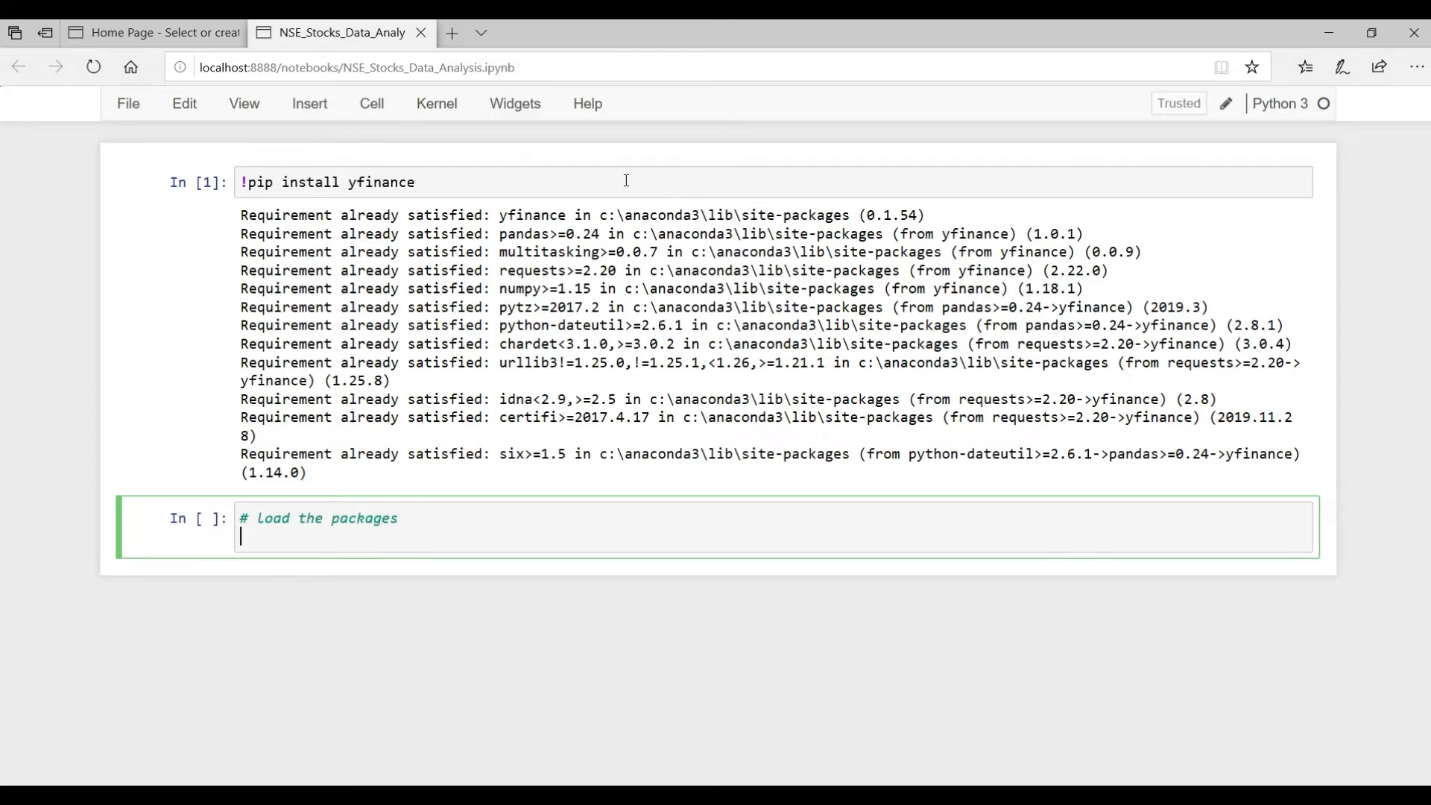
{"action": "type", "text": "import yfin"}
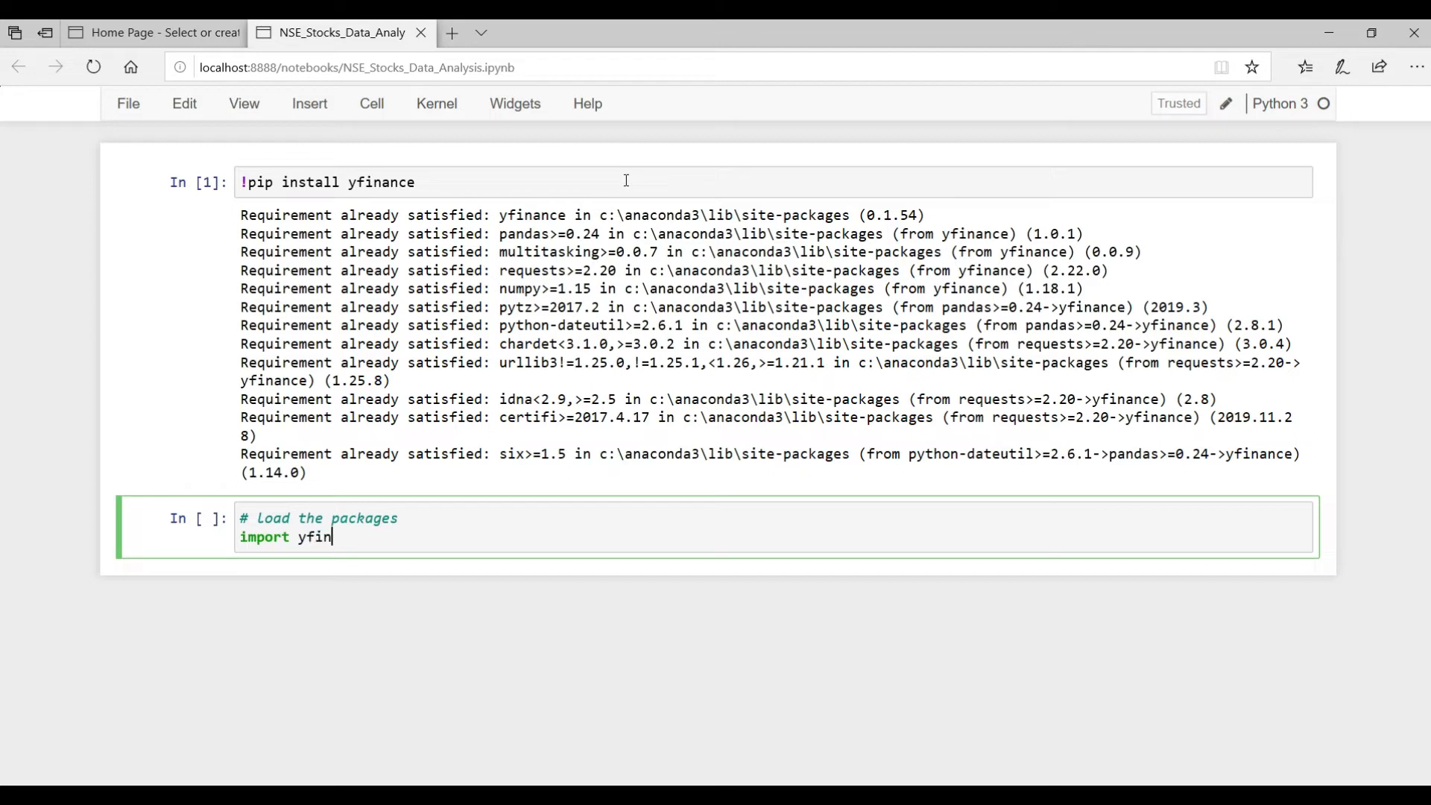
{"action": "type", "text": "ance as yf"}
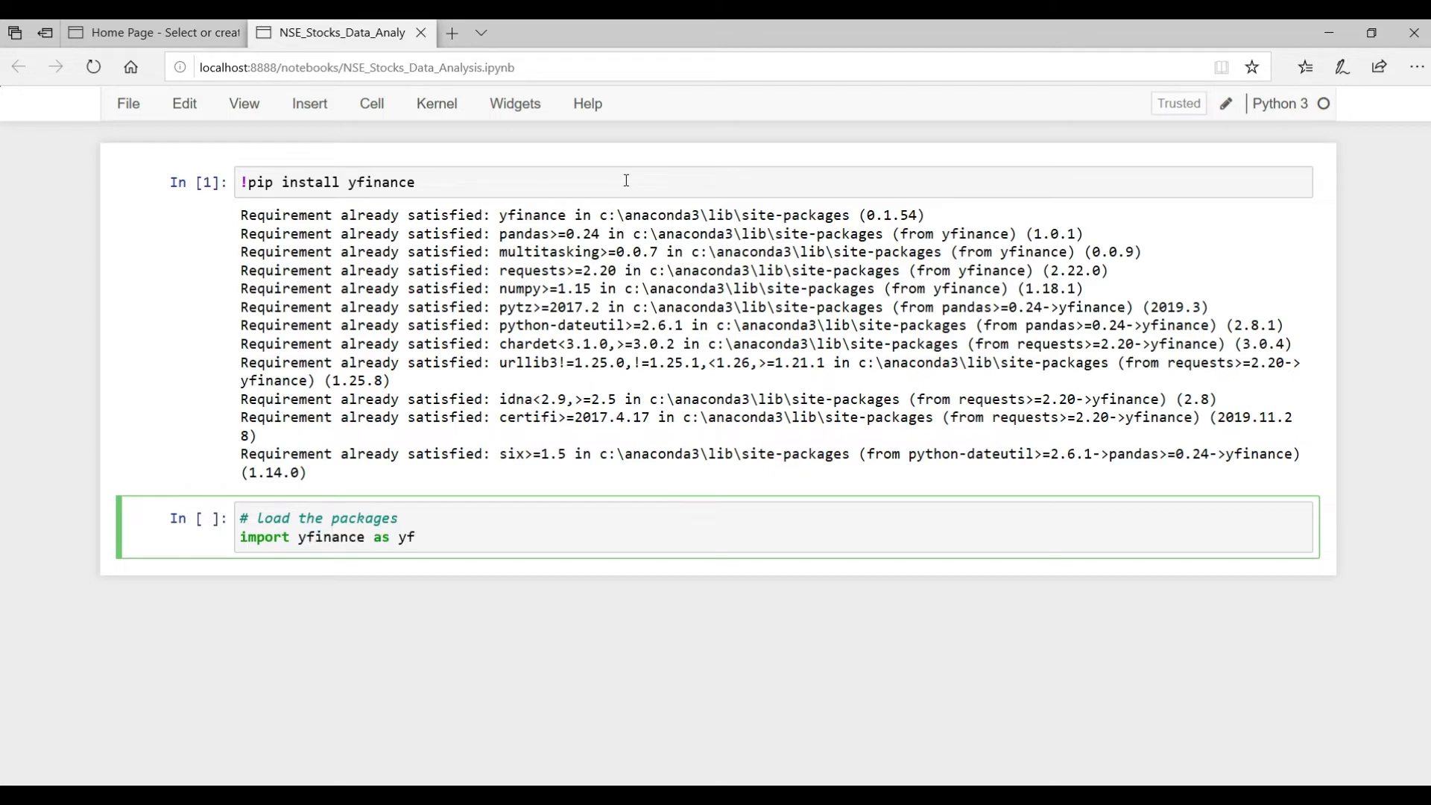
{"action": "type", "text": "import pandas as pd"}
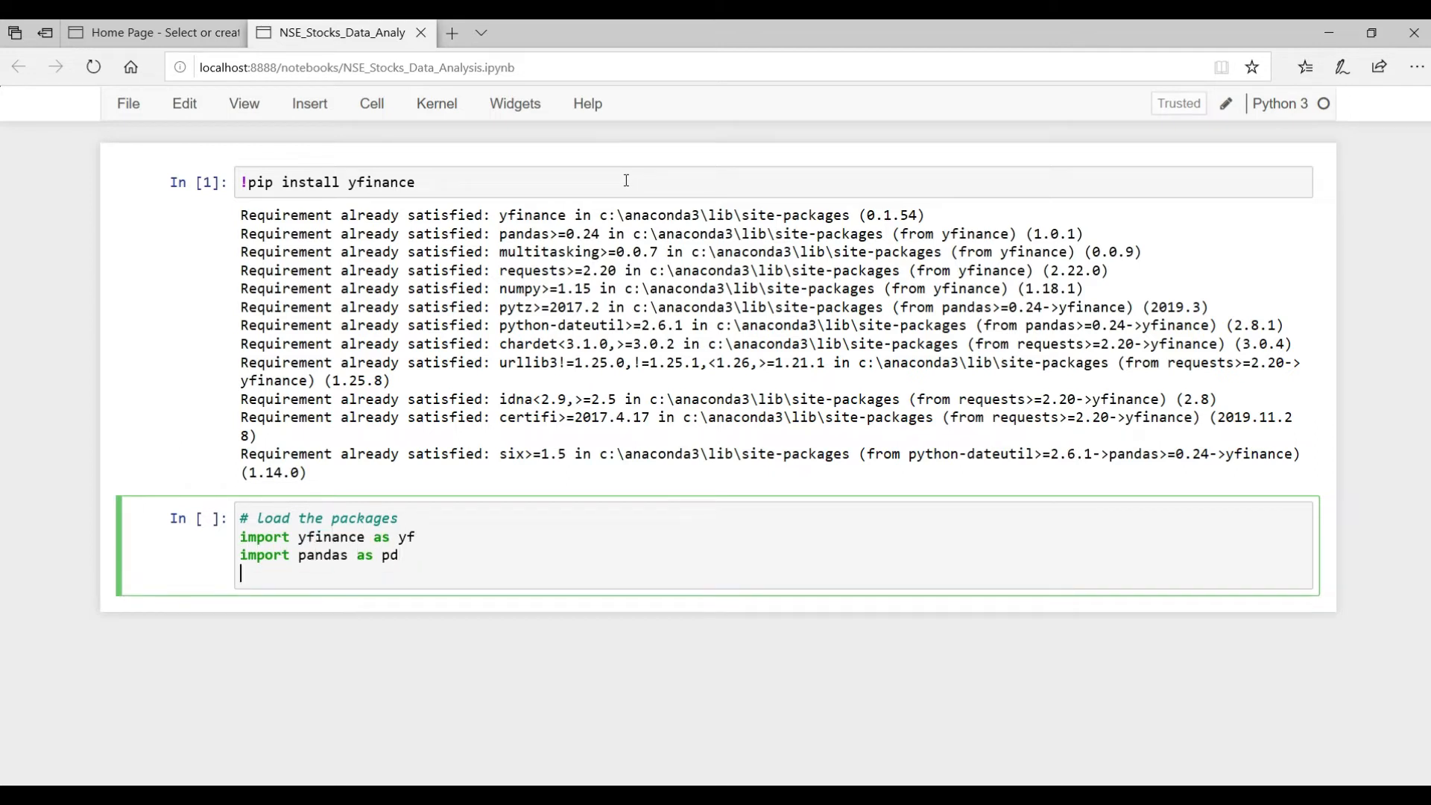
{"action": "type", "text": "import matplotlib.pyplot as plt"}
{"action": "type", "text": "%matplotlib inline"}
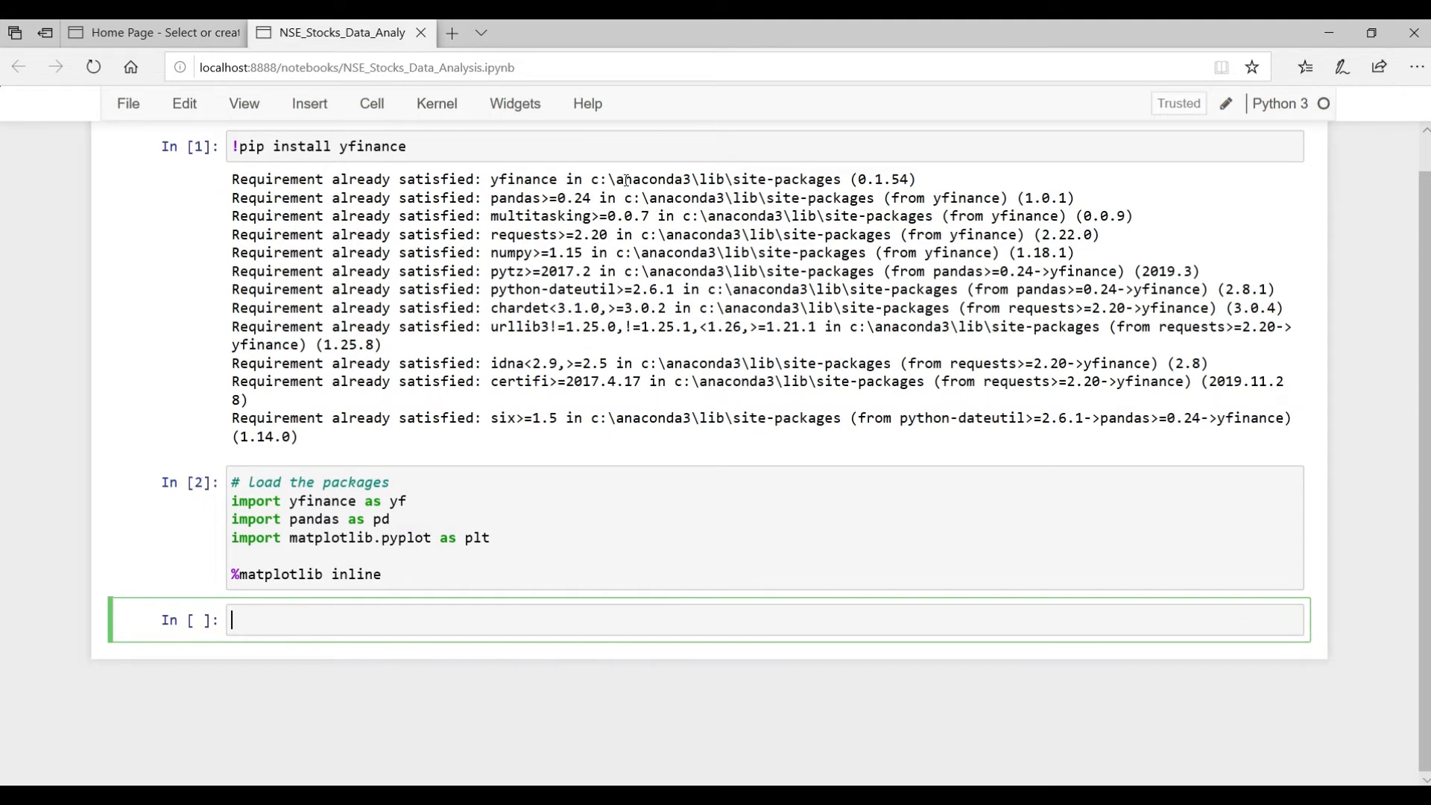
- Load all_stock_codes_nse.csv into list_tickers_nse with pd.read_csv
{"action": "type", "text": "# Load the list of tickers"}
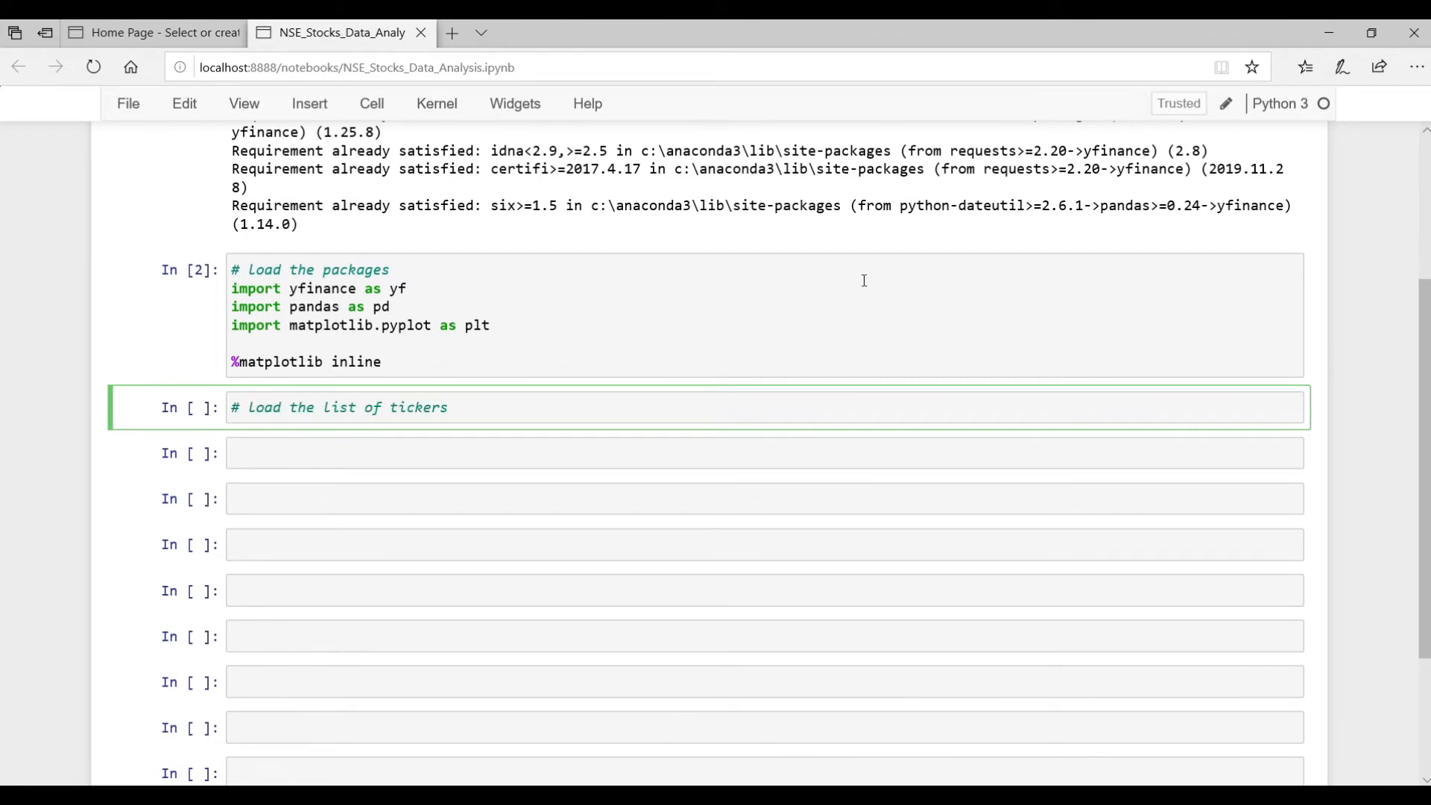
{"action": "type", "text": "listed at NSE from the csv file"}
{"action": "type", "text": "list_"}
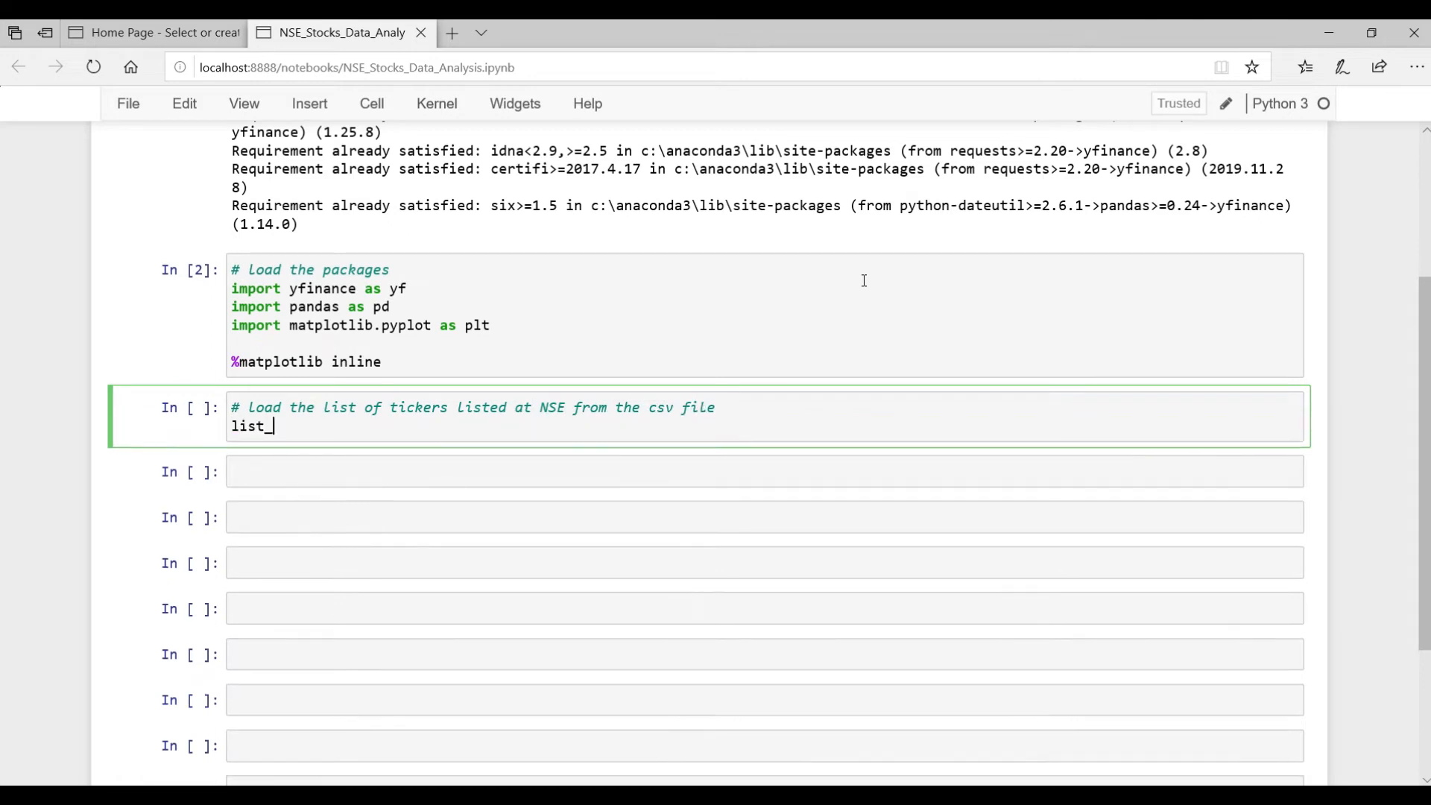
{"action": "type", "text": "tickers_nse = pd.r"}
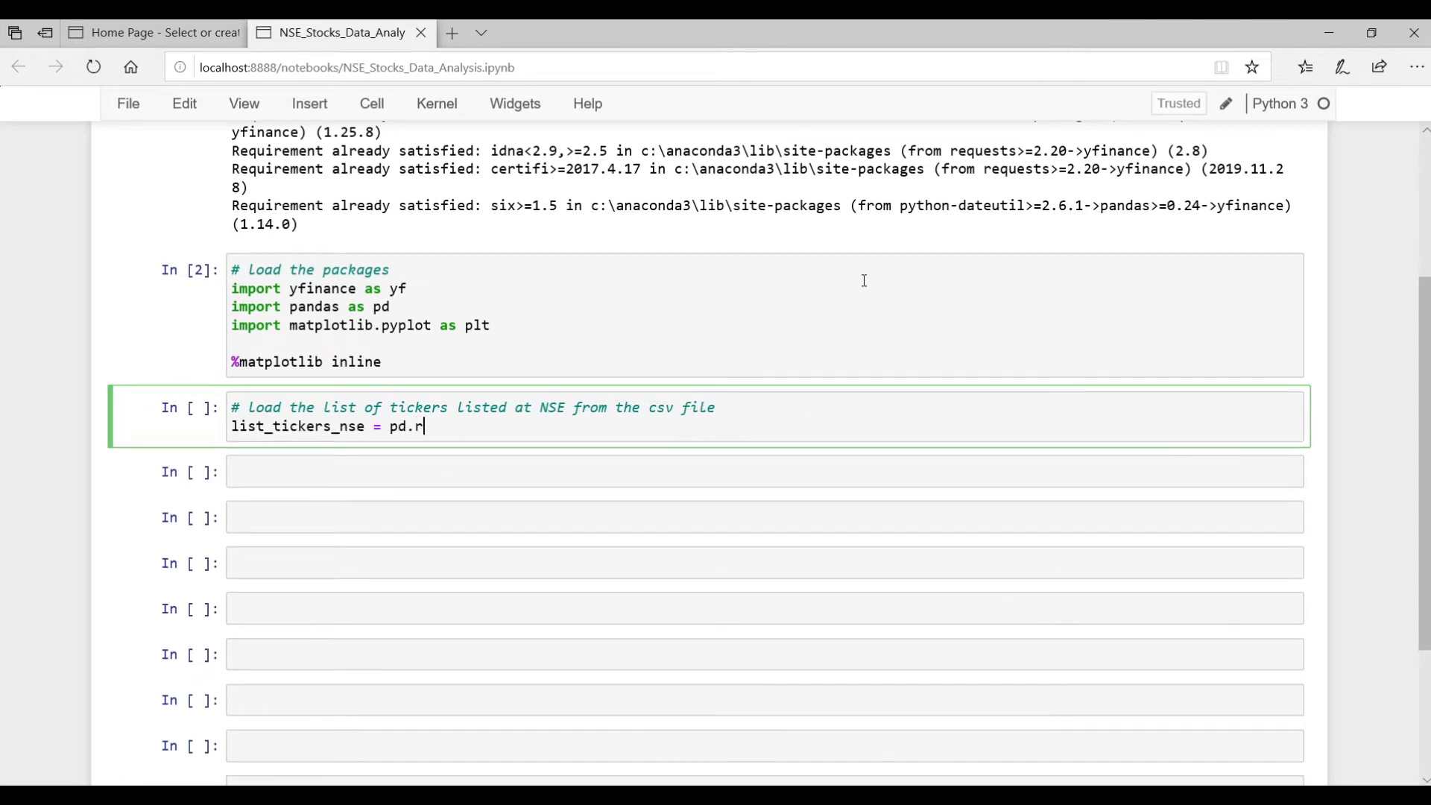
{"action": "type", "text": "ead_csv(\"all_stock_codes_nse\")"}
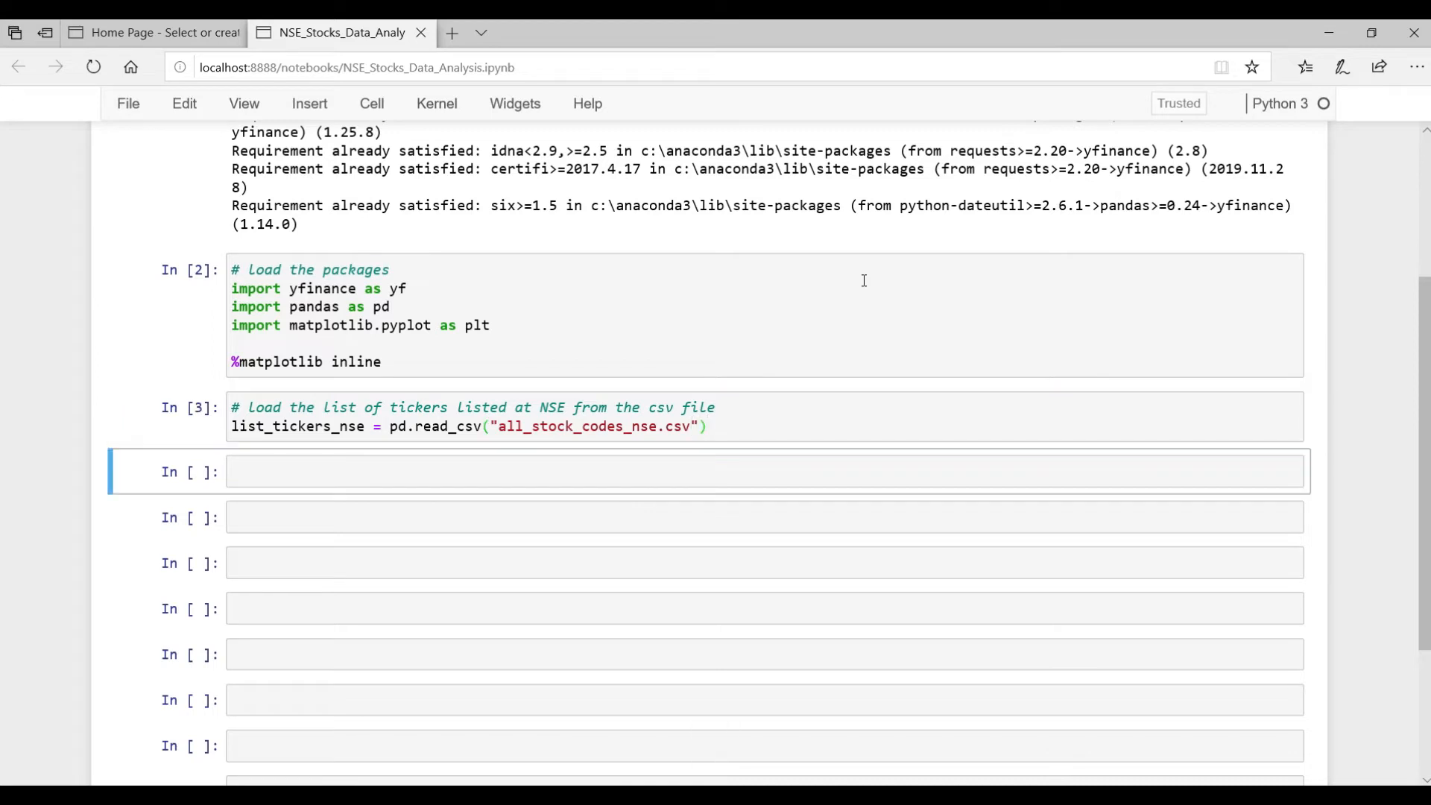
- Preview the first three rows with list_tickers_nse.head(3)
{"action": "type", "text": "list_tickers_nse."}
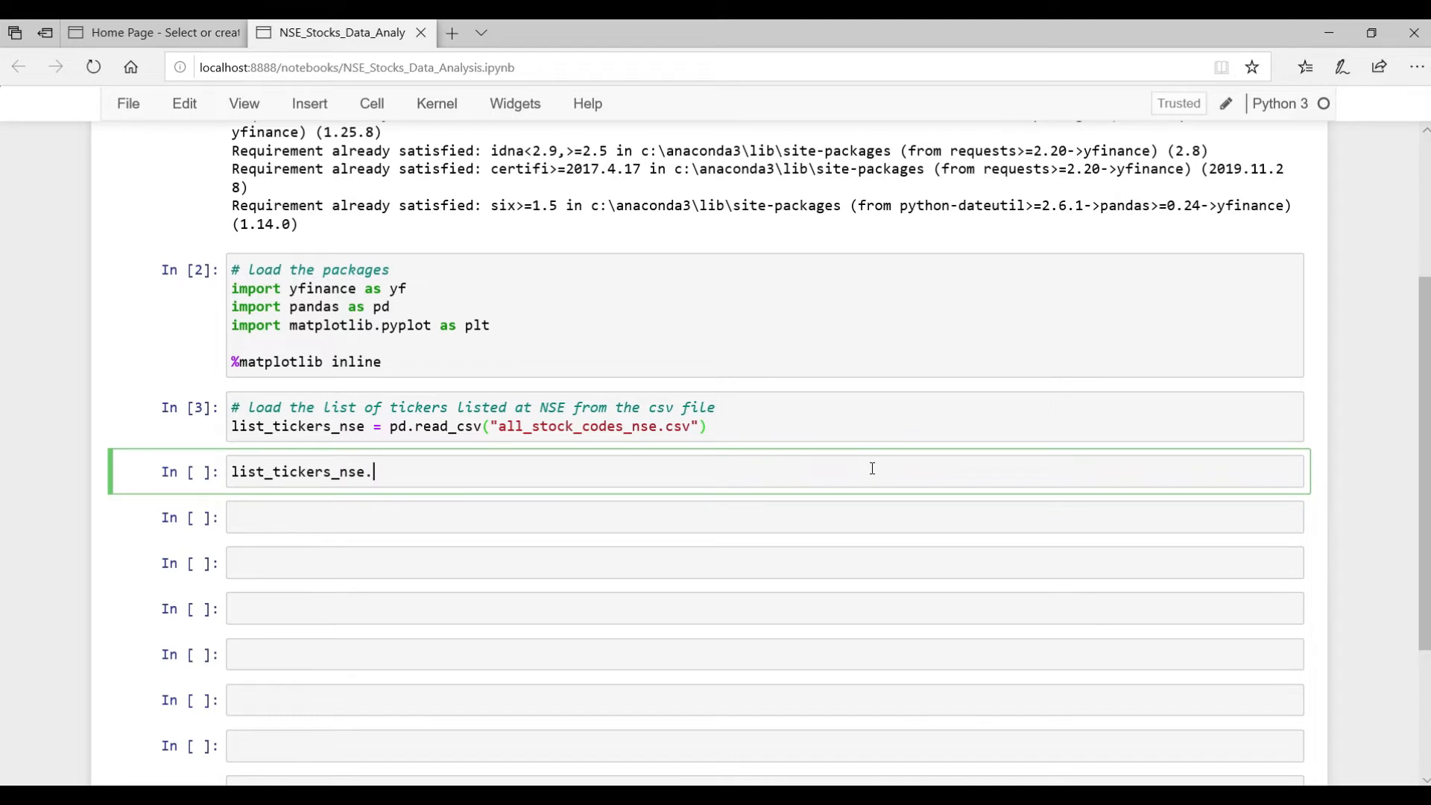
{"action": "type", "text": "head()"}
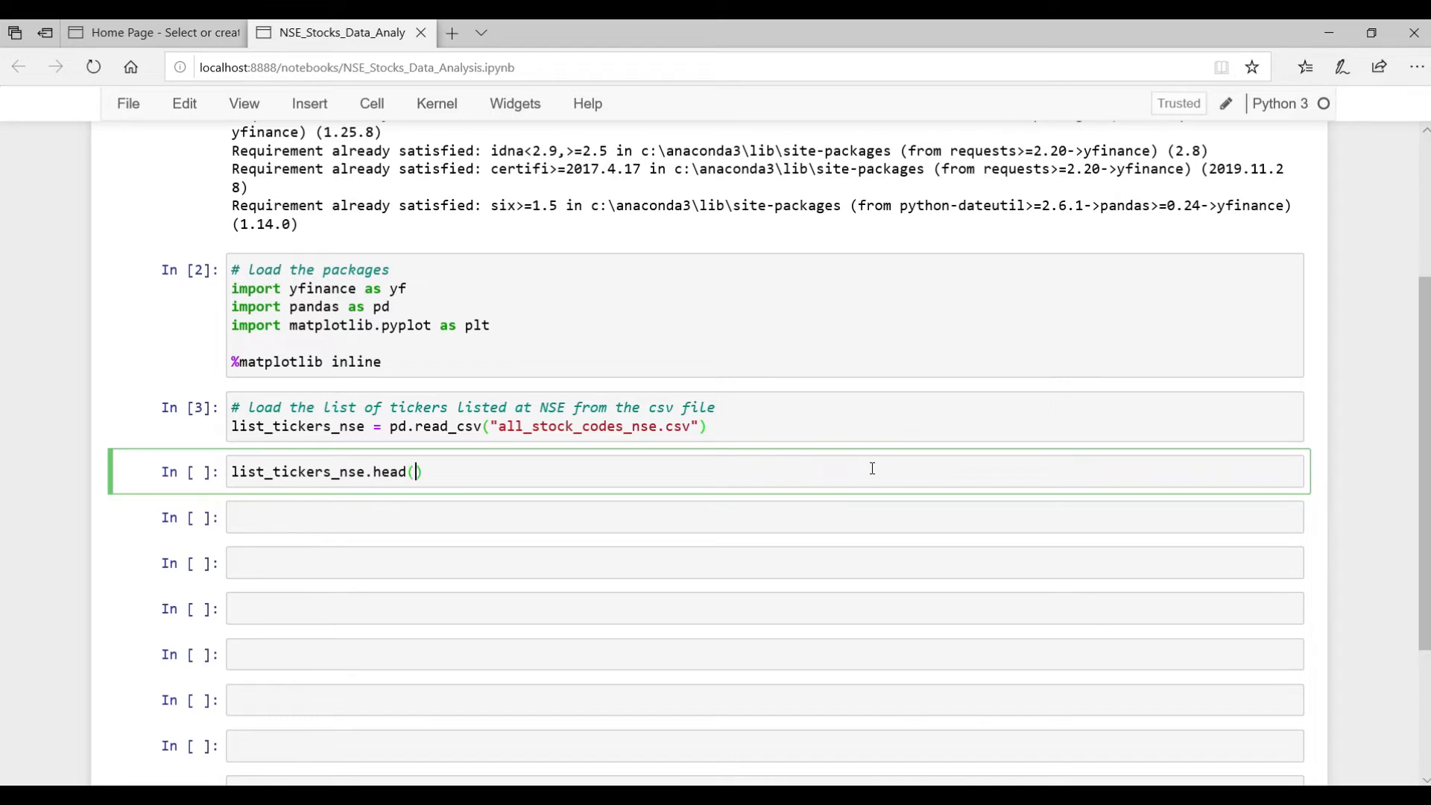
{"action": "type", "text": "3"}
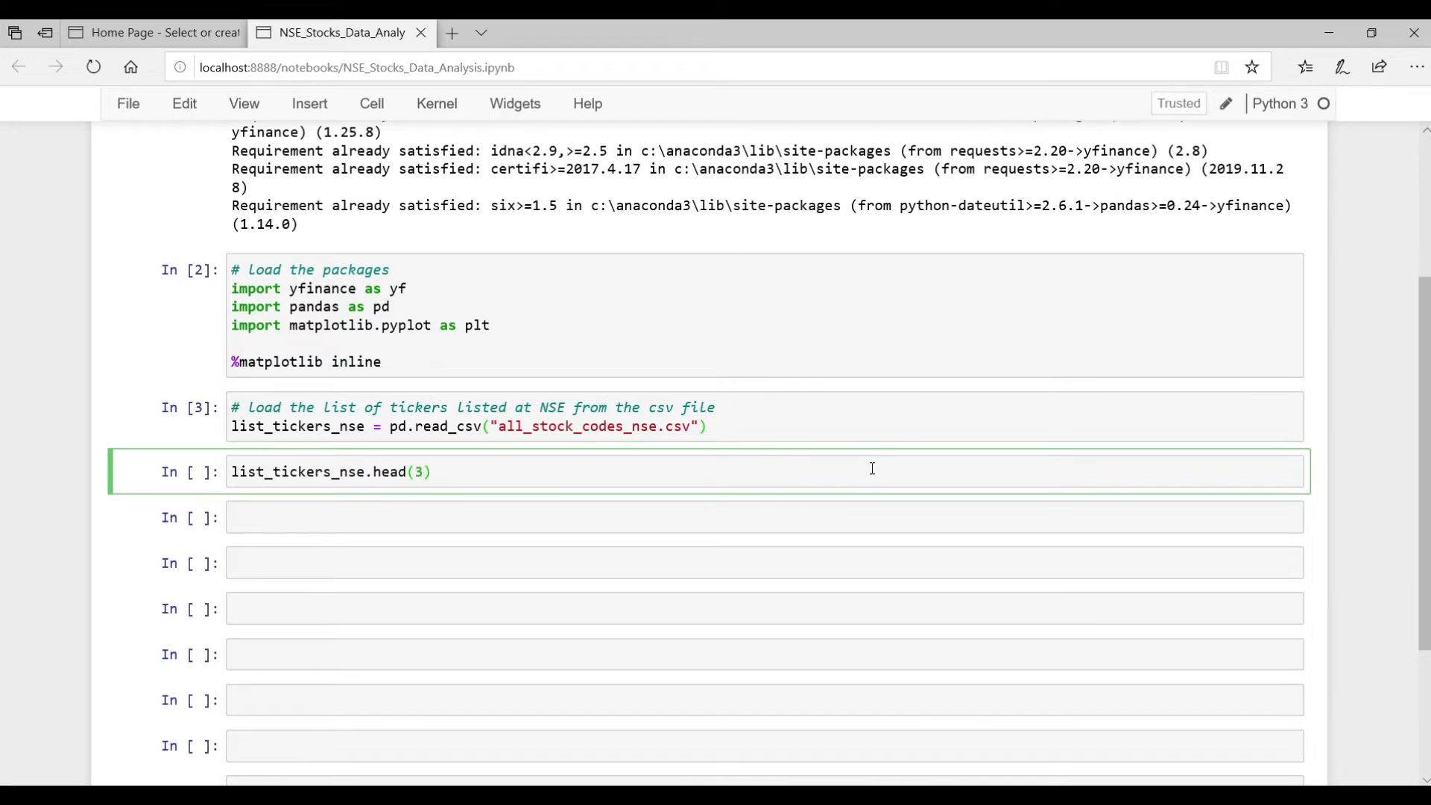
{"action": "key", "text": "shift+Enter"}
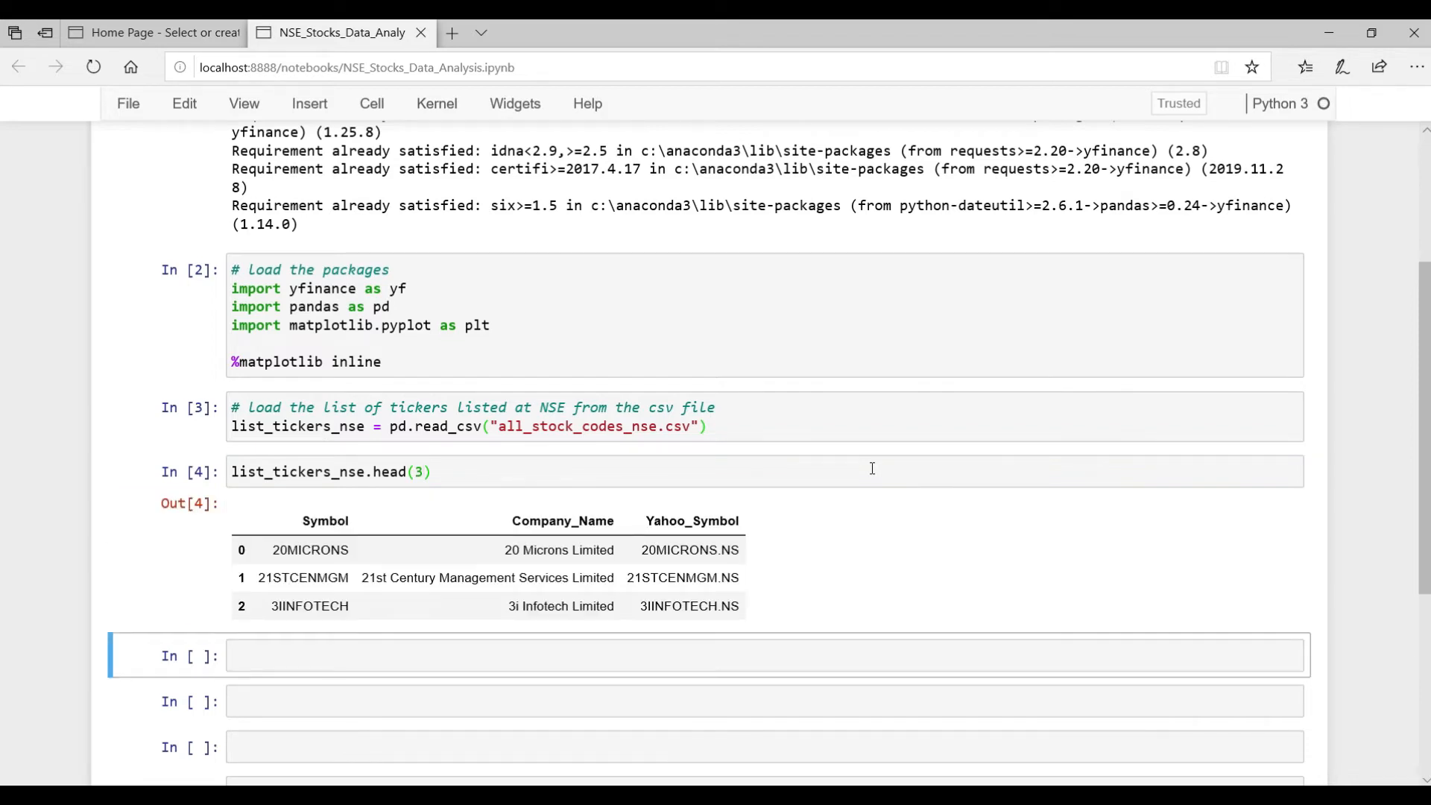
{"action": "mouse_move", "coordinate": [599, 512]}
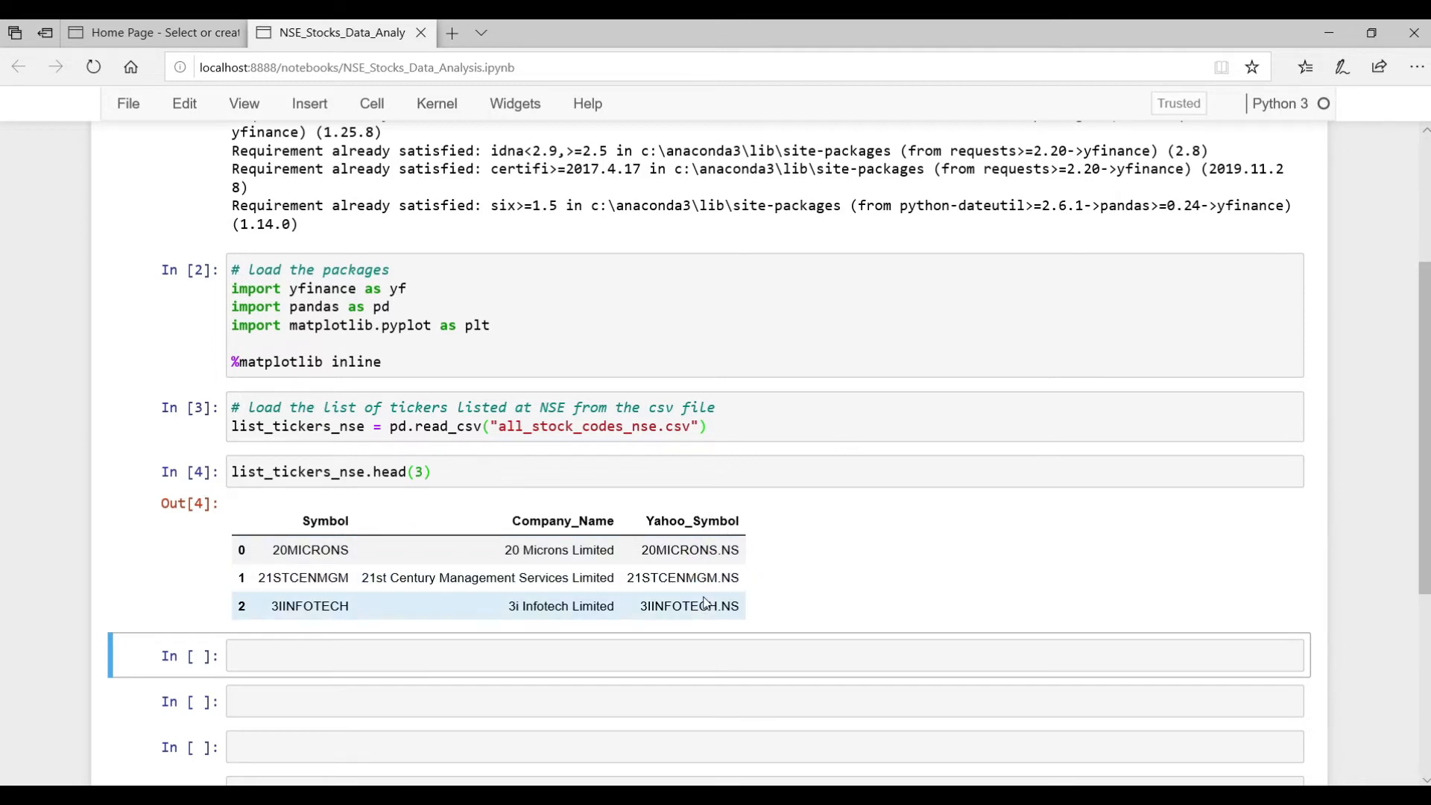
- Build yahoo_symbols = list_tickers_nse.Yahoo_Symbol.to_list() and run it
{"action": "type", "text": "# get the tickers data into a list"}
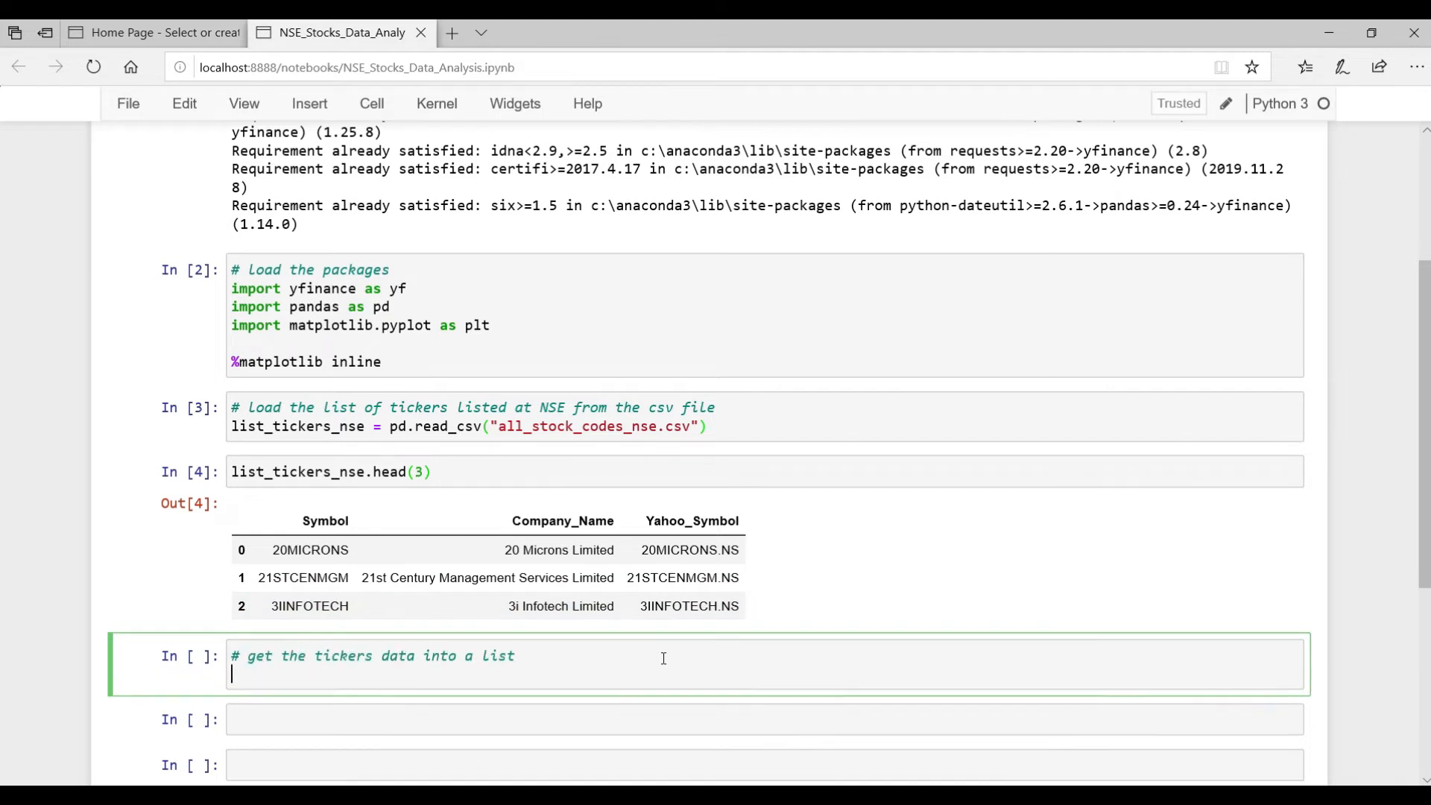
{"action": "type", "text": "yahoo_symbols ="}
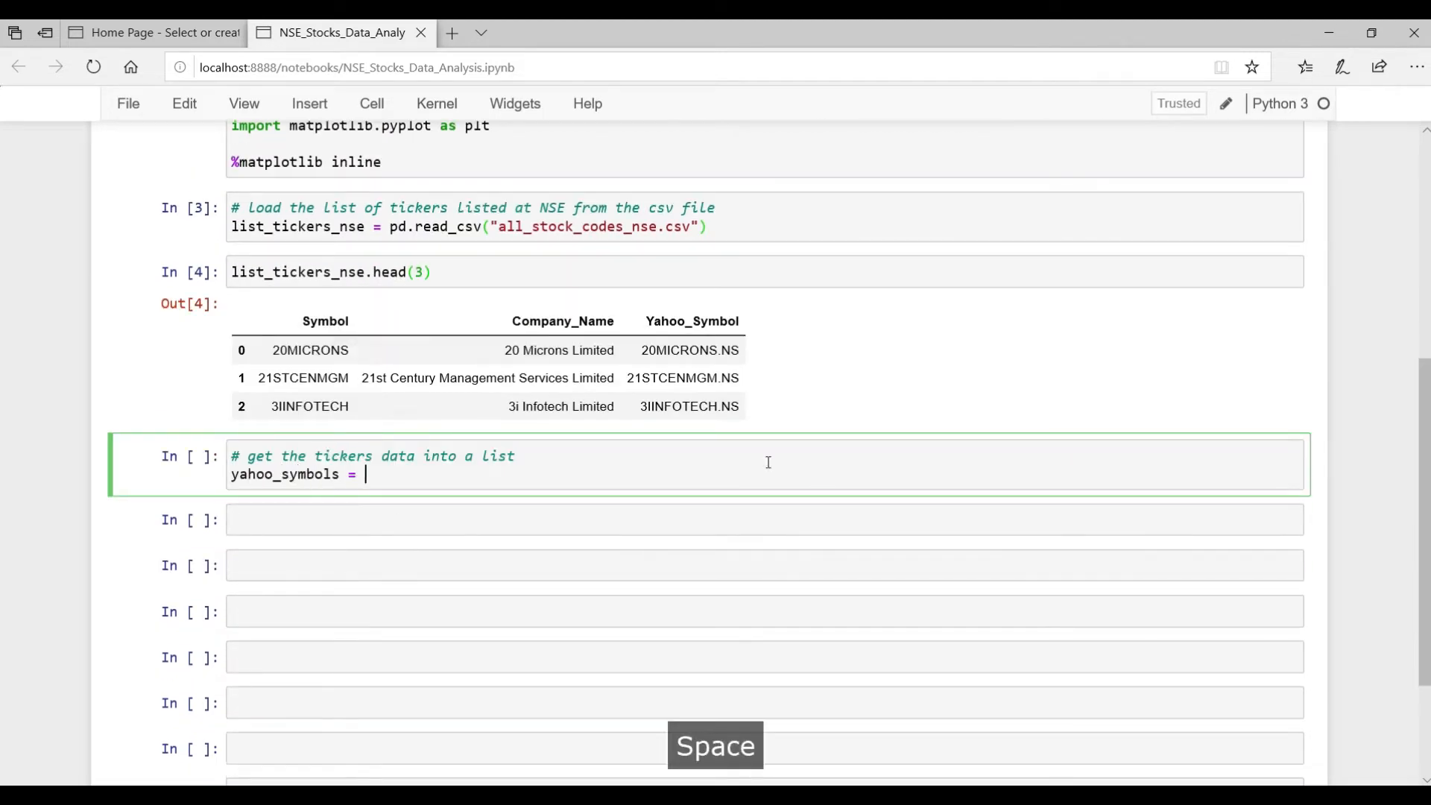
{"action": "type", "text": "list_"}
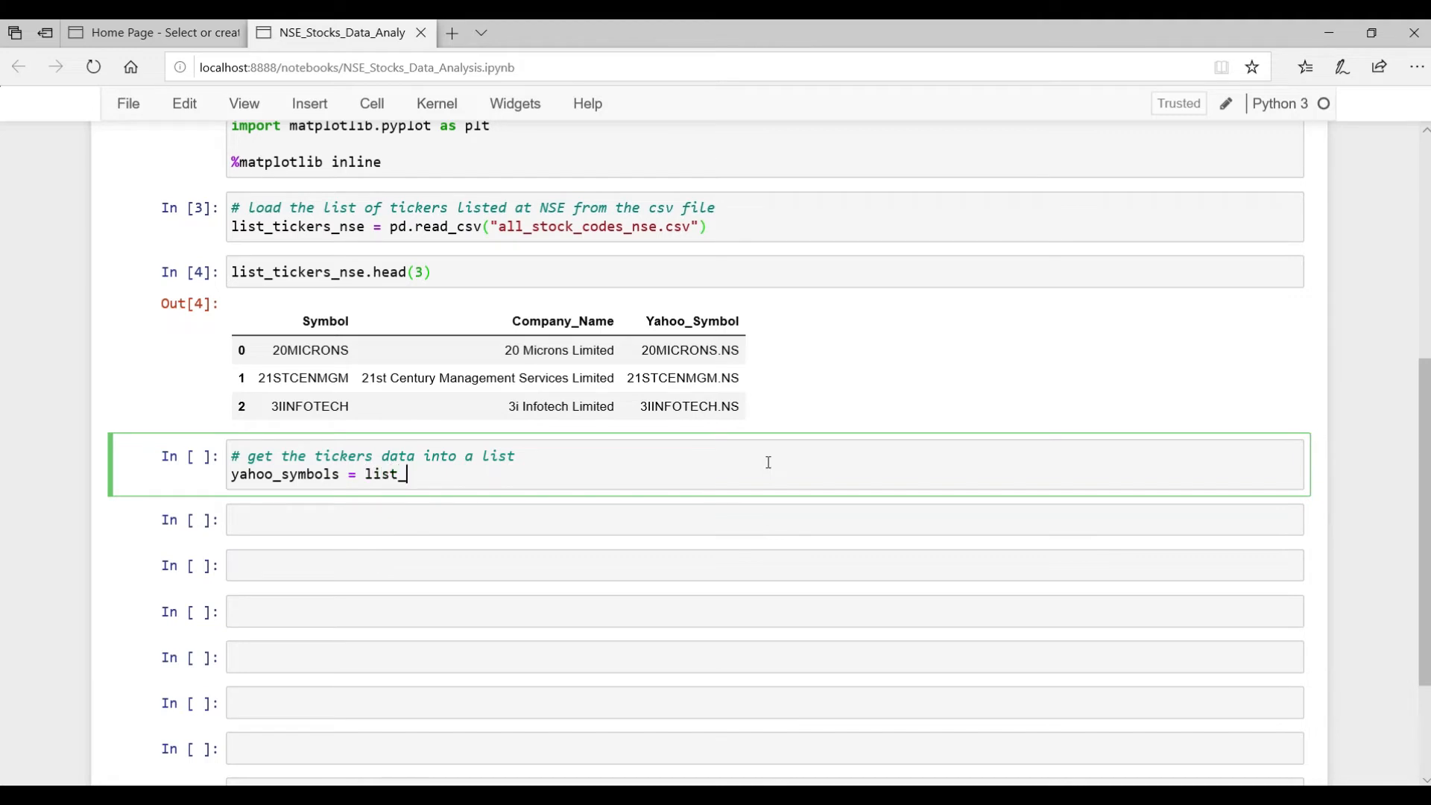
{"action": "type", "text": "tickers_nse.Yahoo_Symbol"}
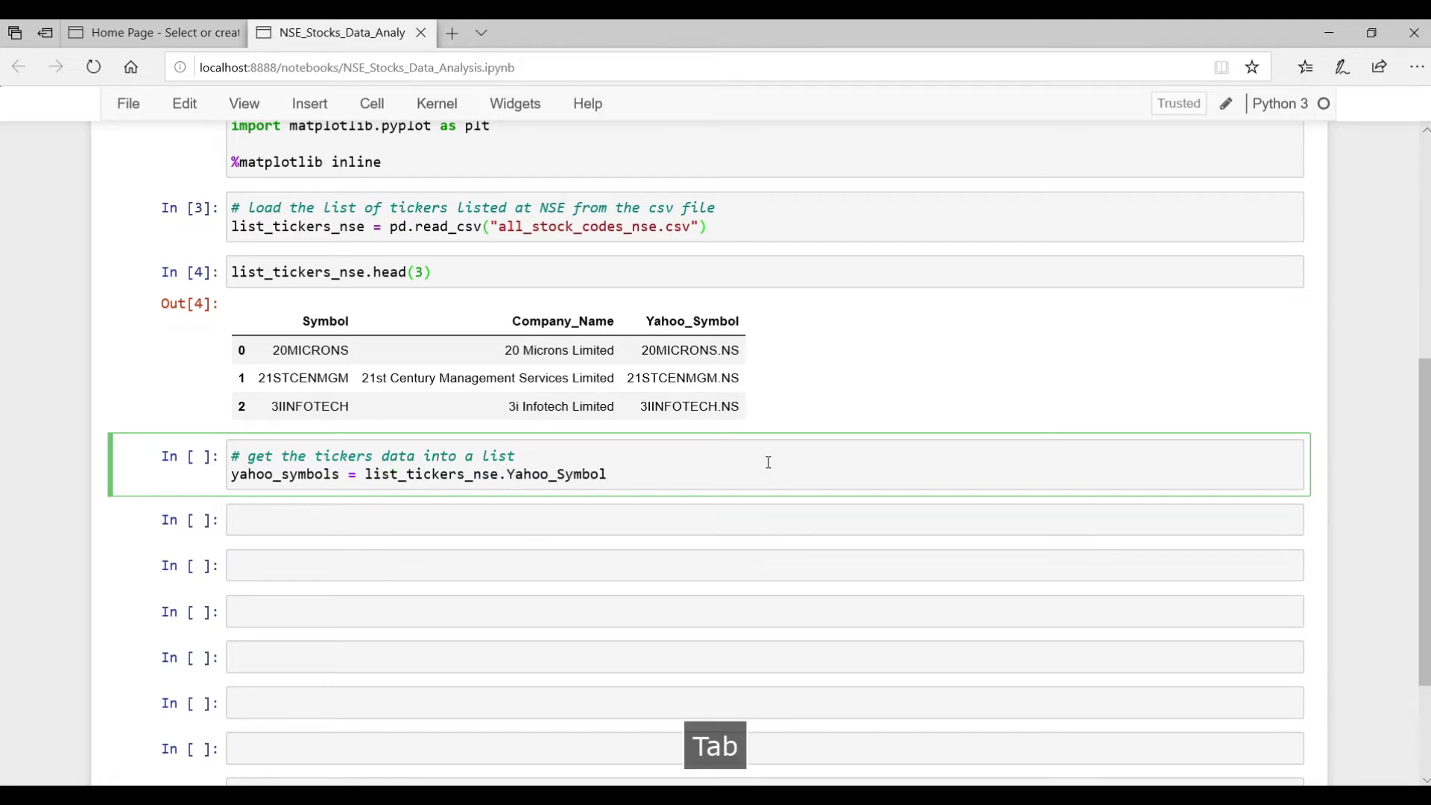
{"action": "type", "text": ".to_list()"}
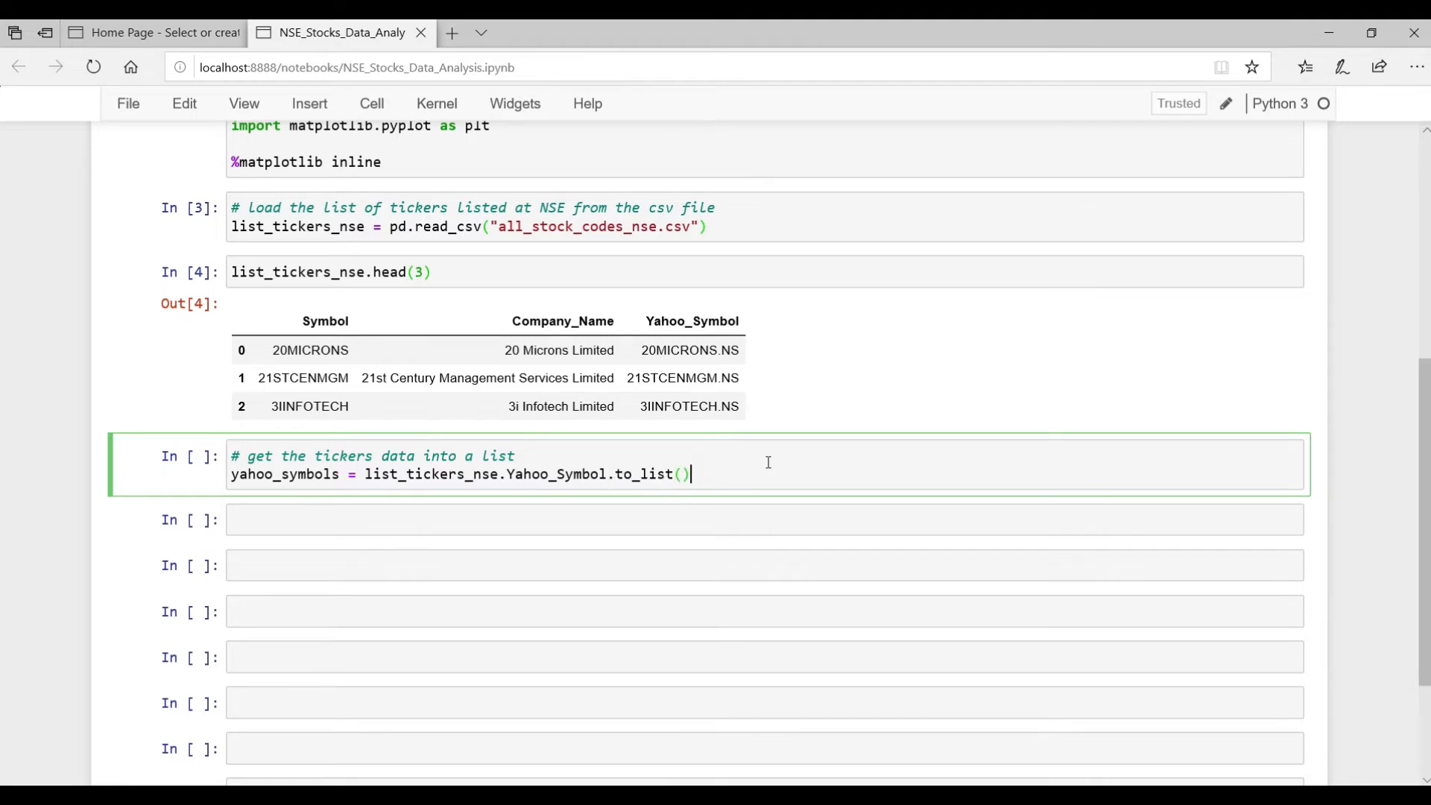
{"action": "key", "text": "shift+enter"}
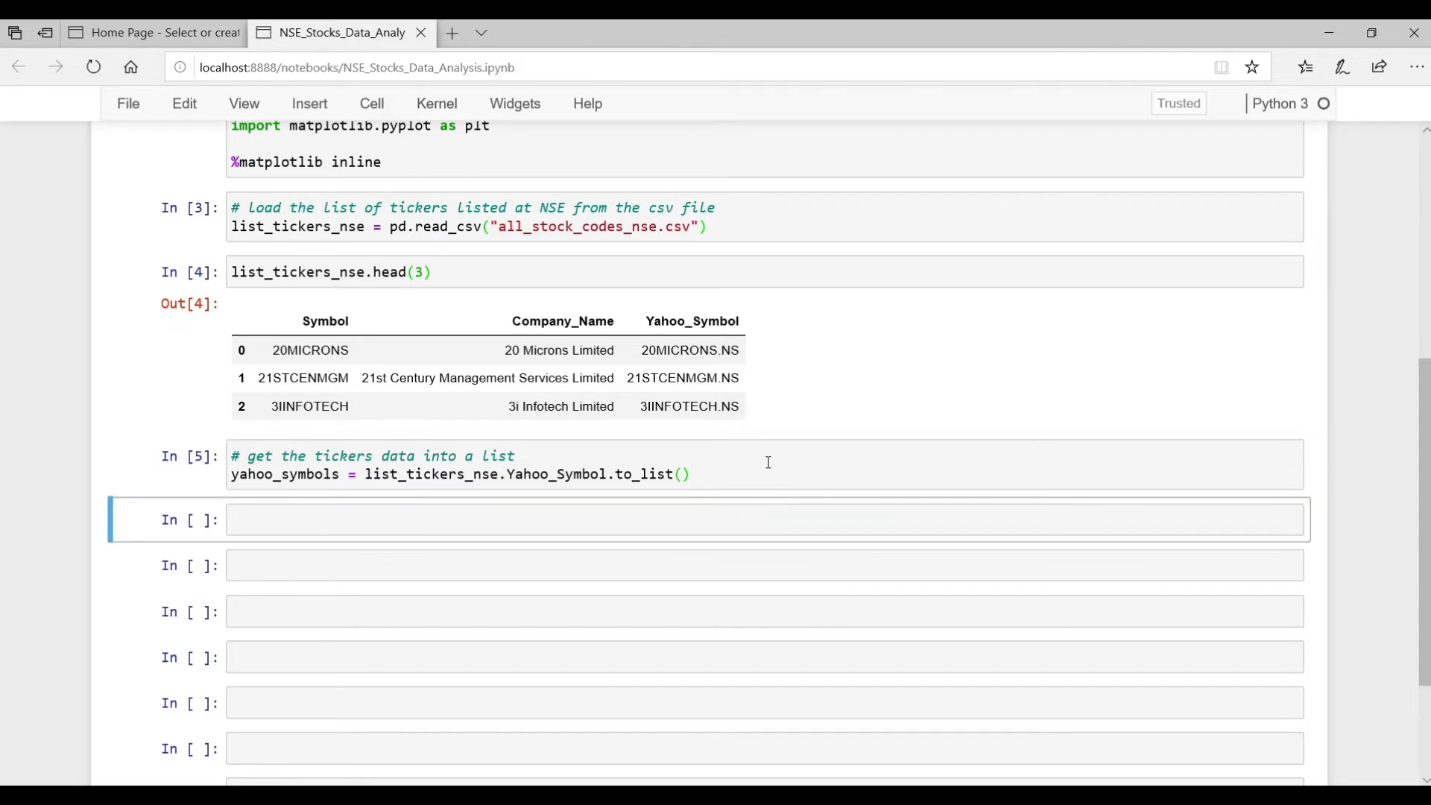
- Confirm with type(yahoo_symbols) that the result is a list
{"action": "left_click", "coordinate": [707, 520]}
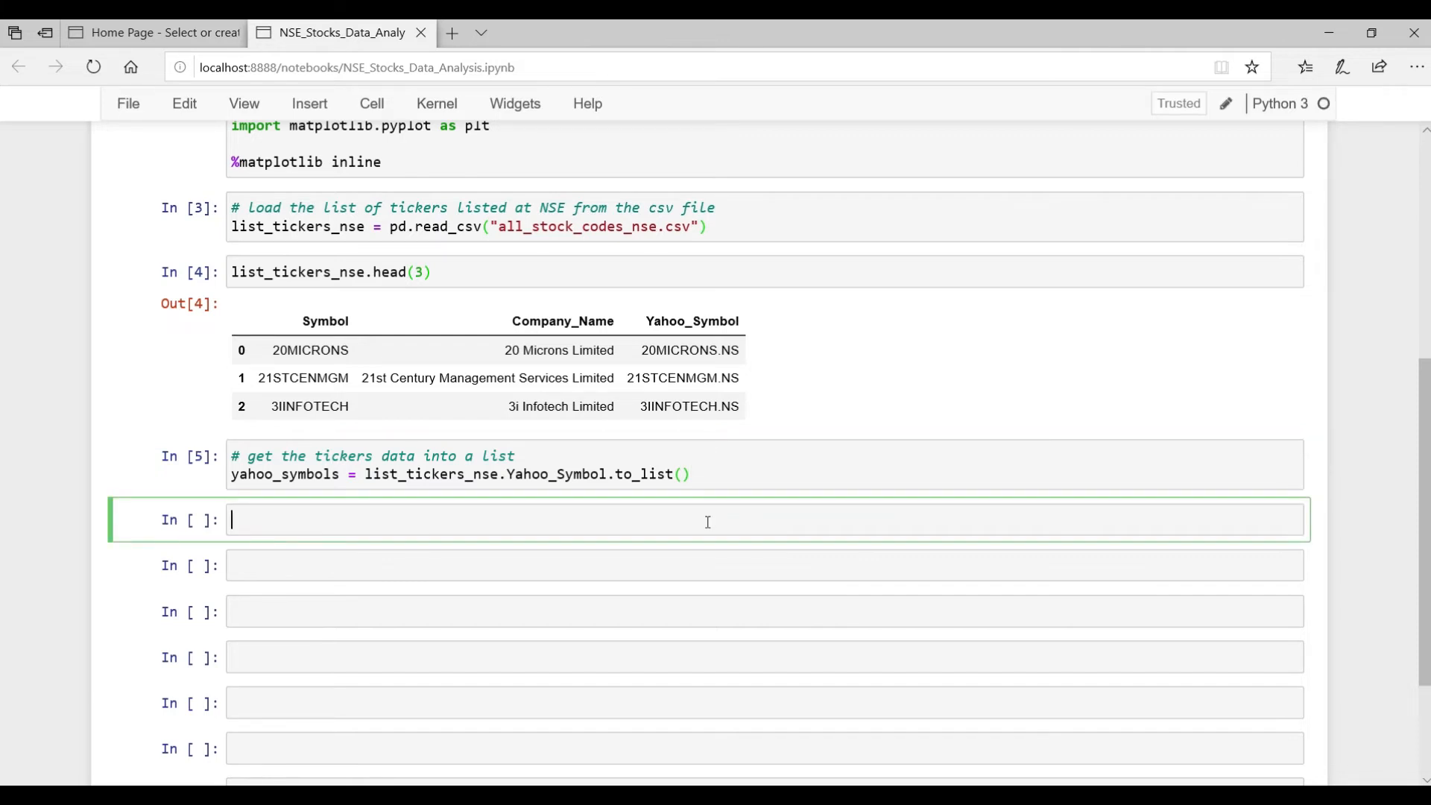
{"action": "type", "text": "type(yahoo)"}
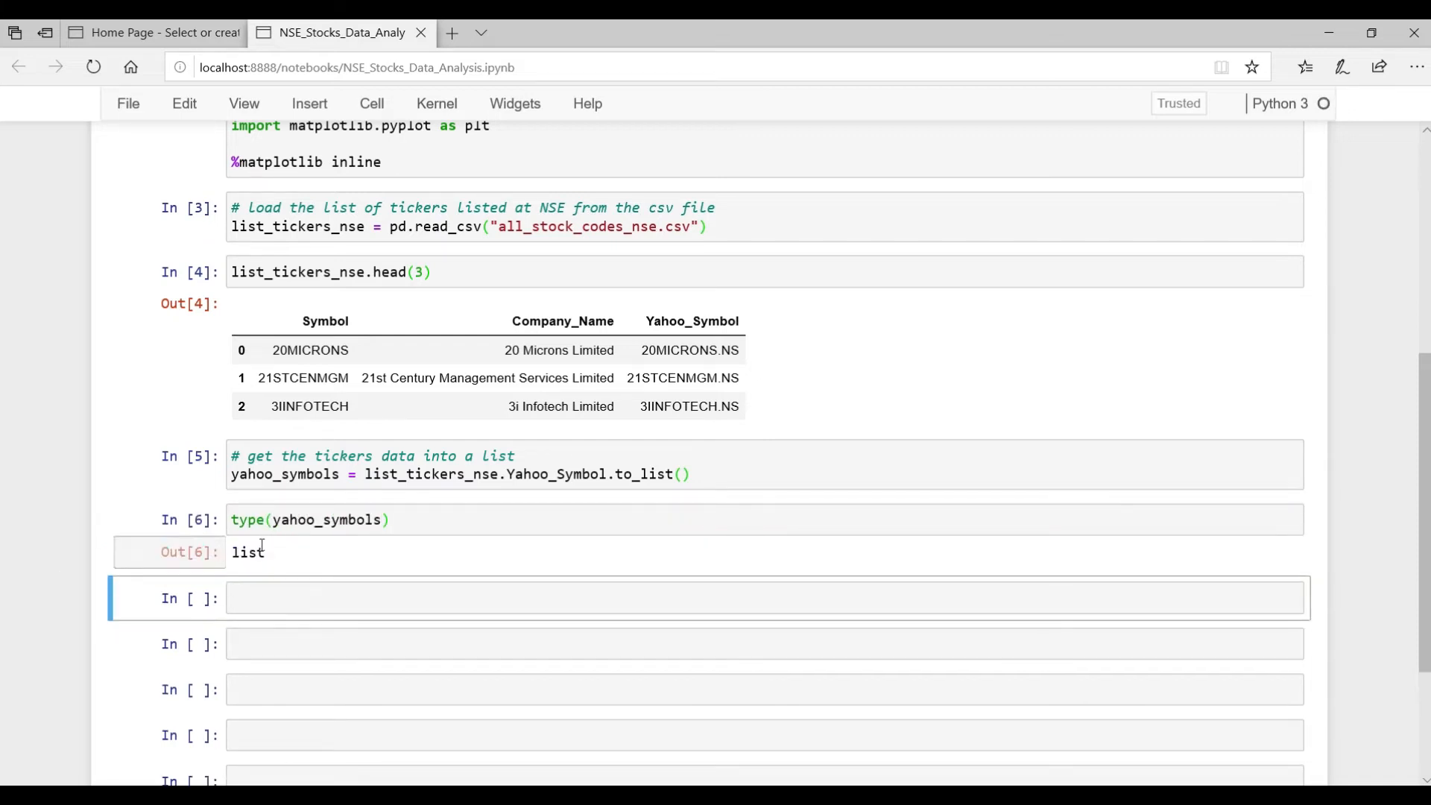
{"action": "left_click", "coordinate": [795, 598]}
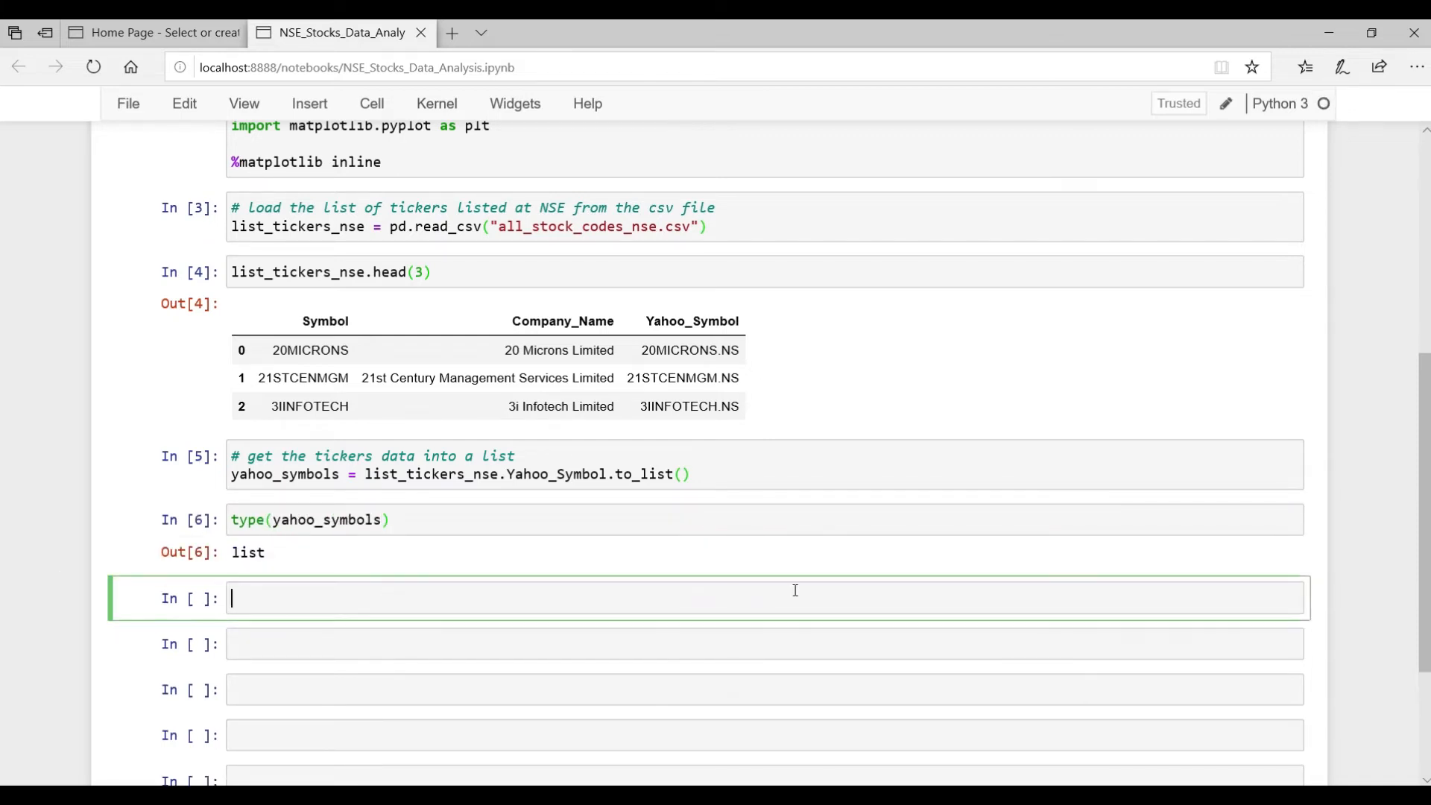
- Print yahoo_symbols[0:3] and len(yahoo_symbols), which reports 1627 symbols
{"action": "type", "text": "print(yahoo_symbols[])"}
{"action": "left_click", "coordinate": [764, 644]}
{"action": "type", "text": "# what is the length of list elements?"}
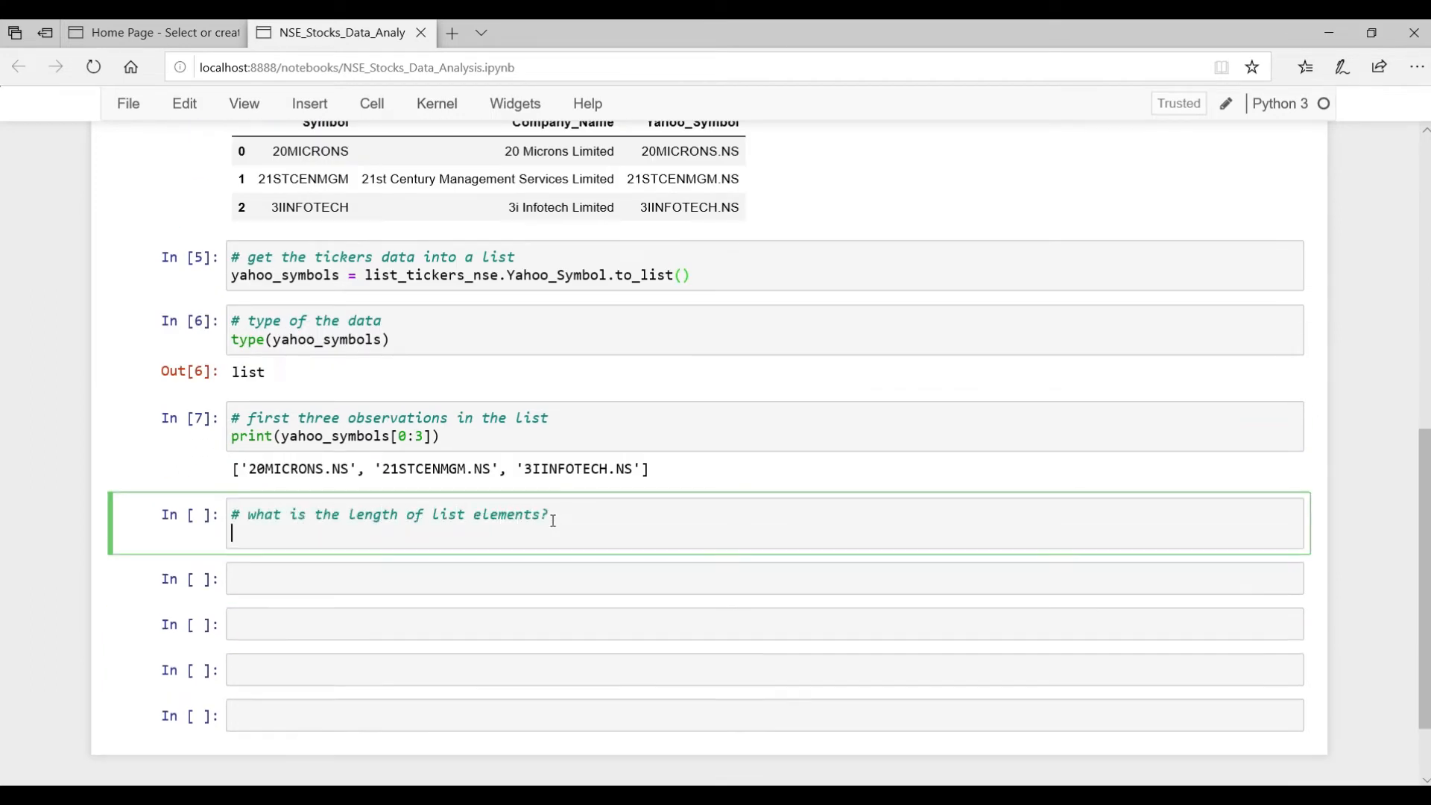
{"action": "type", "text": "print(len)"}
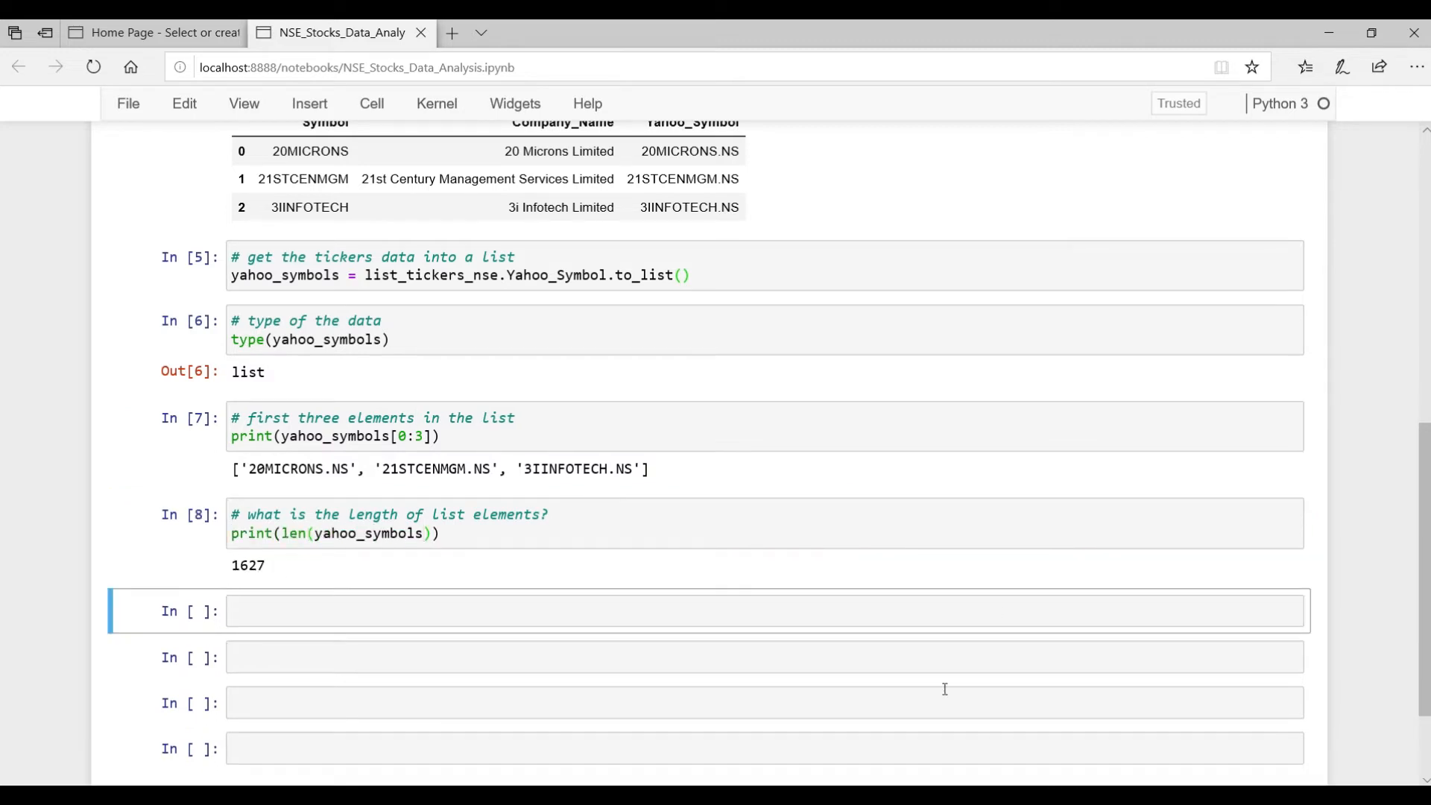
{"action": "type", "text": "#"}
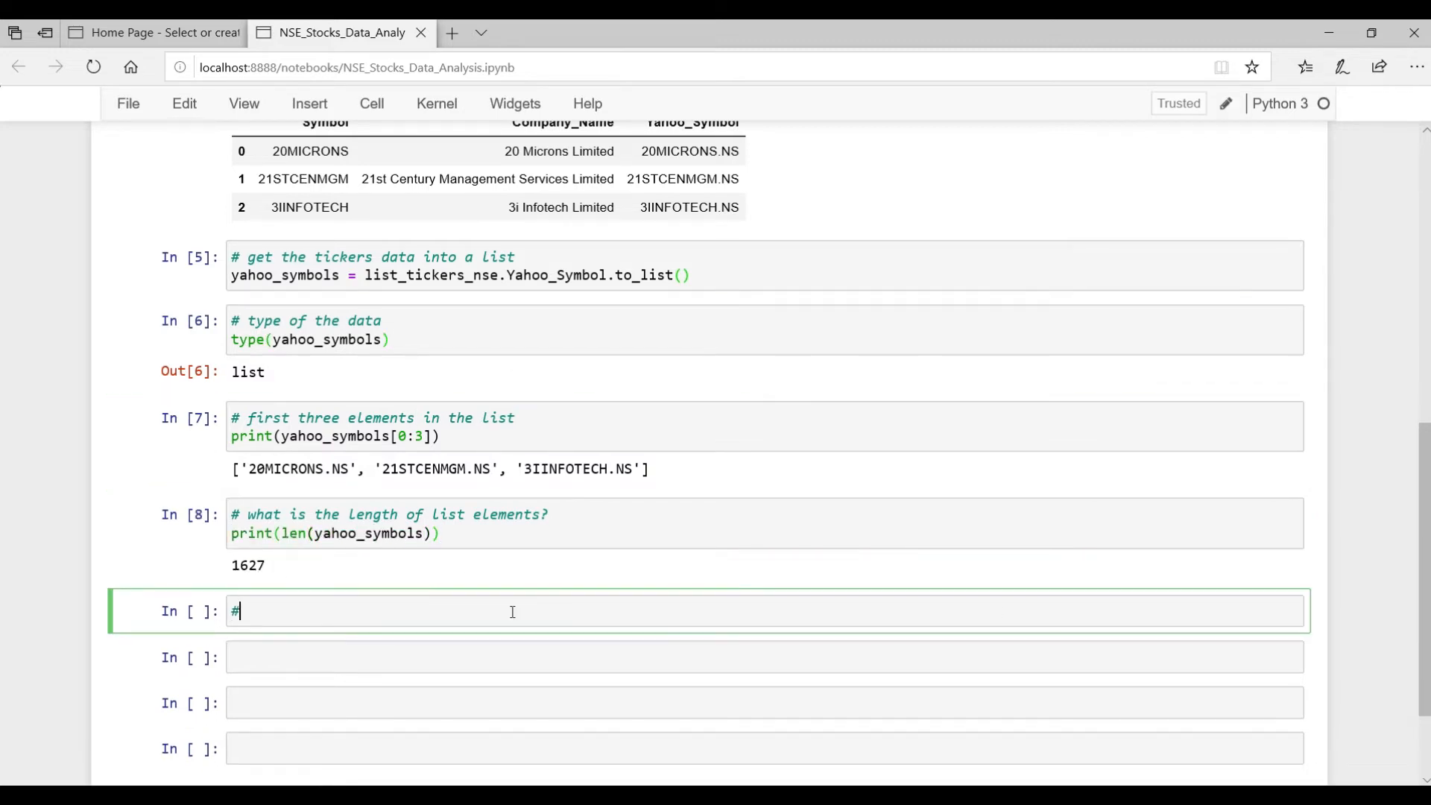
- Run yf.download for all yahoo_symbols from 2020-01-01 to 2020-04-10 with group_by="ticker"
{"action": "type", "text": "get the data for these tickers from yahoo finance, default is one day interval data"}
{"action": "type", "text": "tickers_data"}
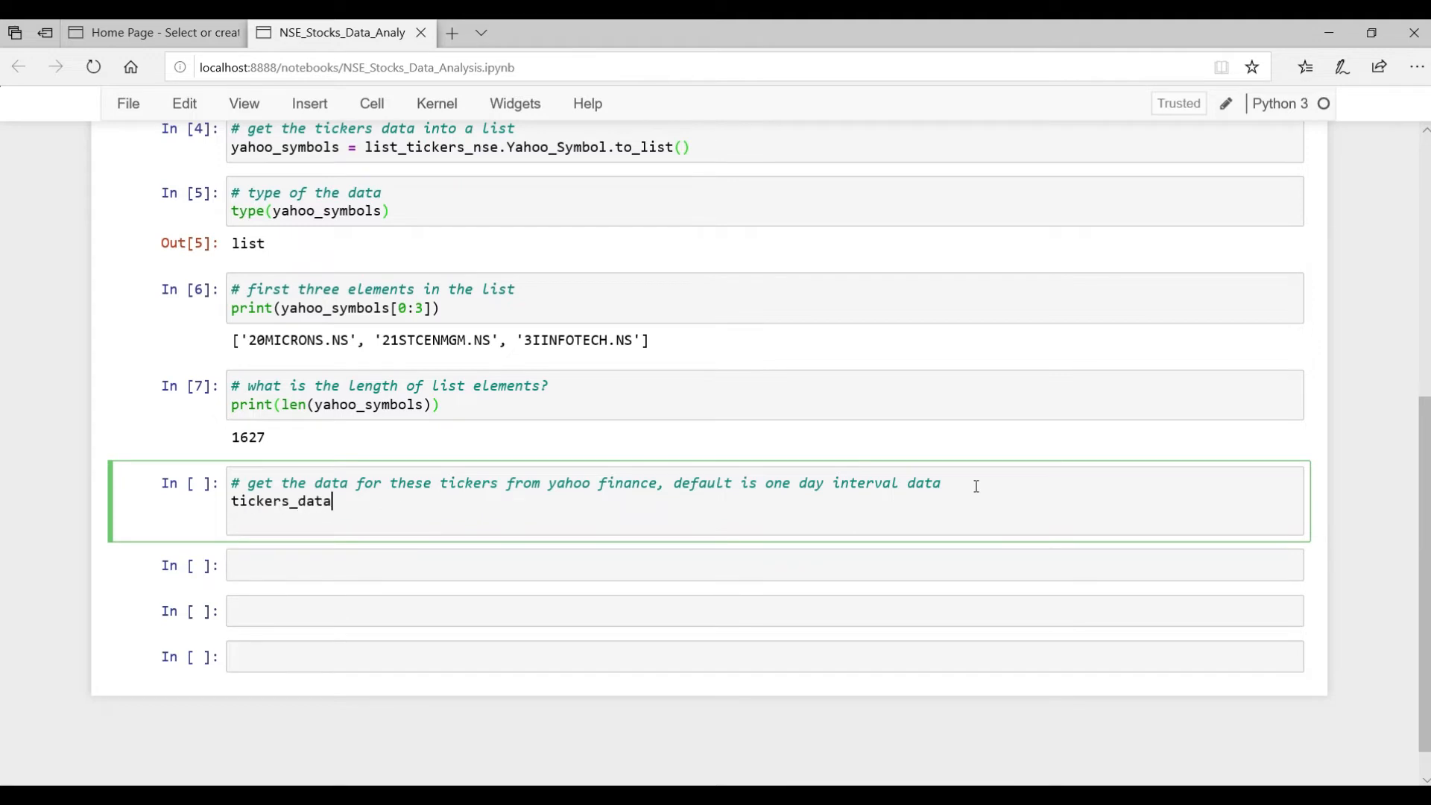
{"action": "type", "text": "= yf.download(yaho"}
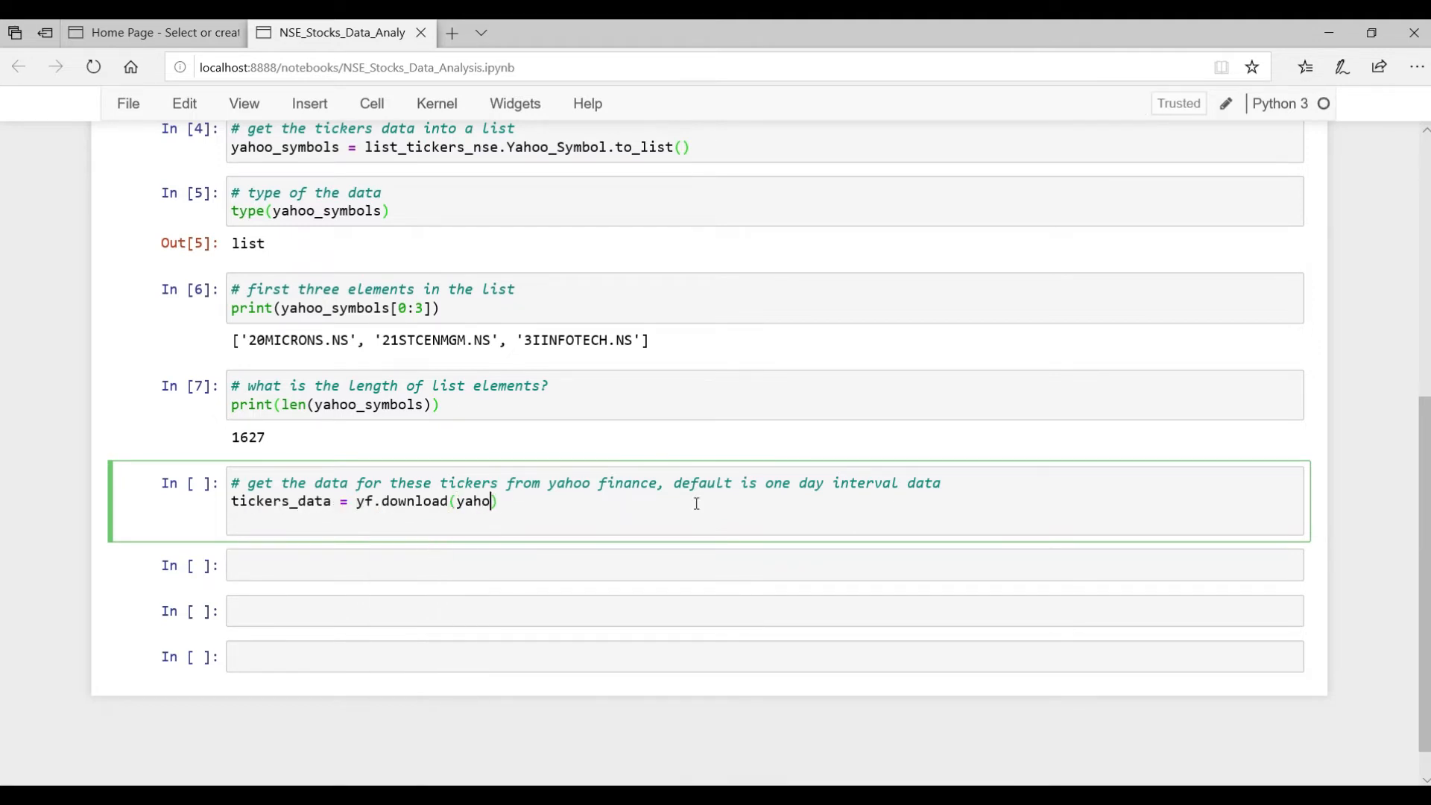
{"action": "type", "text": "_symbols, start=\"\""}
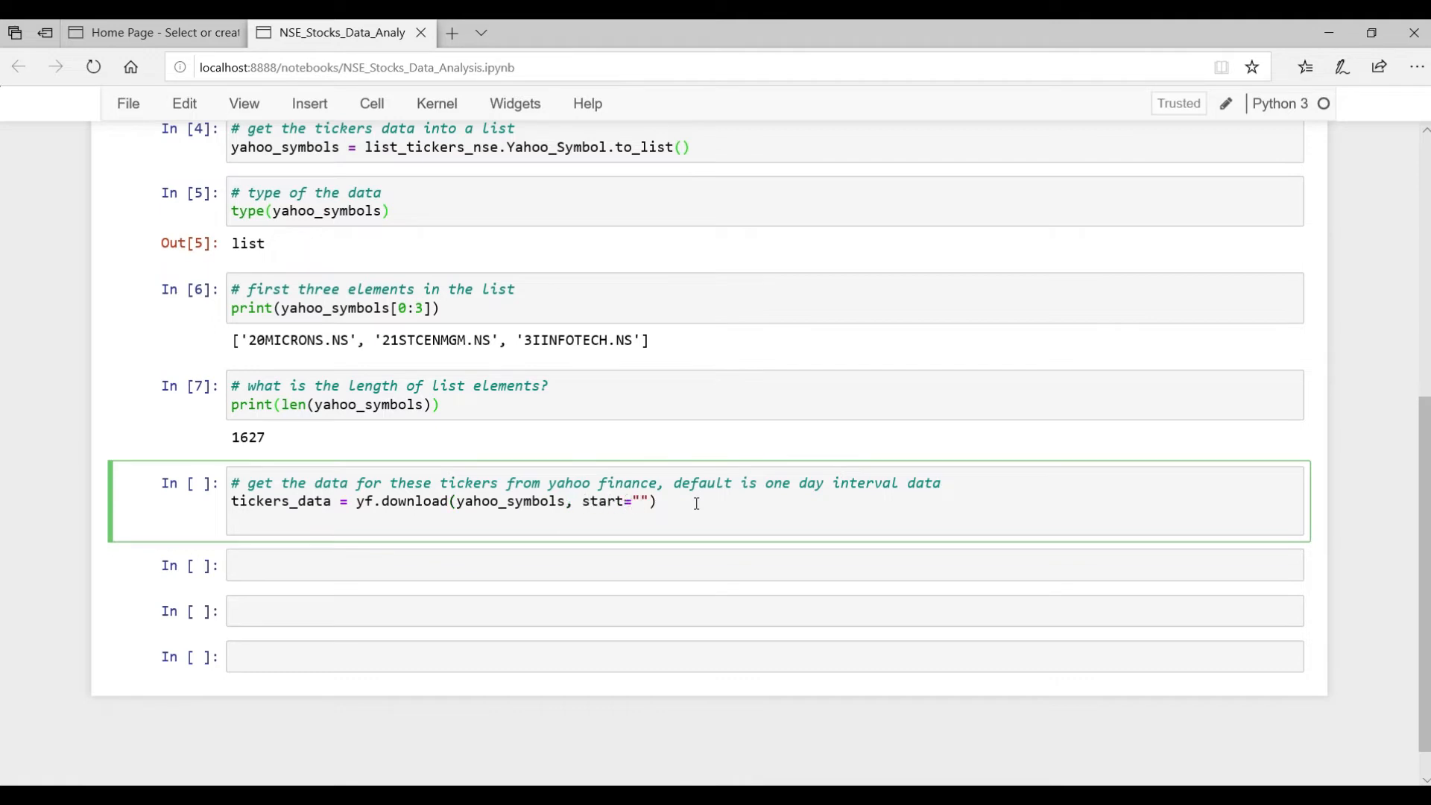
{"action": "type", "text": "2020-01-0"}
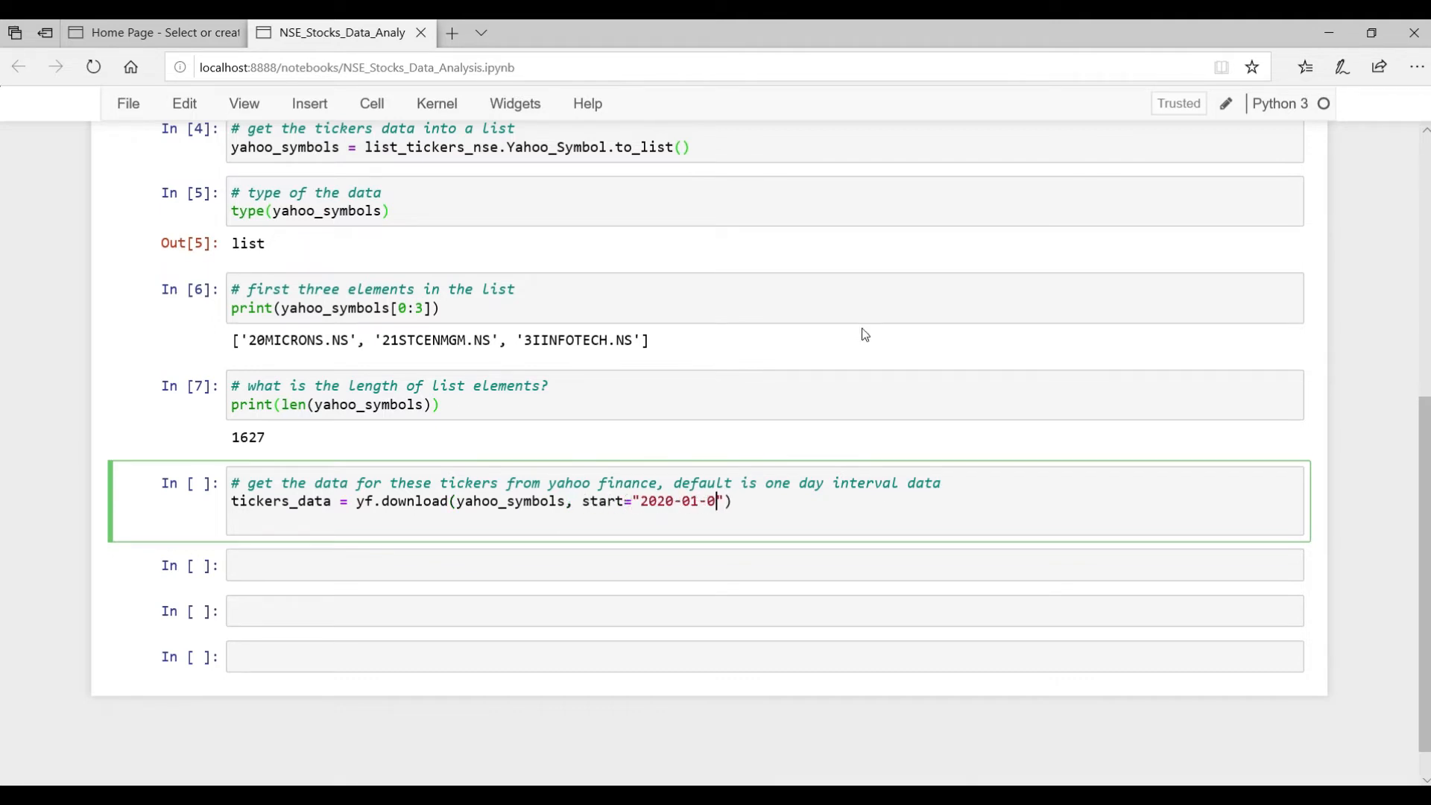
{"action": "type", "text": "1\", end=\""}
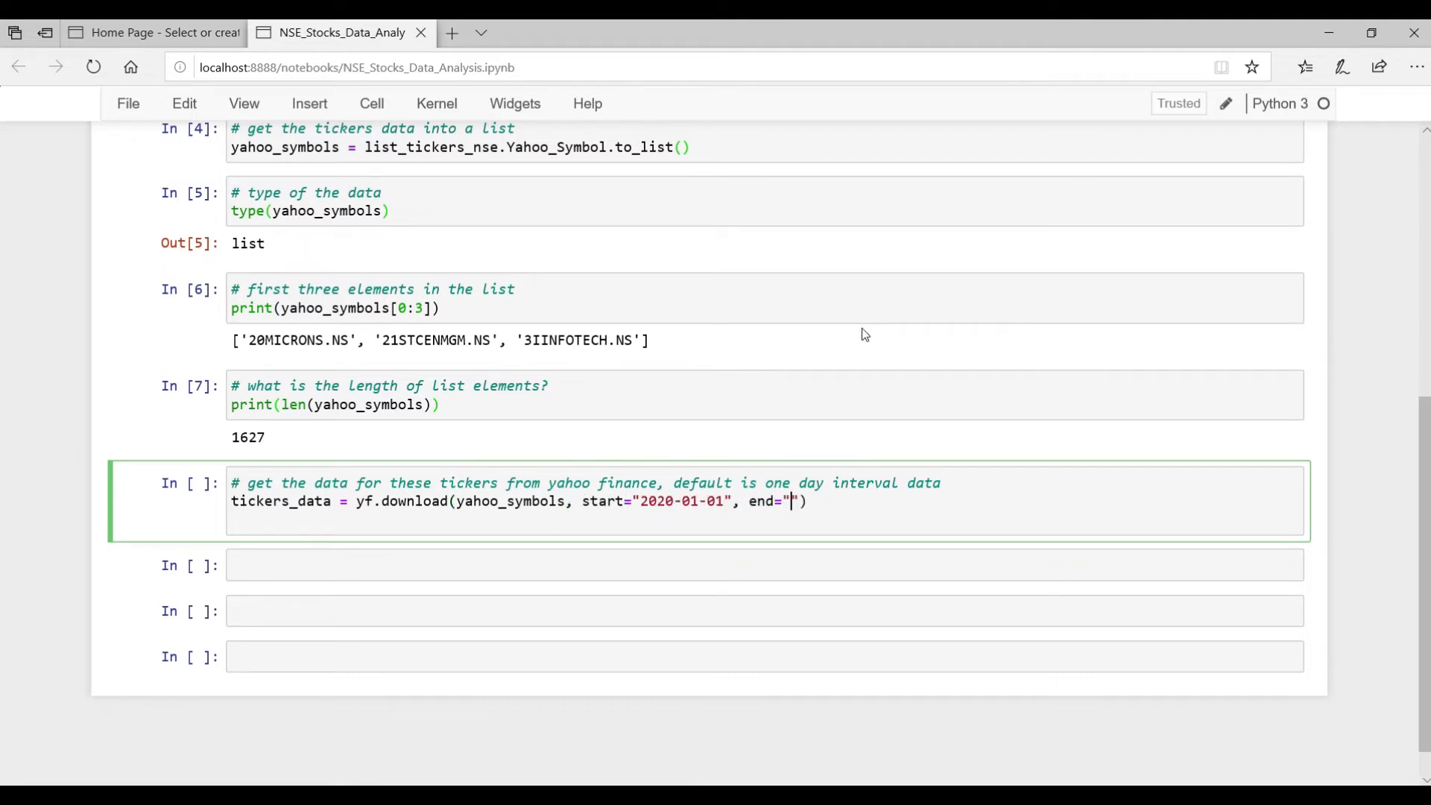
{"action": "type", "text": "2020-04-10"}
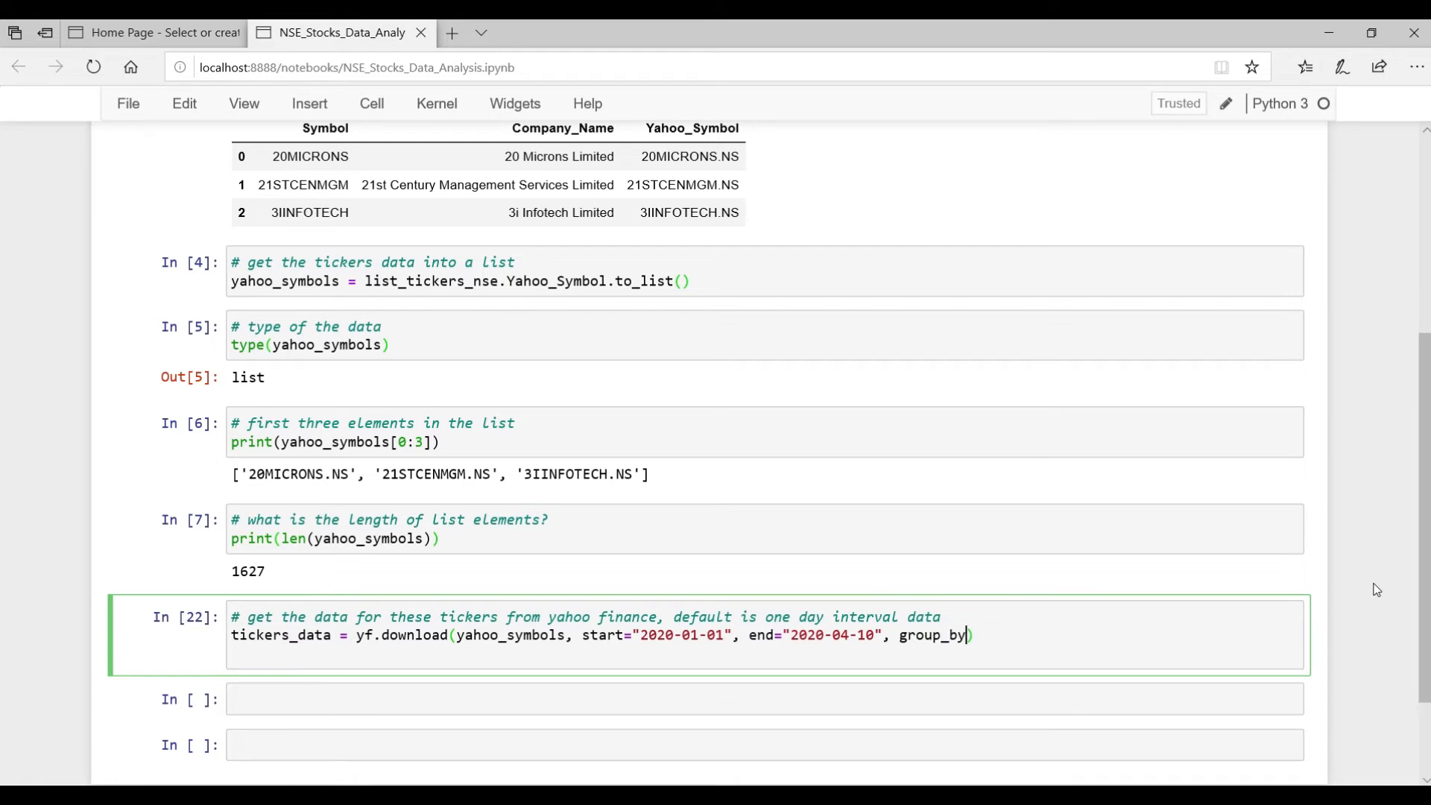
{"action": "type", "text": "=\"ti\""}
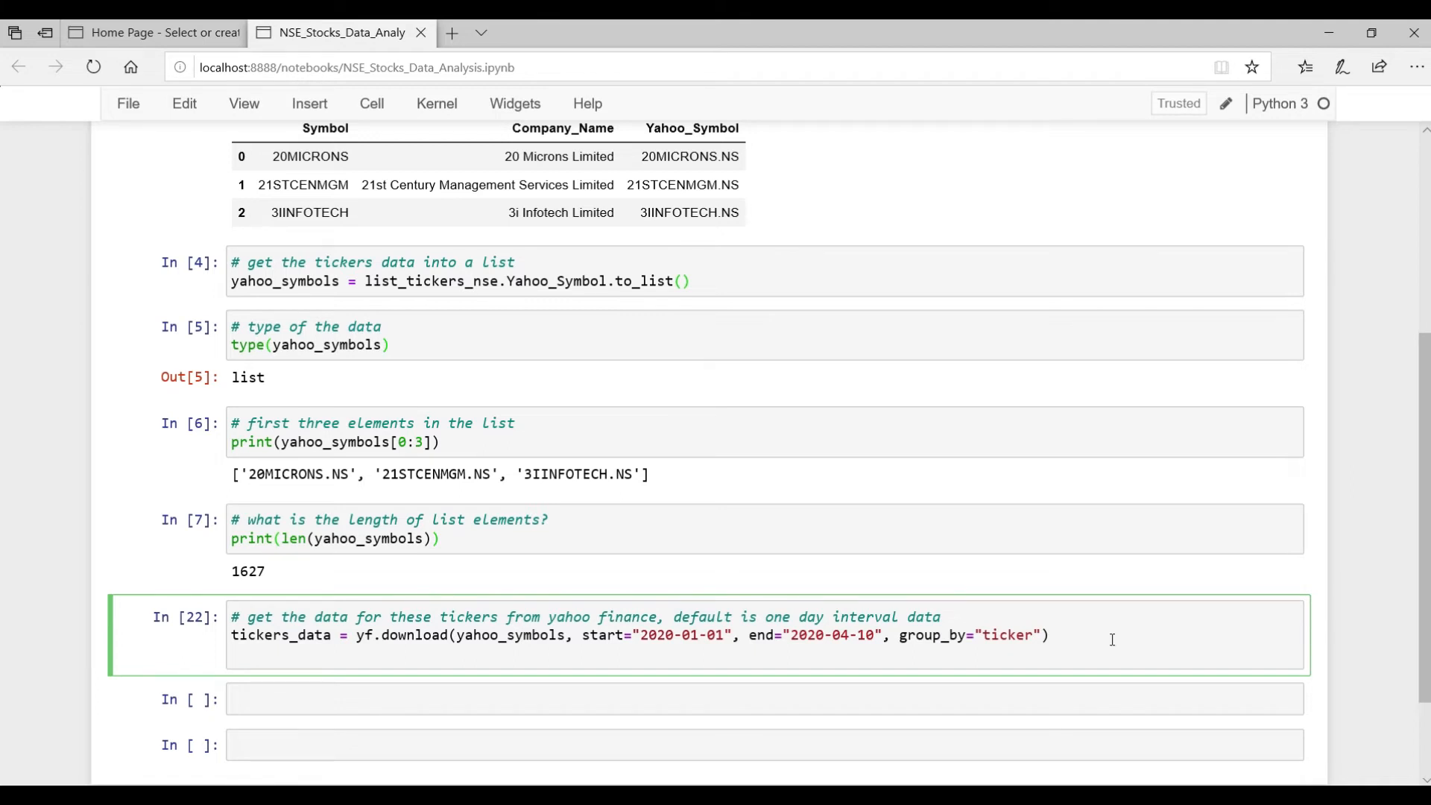
{"action": "key", "text": "enter"}
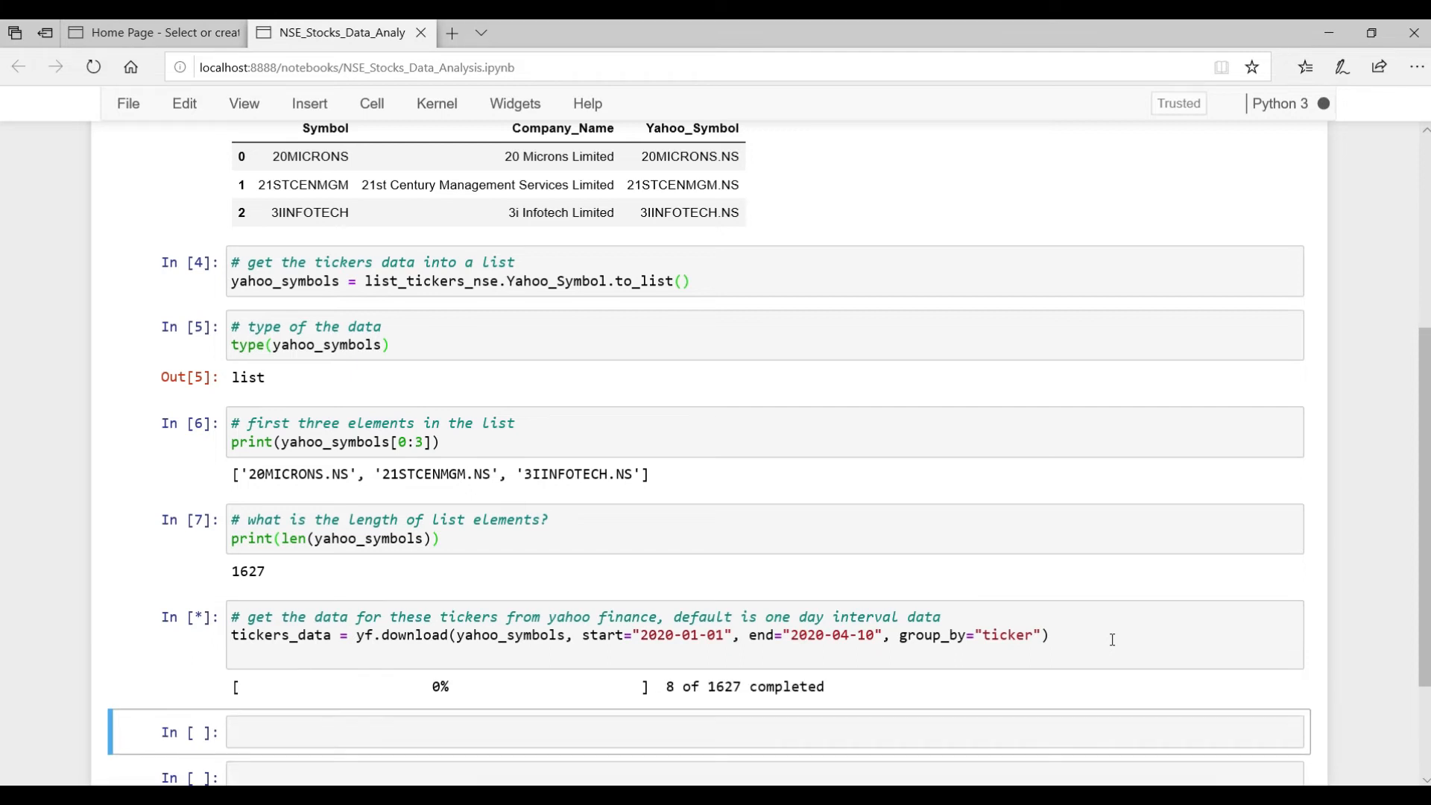
- Scroll down as the 1627-ticker download completes, revealing the two failed delisted symbols
{"action": "scroll", "scroll_direction": "down", "scroll_amount": 3}
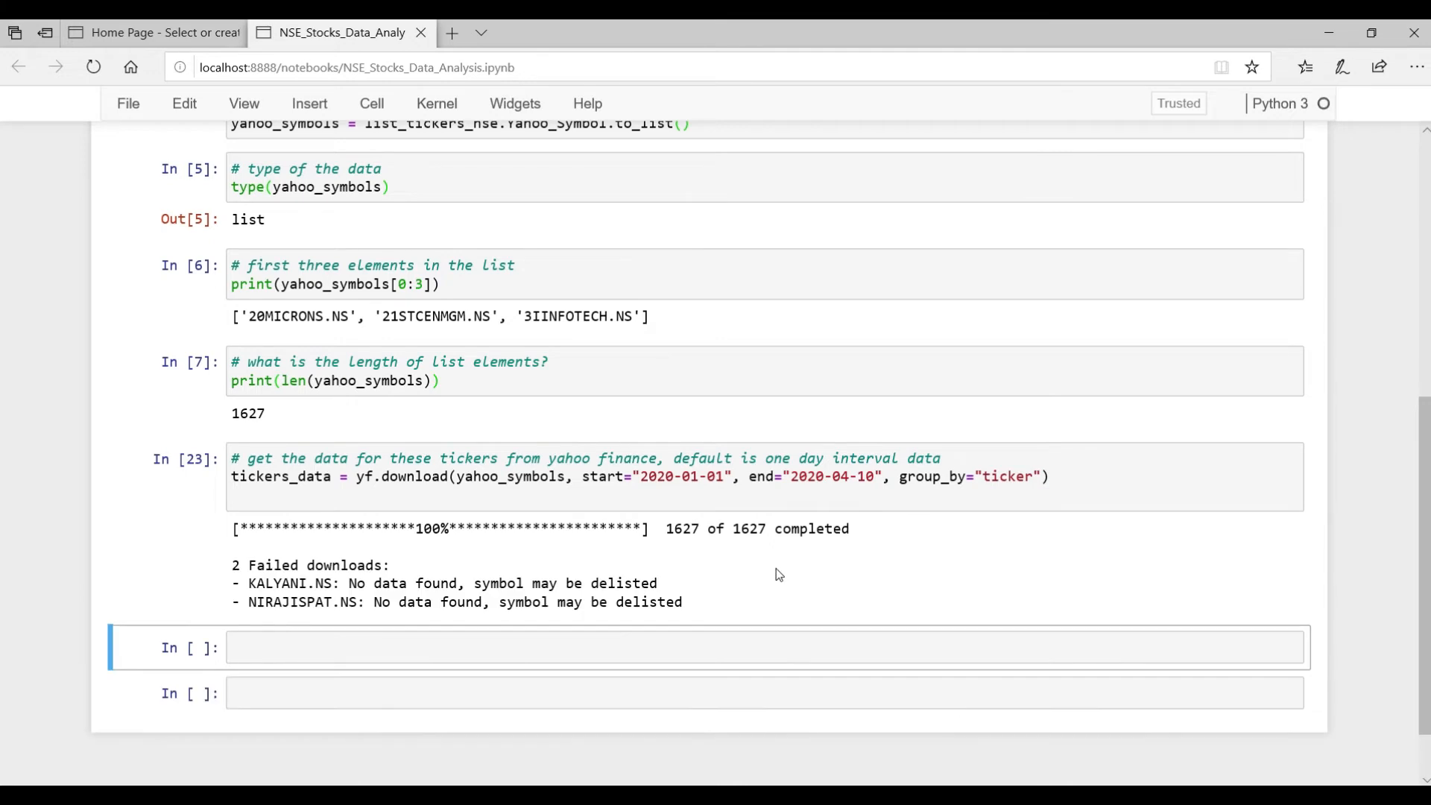
{"action": "scroll", "scroll_direction": "down", "scroll_amount": 3}
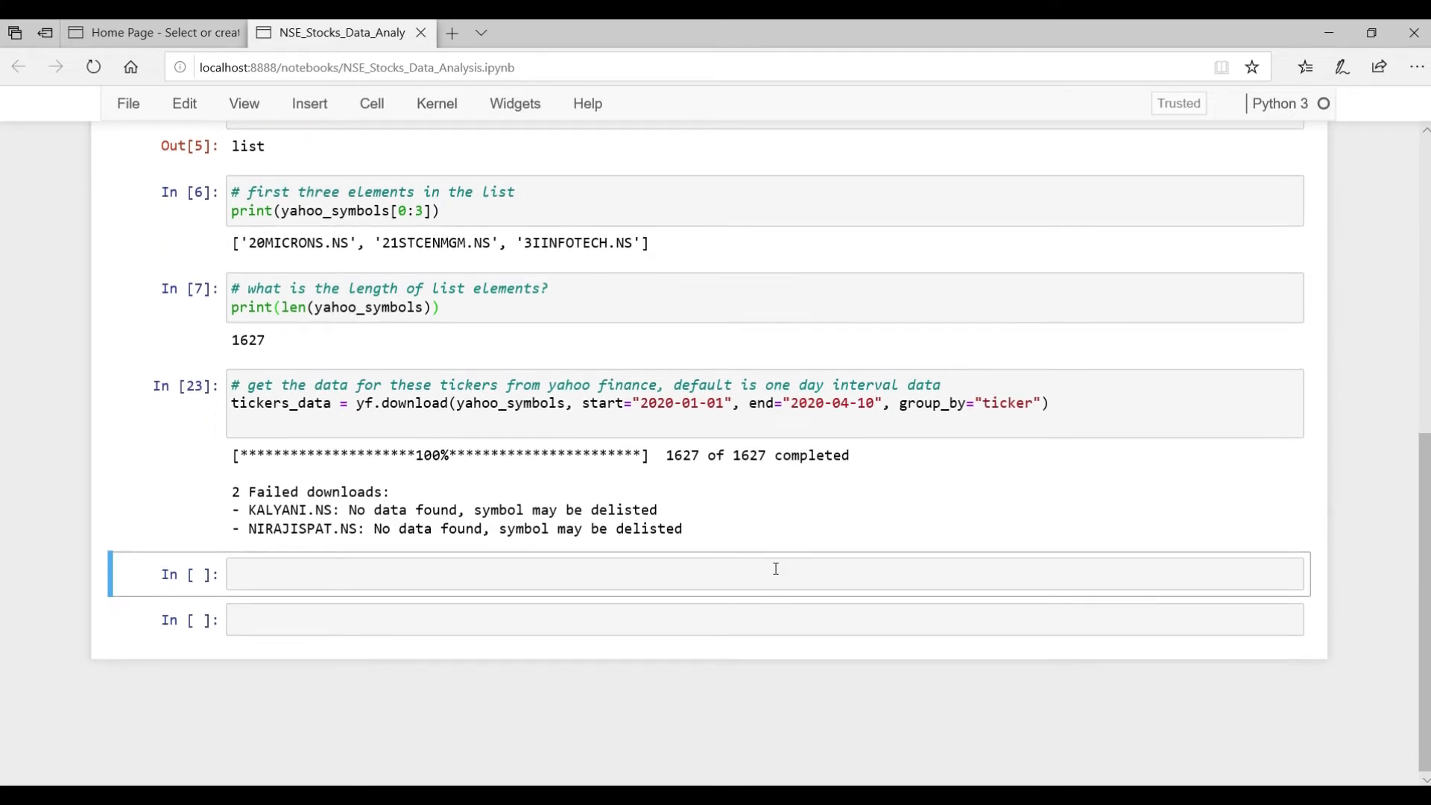
{"action": "mouse_move", "coordinate": [778, 576]}
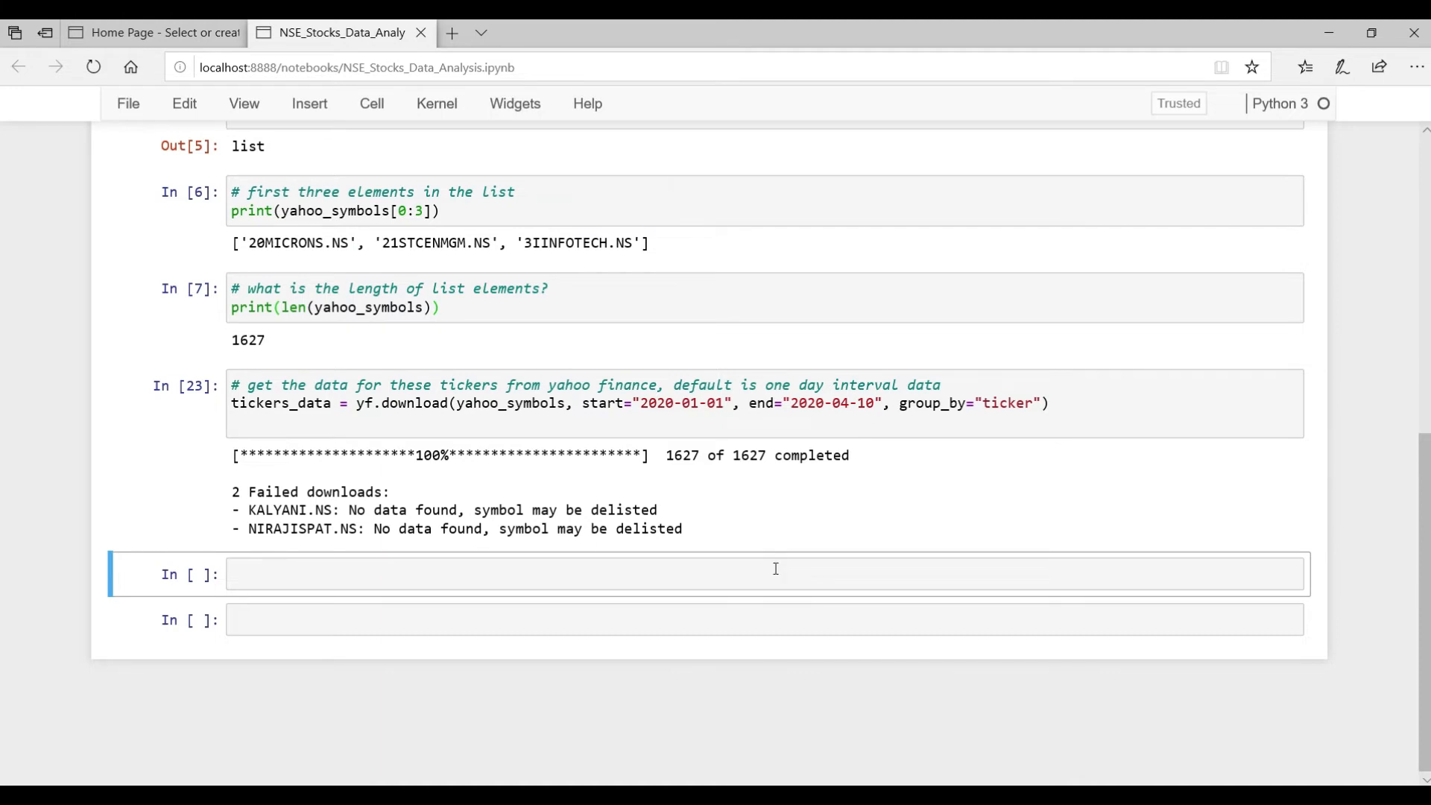
- Run tickers_data.head(3) and highlight the ticker name and Open–Volume column headings
{"action": "type", "text": "tickers_data.head(3"}
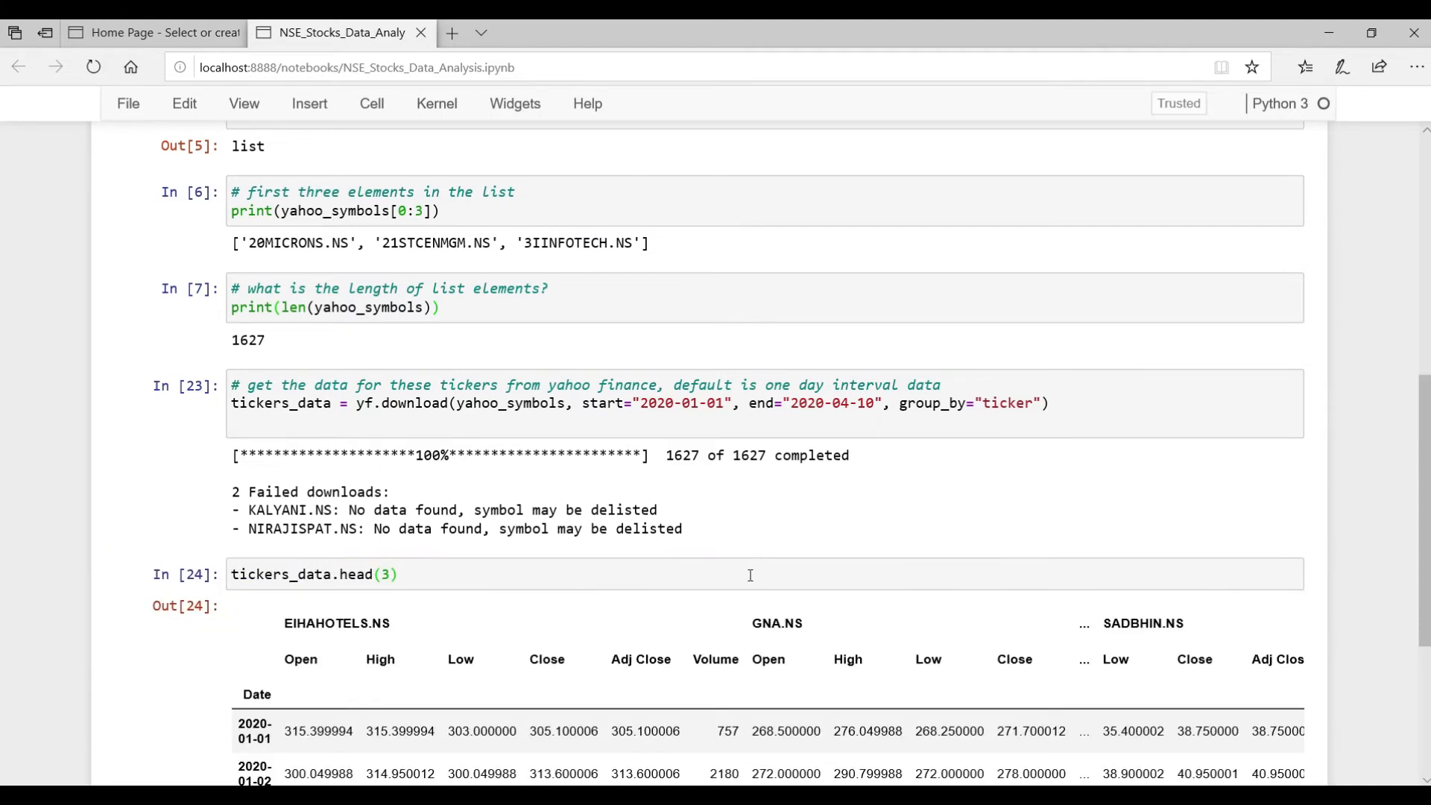
{"action": "scroll", "scroll_direction": "down", "scroll_amount": 3}
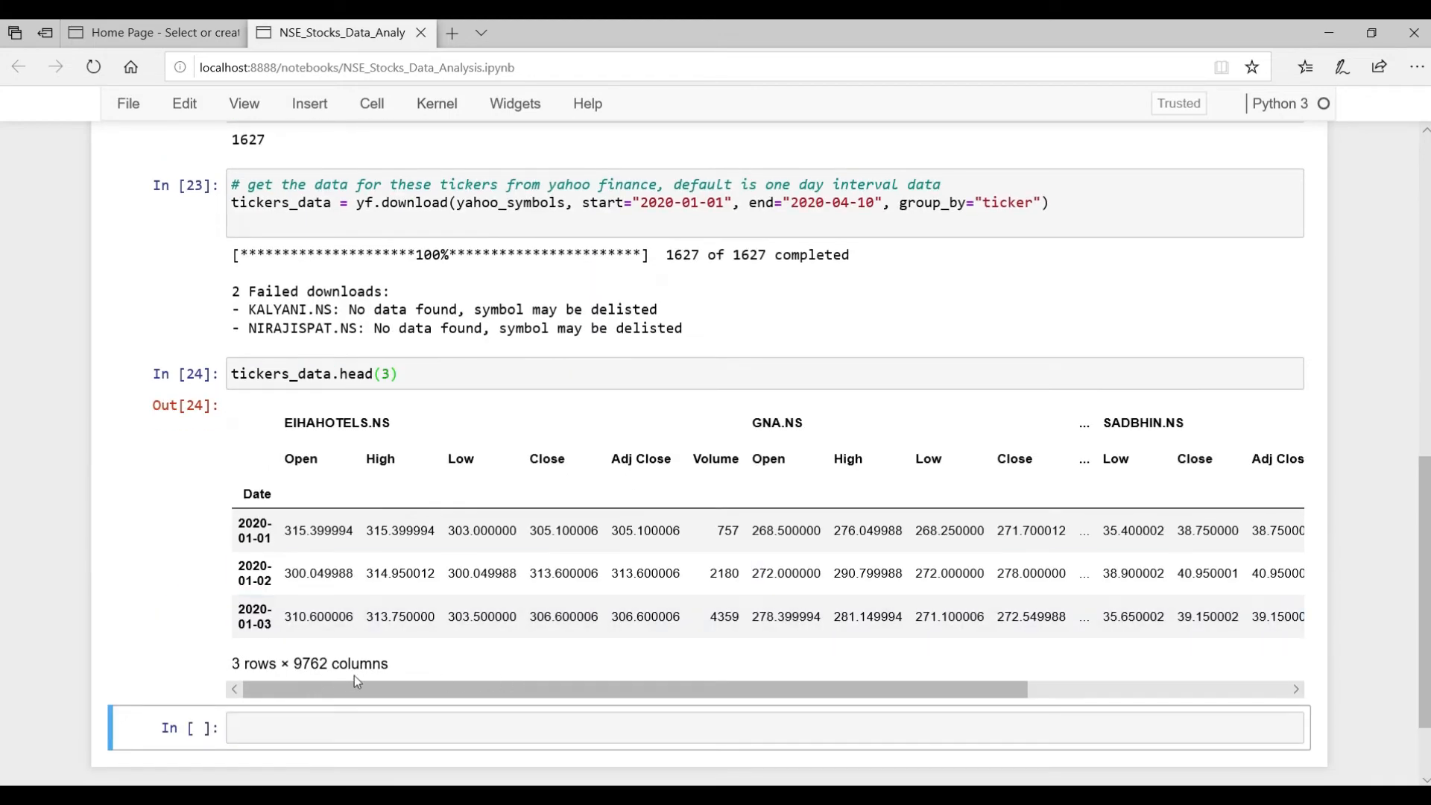
{"action": "left_click_drag", "start_coordinate": [356, 688], "coordinate": [474, 693]}
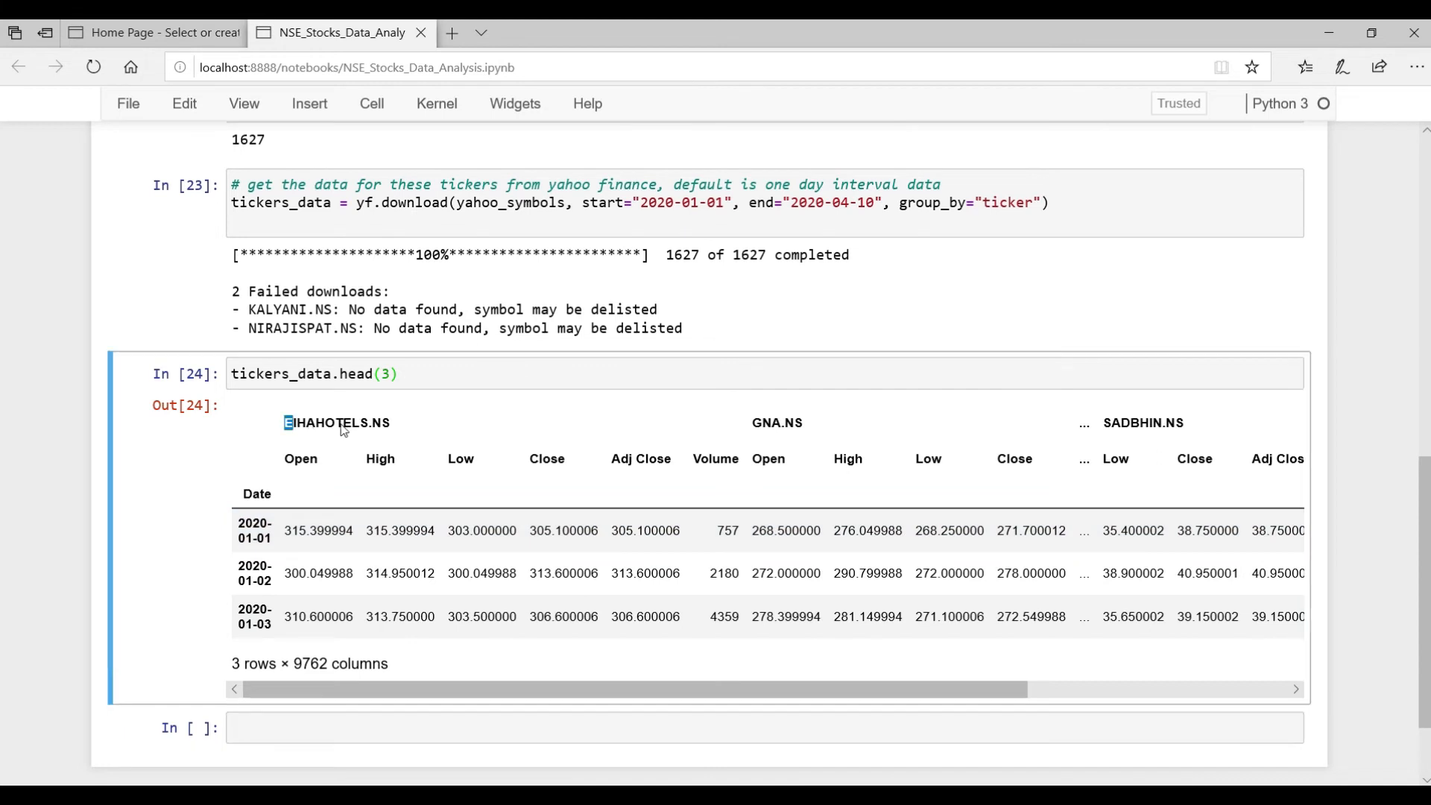
{"action": "double_click", "coordinate": [336, 421]}
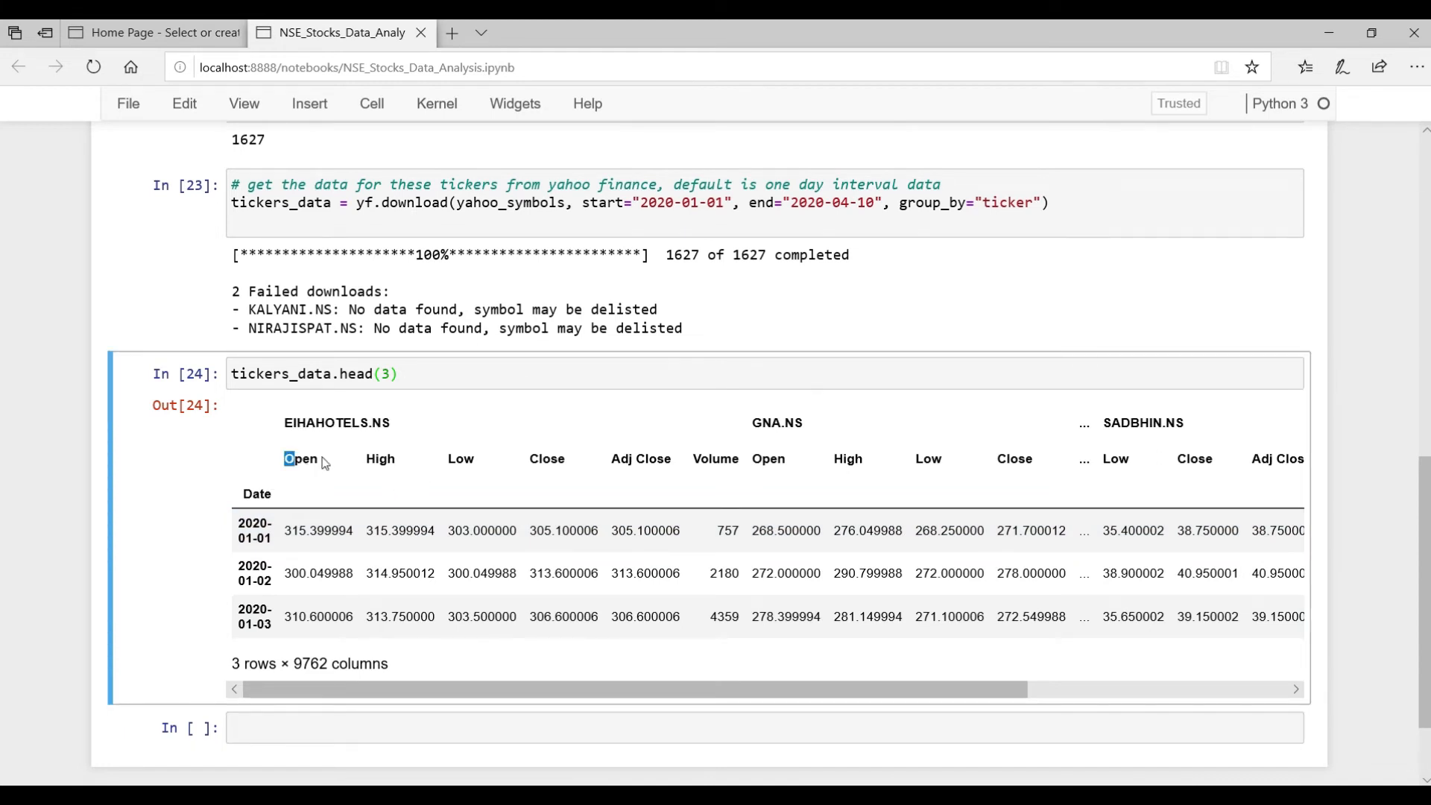
{"action": "left_click_drag", "start_coordinate": [293, 458], "coordinate": [563, 458]}
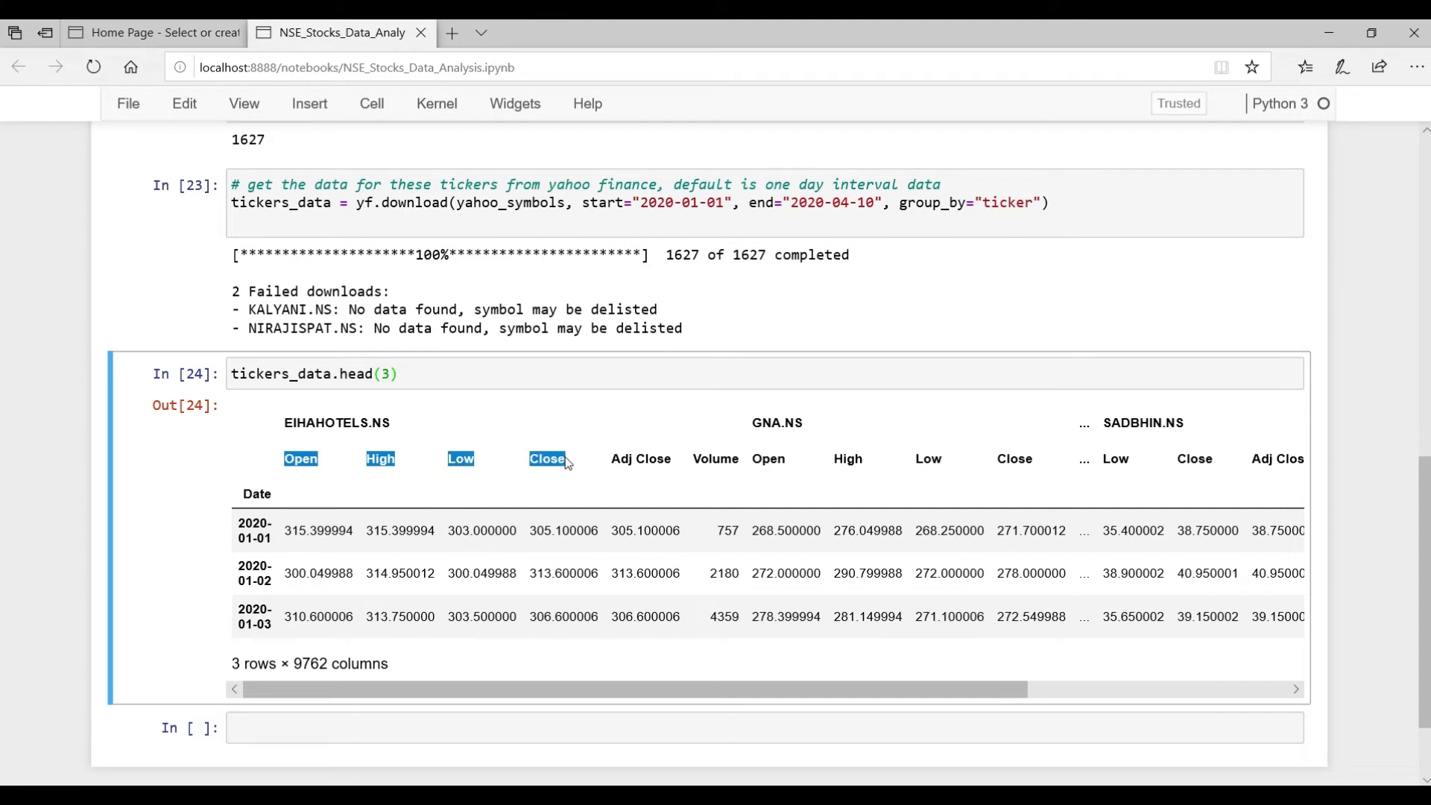
{"action": "left_click_drag", "start_coordinate": [547, 458], "coordinate": [739, 458]}
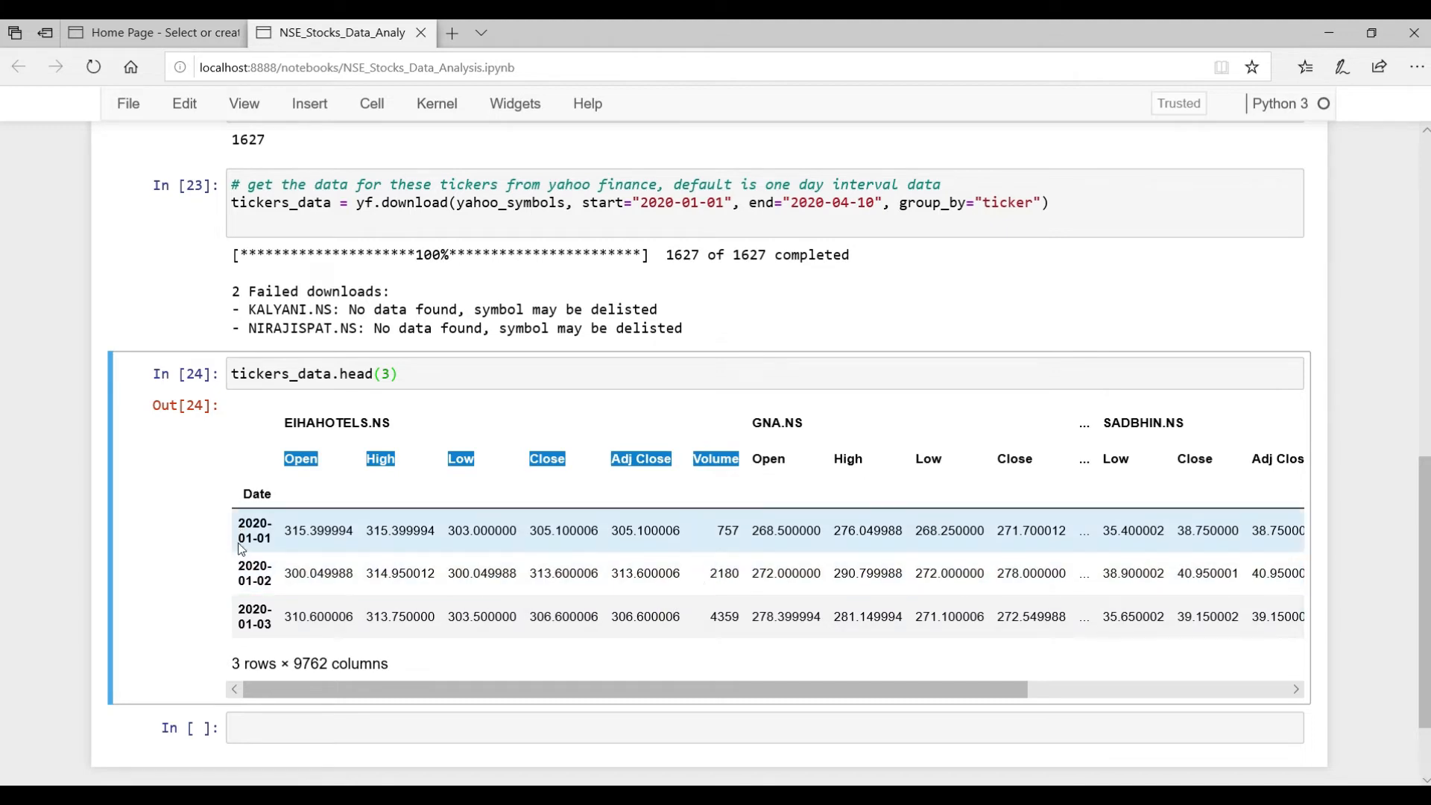
{"action": "mouse_move", "coordinate": [675, 542]}
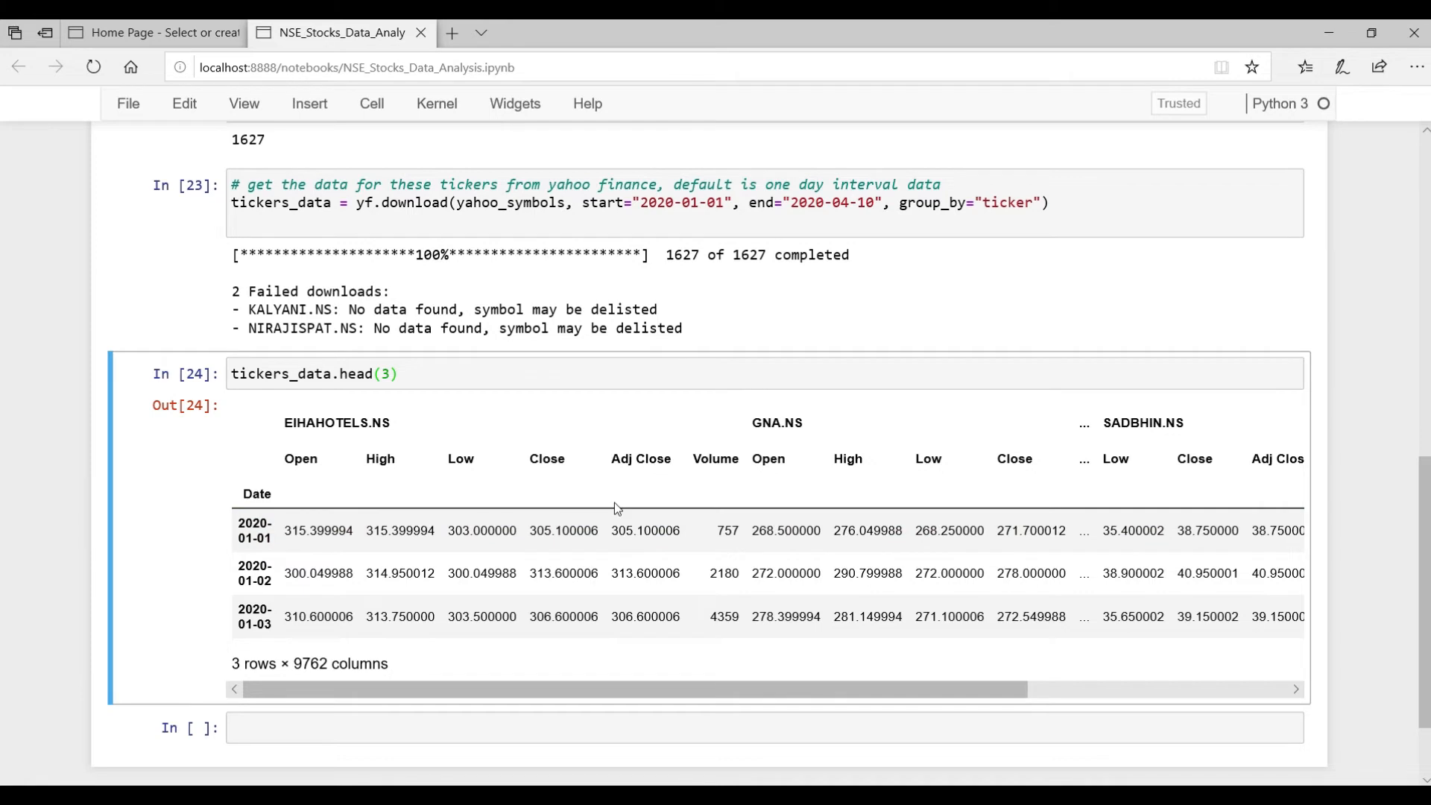
{"action": "scroll", "scroll_direction": "down", "scroll_amount": 3}
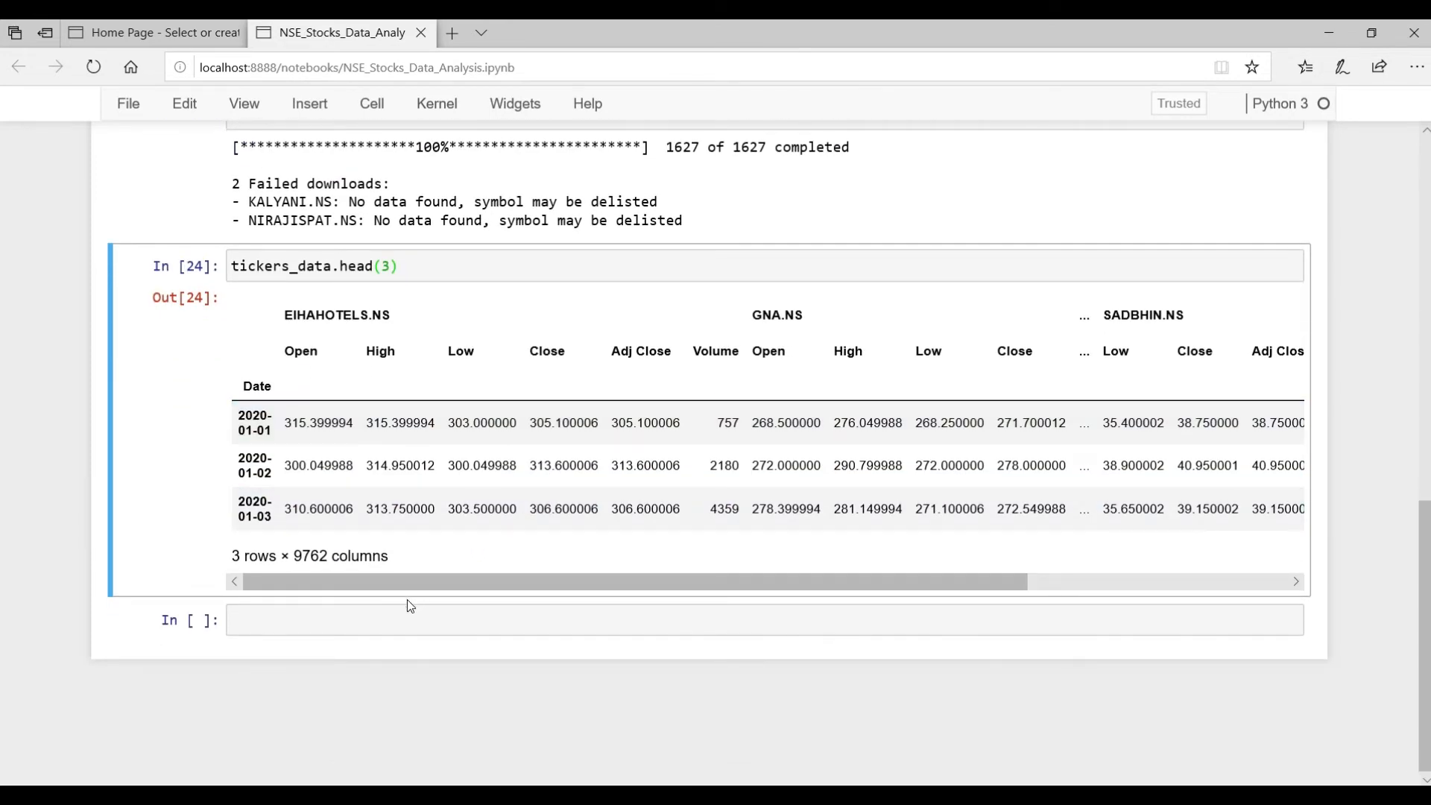
{"action": "mouse_move", "coordinate": [398, 608]}
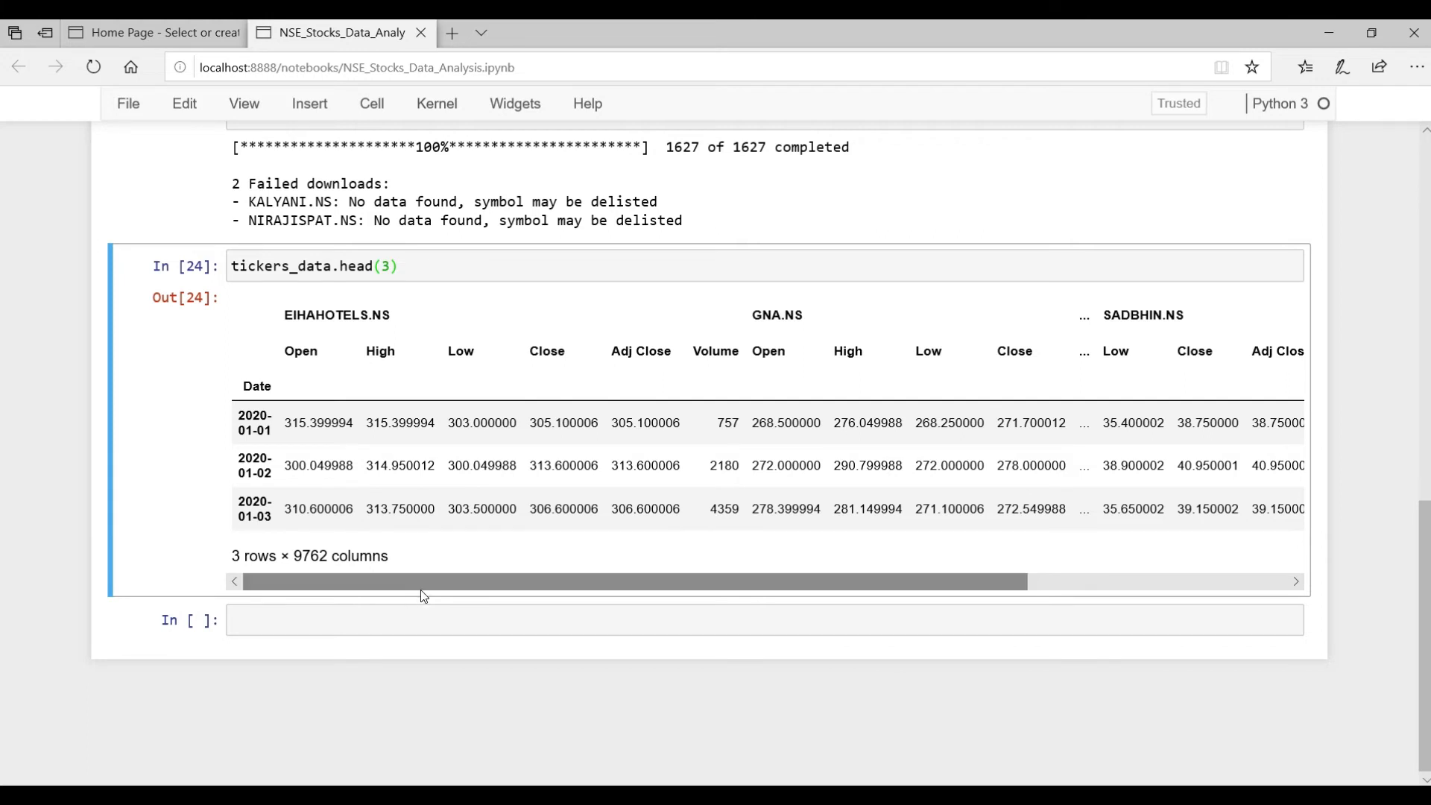
{"action": "mouse_move", "coordinate": [418, 600]}
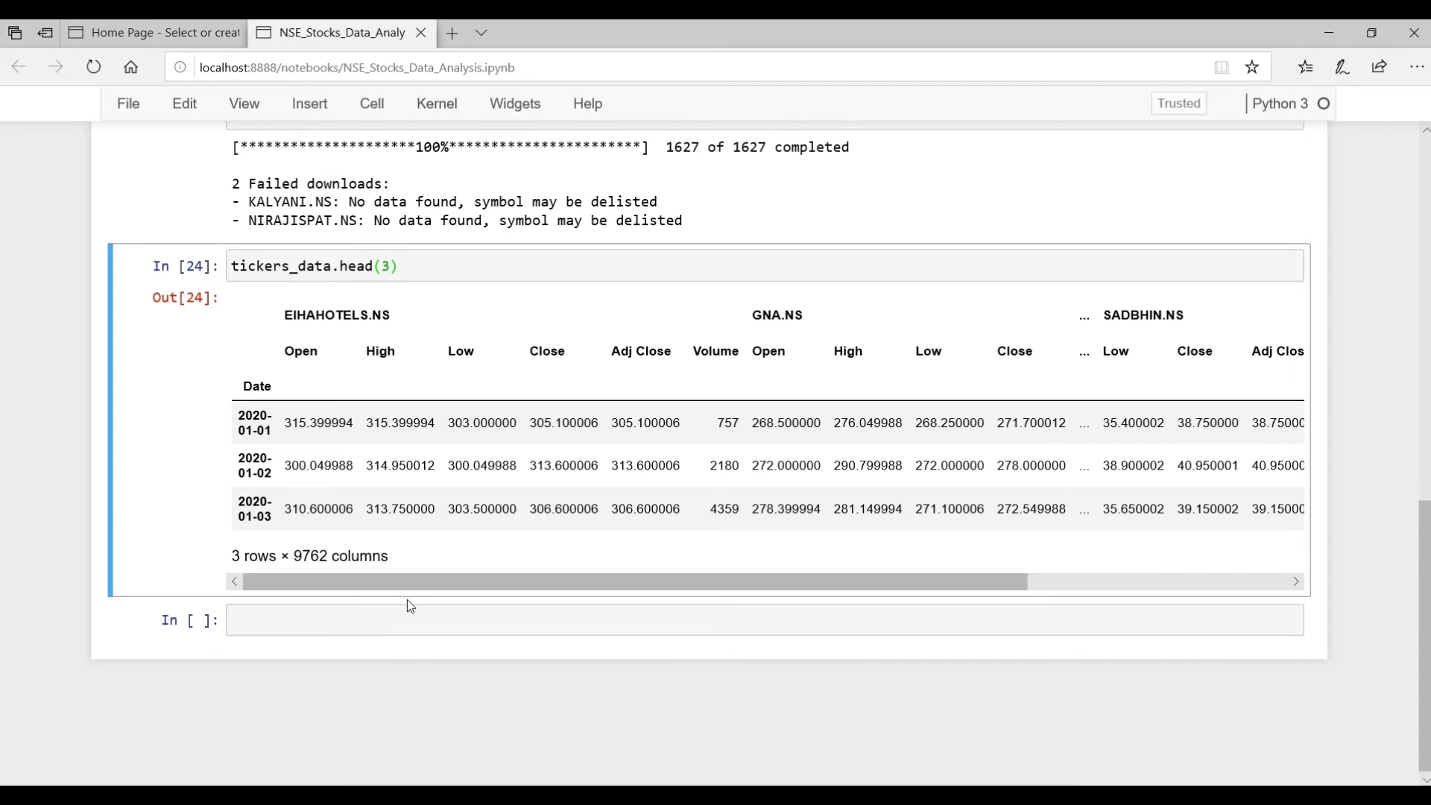
- Run tickers_data['GNA.NS'][['Open', 'Close']].head() with a comment on accessing an individual ticker
{"action": "type", "text": "# to access individual t"}
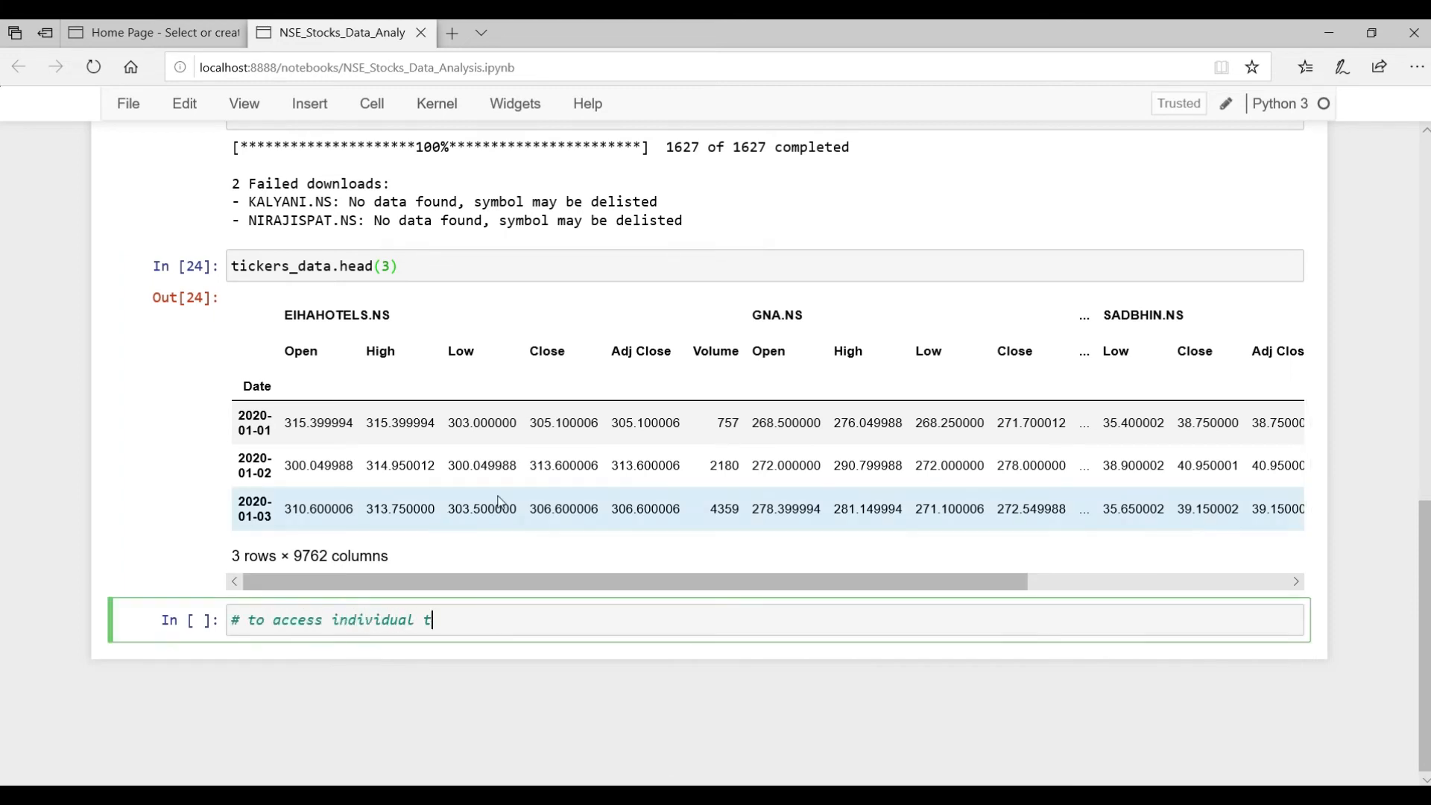
{"action": "type", "text": "icker from the dataframe"}
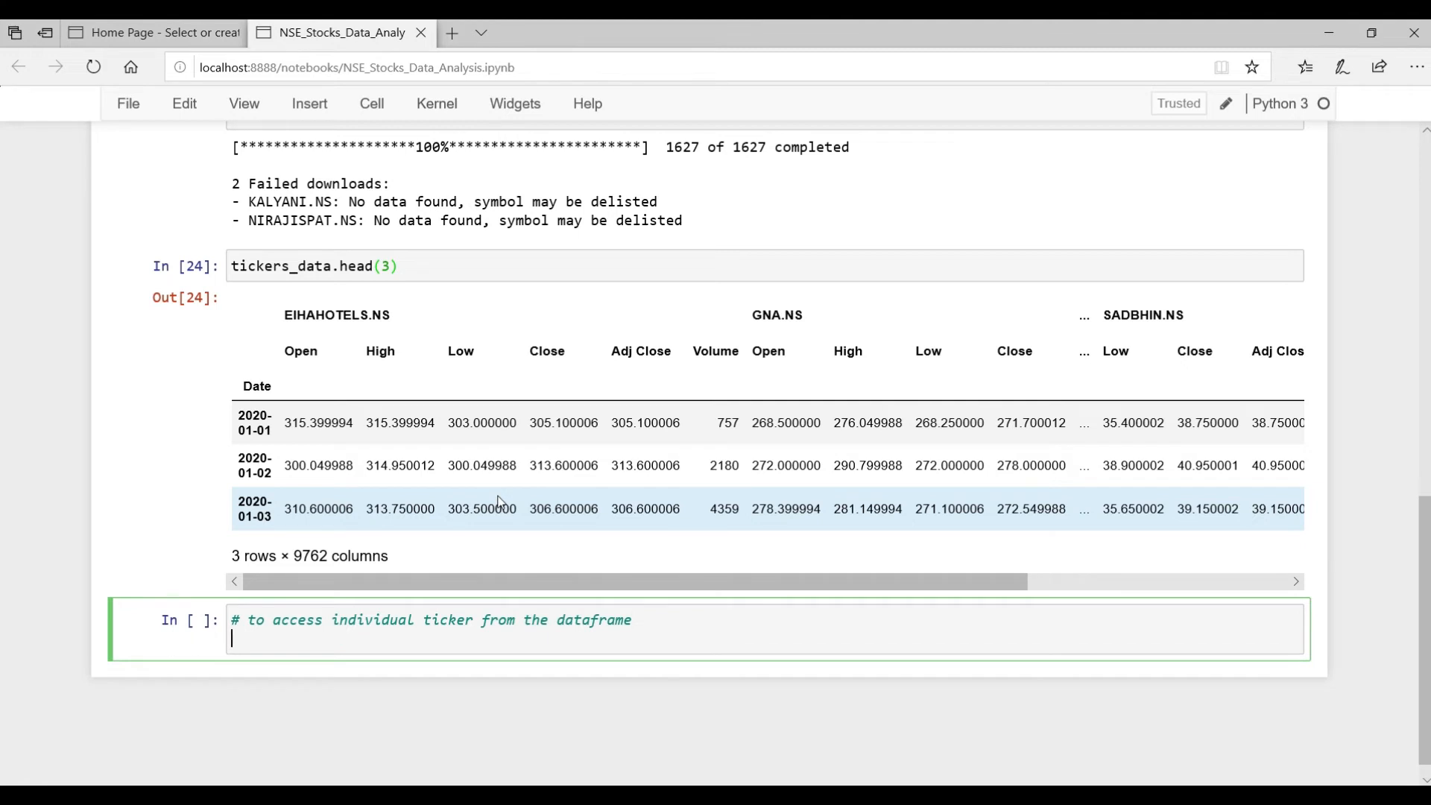
{"action": "type", "text": "tickers_data["}
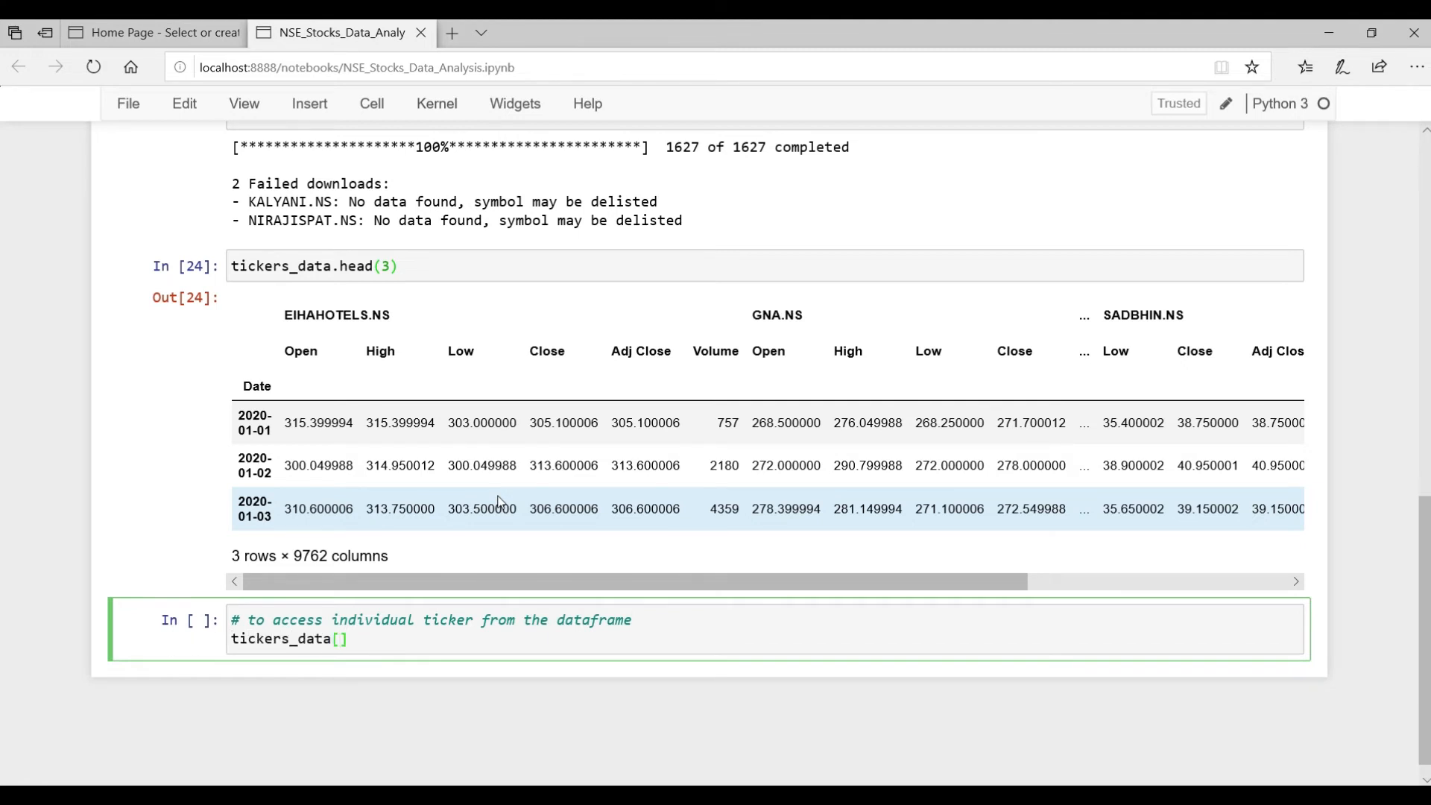
{"action": "type", "text": "''"}
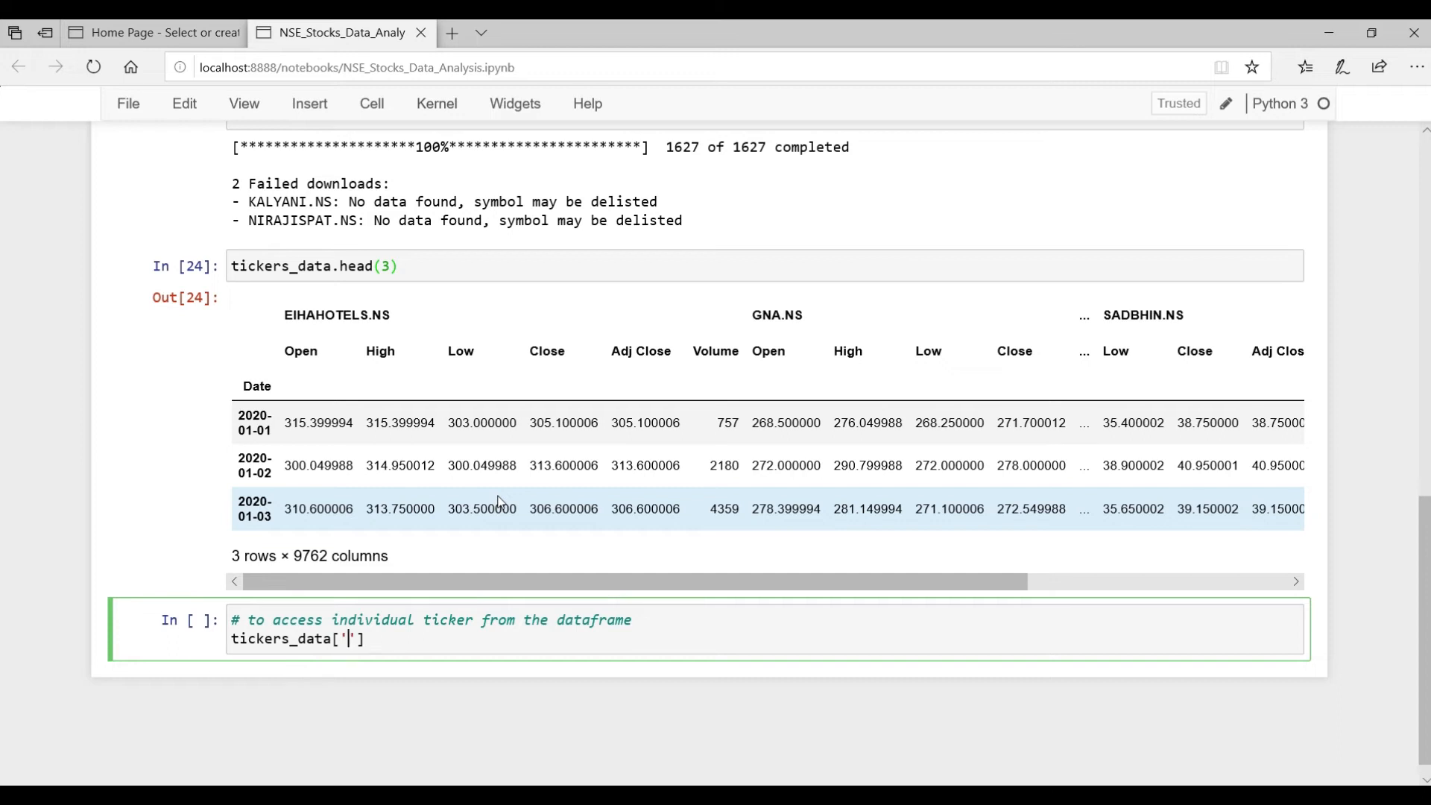
{"action": "type", "text": "GNA"}
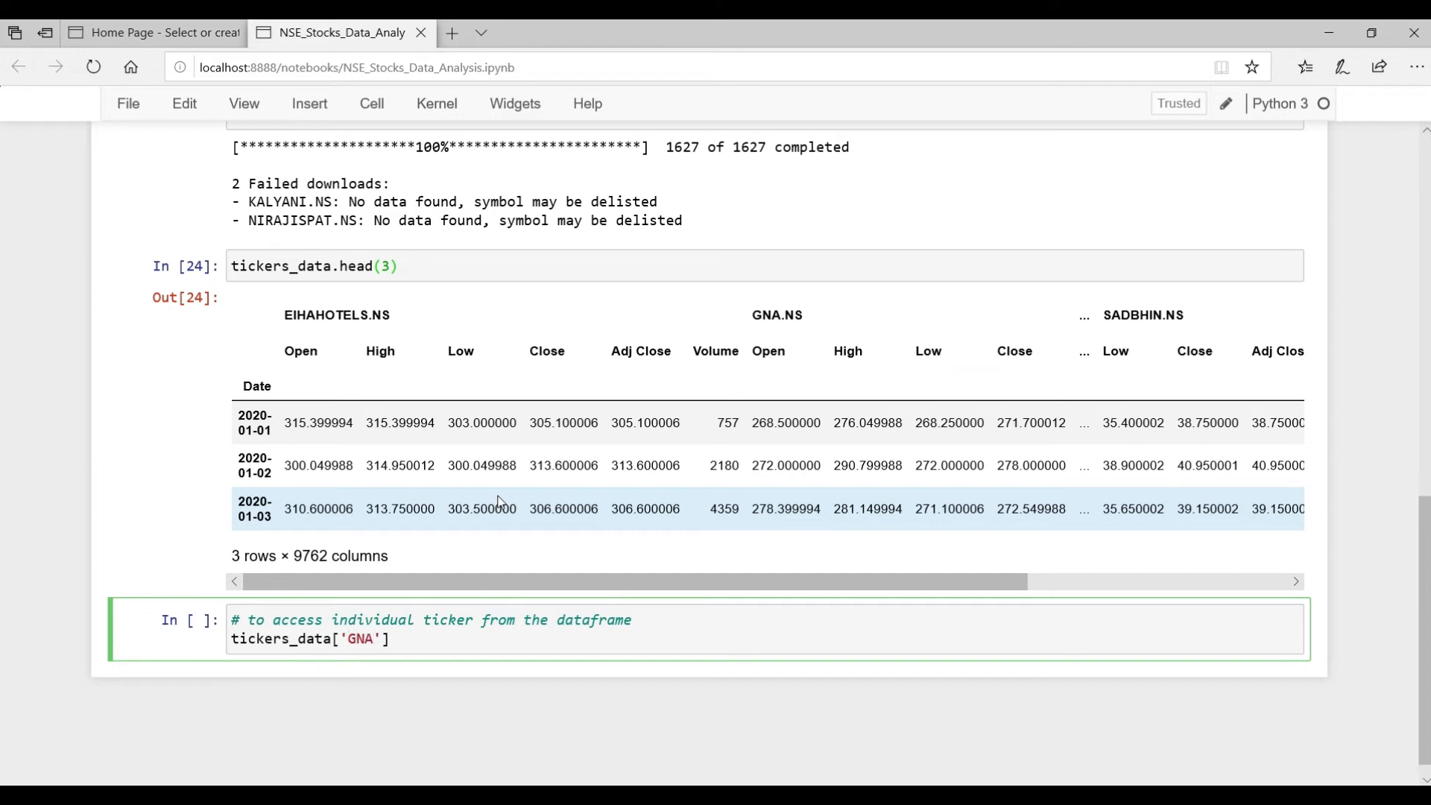
{"action": "type", "text": ".NS"}
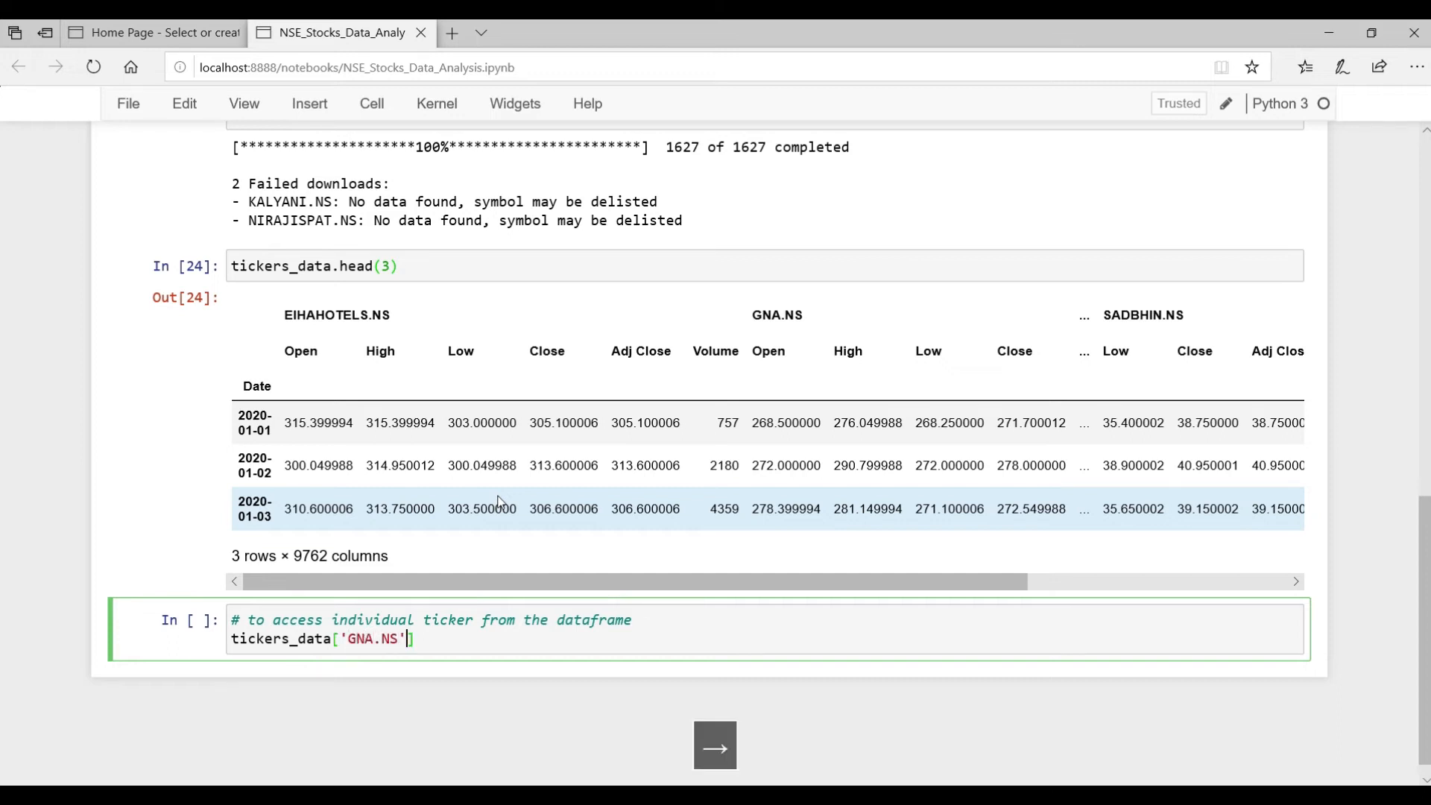
{"action": "type", "text": "[]"}
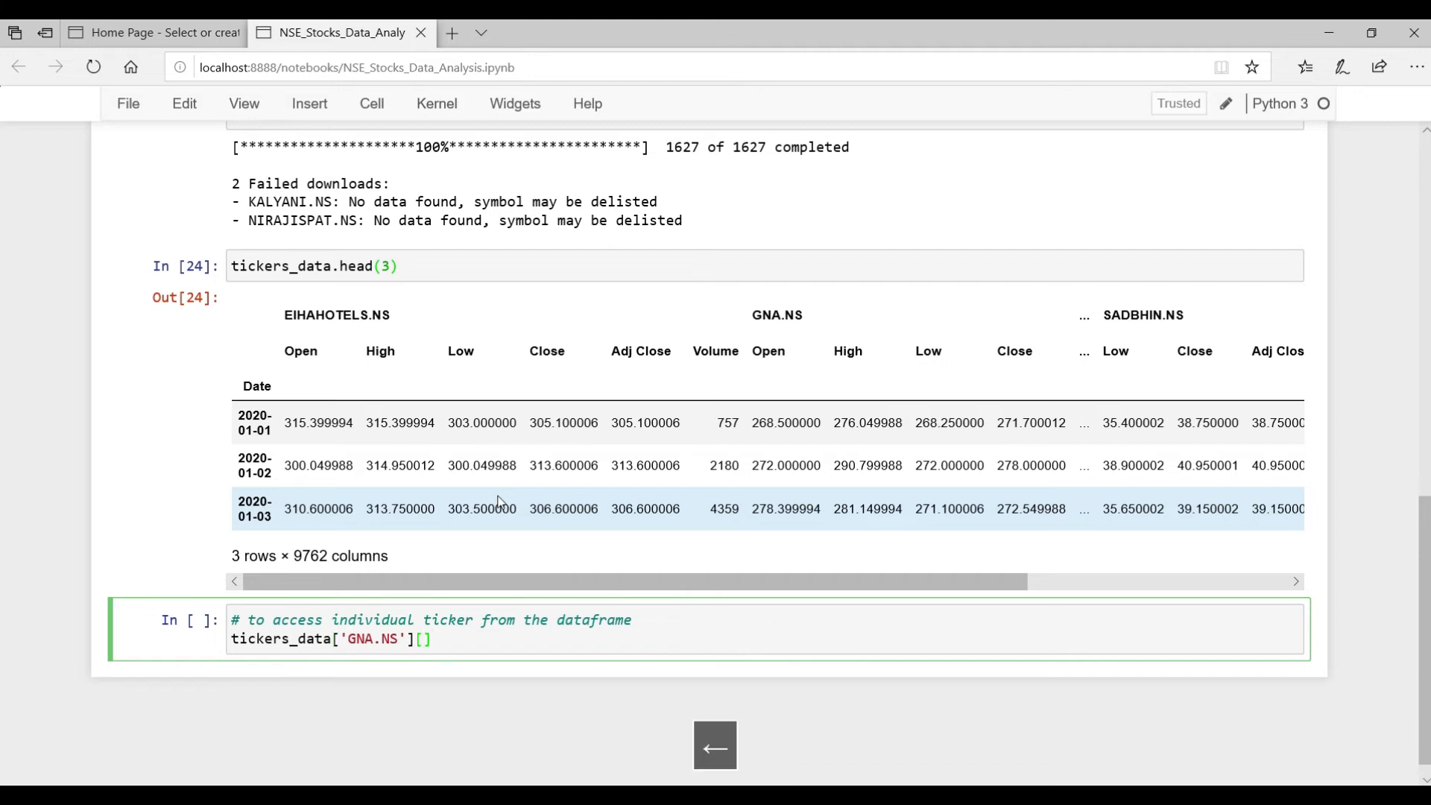
{"action": "type", "text": "['Open'"}
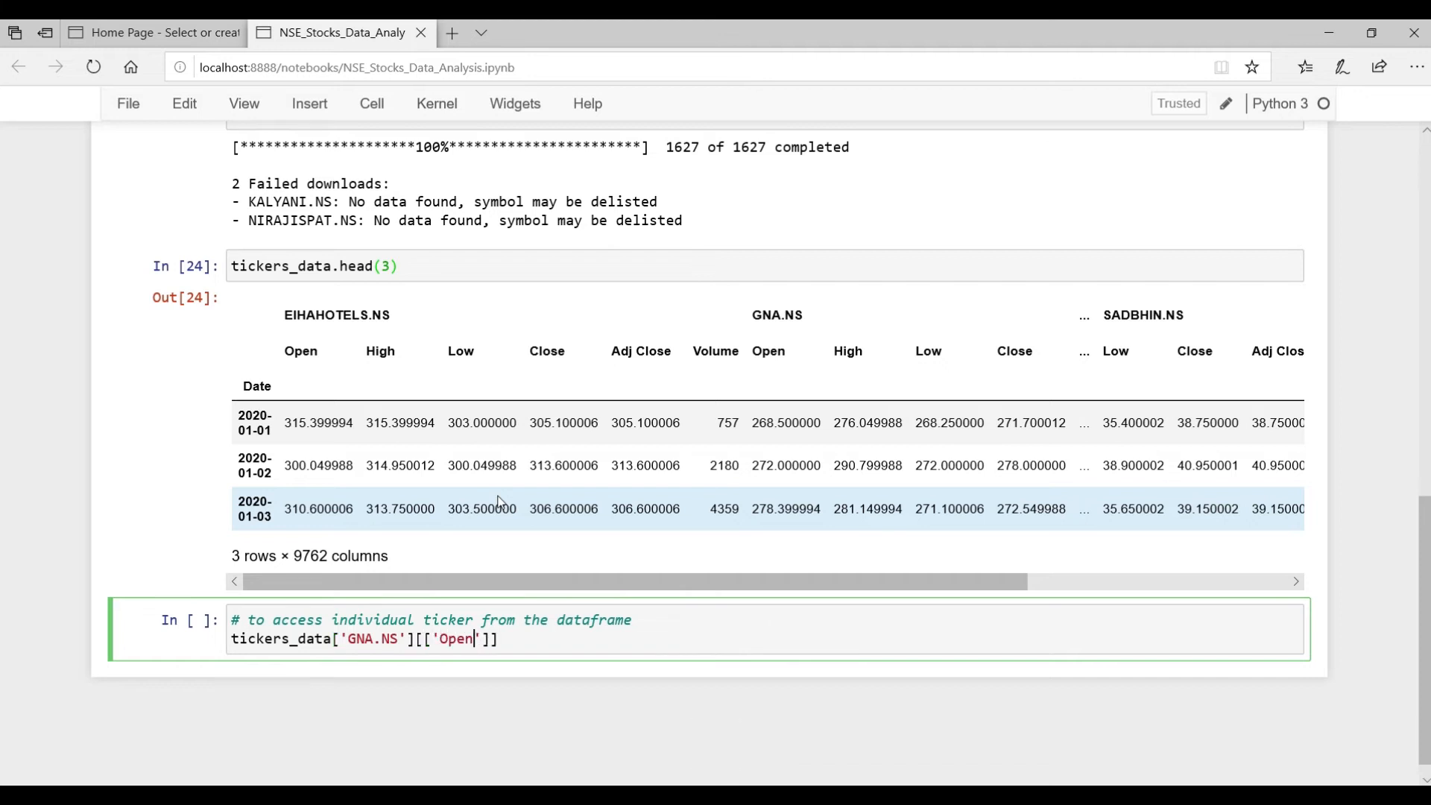
{"action": "type", "text": ", ''"}
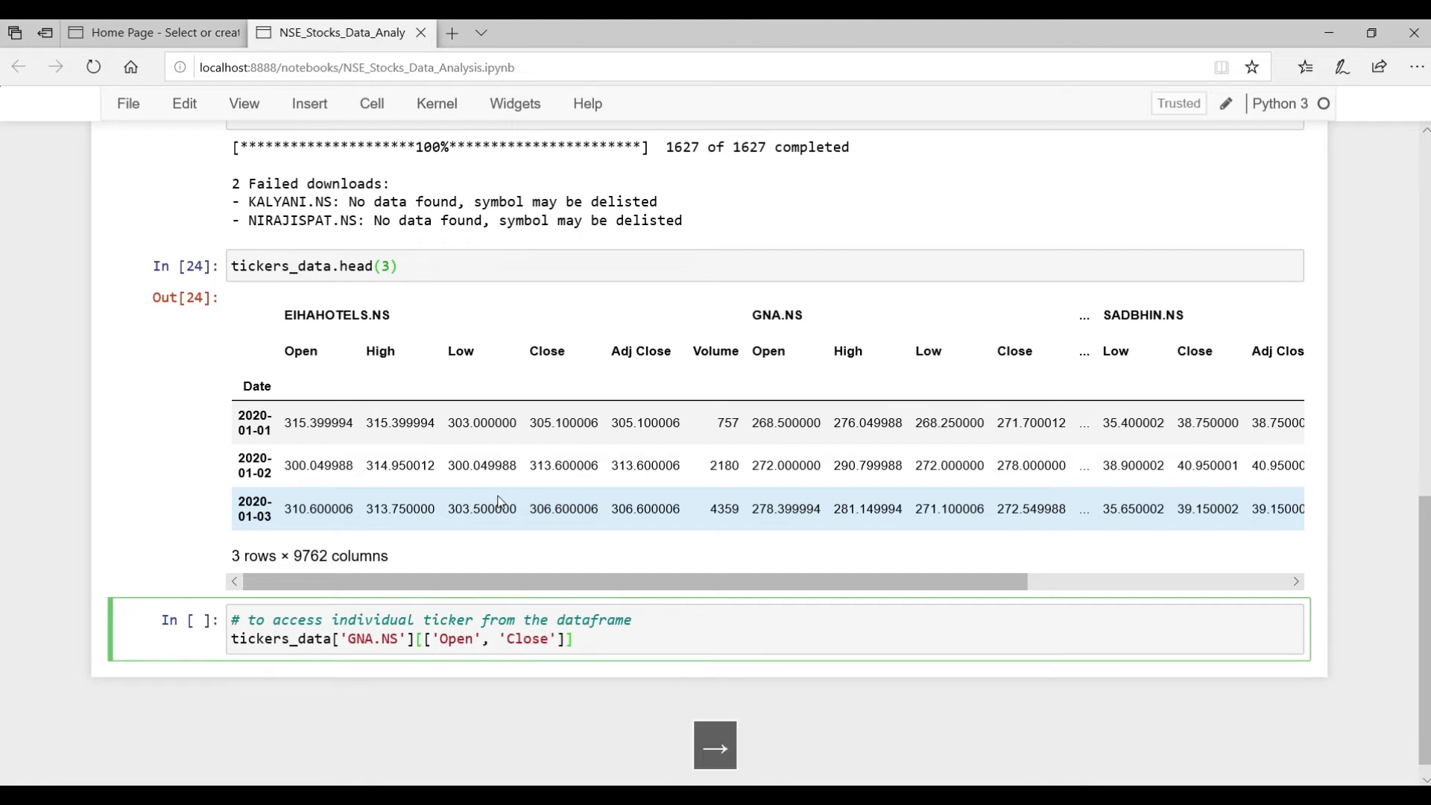
{"action": "type", "text": ".head"}
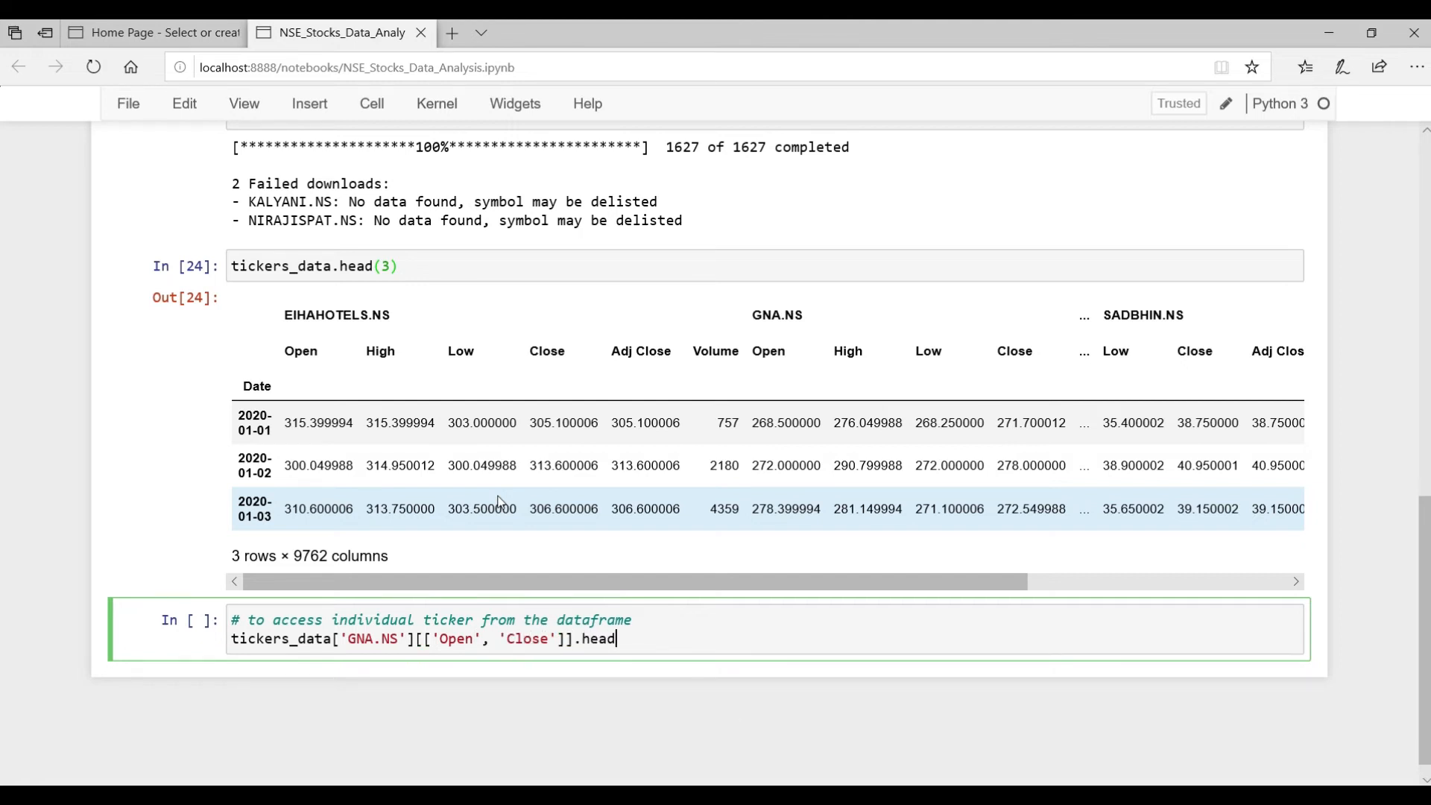
{"action": "type", "text": "()"}
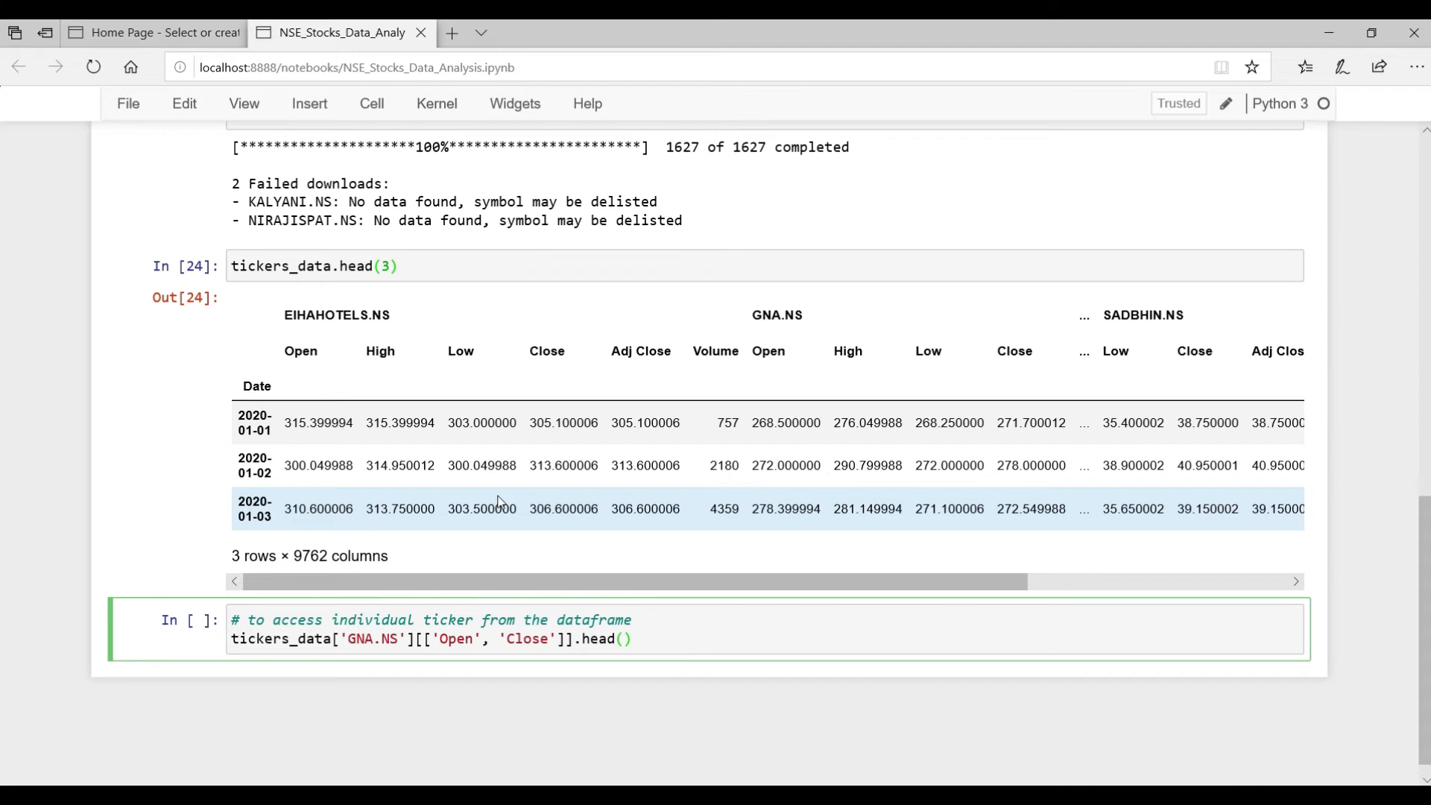
{"action": "key", "text": "shift+enter"}
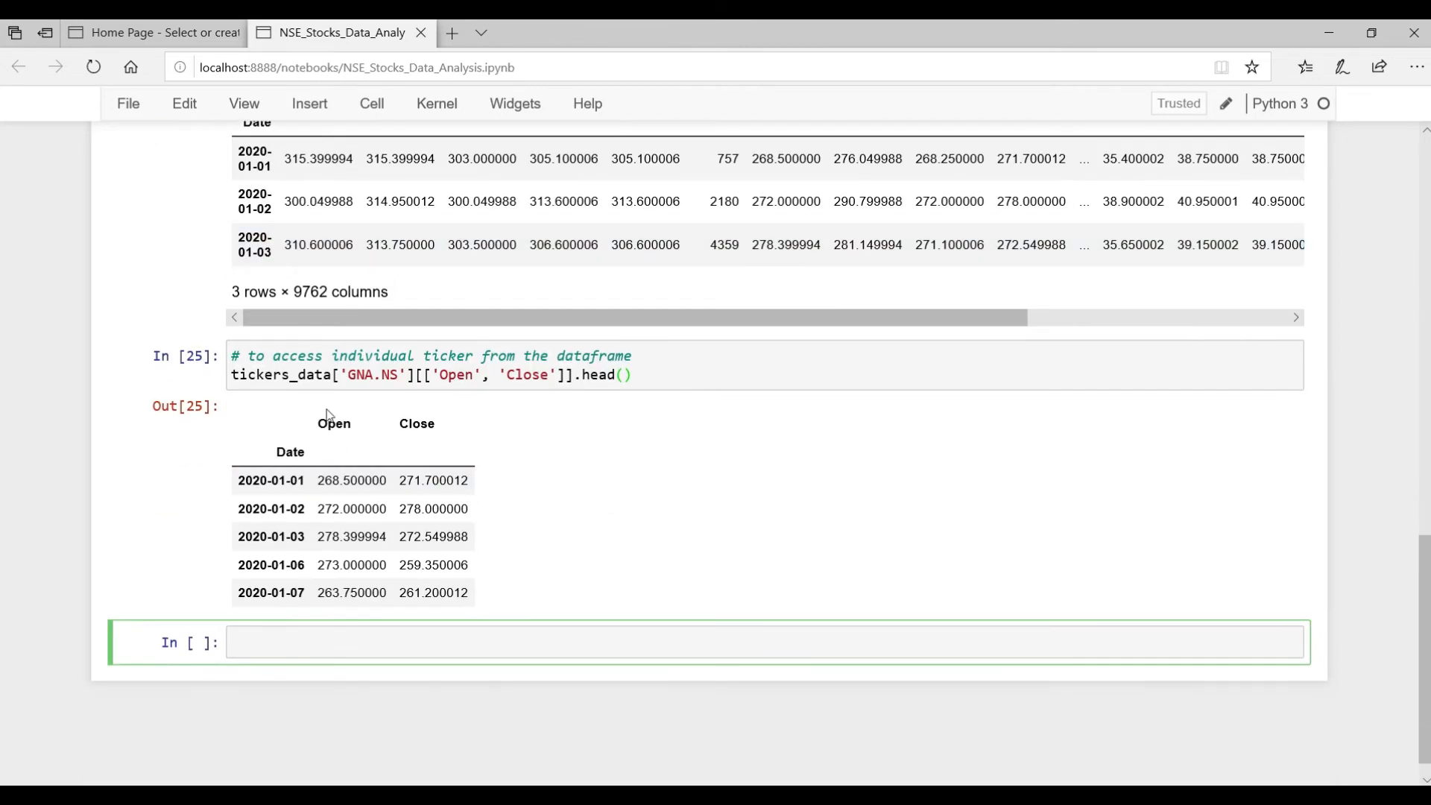
{"action": "mouse_move", "coordinate": [714, 461]}
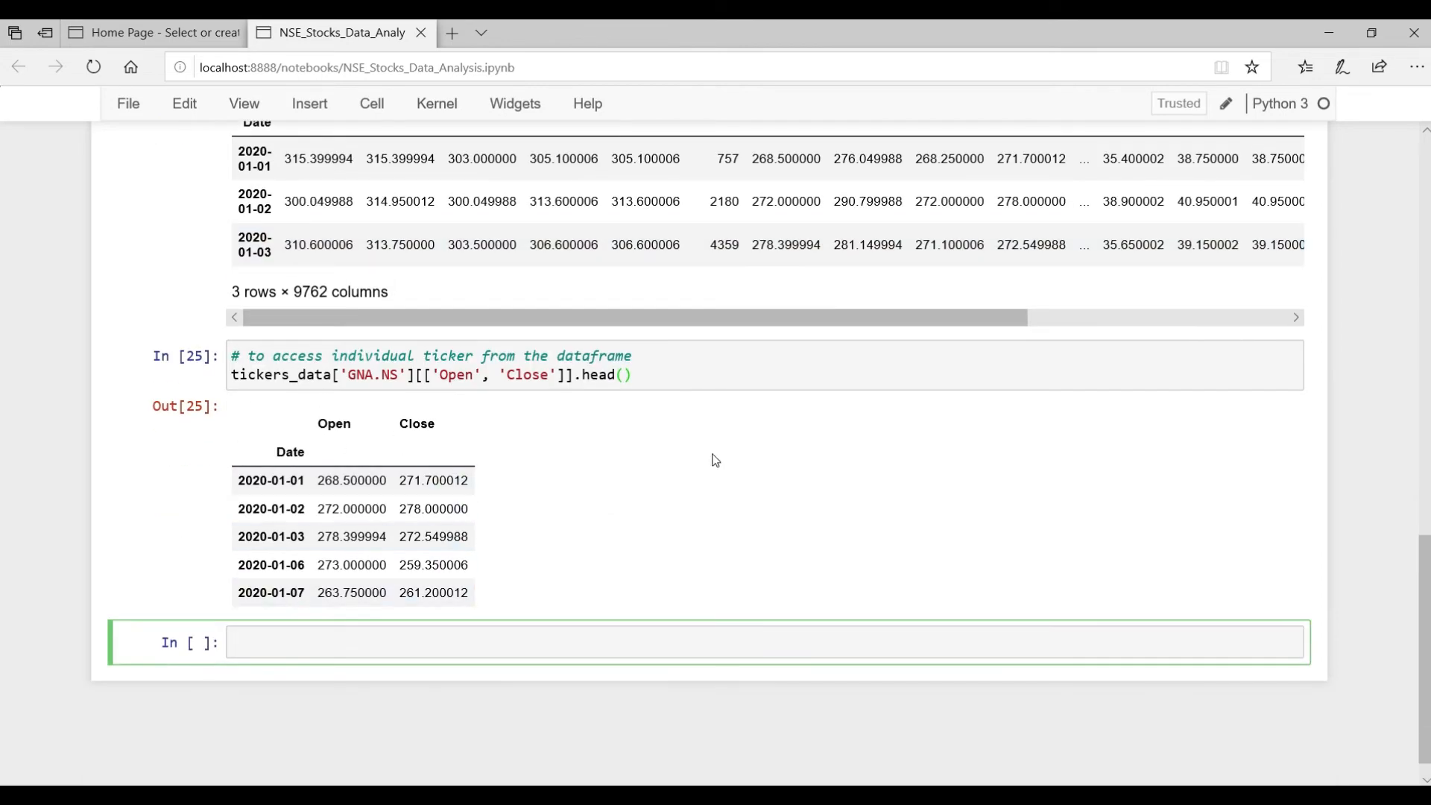
- Write tickers_data.to_csv("NSE_Tickers_Data.csv") with a 'future use' comment and run it
{"action": "type", "text": "# save the data for"}
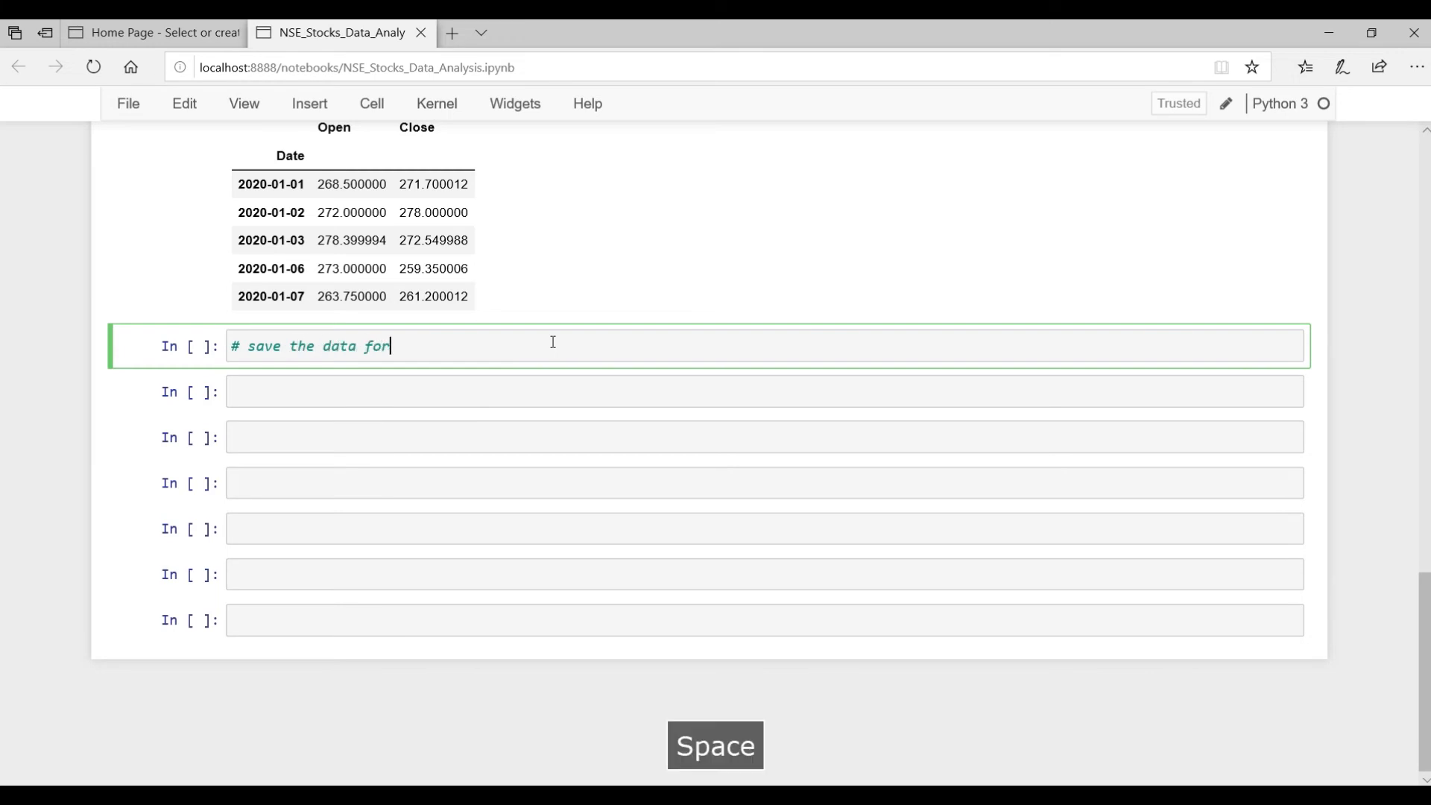
{"action": "type", "text": "future"}
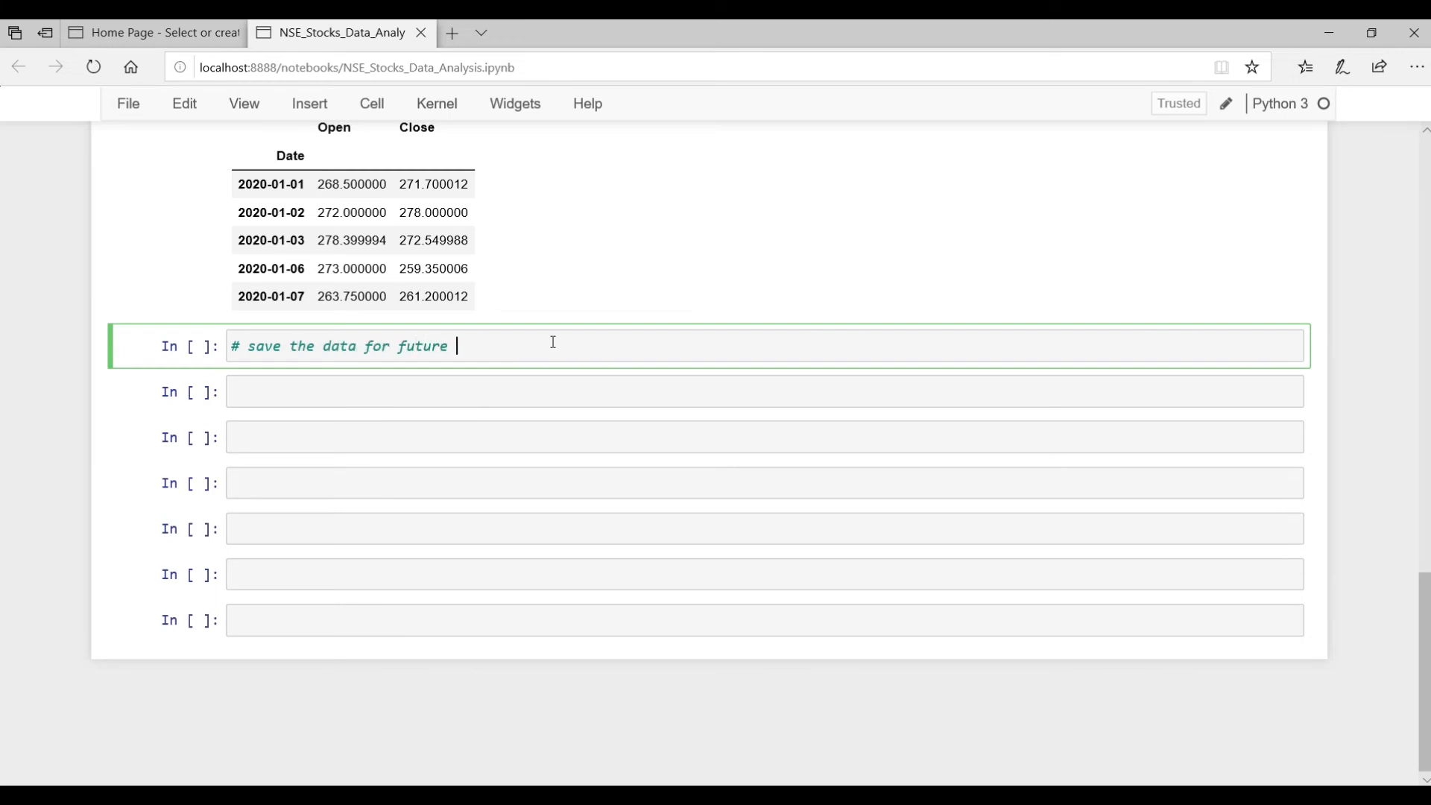
{"action": "type", "text": "use"}
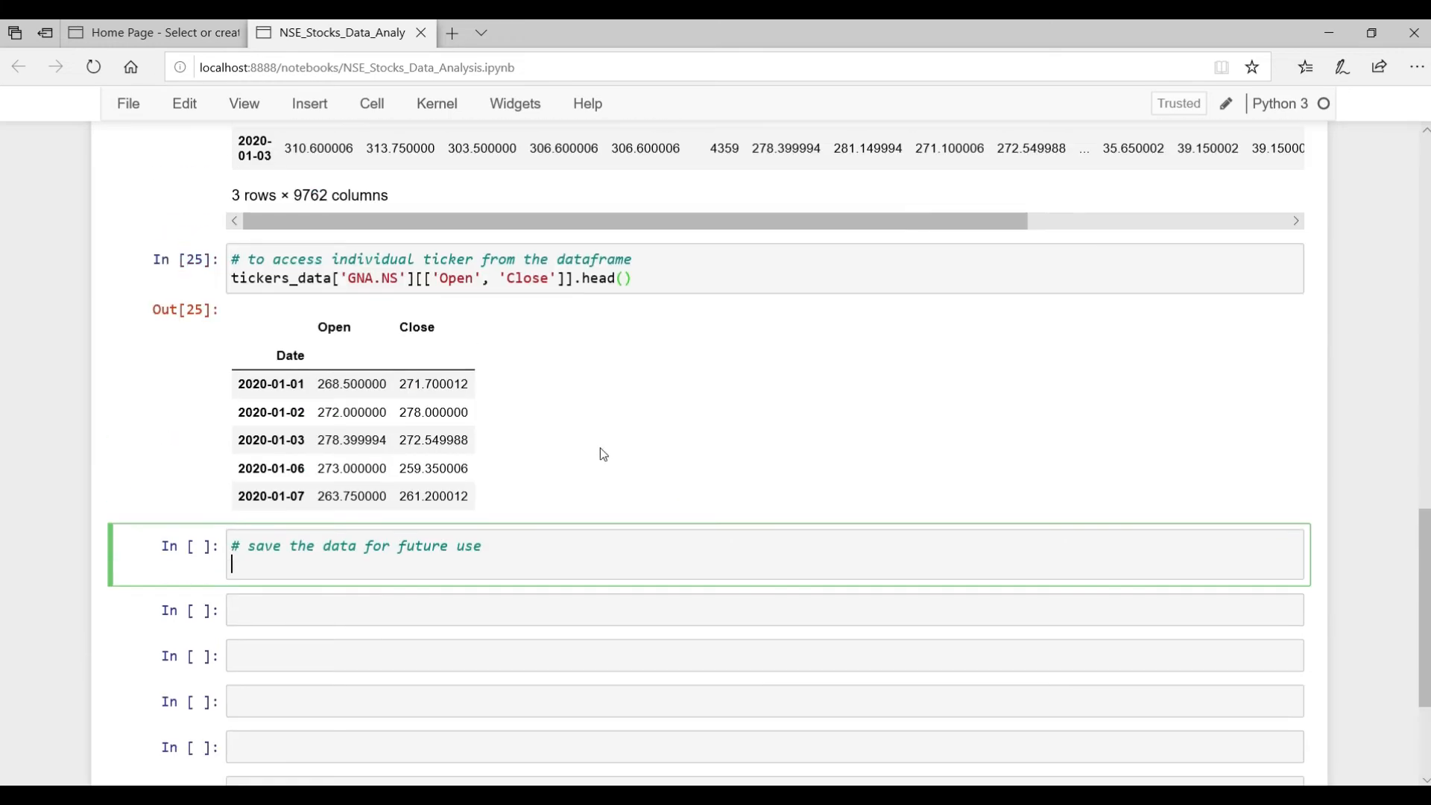
{"action": "type", "text": "tickers_data"}
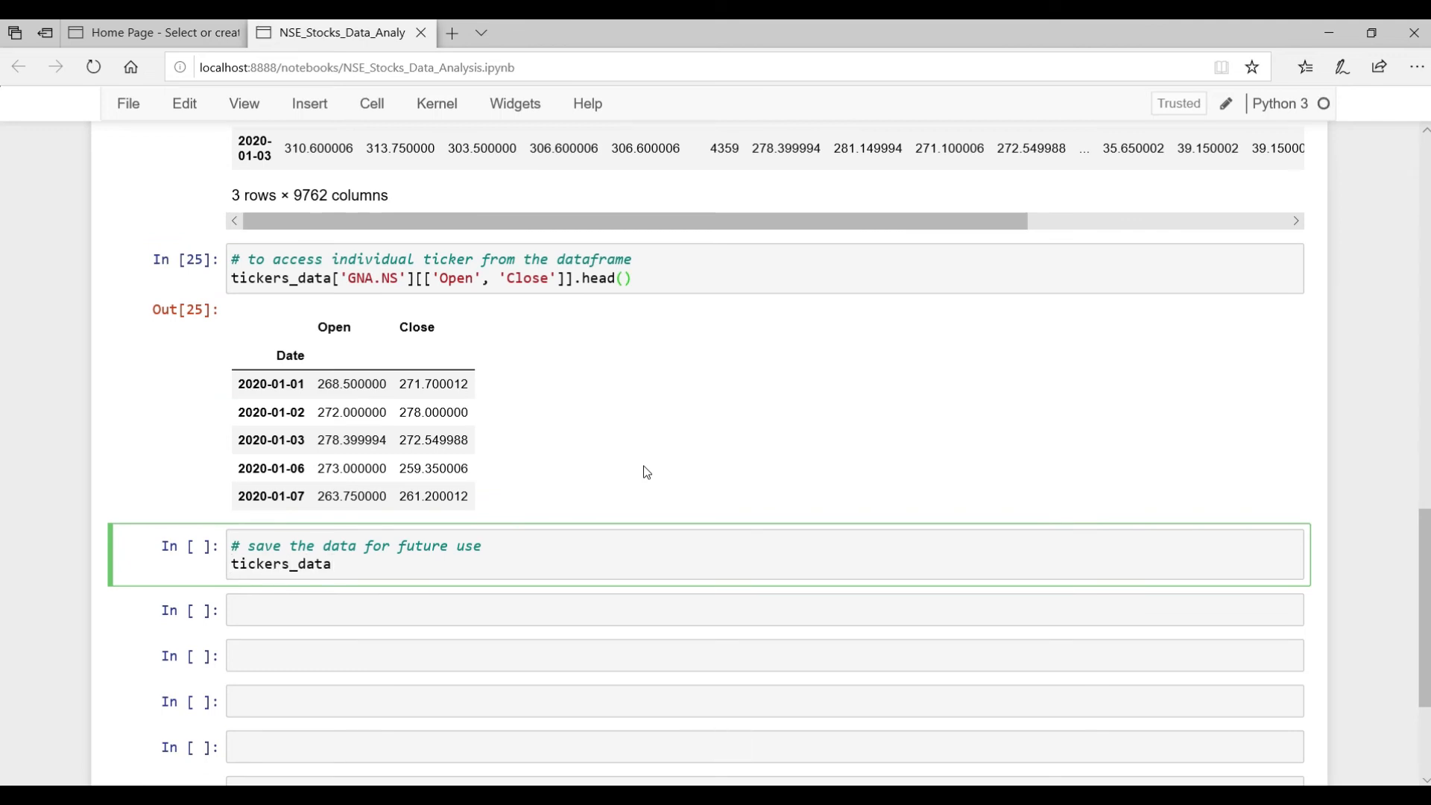
{"action": "type", "text": ".to_cs"}
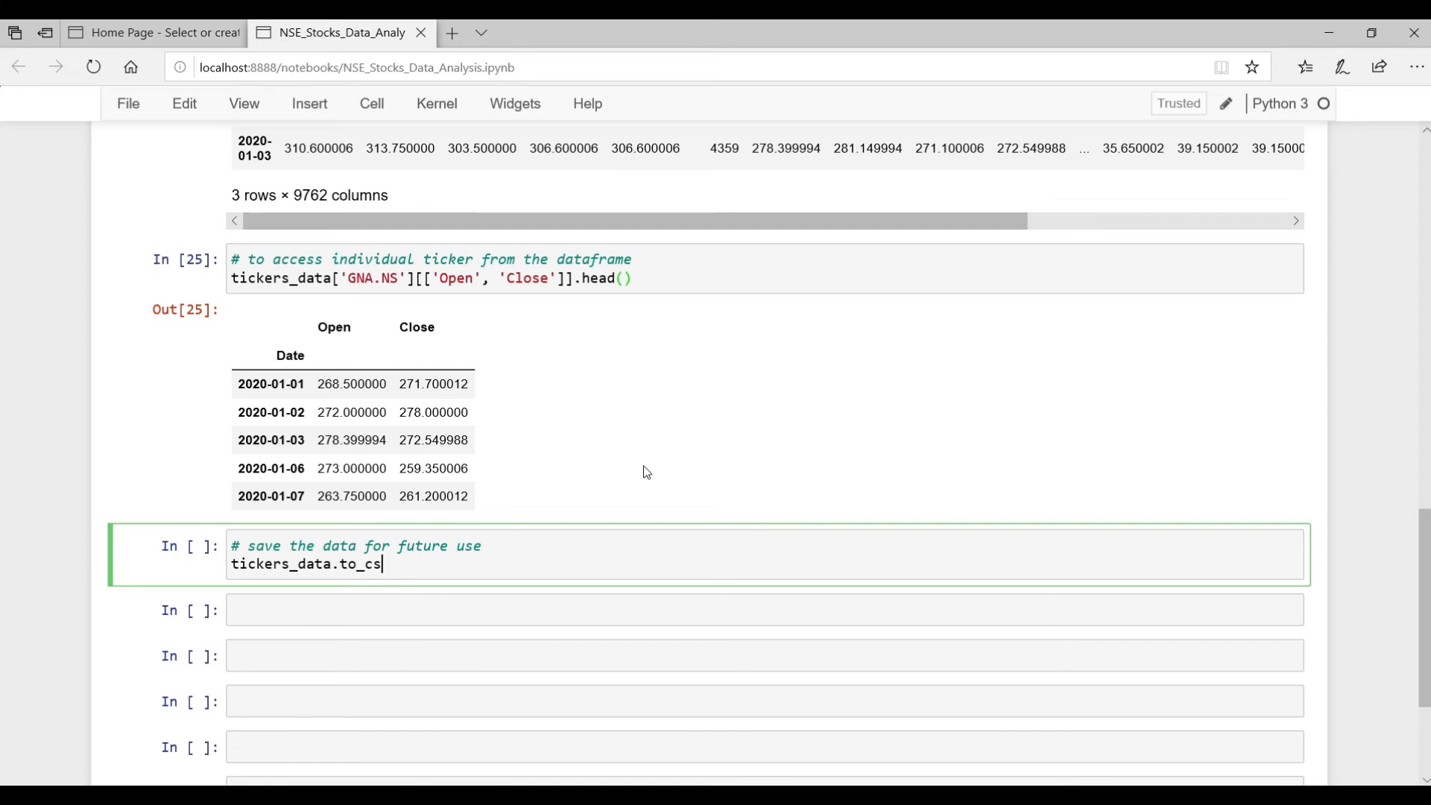
{"action": "type", "text": "v(\"\")"}
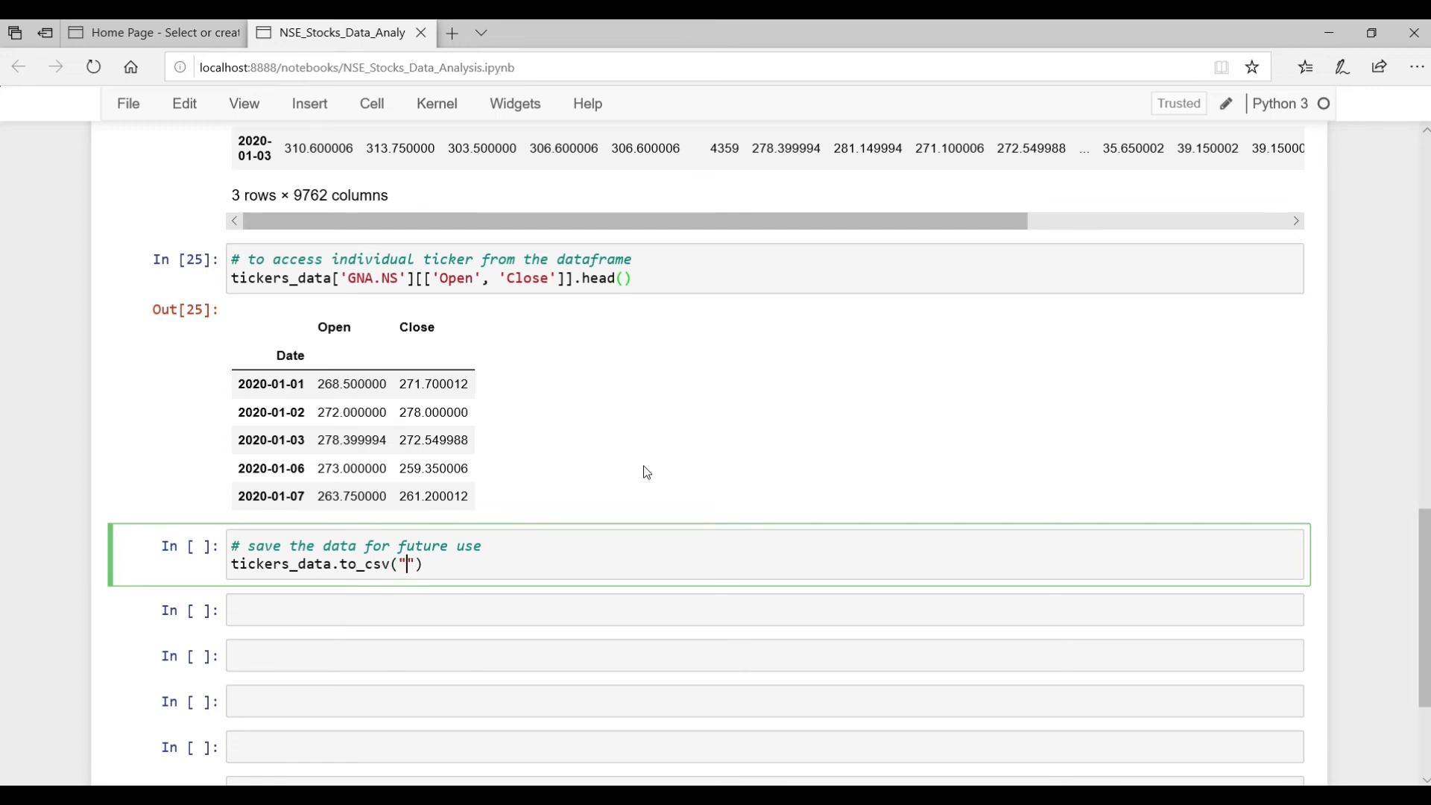
{"action": "type", "text": "NSE_"}
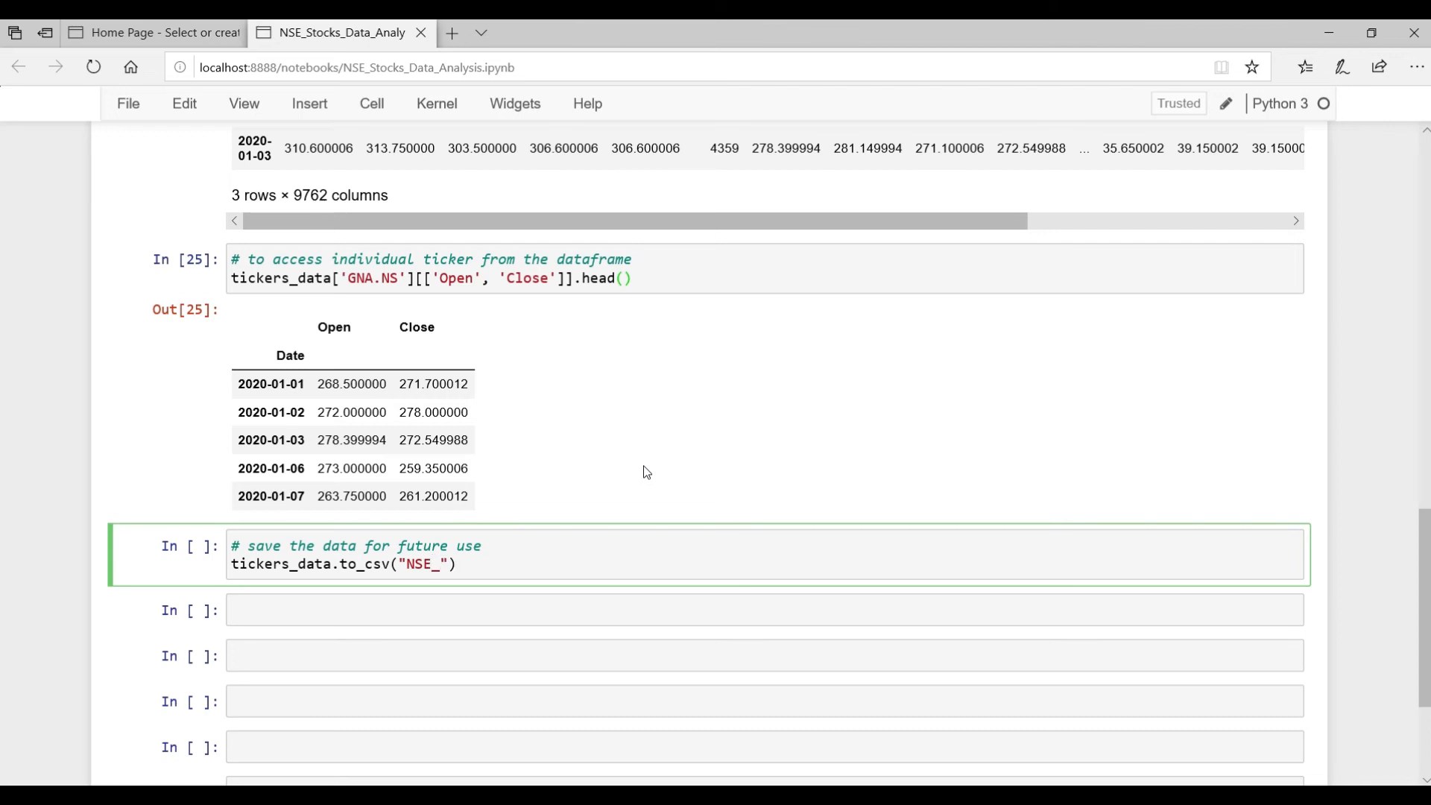
{"action": "type", "text": "Tickers"}
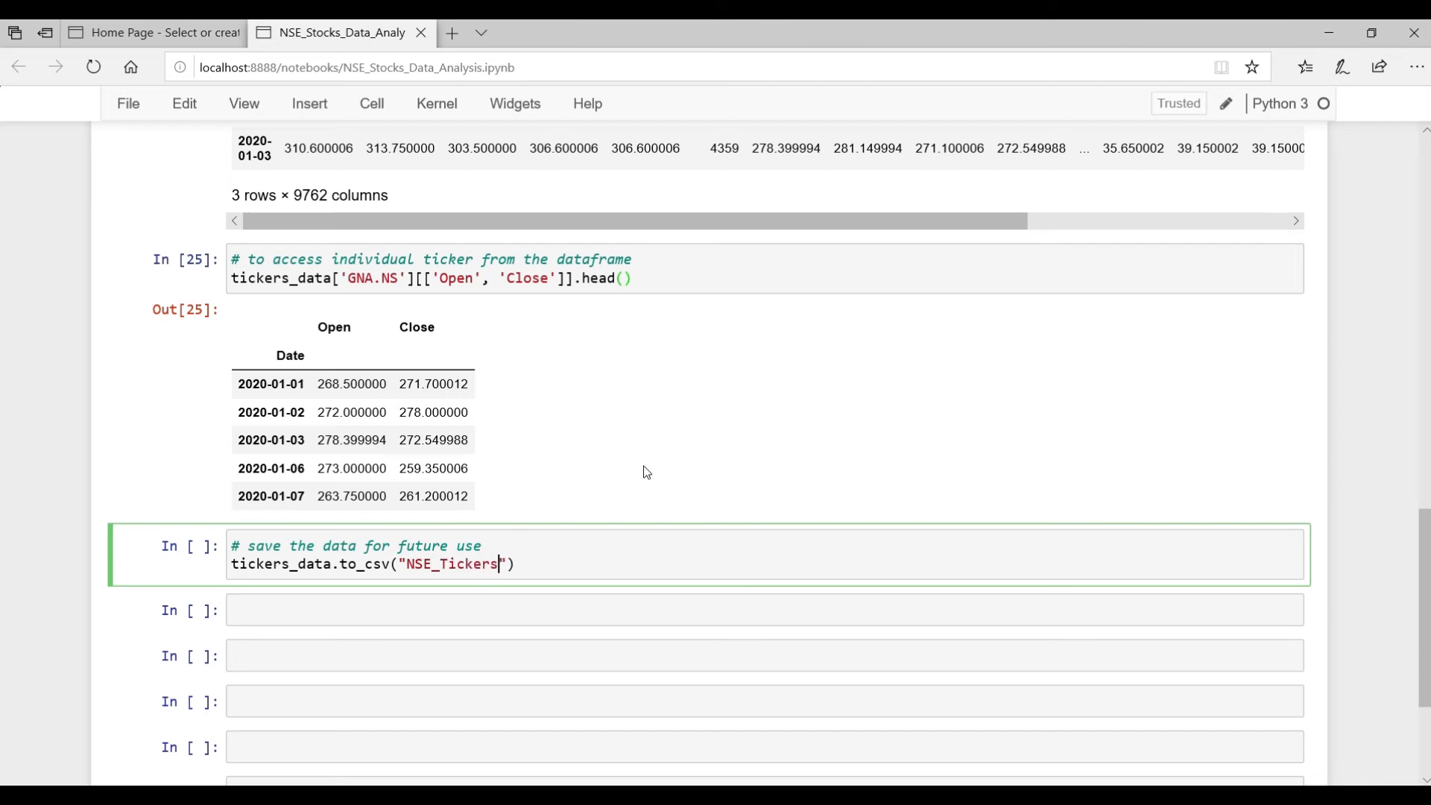
{"action": "type", "text": "_Data"}
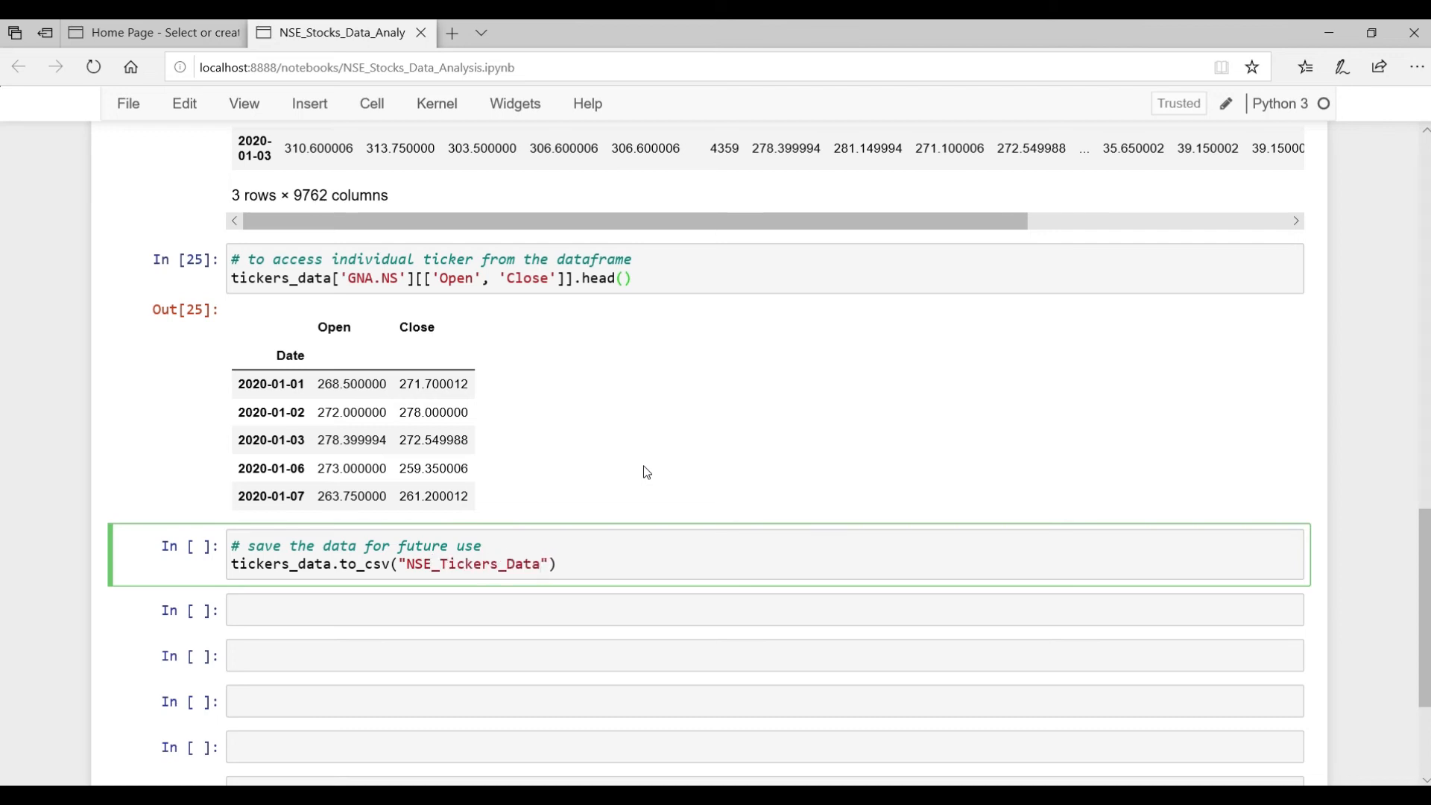
{"action": "type", "text": ".csv"}
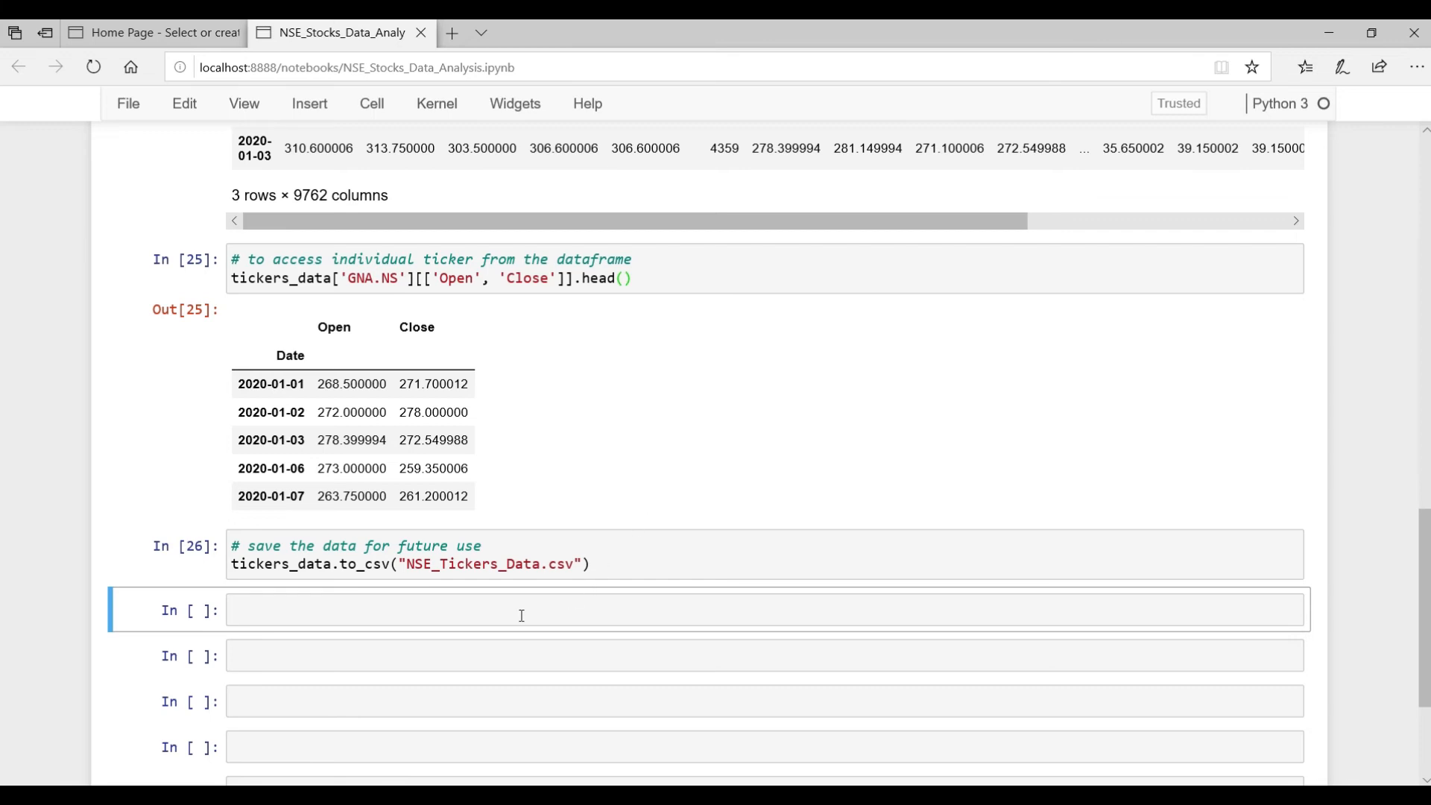
{"action": "key", "text": "ctrl+s"}
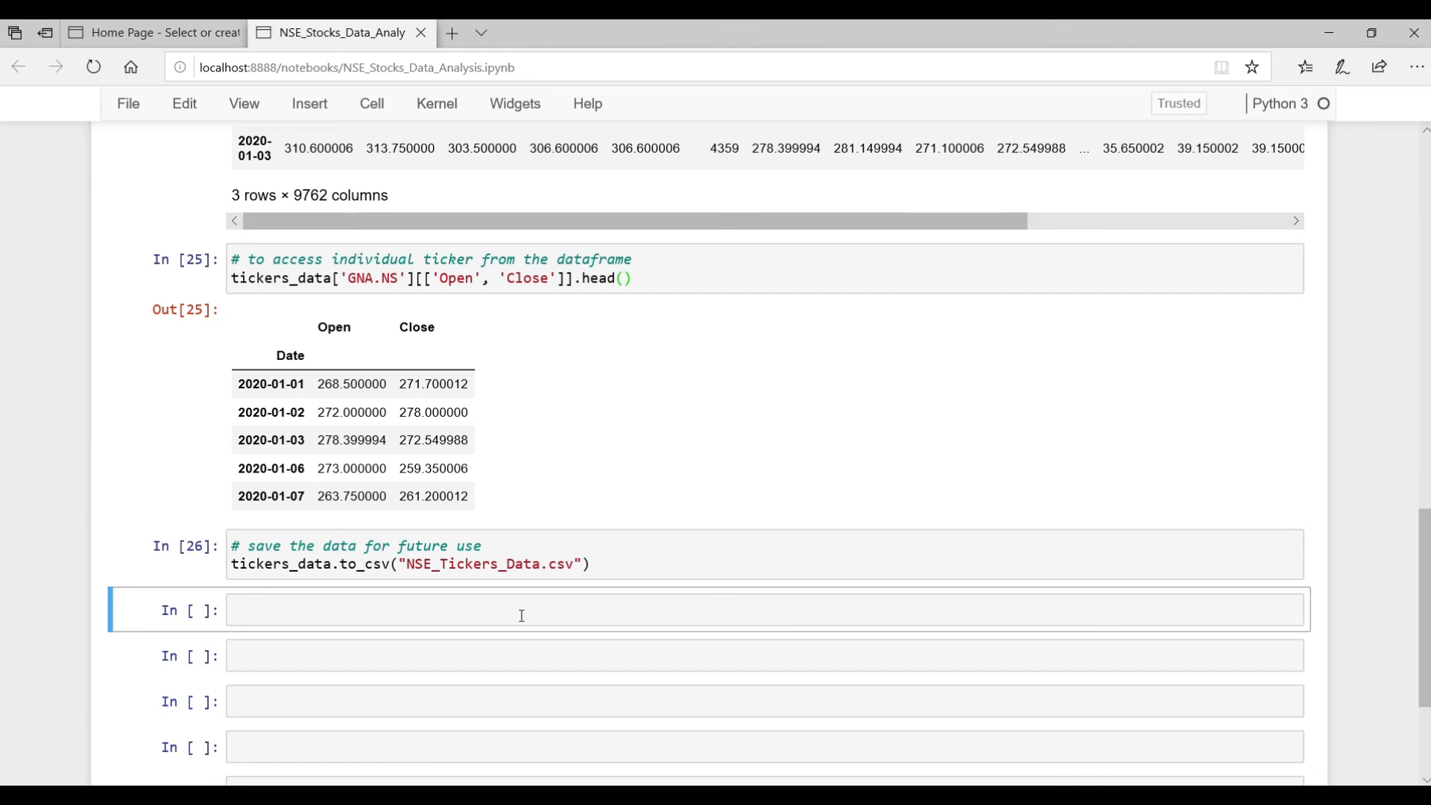
- Write closed_price_df = tickers_data.copy() under a 'make a copy of full dataset' comment
{"action": "type", "text": "# make a cop"}
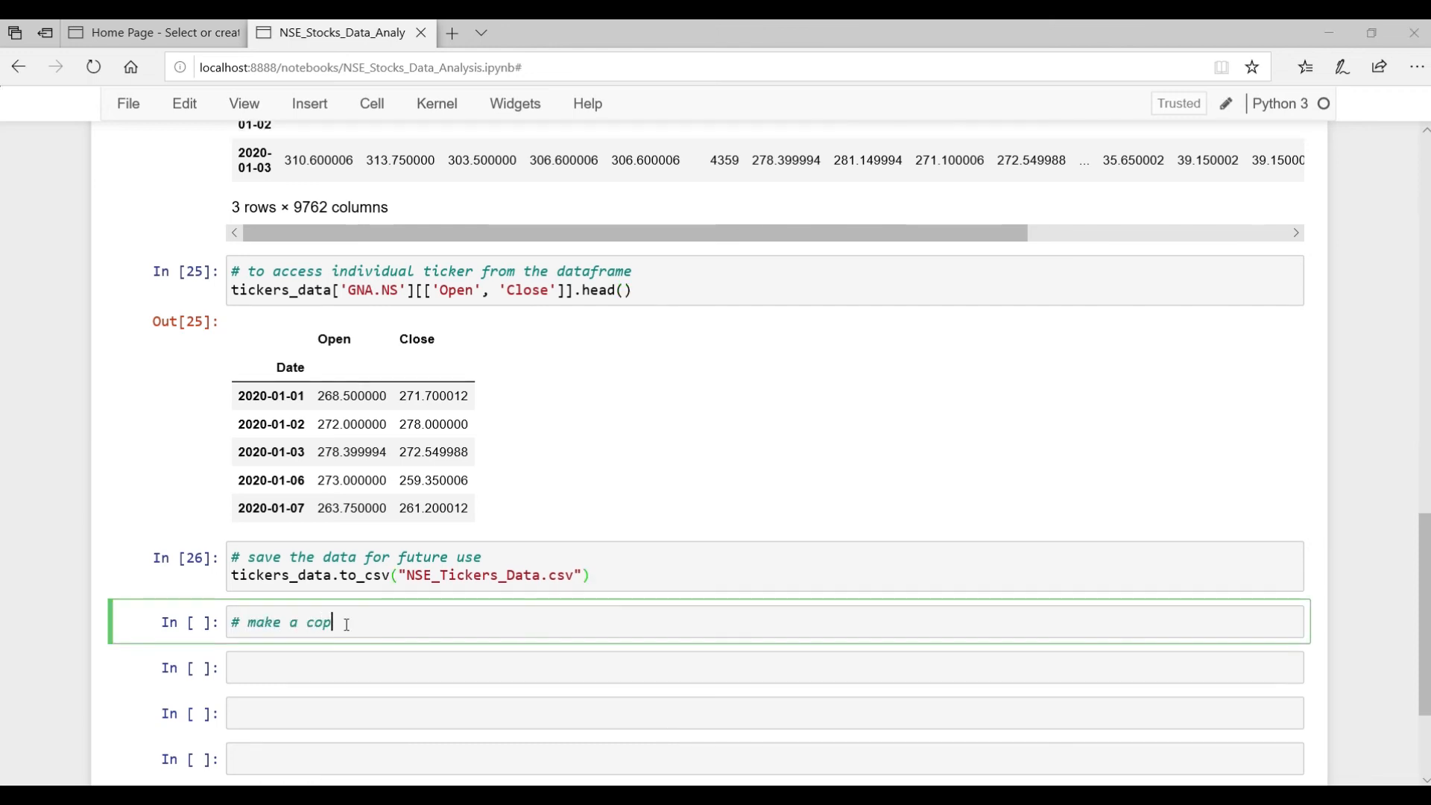
{"action": "type", "text": "y of fu"}
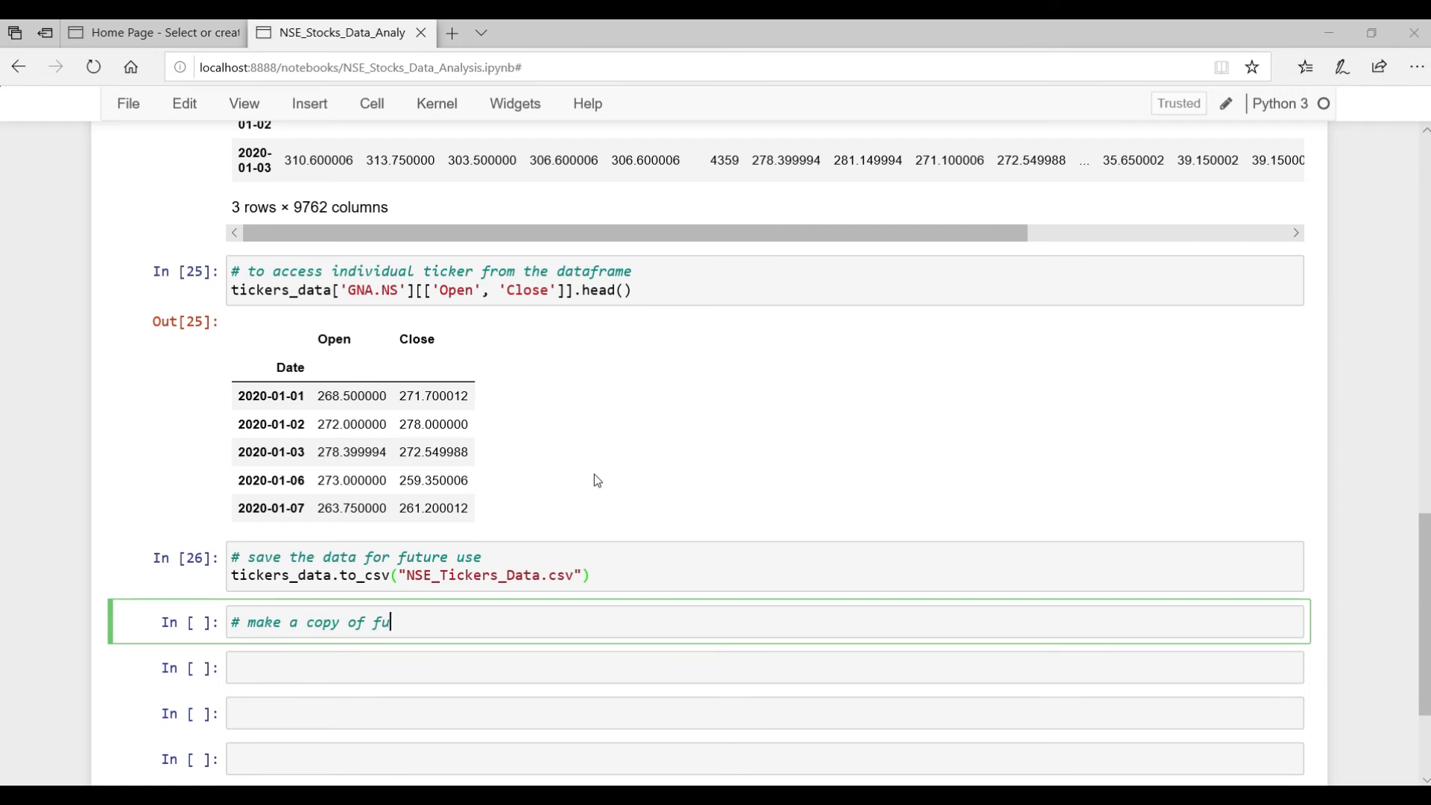
{"action": "type", "text": "ll dataset"}
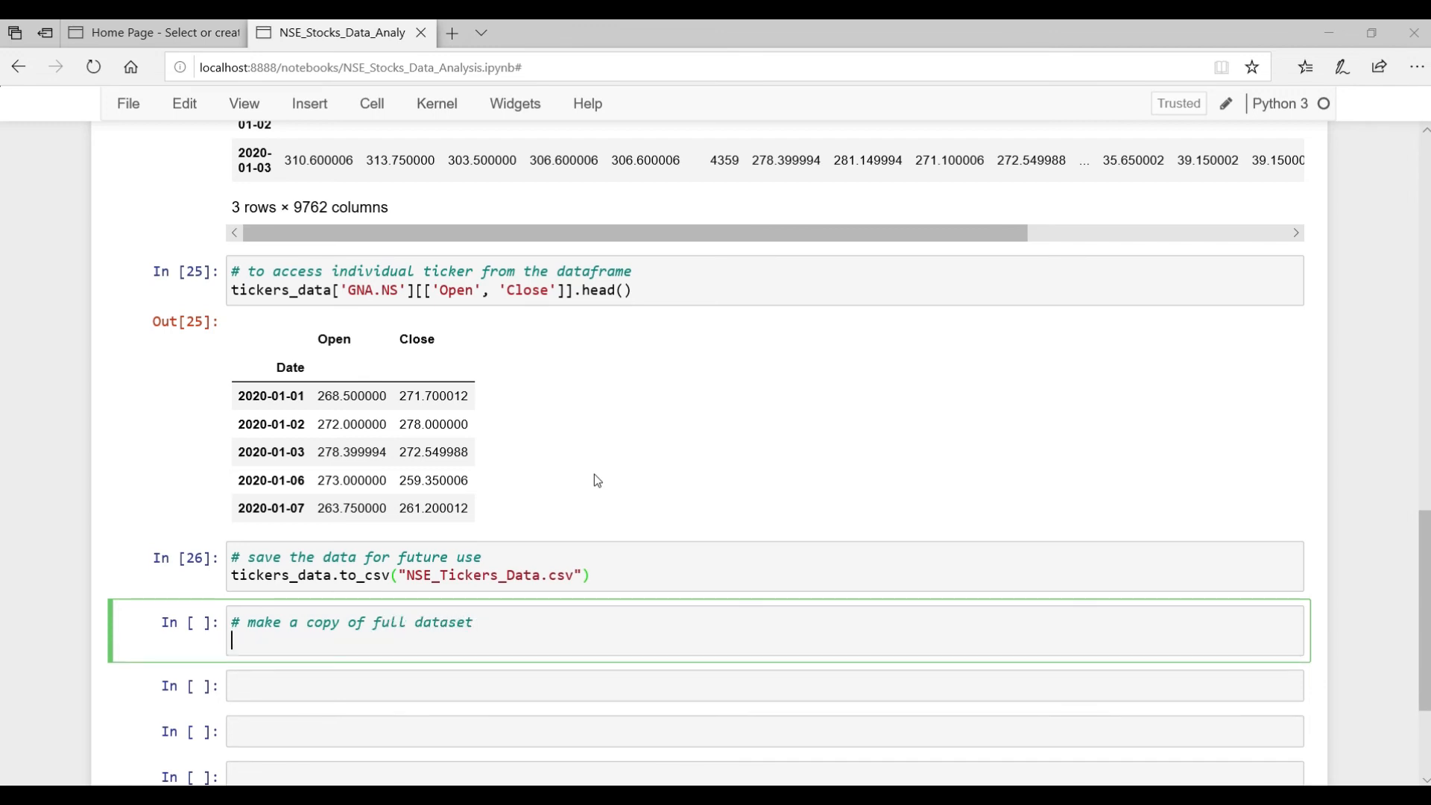
{"action": "type", "text": "cle"}
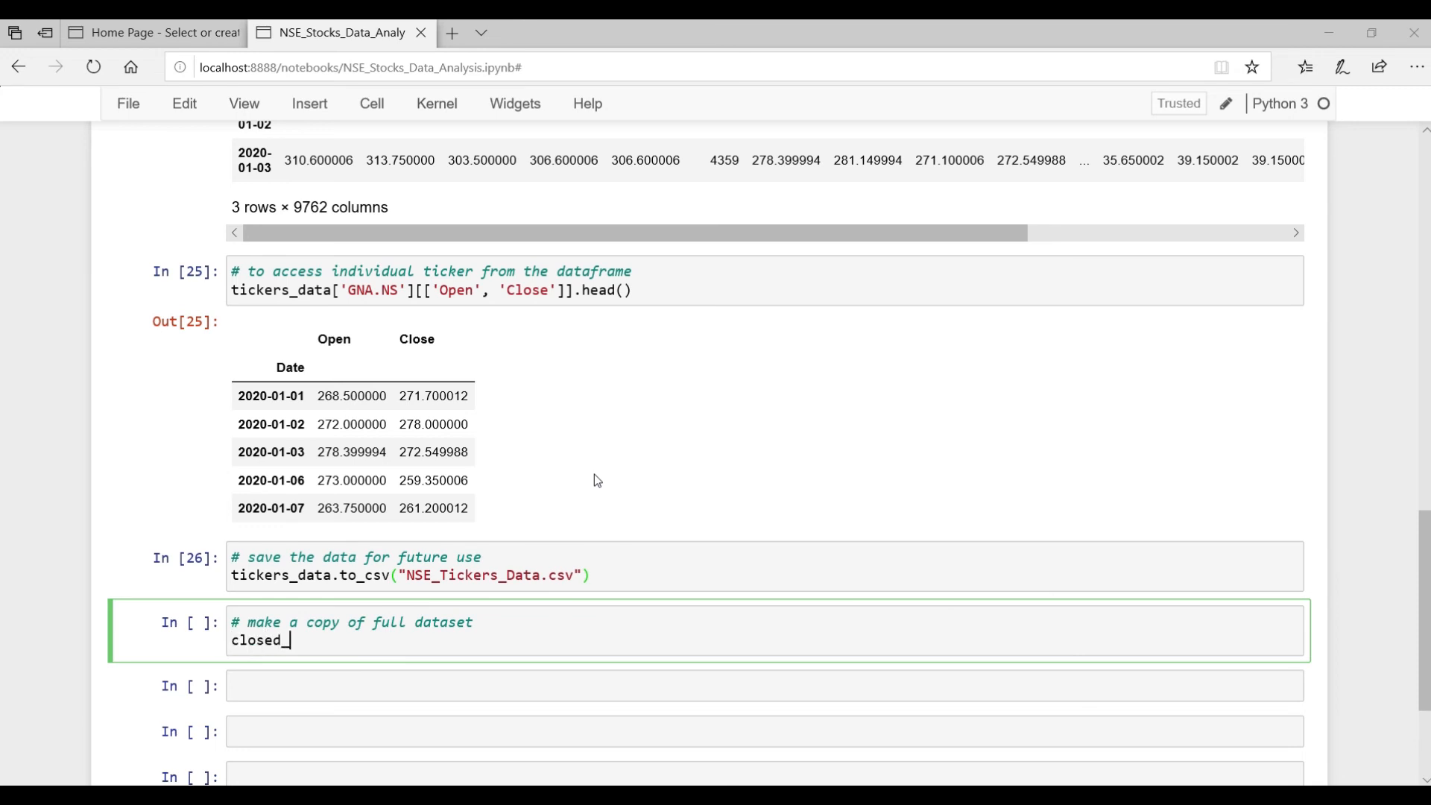
{"action": "type", "text": "price_df ="}
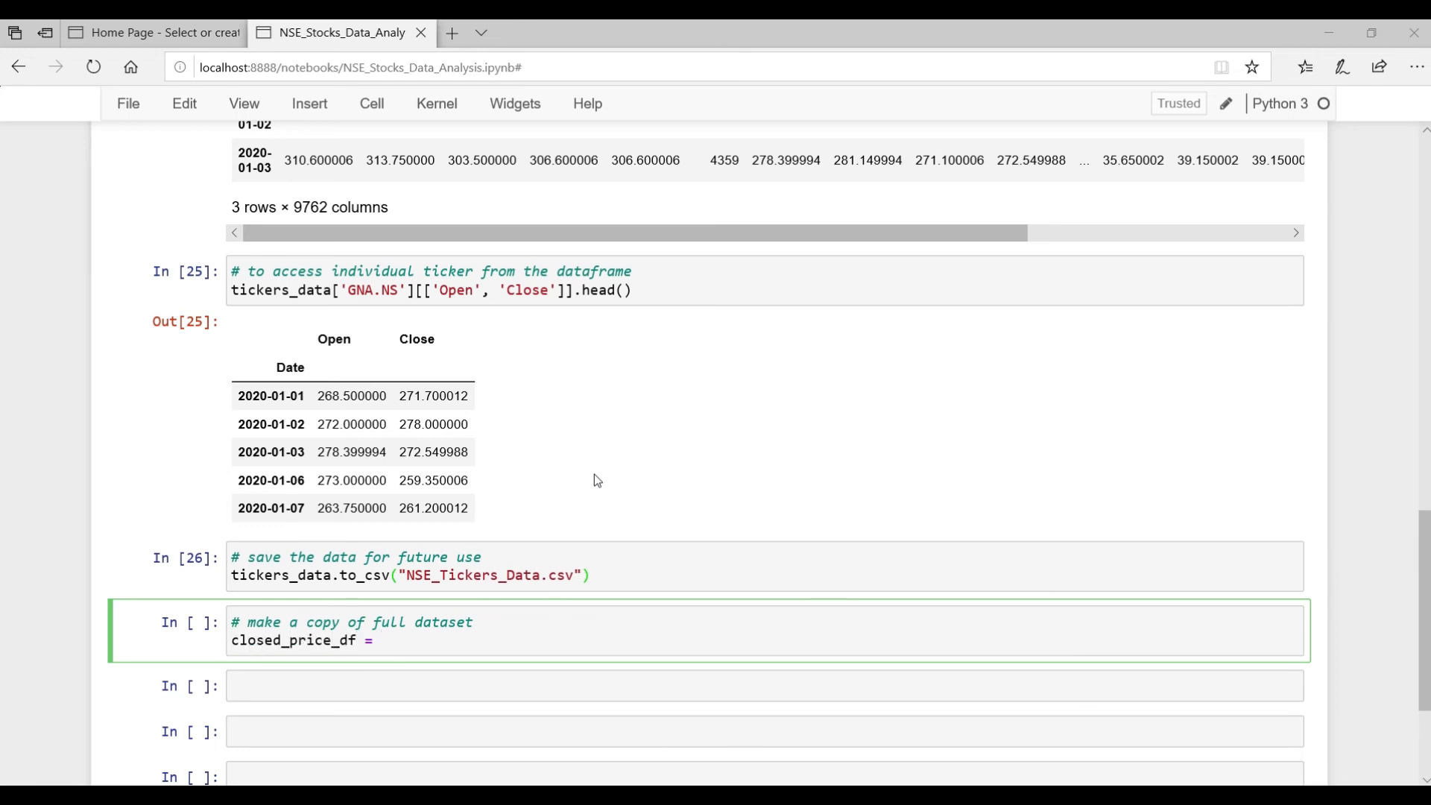
{"action": "type", "text": "ti"}
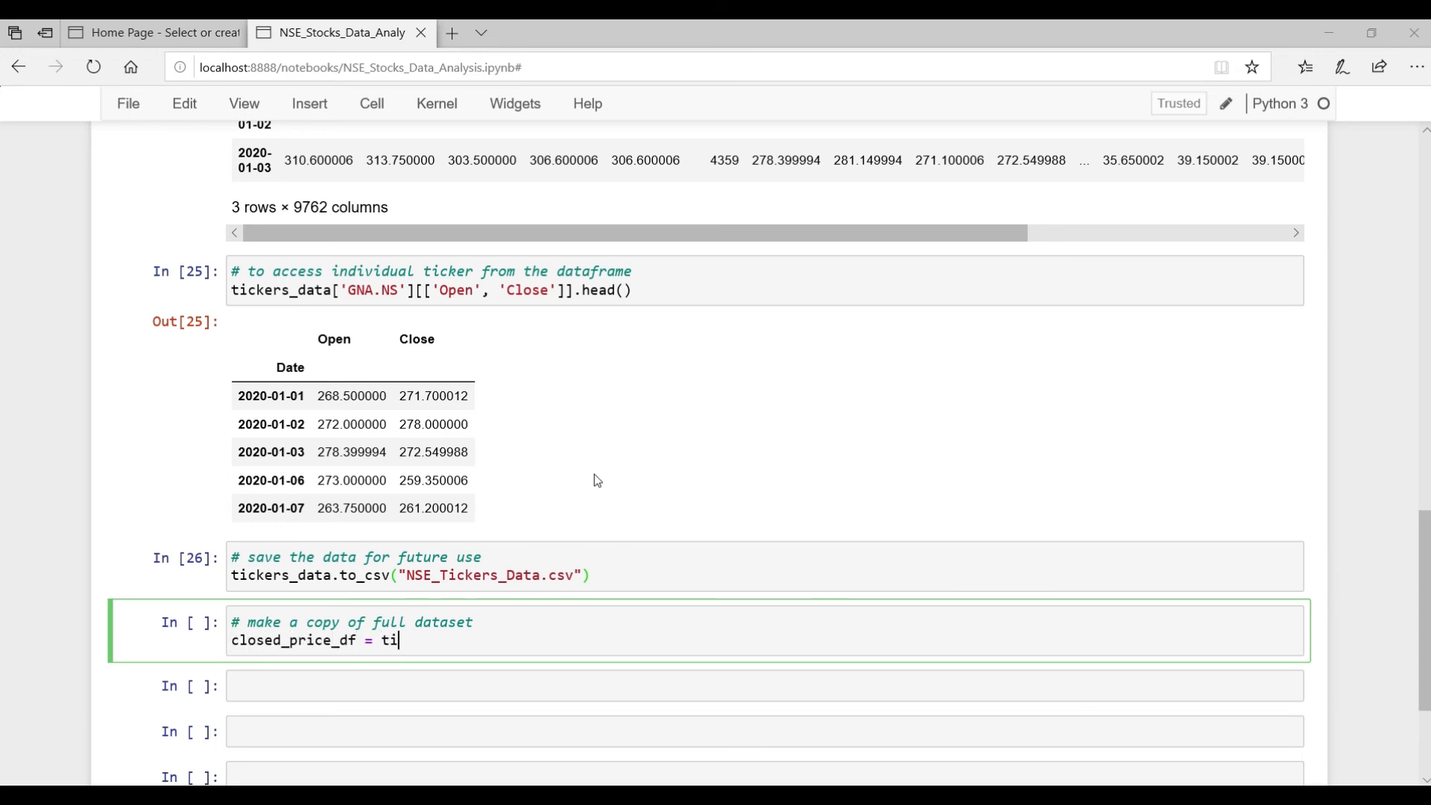
{"action": "type", "text": "ckers_data.copy("}
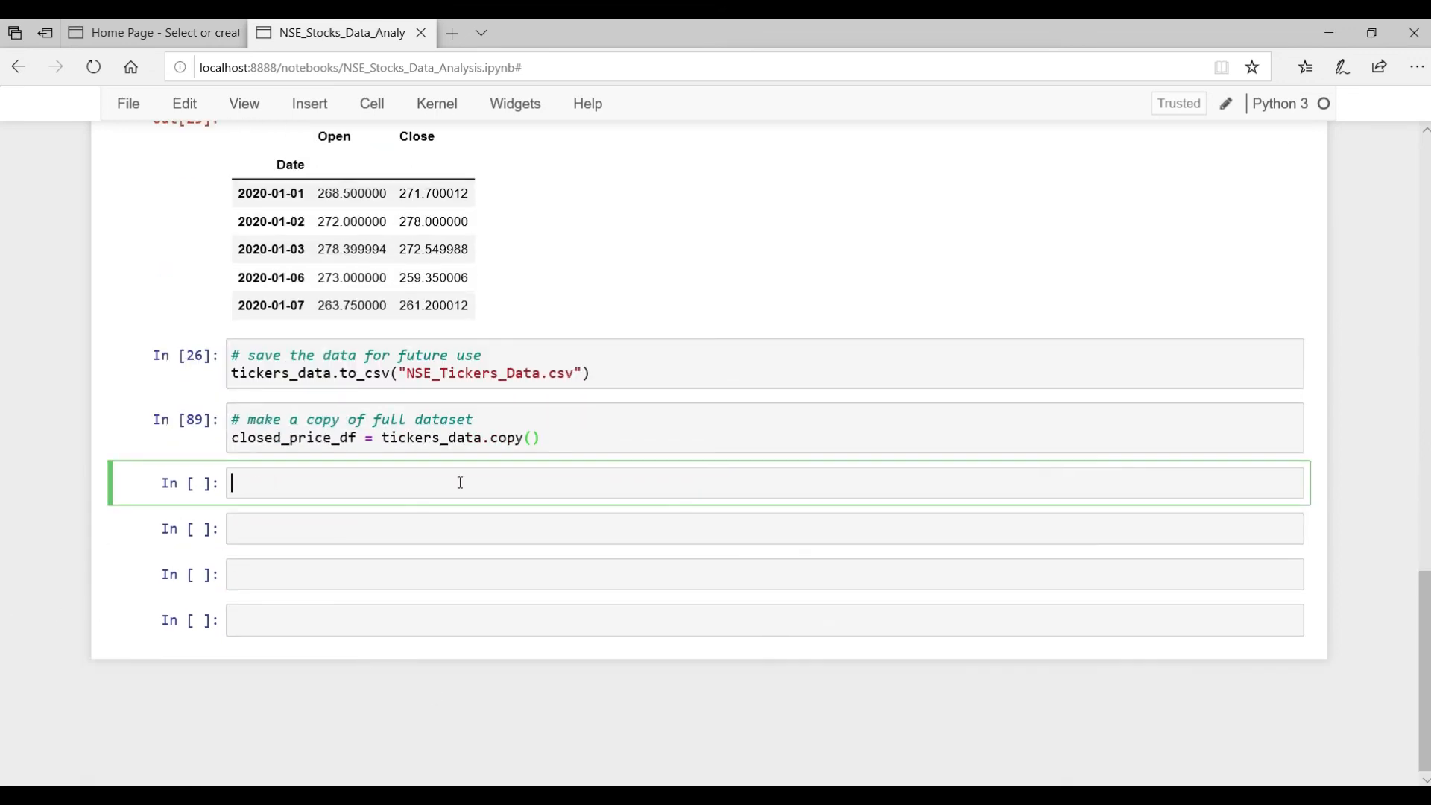
- Filter closed_price_df with iloc on columns.get_level_values(1)=='Close' and preview head(3)
{"action": "type", "text": "closed_price_df = closed_price_df.ilc[:]"}
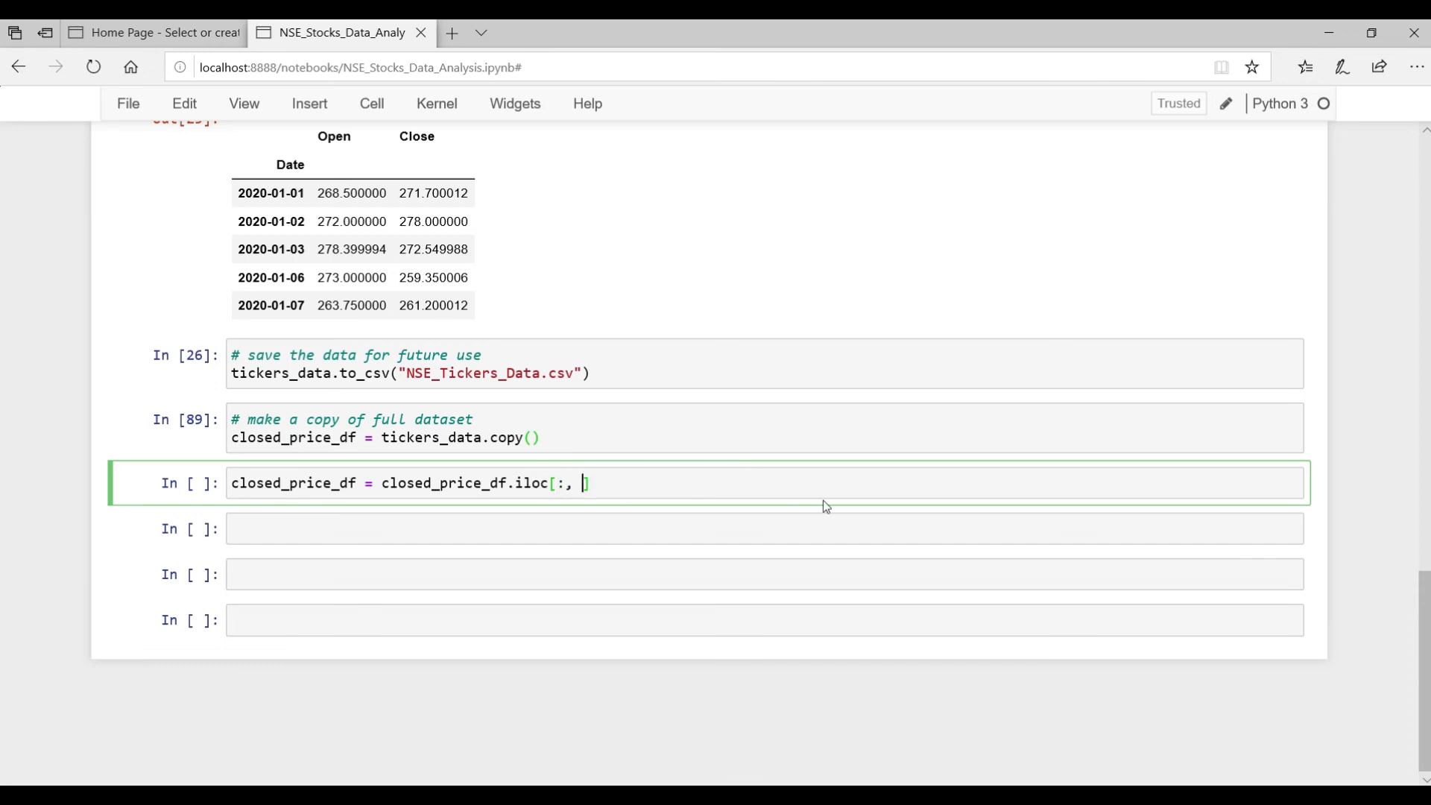
{"action": "type", "text": "# crea"}
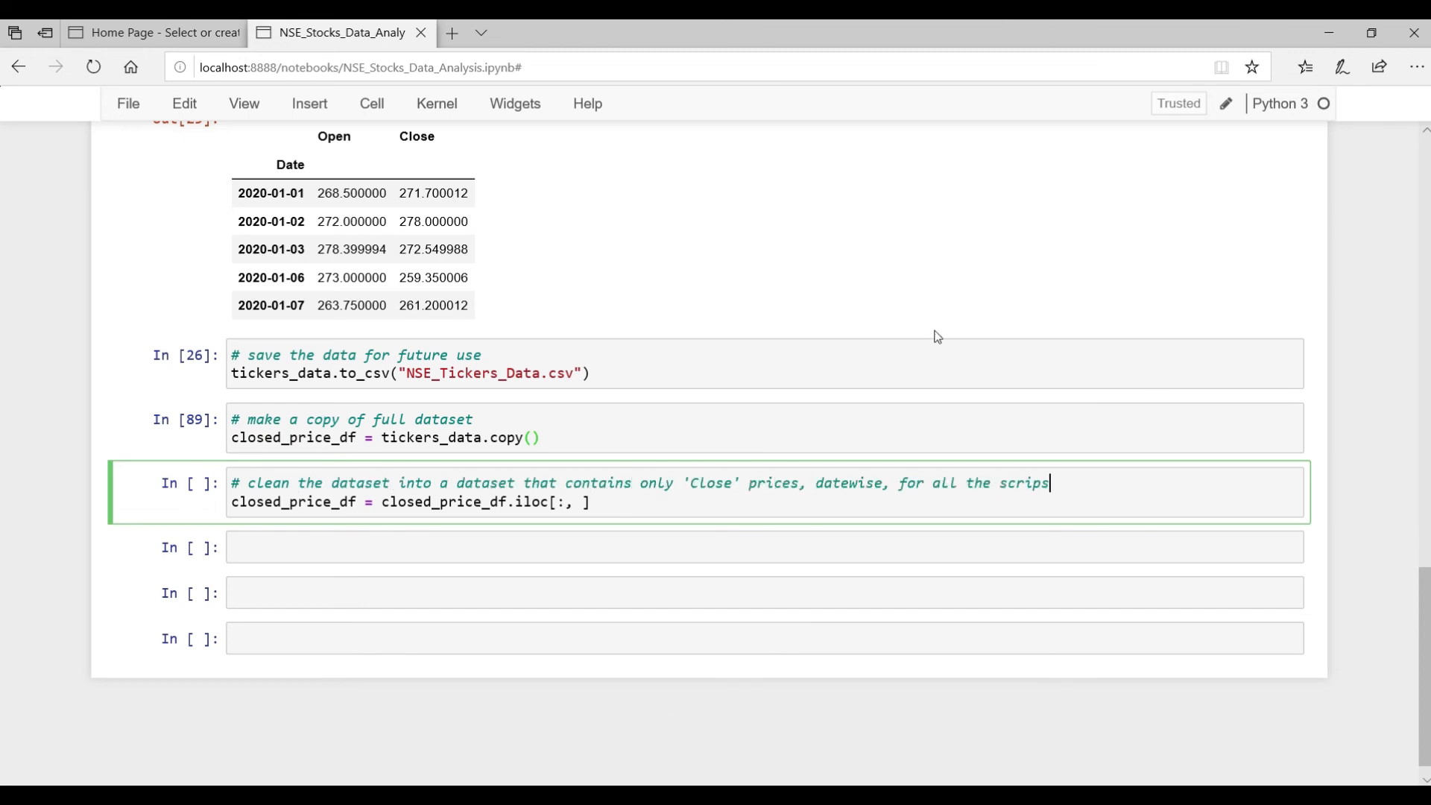
{"action": "type", "text": "closed_price_df.columns.get"}
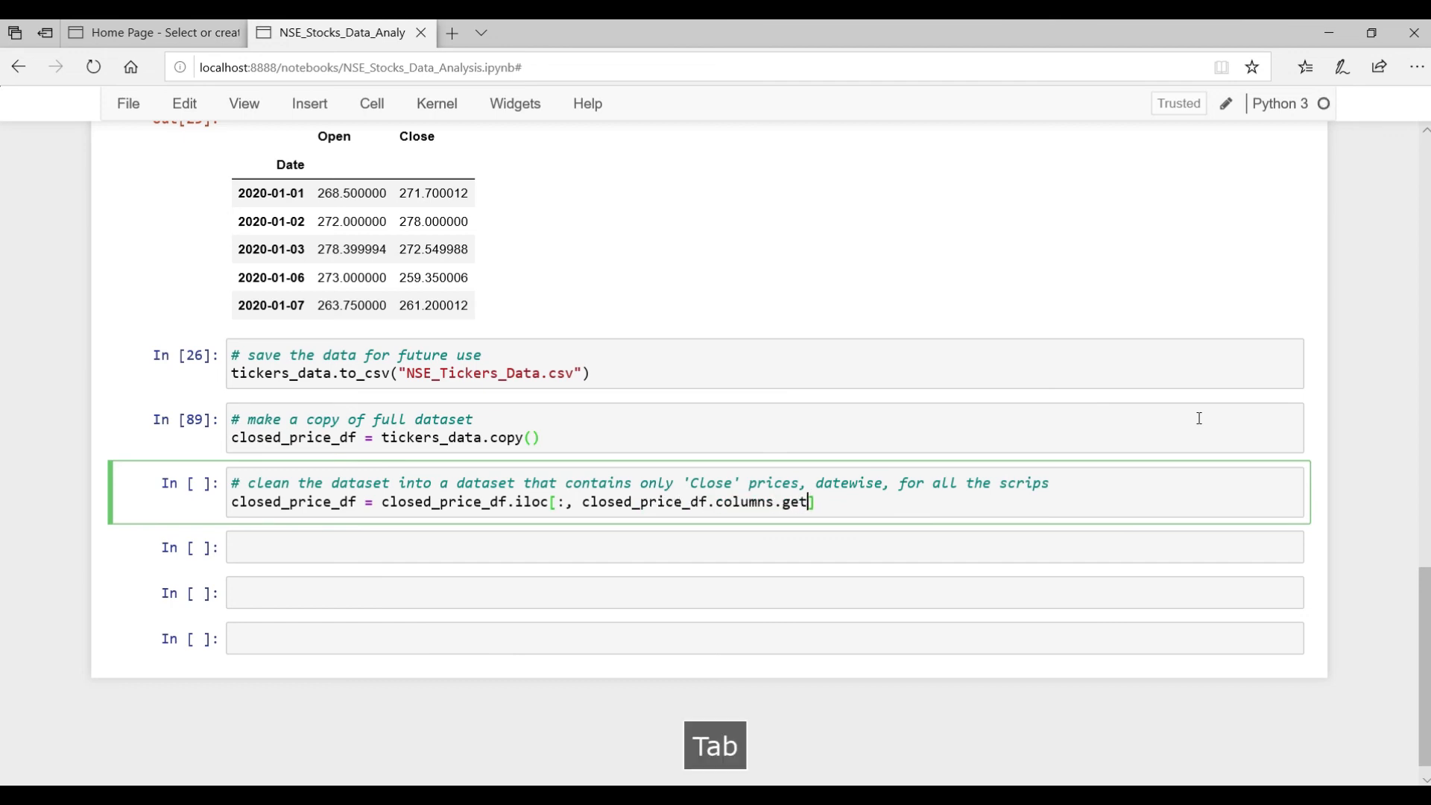
{"action": "key", "text": "Tab"}
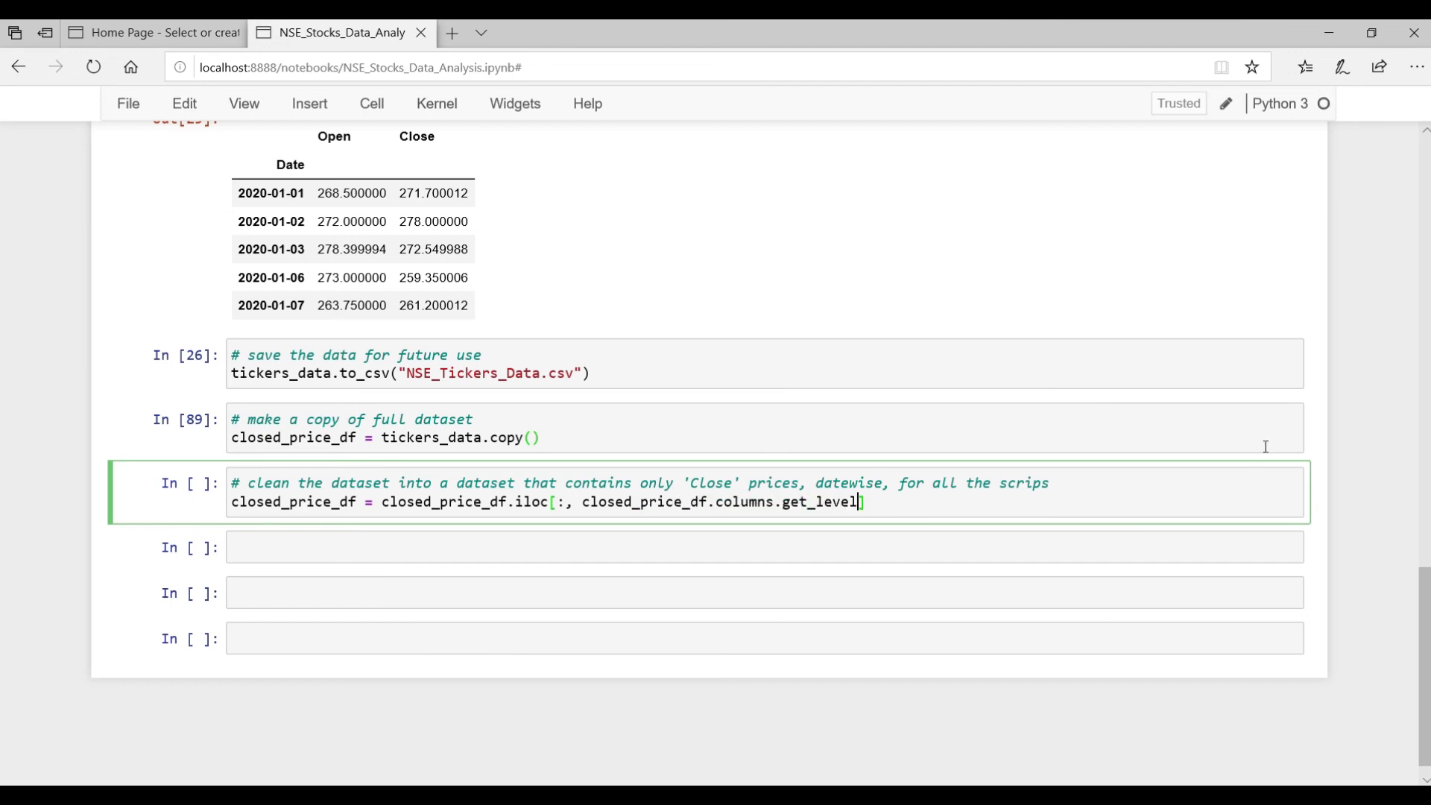
{"action": "type", "text": "_values(1)==''"}
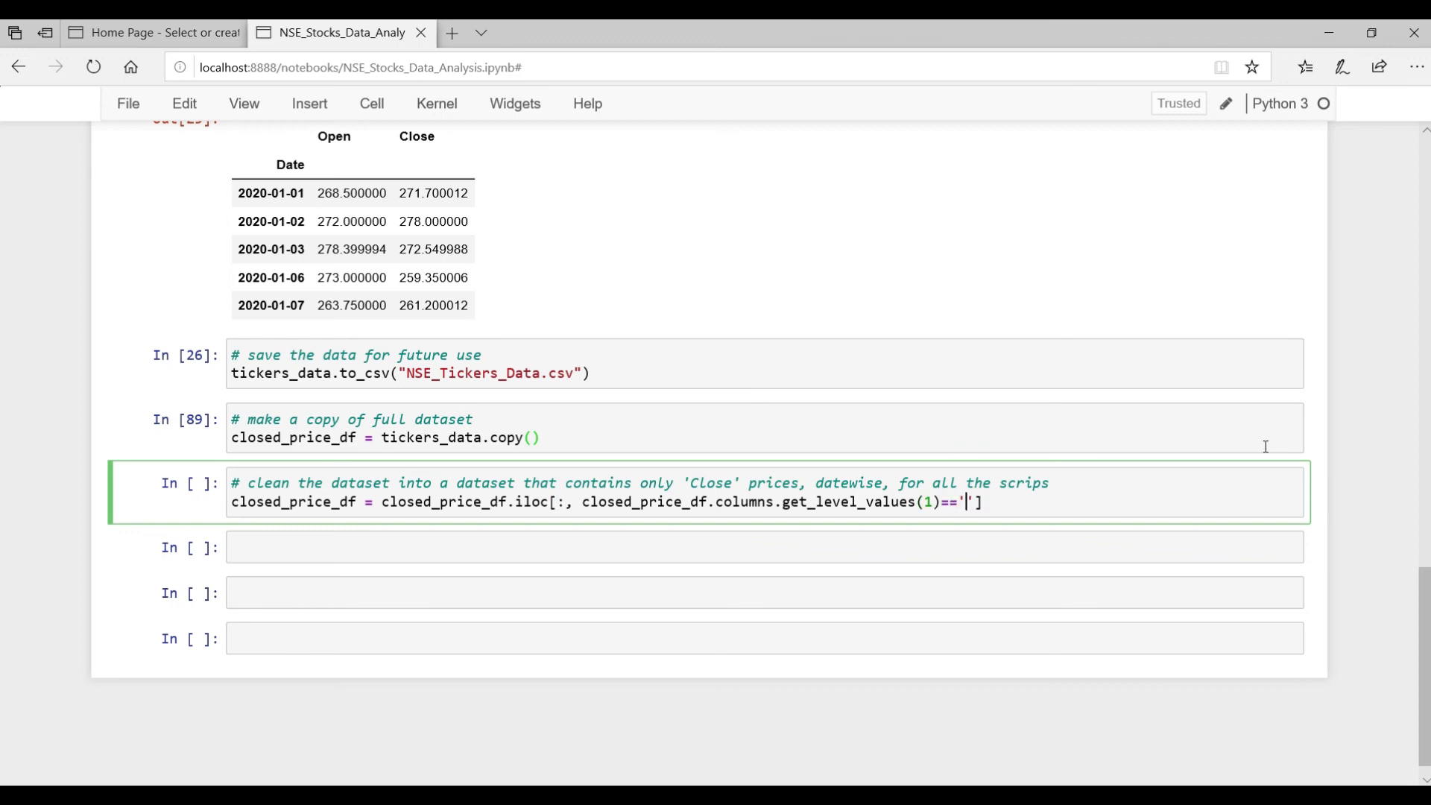
{"action": "type", "text": "Close"}
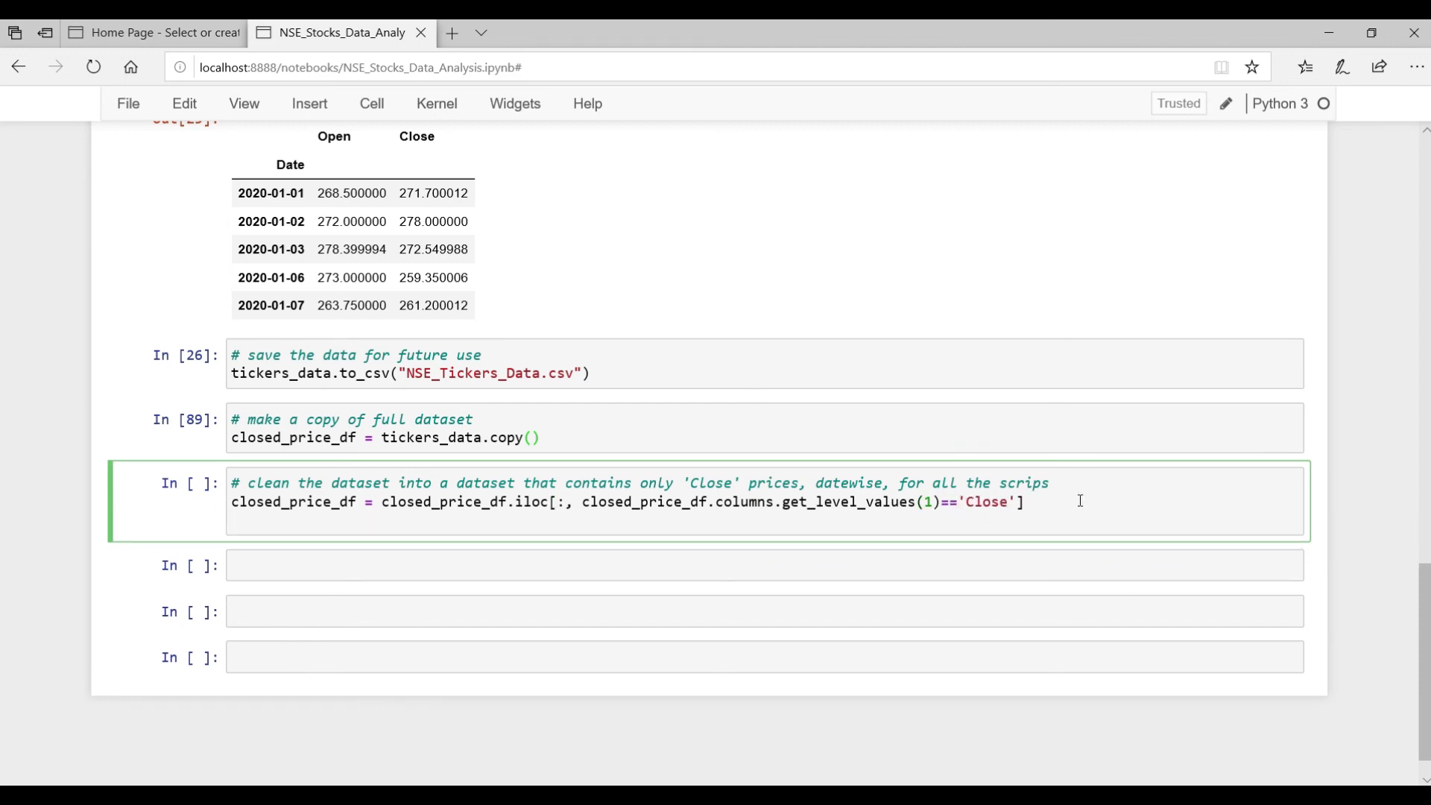
{"action": "type", "text": "closed_price_df.head(3)"}
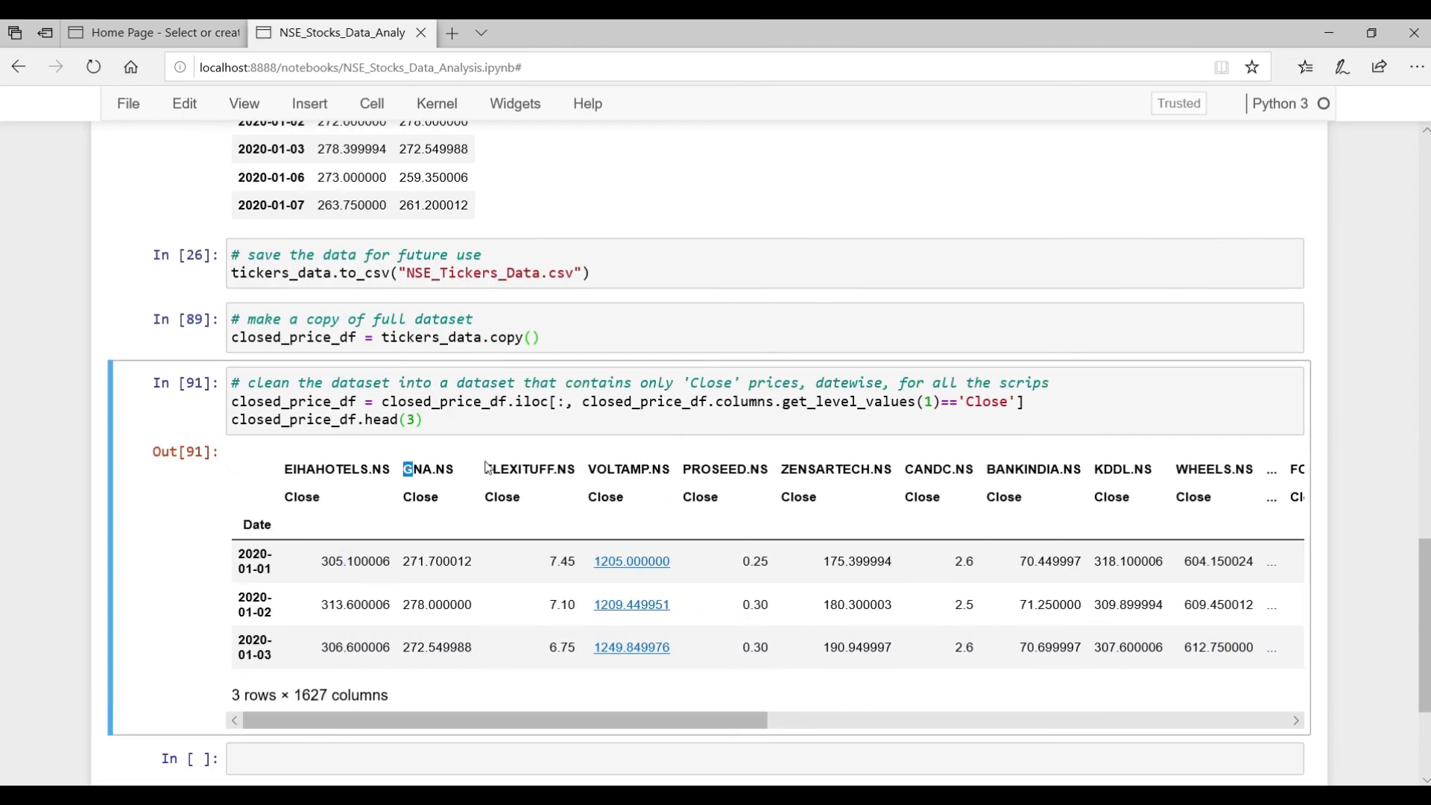
{"action": "double_click", "coordinate": [355, 604]}
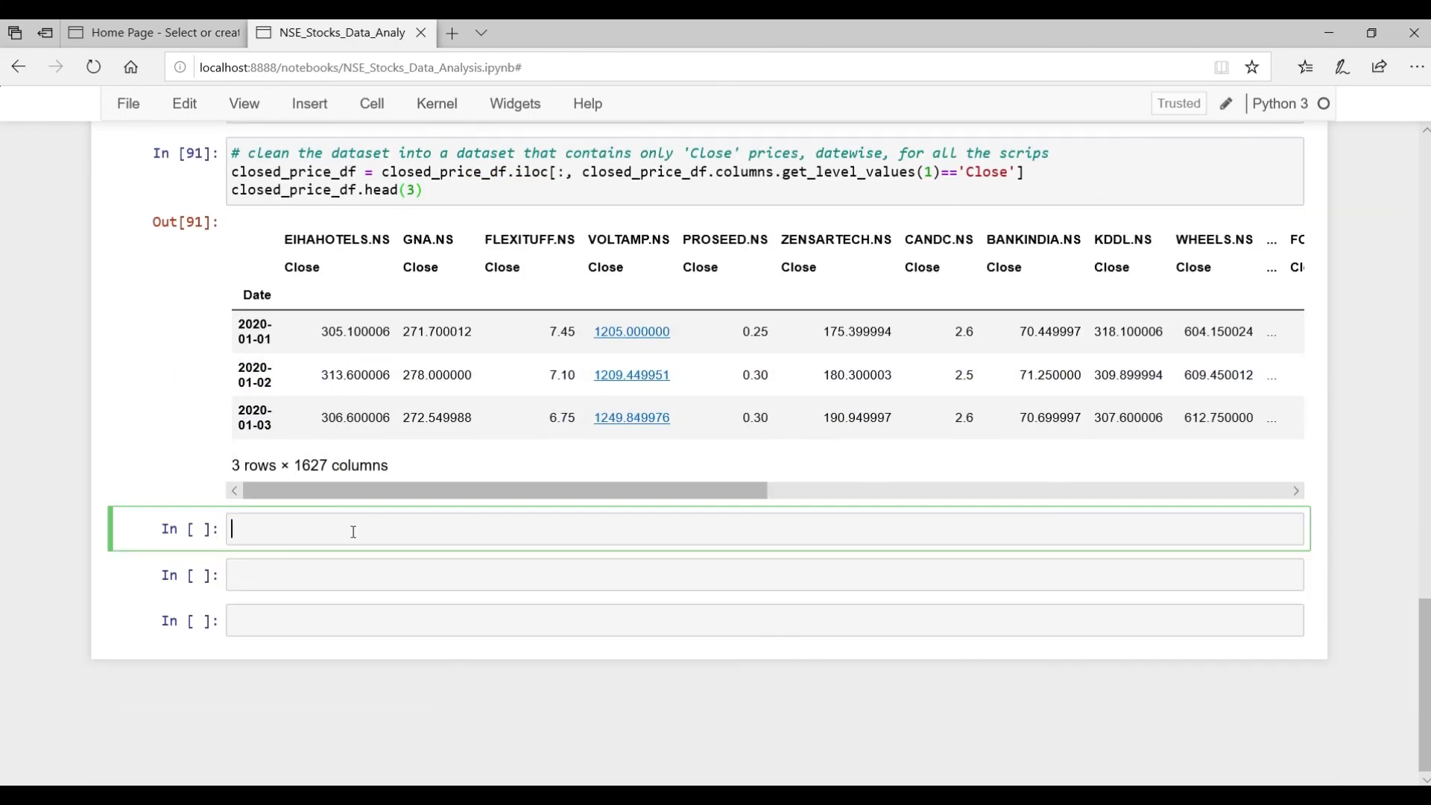
- Write closed_price_df.columns = closed_price_df.columns.droplevel(1) followed by closed_price_df.head()
{"action": "type", "text": "# drop the level 'Close"}
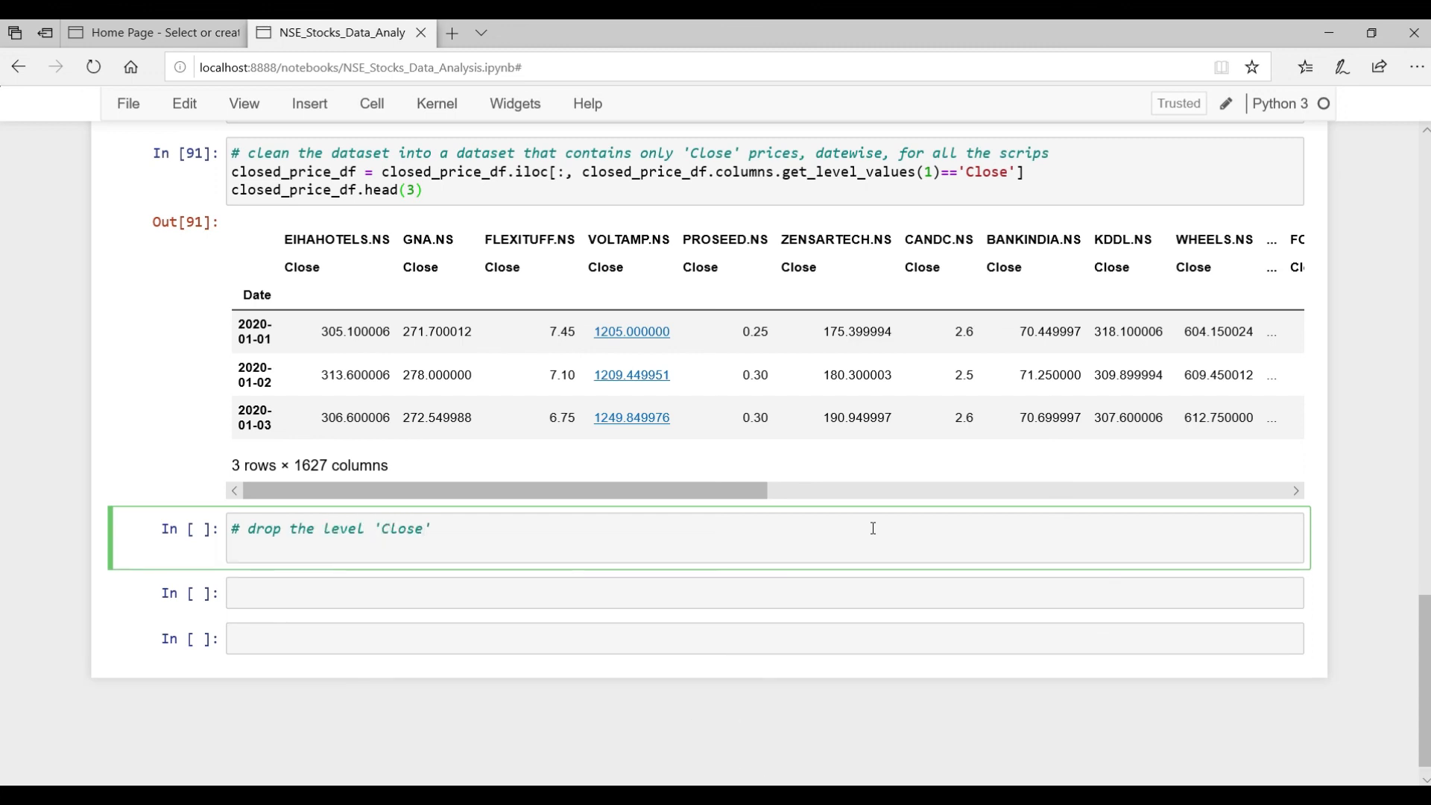
{"action": "key", "text": "ctrl+v"}
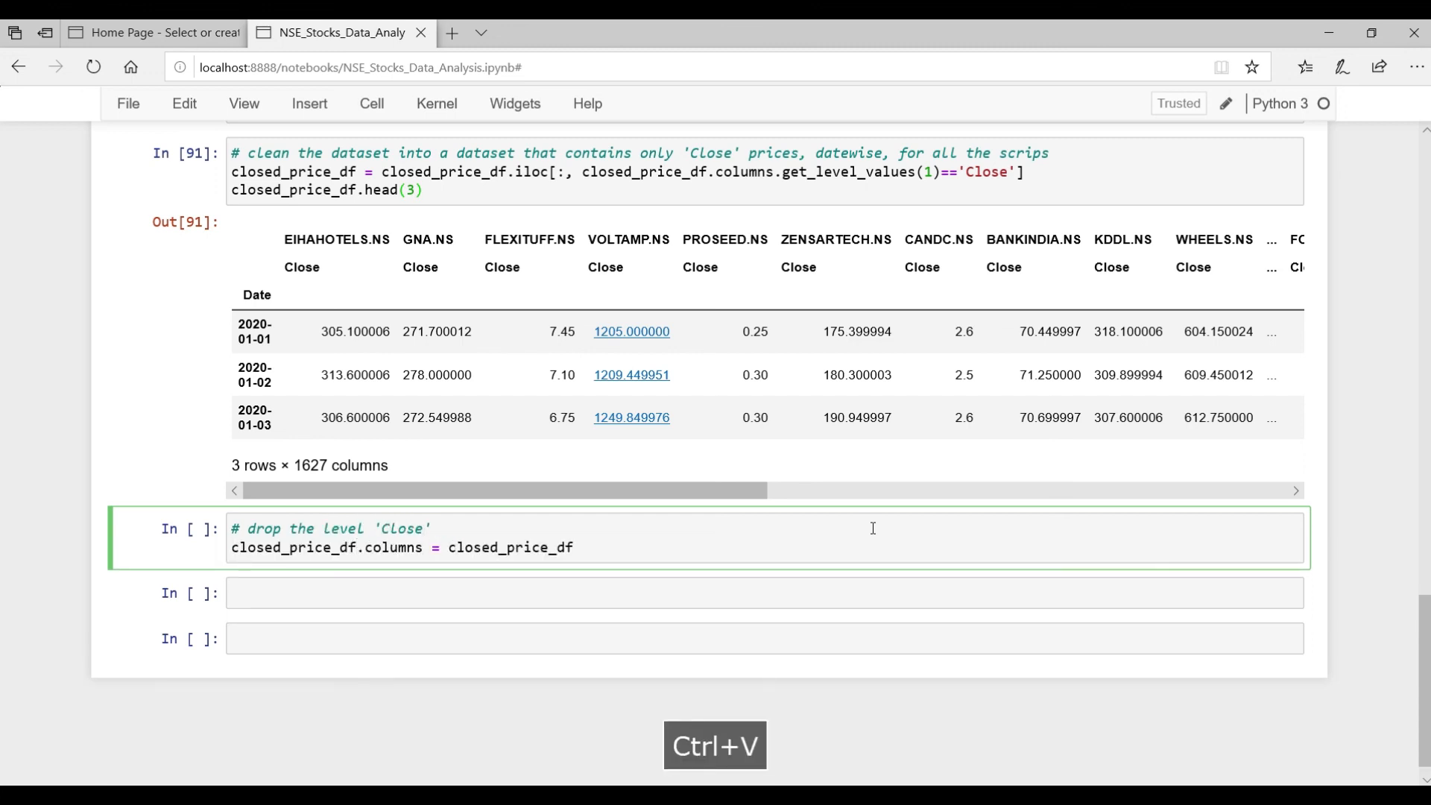
{"action": "type", "text": ".columns."}
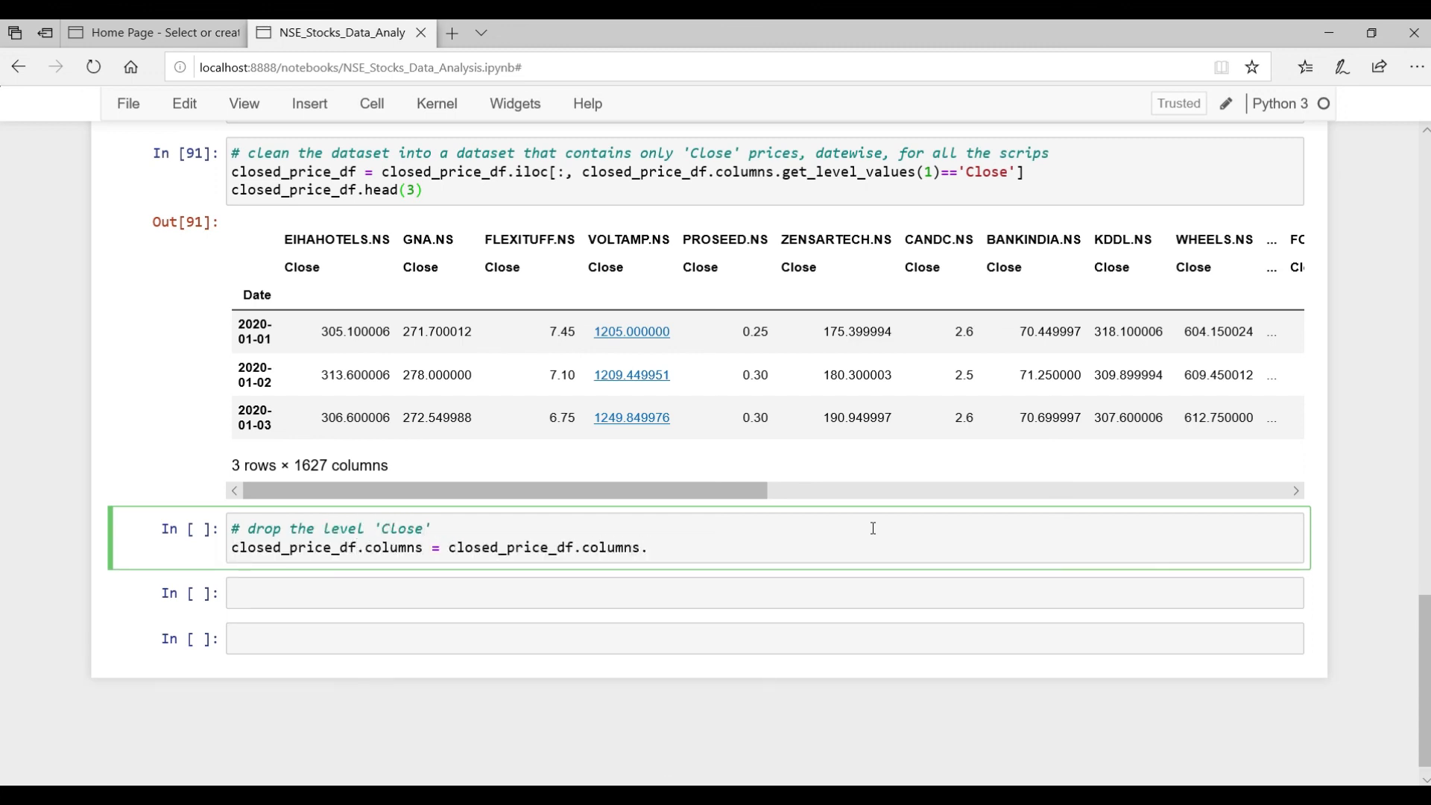
{"action": "type", "text": "droplevel"}
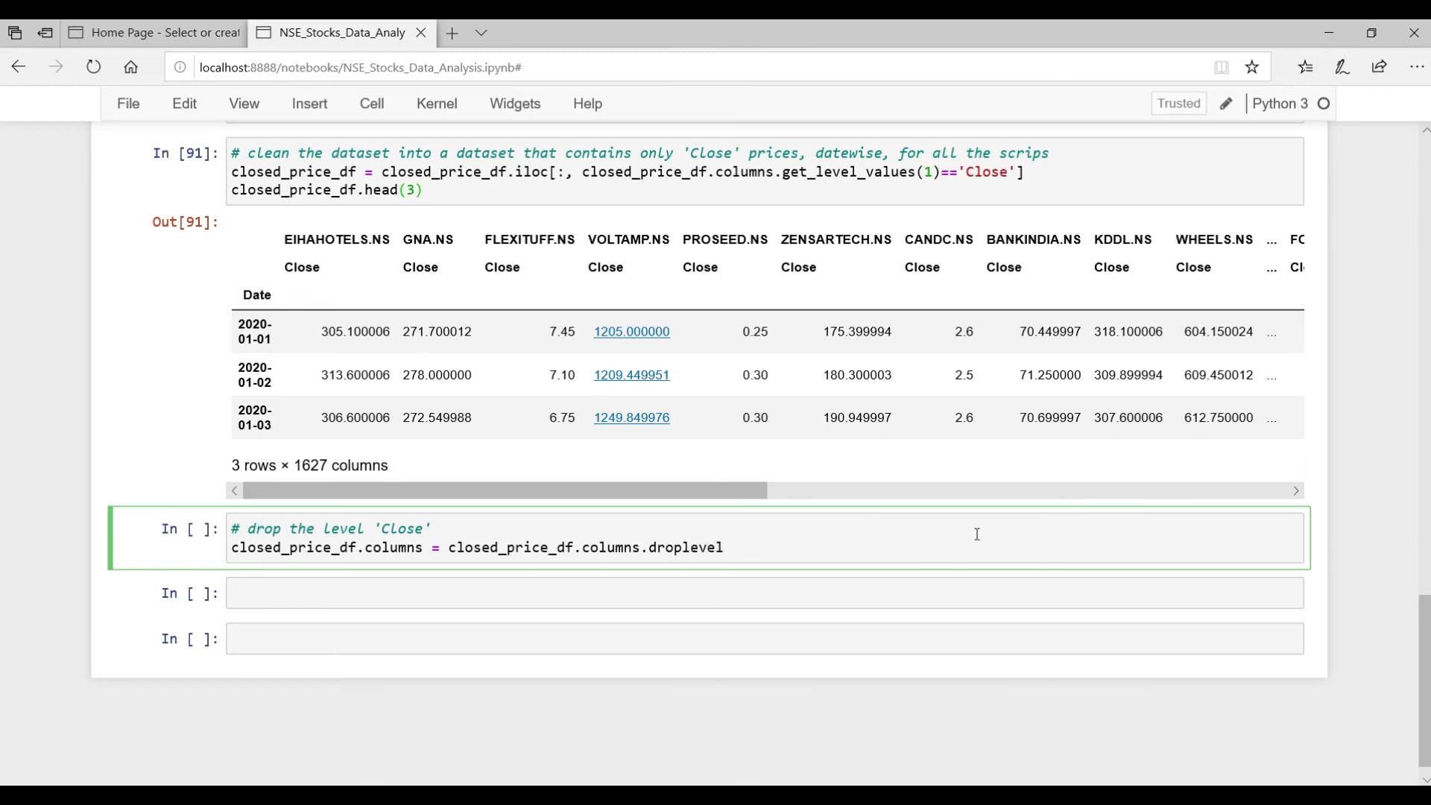
{"action": "type", "text": "(1)"}
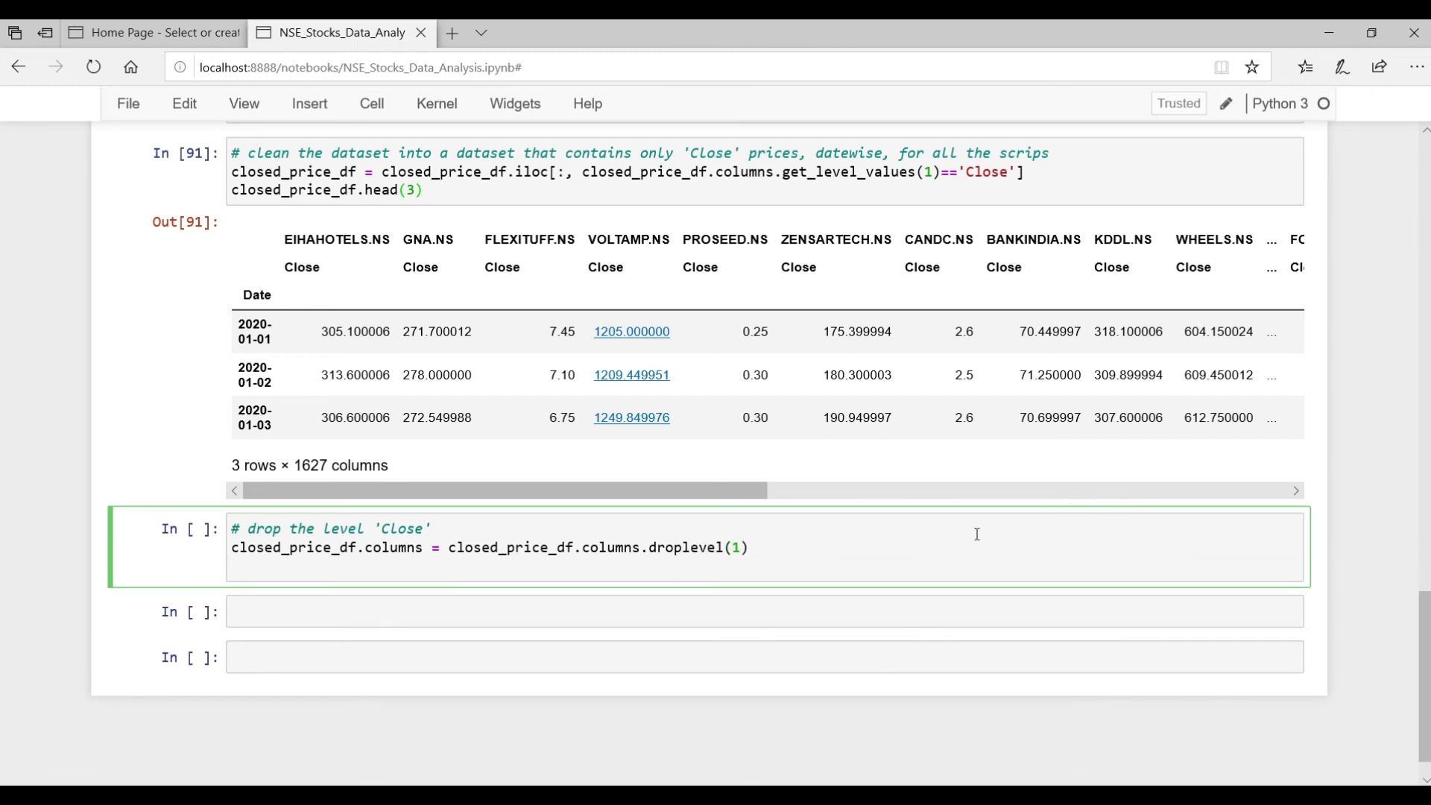
{"action": "type", "text": "closed_price_df.head()"}
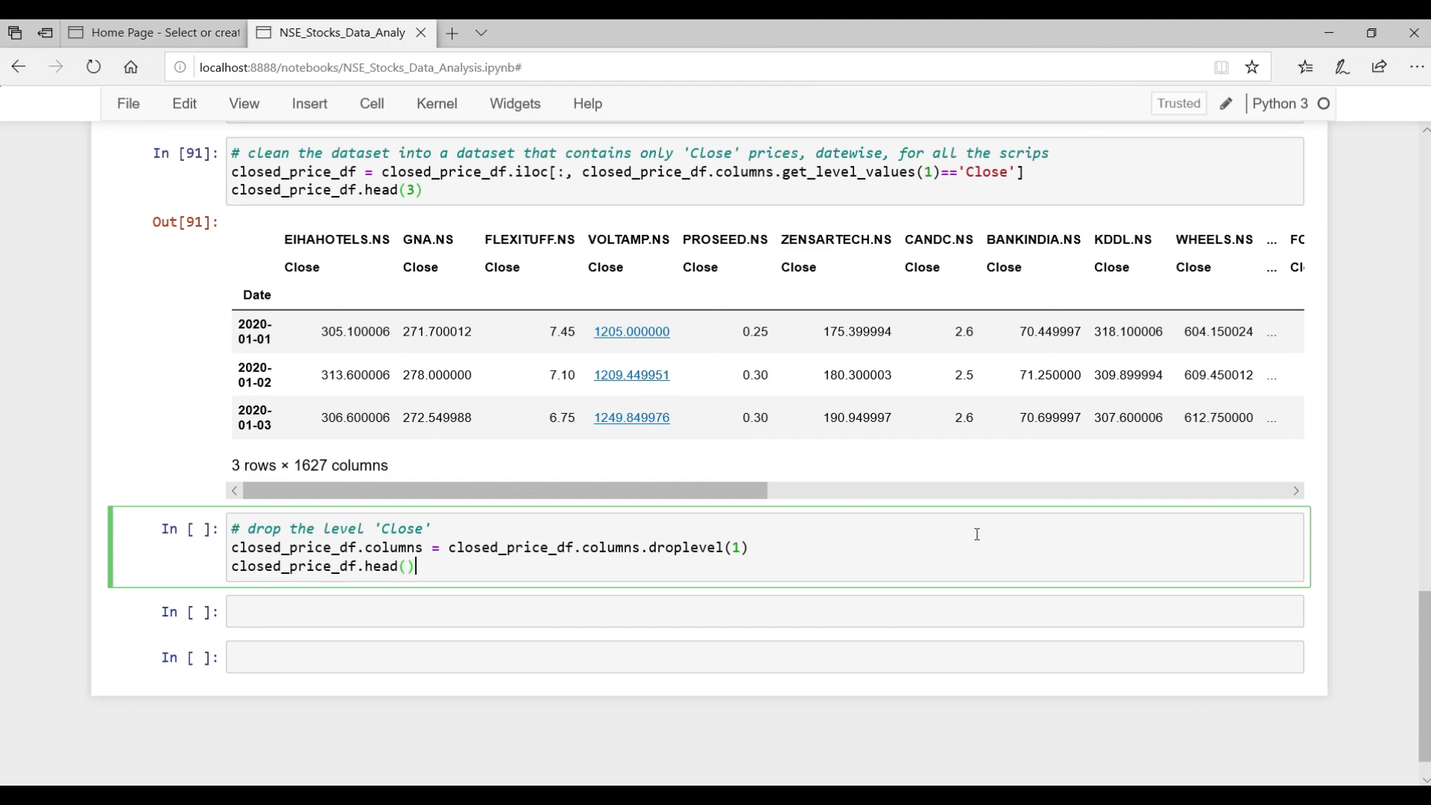